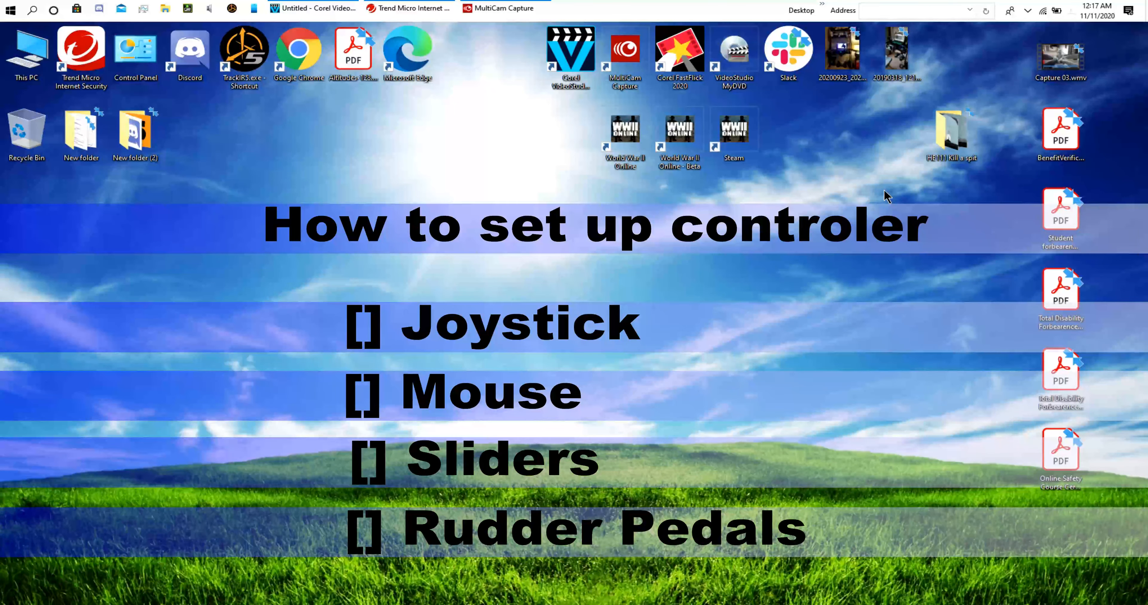
{"action": "mouse_move", "coordinate": [286, 194]}
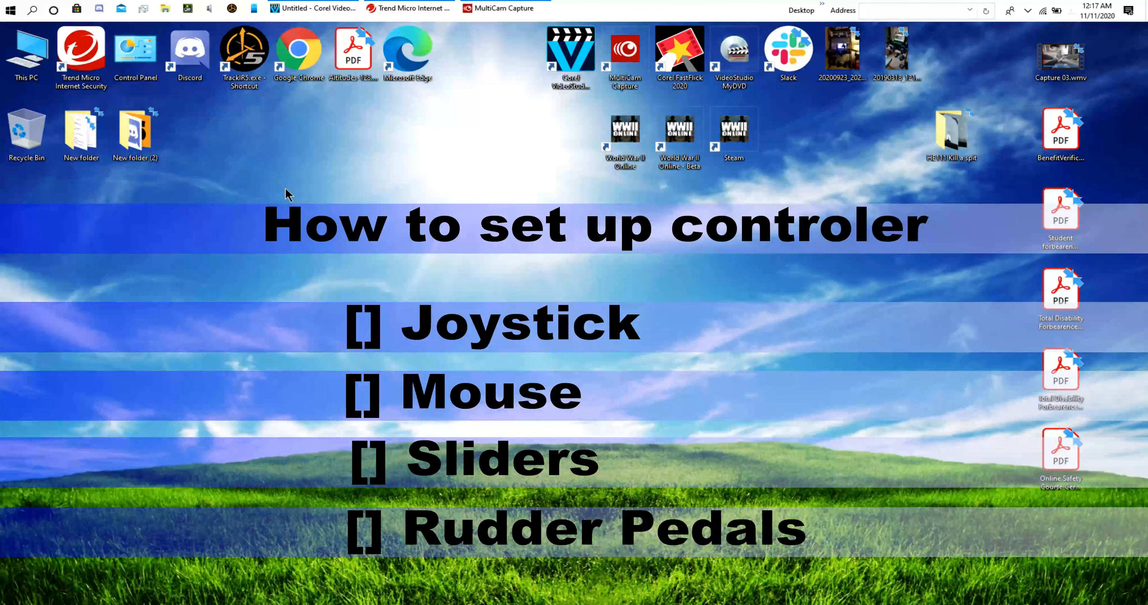
{"action": "mouse_move", "coordinate": [267, 144]}
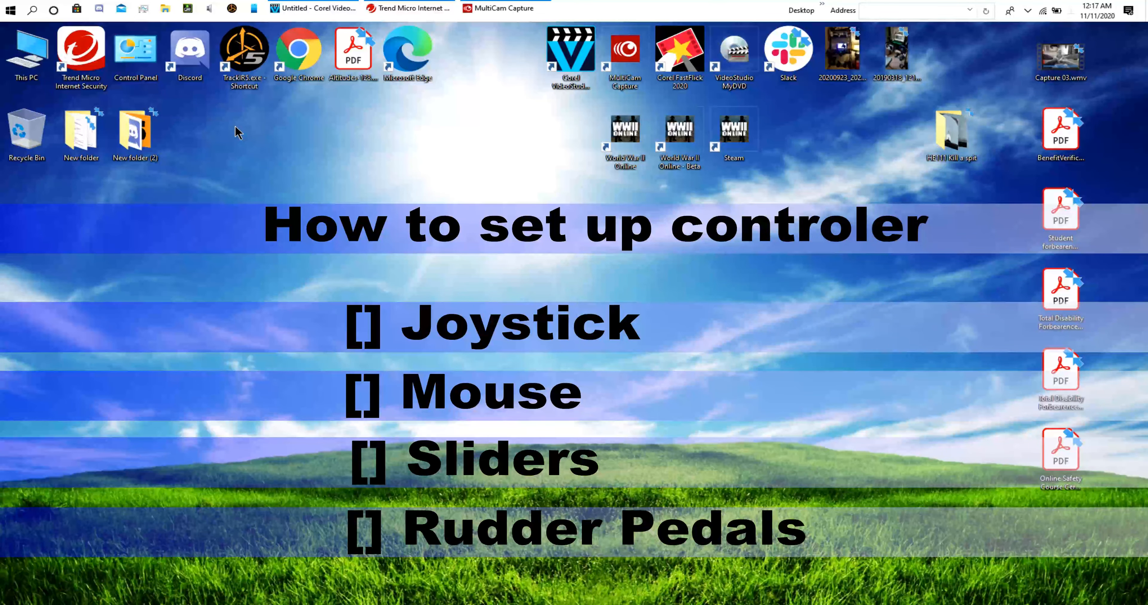
{"action": "mouse_move", "coordinate": [225, 136]}
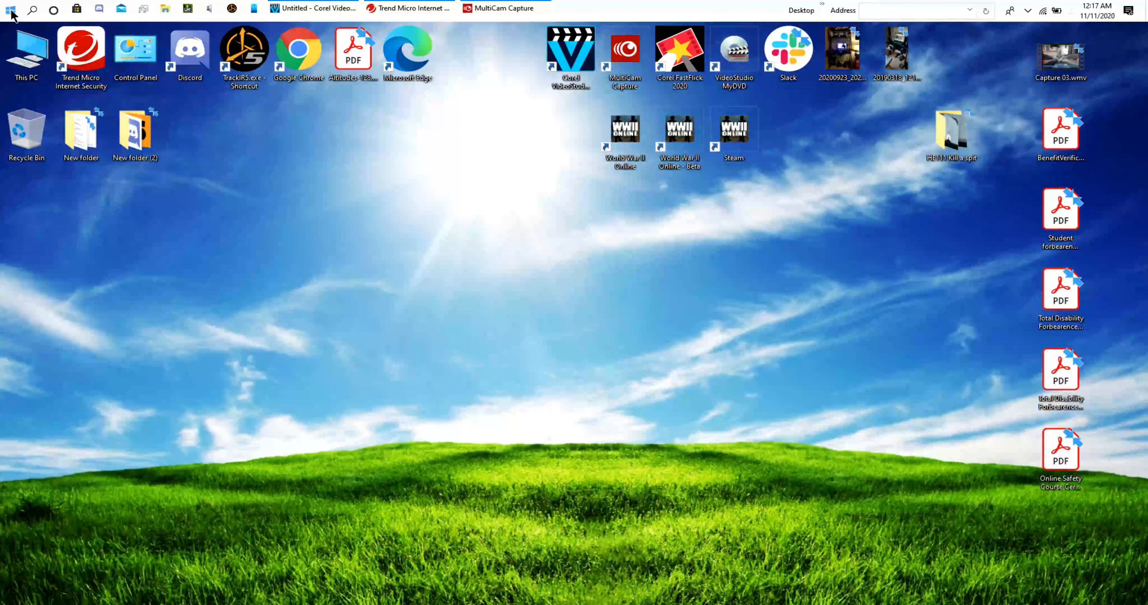
Launch WWII Online from the Start menu app list to reach the spawn selection screen
{"action": "left_click", "coordinate": [10, 11]}
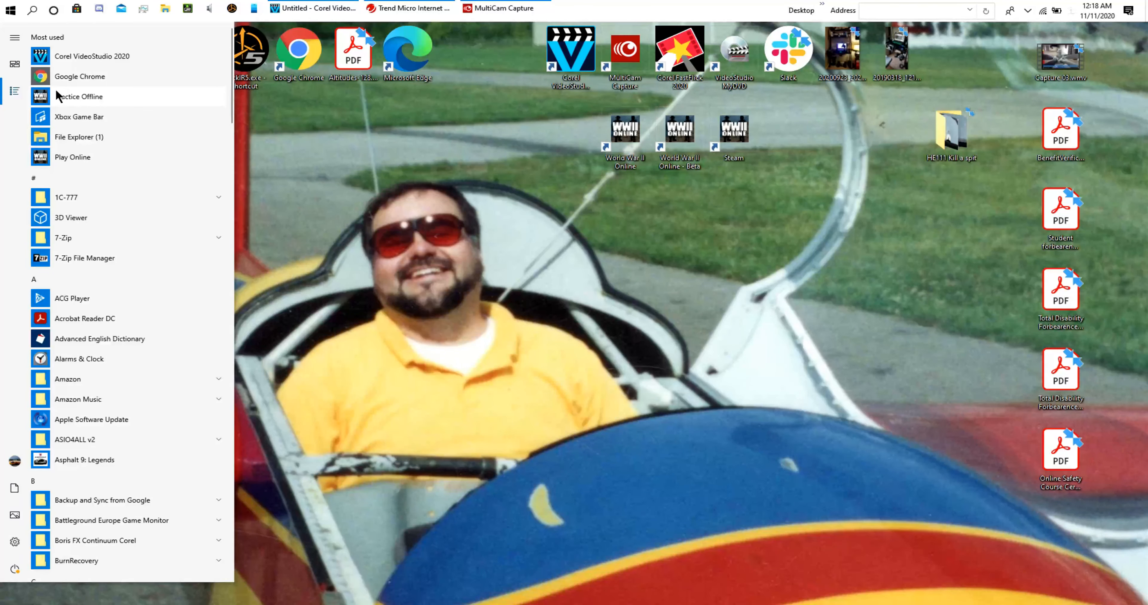
{"action": "scroll", "scroll_direction": "down", "scroll_amount": 3}
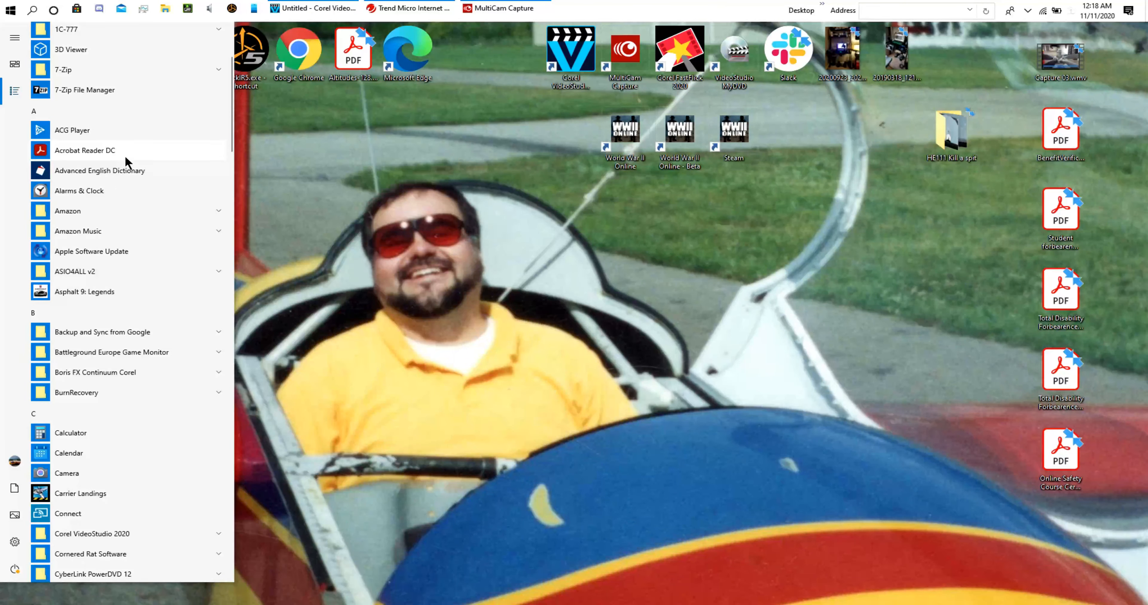
{"action": "scroll", "scroll_direction": "down", "scroll_amount": 3}
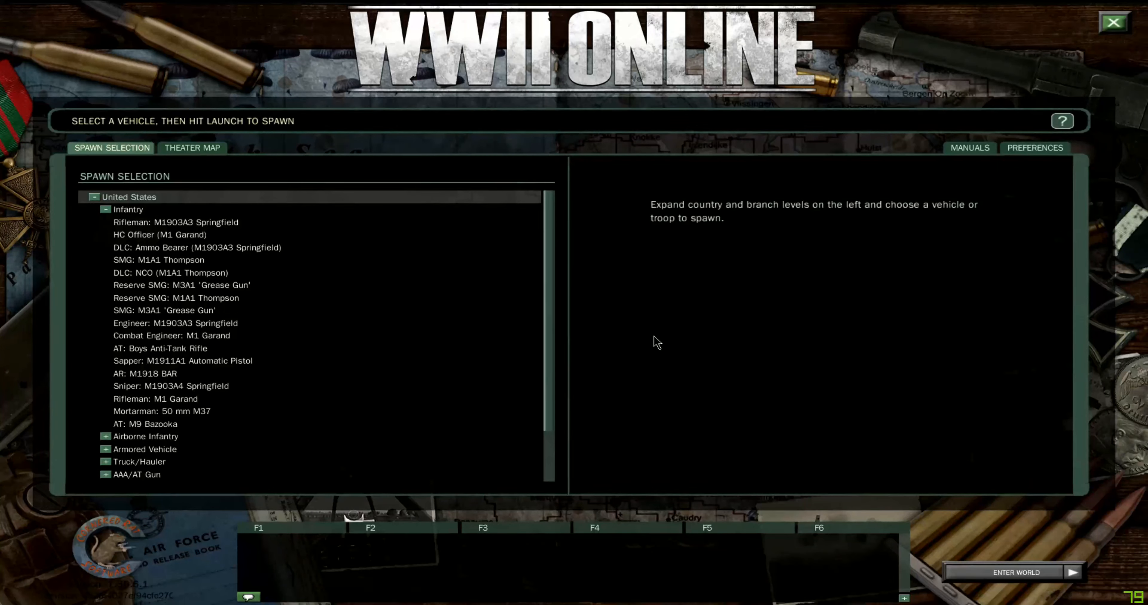
Collapse the United States spawn branch and bring up the Game preferences group
{"action": "left_click", "coordinate": [105, 210]}
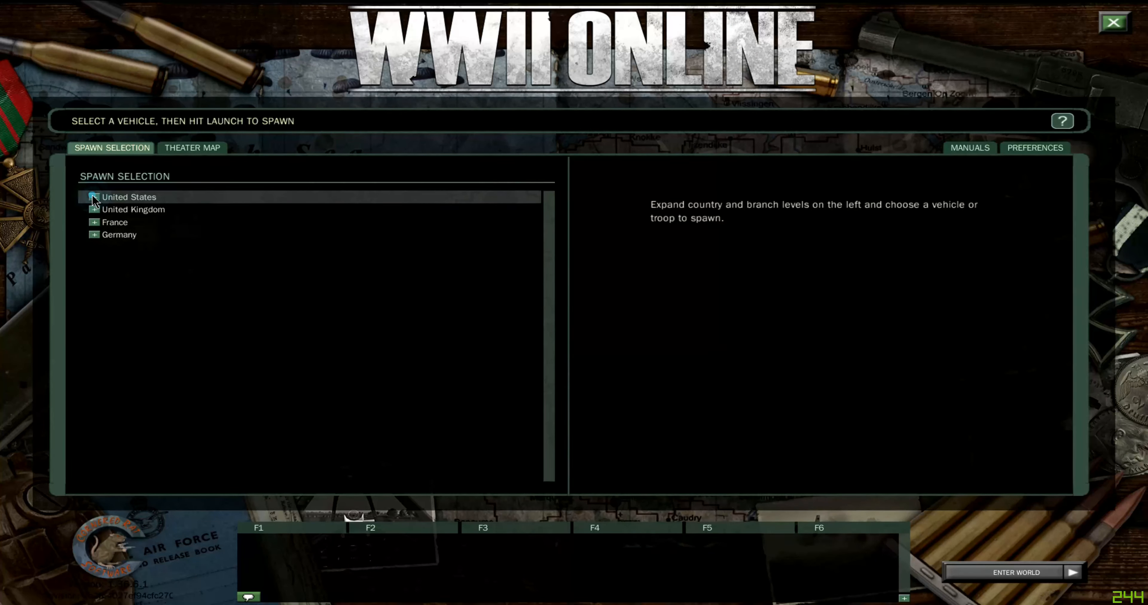
{"action": "left_click", "coordinate": [1034, 147]}
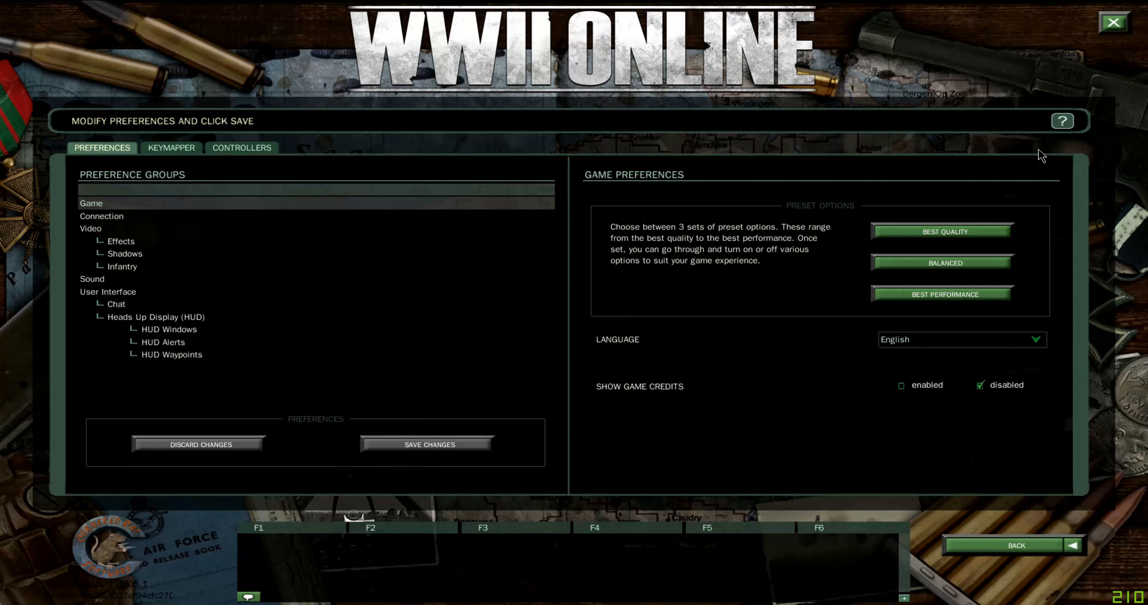
{"action": "mouse_move", "coordinate": [834, 325]}
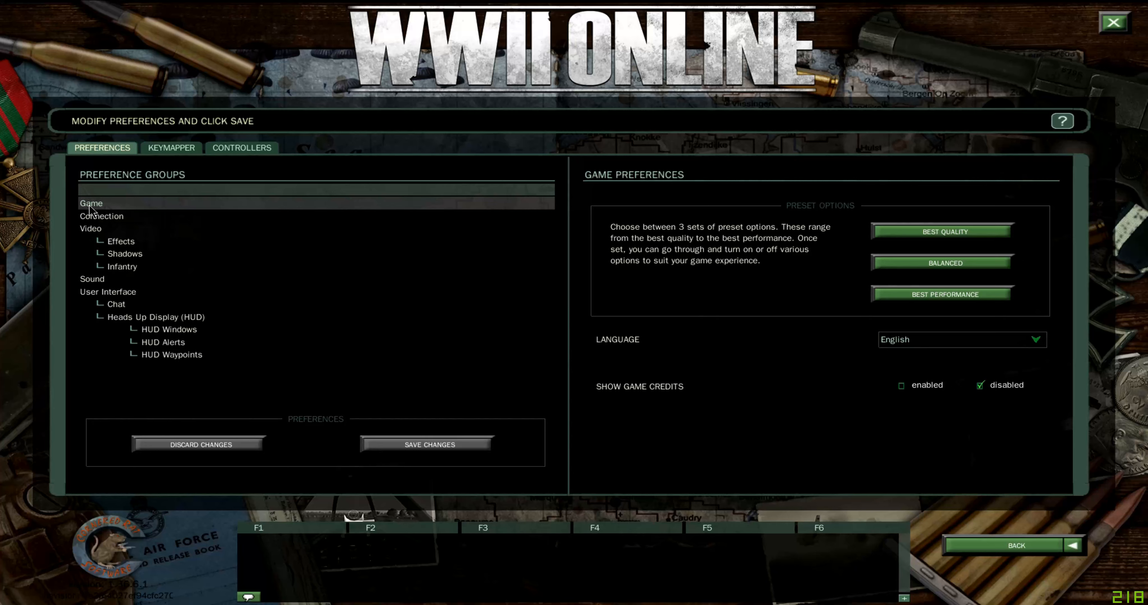
{"action": "mouse_move", "coordinate": [59, 232]}
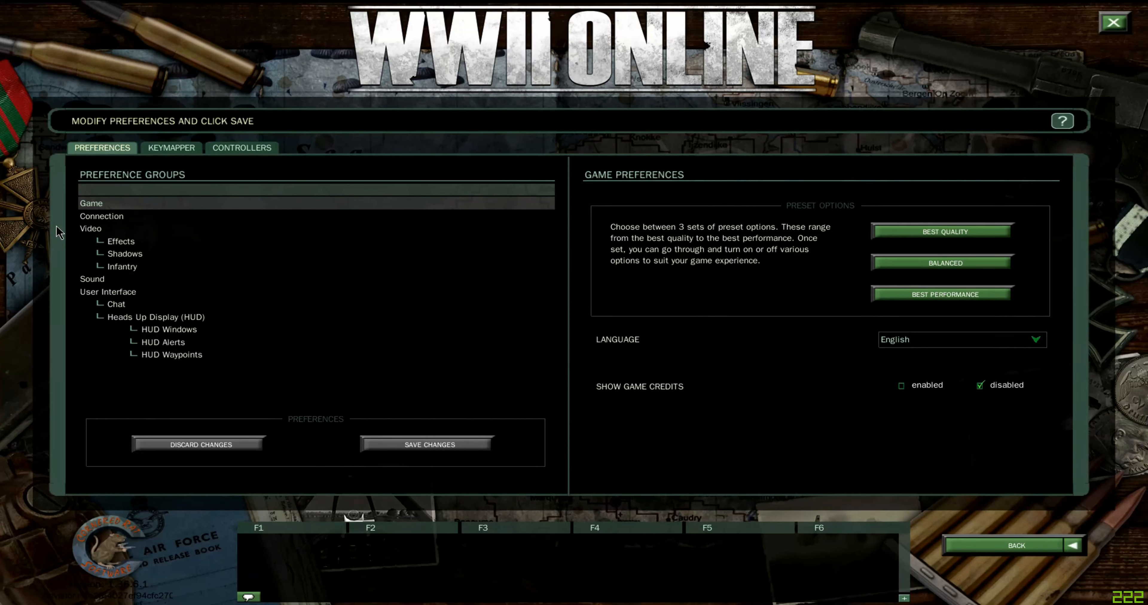
In Connection preferences, set the visible player limit to high, keeping network route on use best
{"action": "left_click", "coordinate": [101, 216]}
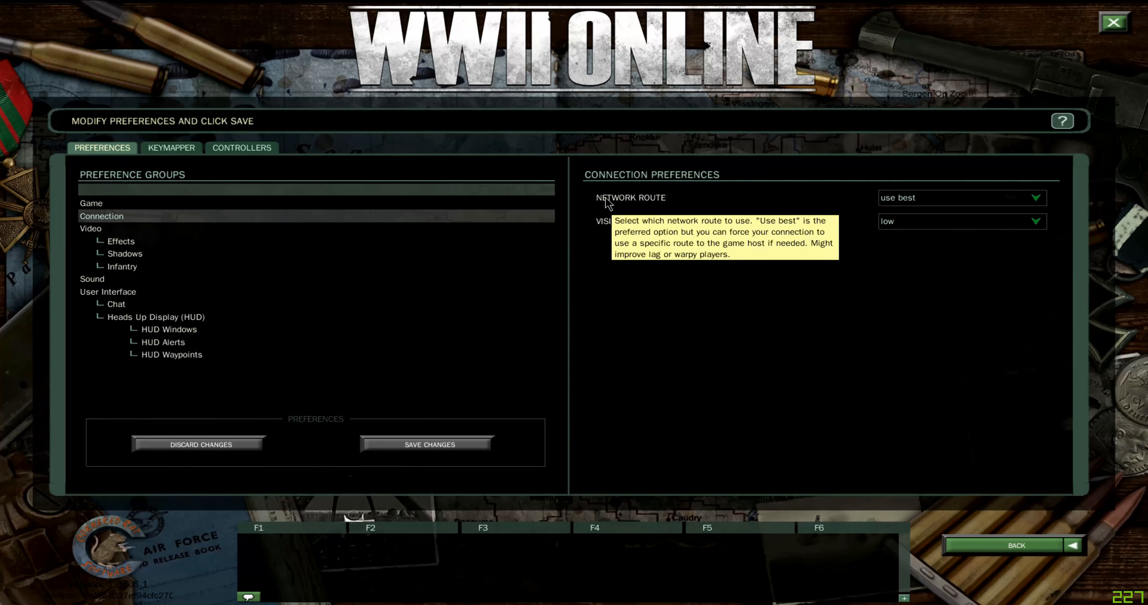
{"action": "mouse_move", "coordinate": [1047, 205]}
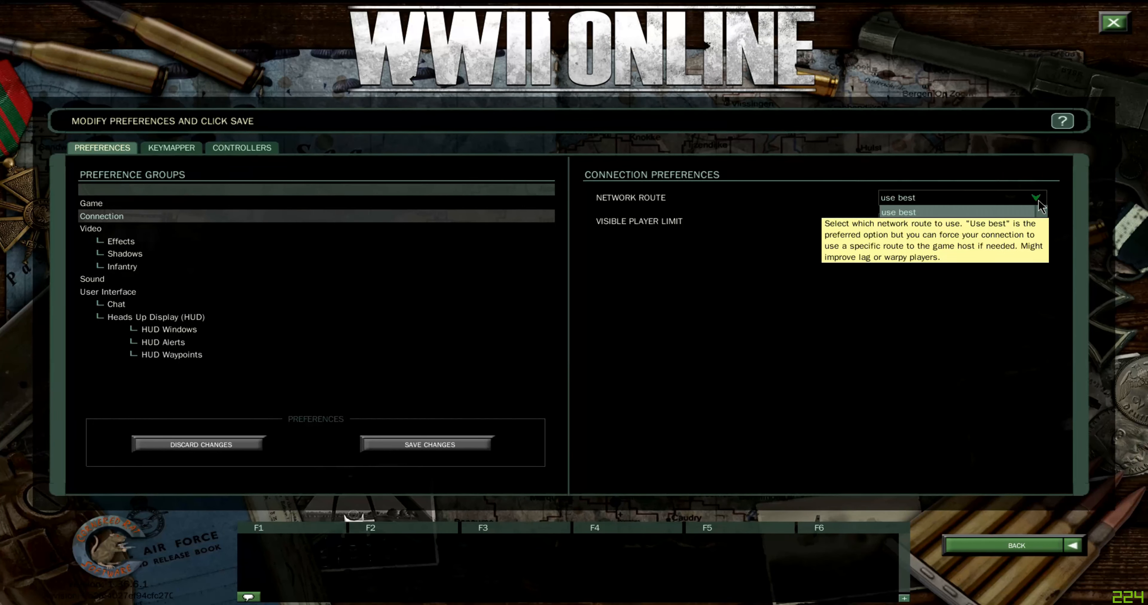
{"action": "left_click", "coordinate": [1034, 197]}
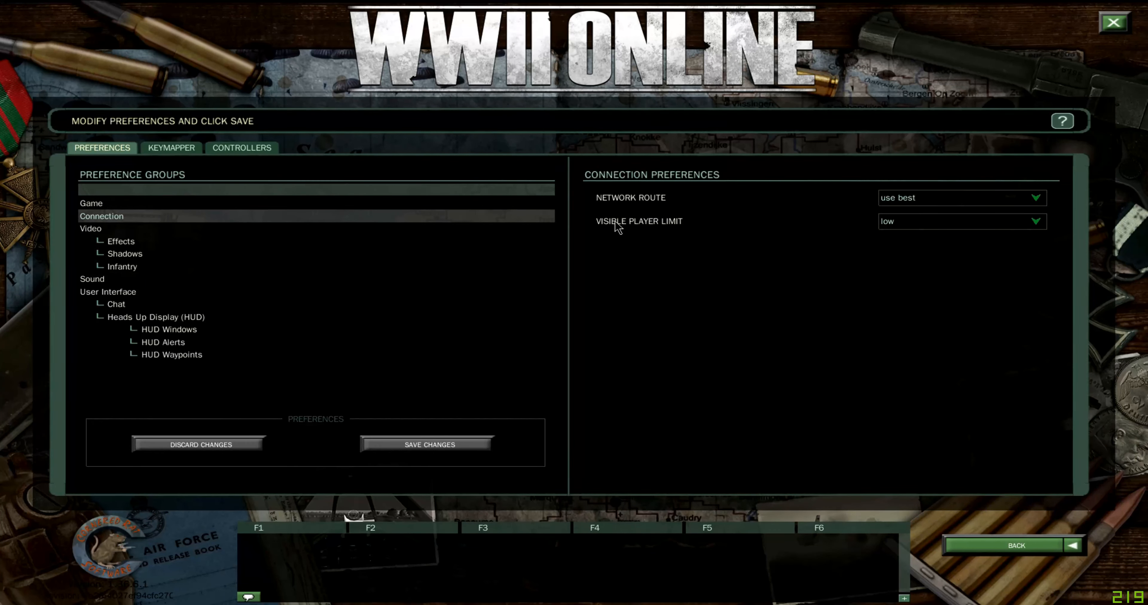
{"action": "mouse_move", "coordinate": [668, 226]}
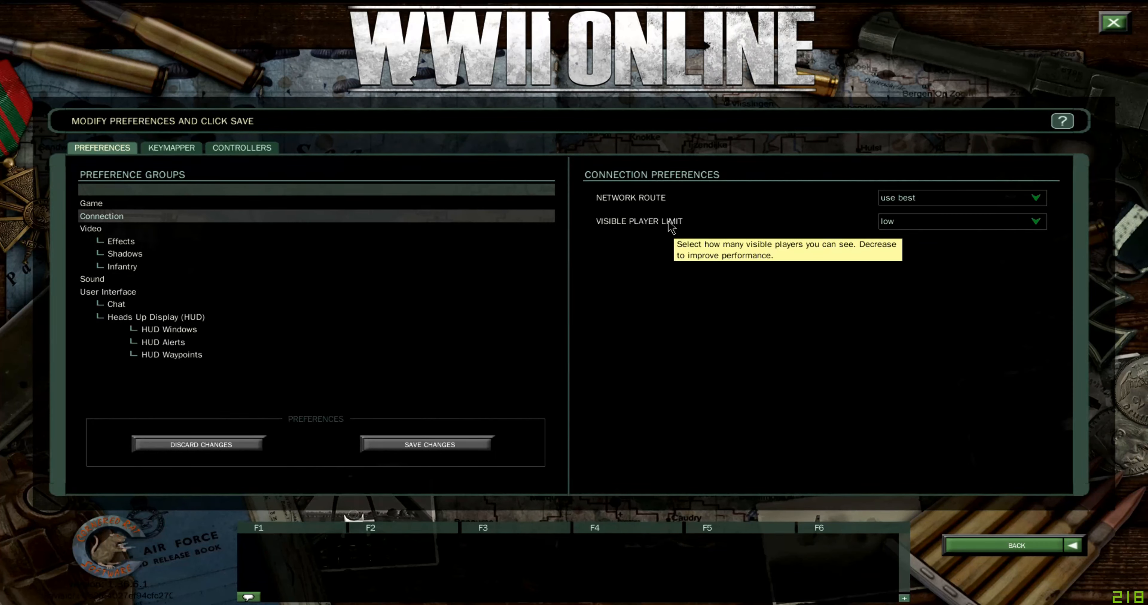
{"action": "mouse_move", "coordinate": [745, 232]}
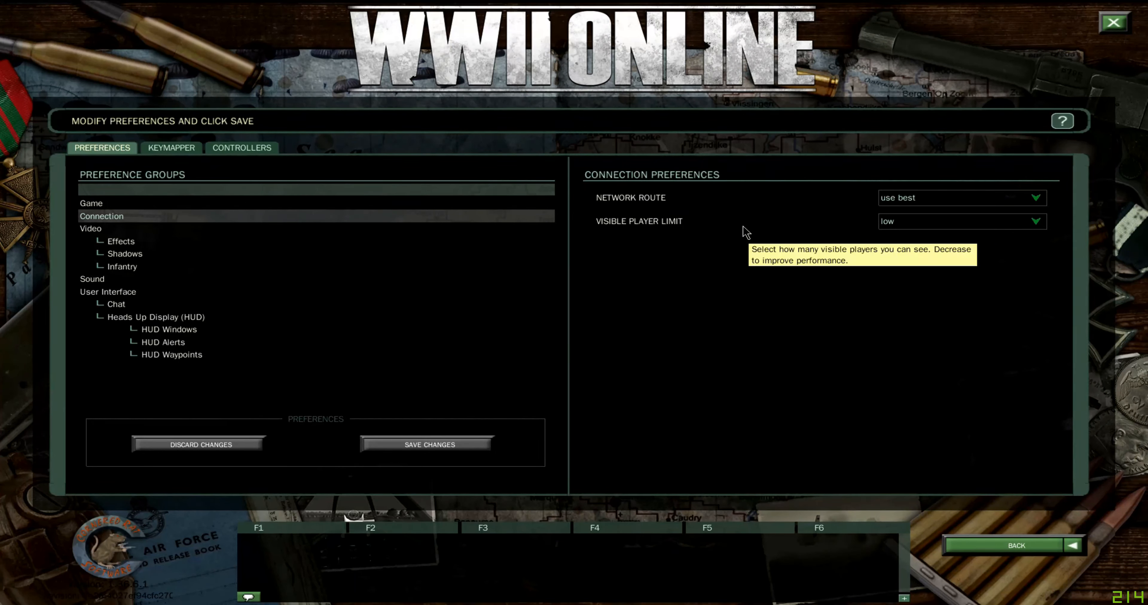
{"action": "mouse_move", "coordinate": [902, 227]}
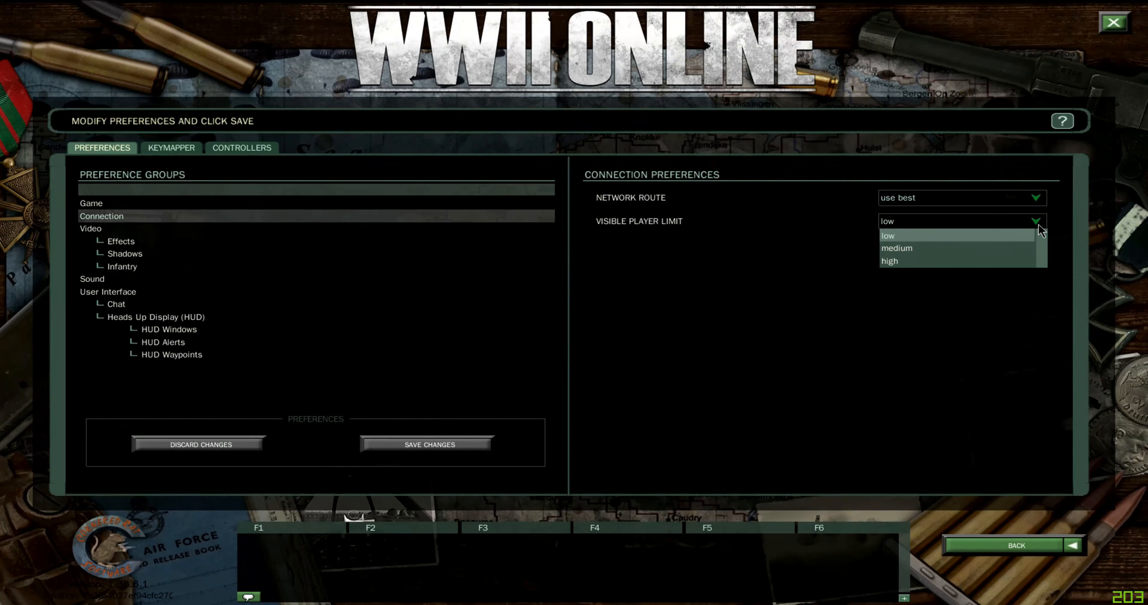
{"action": "mouse_move", "coordinate": [902, 258]}
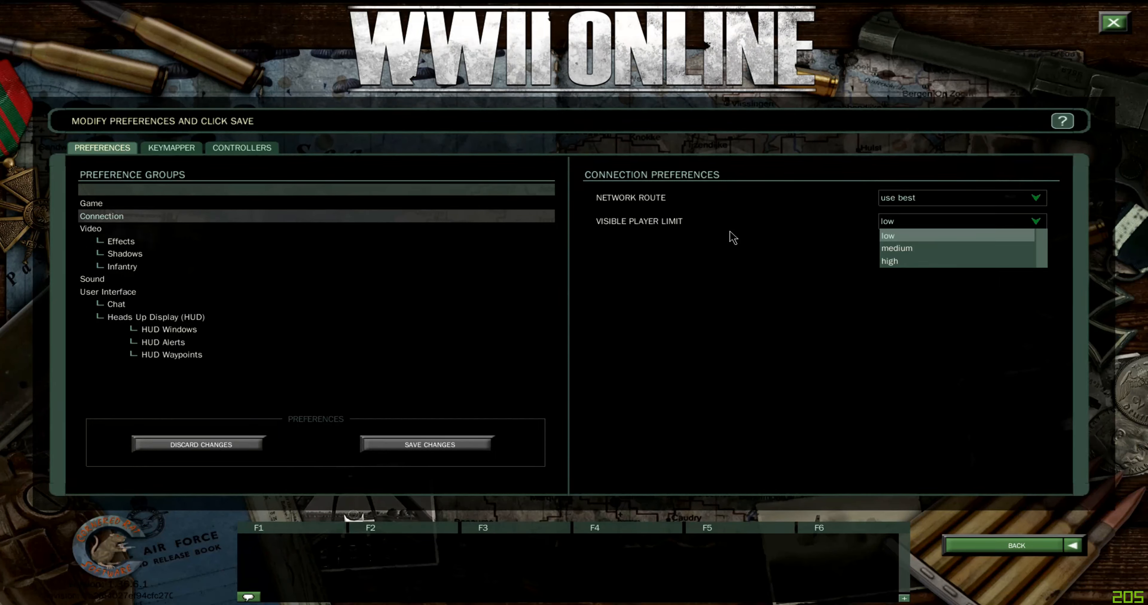
{"action": "mouse_move", "coordinate": [884, 264]}
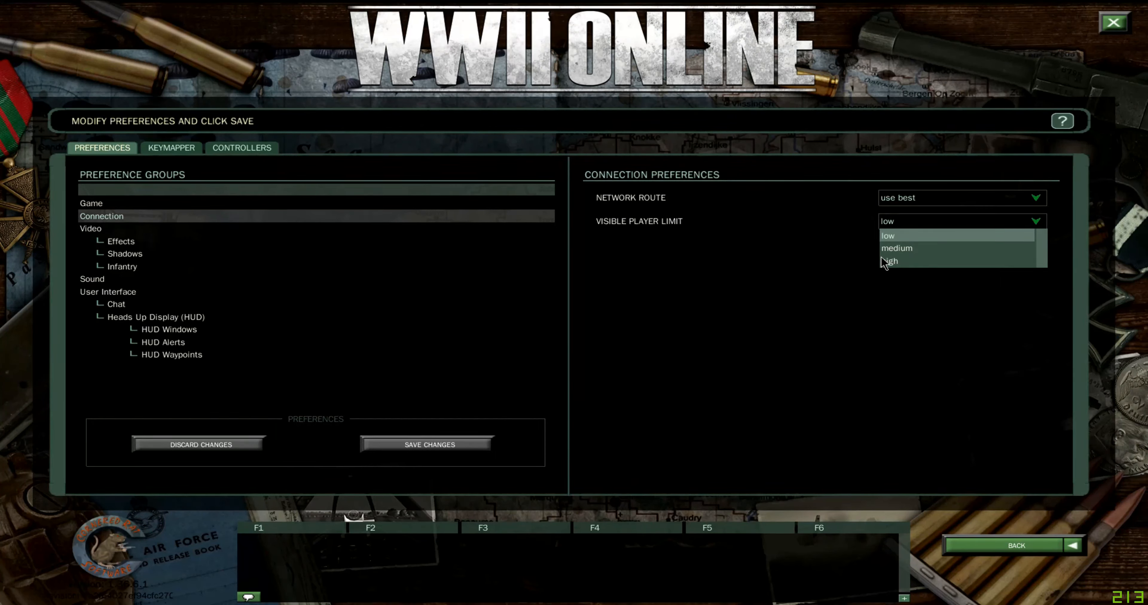
{"action": "left_click", "coordinate": [890, 261]}
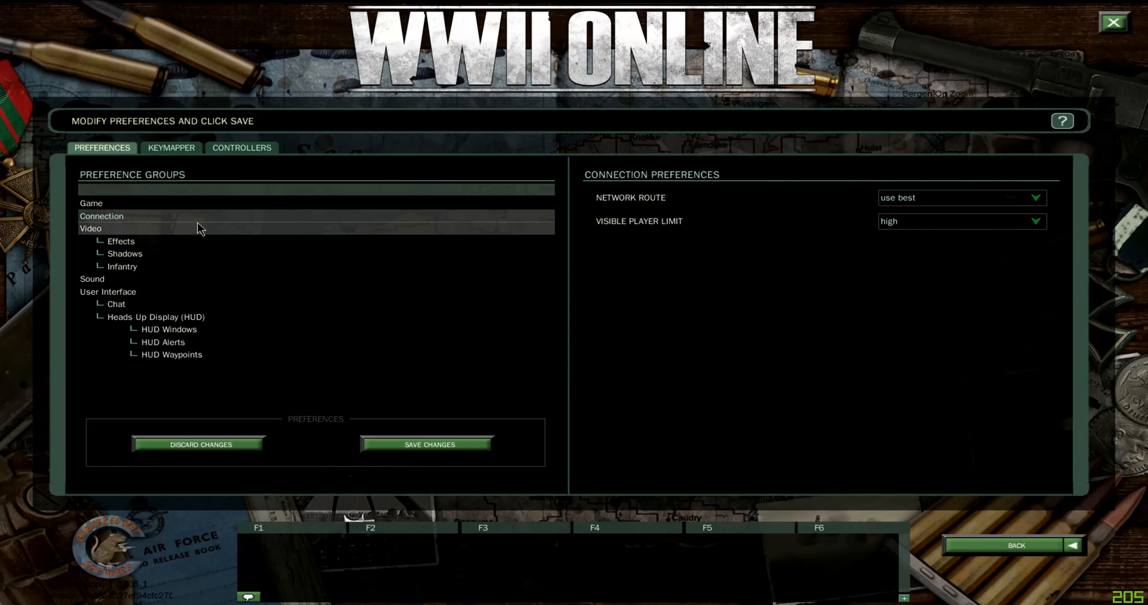
Review Video preferences, keeping the Intel HD Graphics 630 display and 1920x1080x32 resolution
{"action": "left_click", "coordinate": [91, 228]}
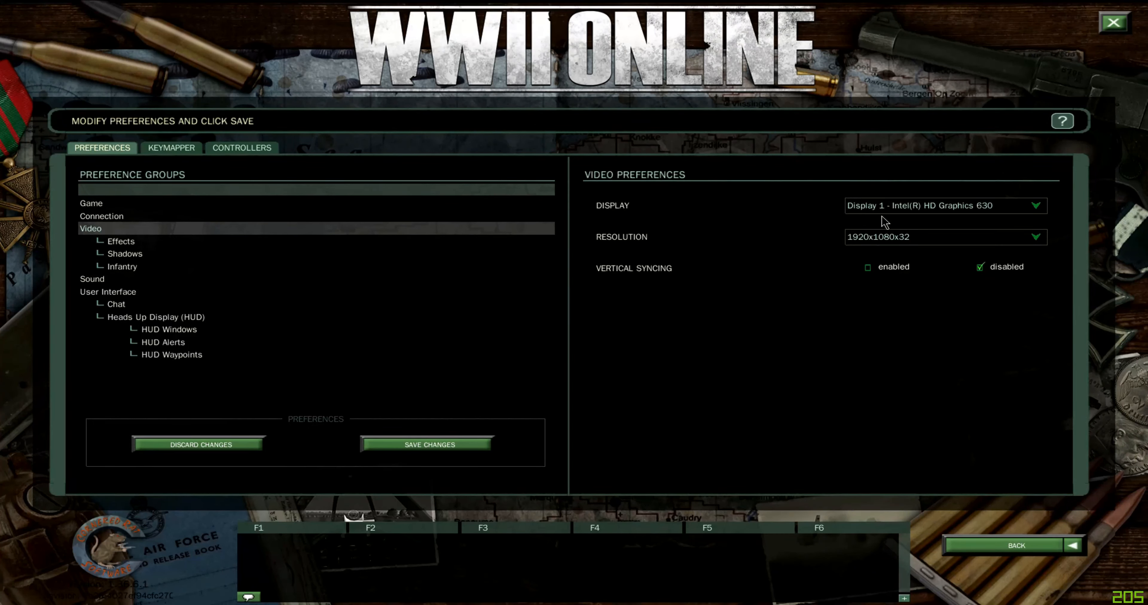
{"action": "mouse_move", "coordinate": [948, 209]}
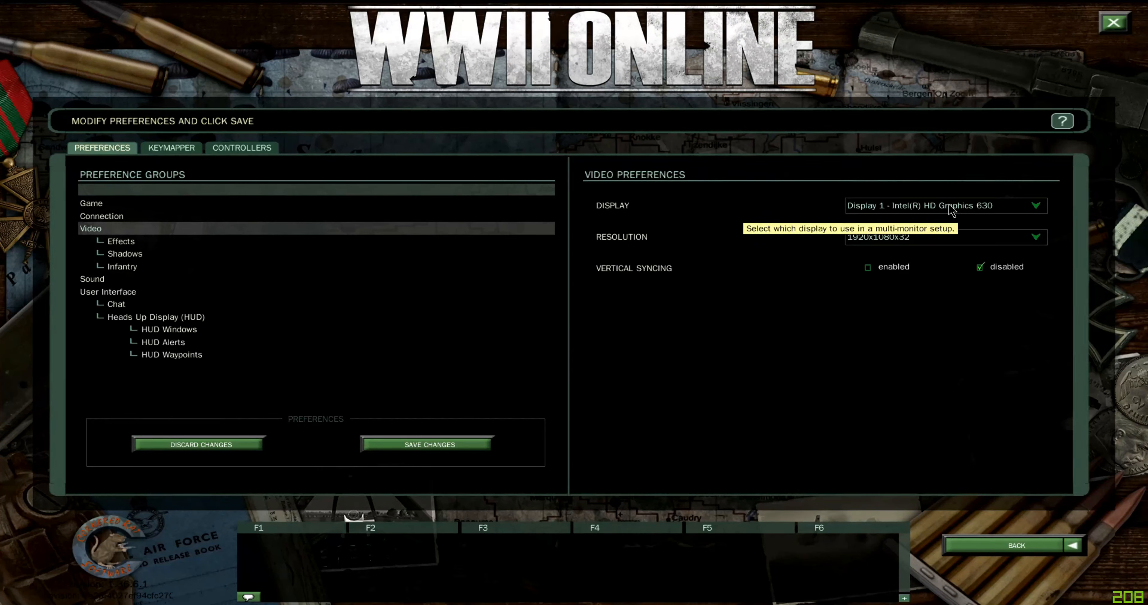
{"action": "mouse_move", "coordinate": [1027, 214]}
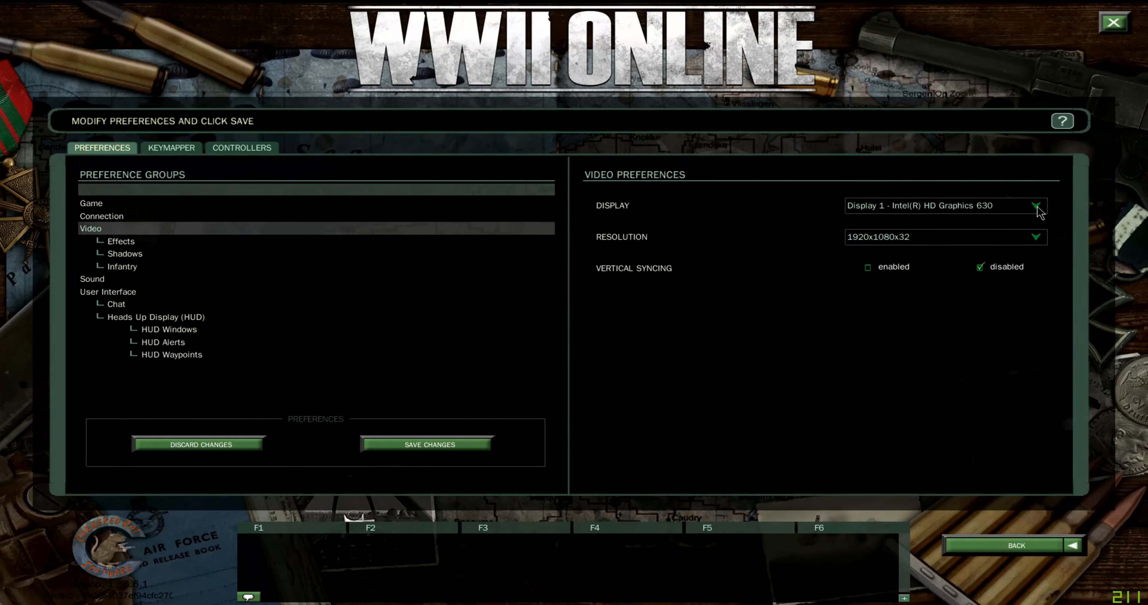
{"action": "left_click", "coordinate": [1036, 205]}
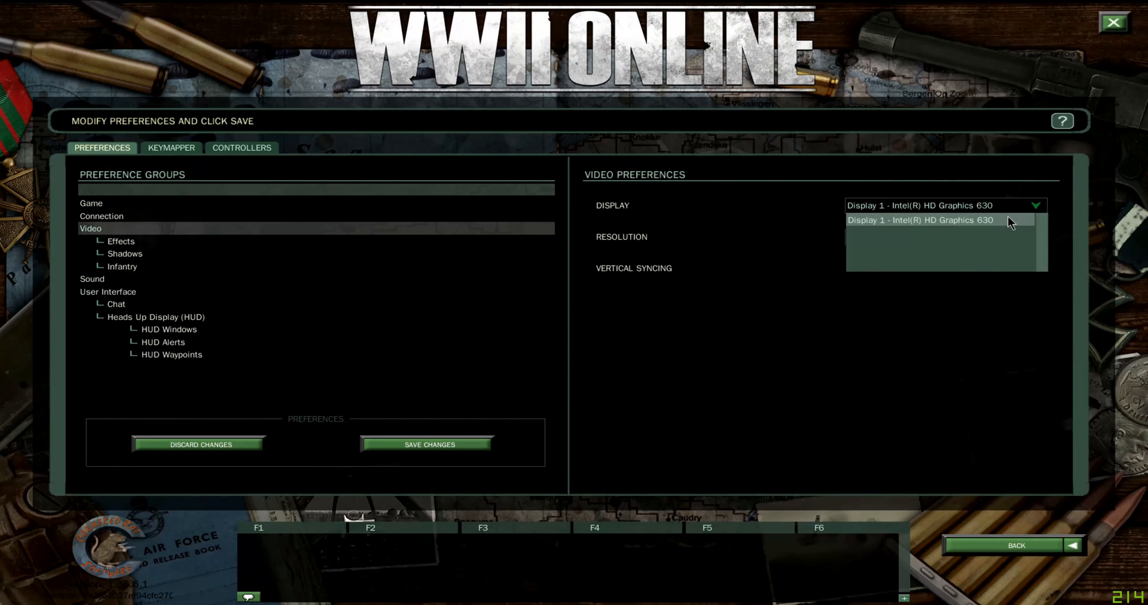
{"action": "left_click", "coordinate": [920, 219]}
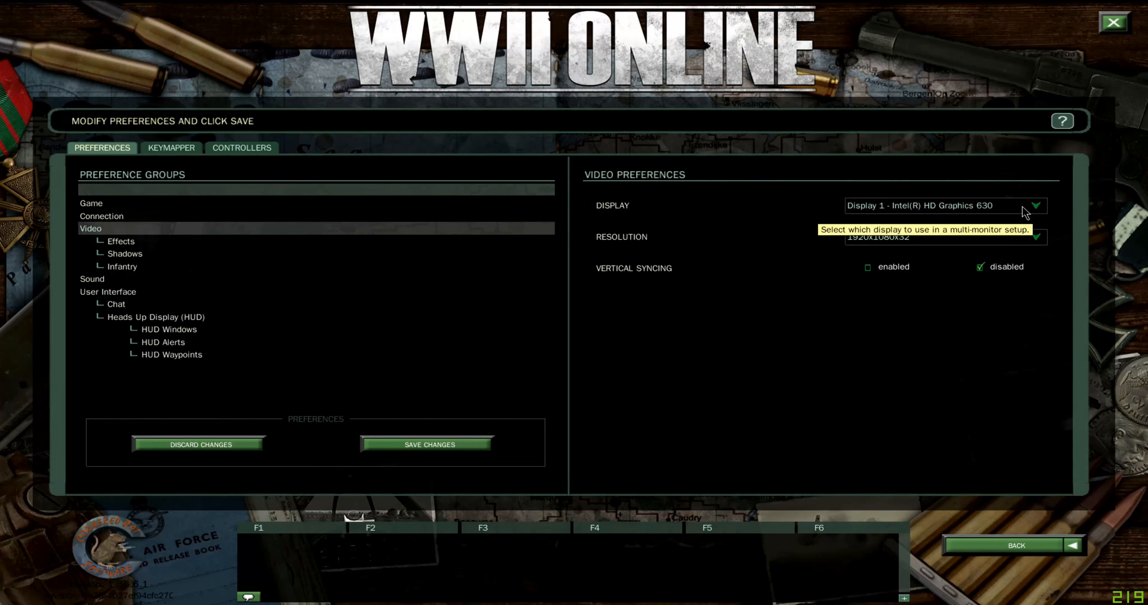
{"action": "mouse_move", "coordinate": [807, 228]}
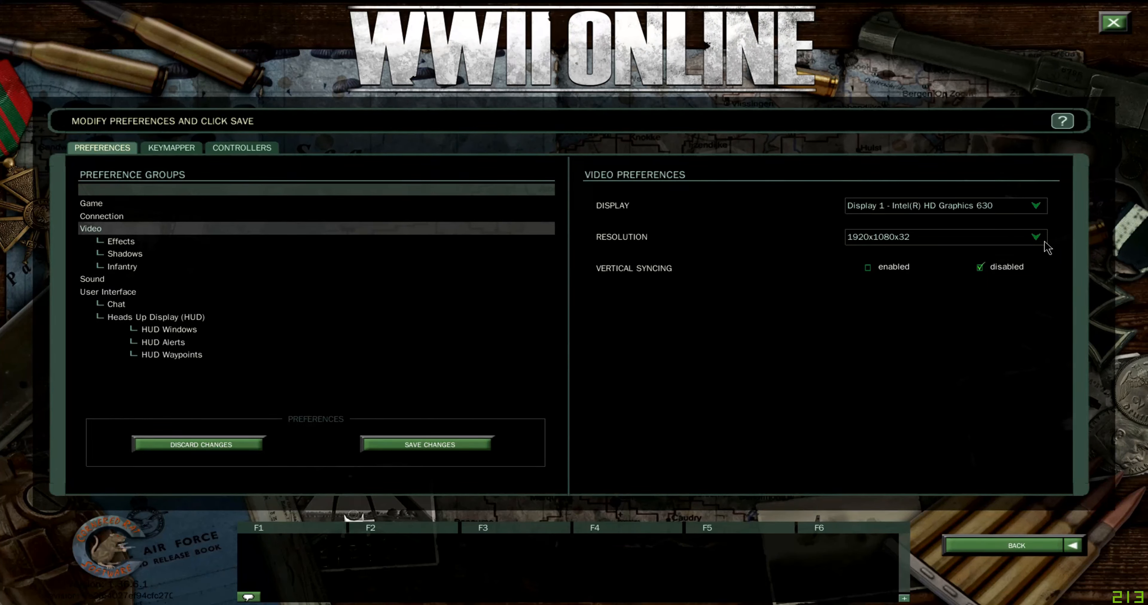
{"action": "mouse_move", "coordinate": [1036, 237]}
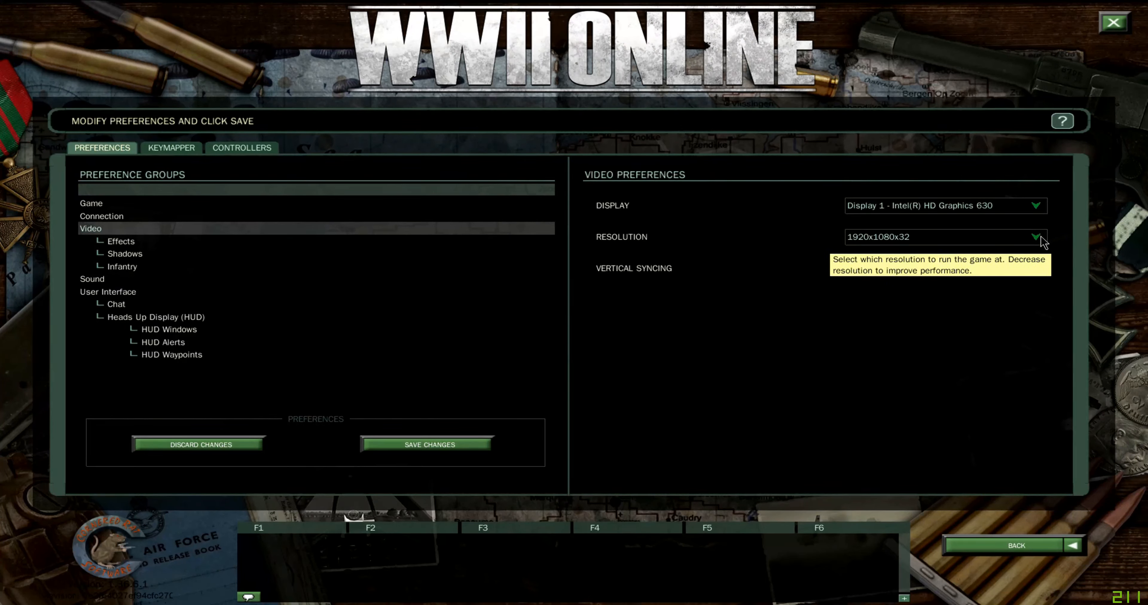
{"action": "left_click", "coordinate": [1036, 236]}
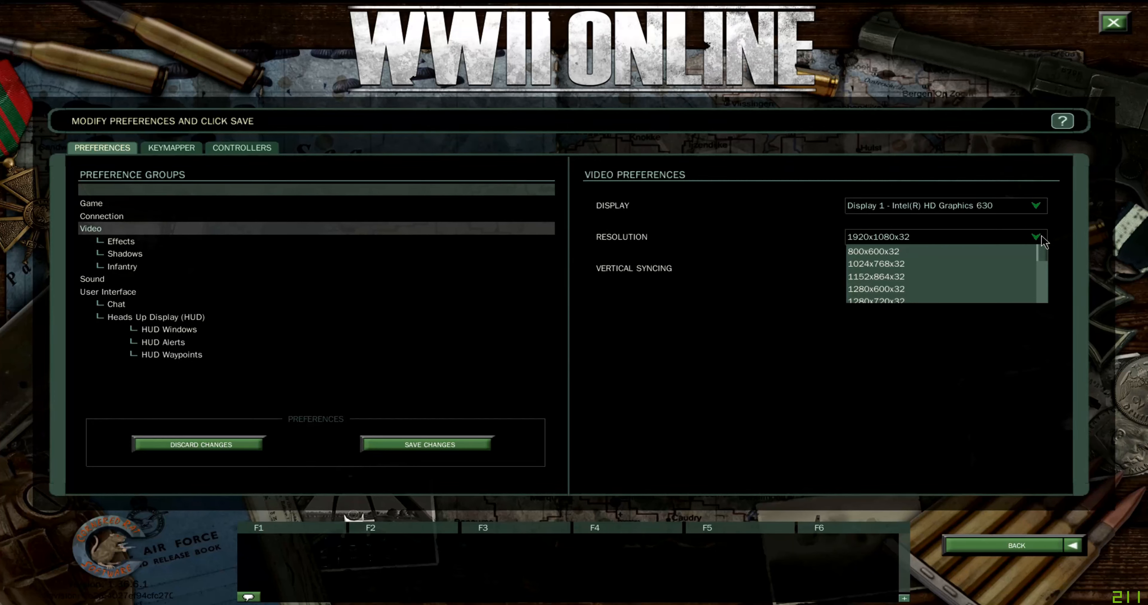
{"action": "scroll", "scroll_direction": "down", "scroll_amount": 3}
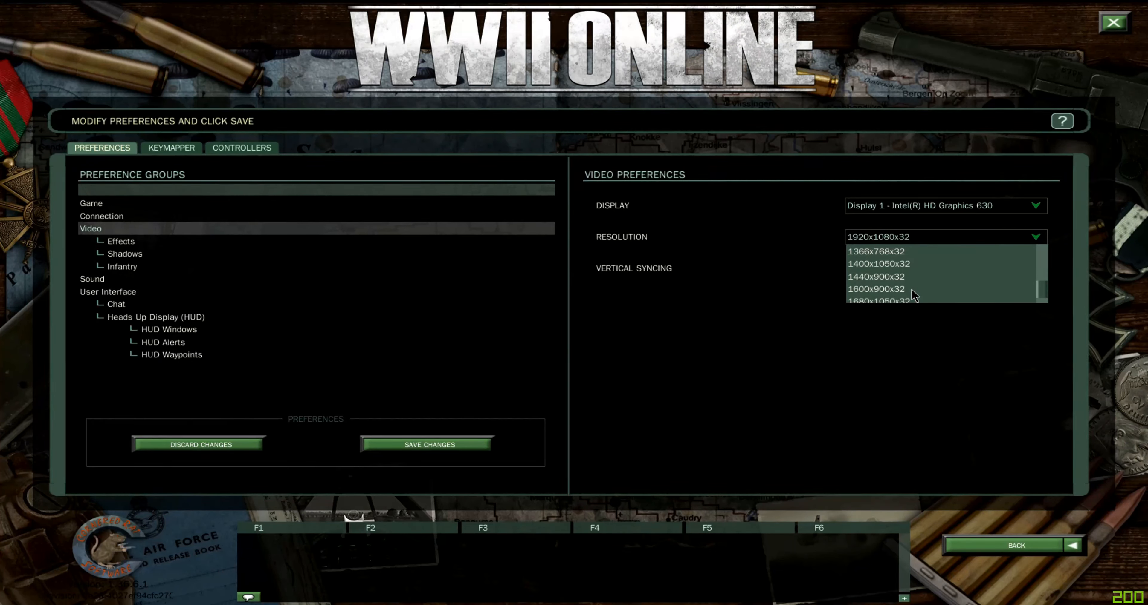
{"action": "scroll", "scroll_direction": "down", "scroll_amount": 3}
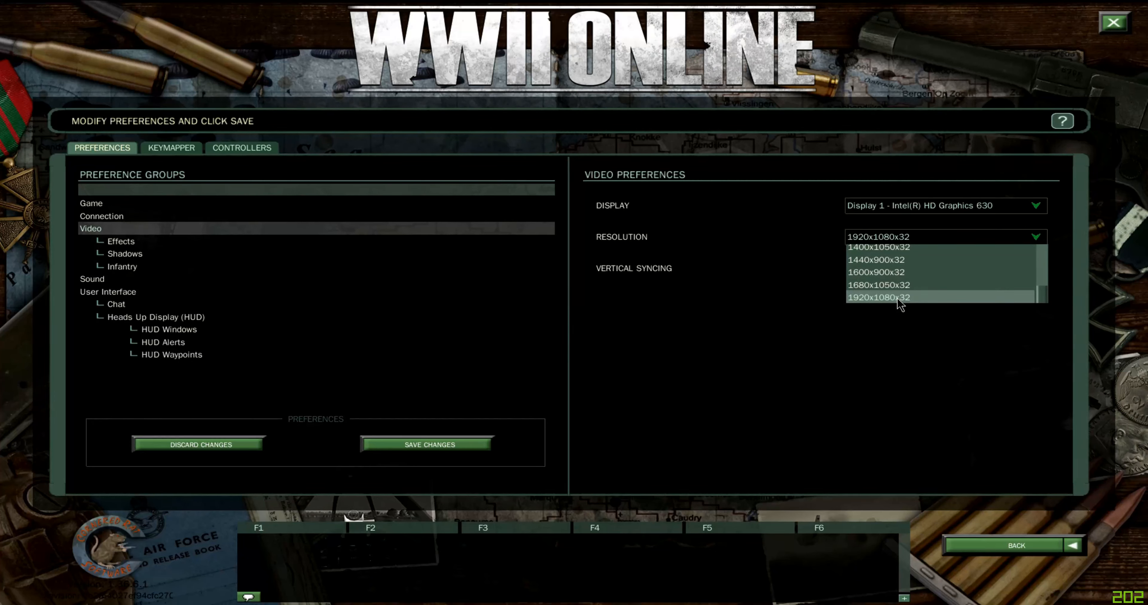
{"action": "mouse_move", "coordinate": [1099, 299]}
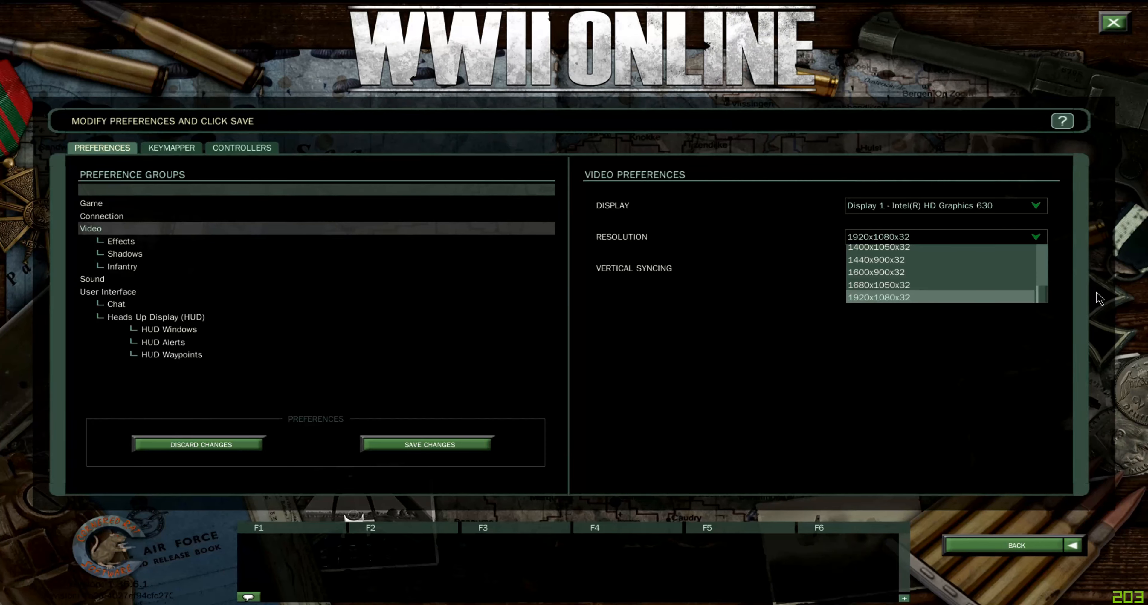
{"action": "left_click", "coordinate": [878, 297]}
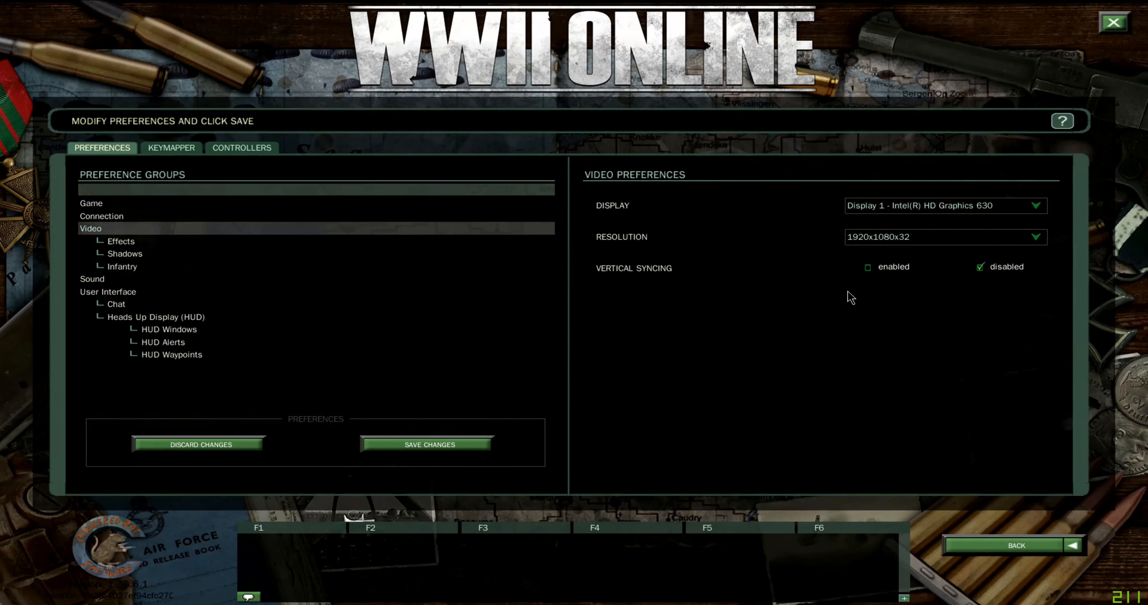
{"action": "mouse_move", "coordinate": [623, 259]}
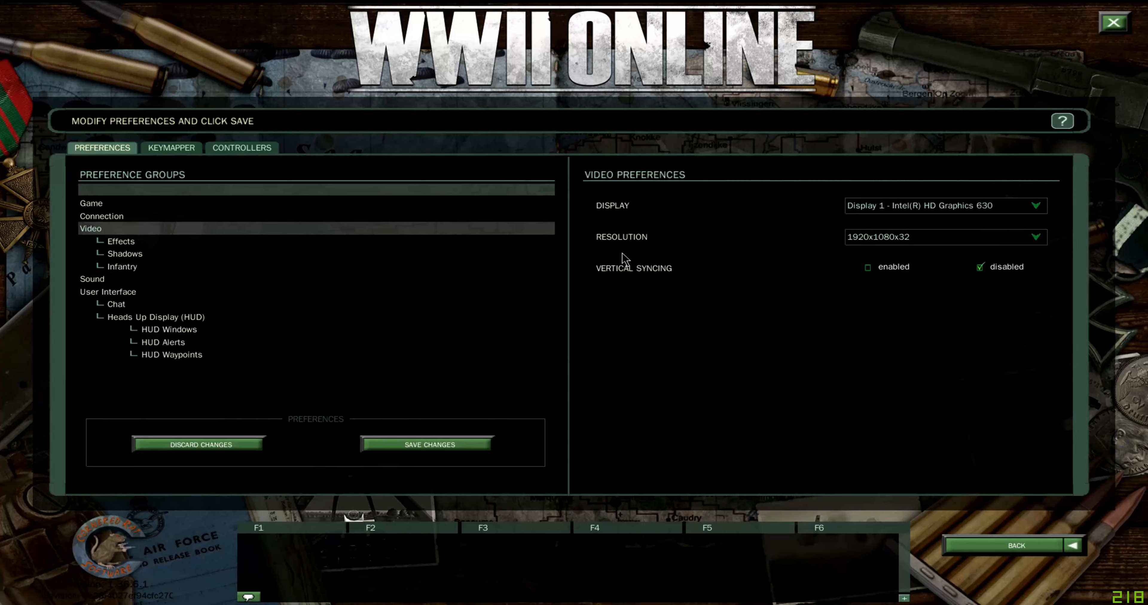
{"action": "mouse_move", "coordinate": [843, 277]}
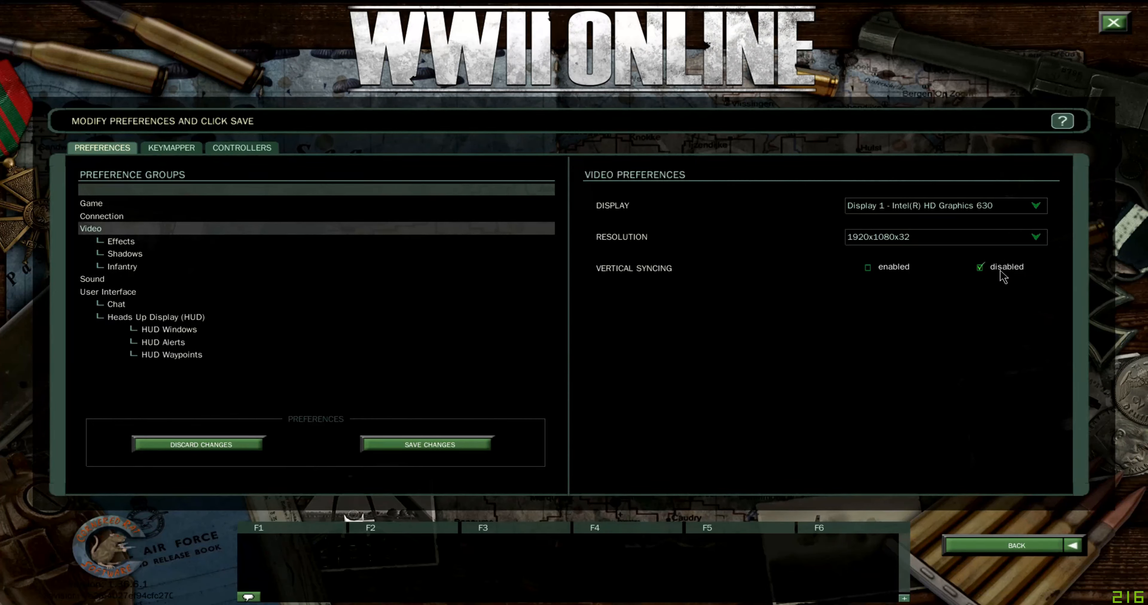
{"action": "mouse_move", "coordinate": [736, 388]}
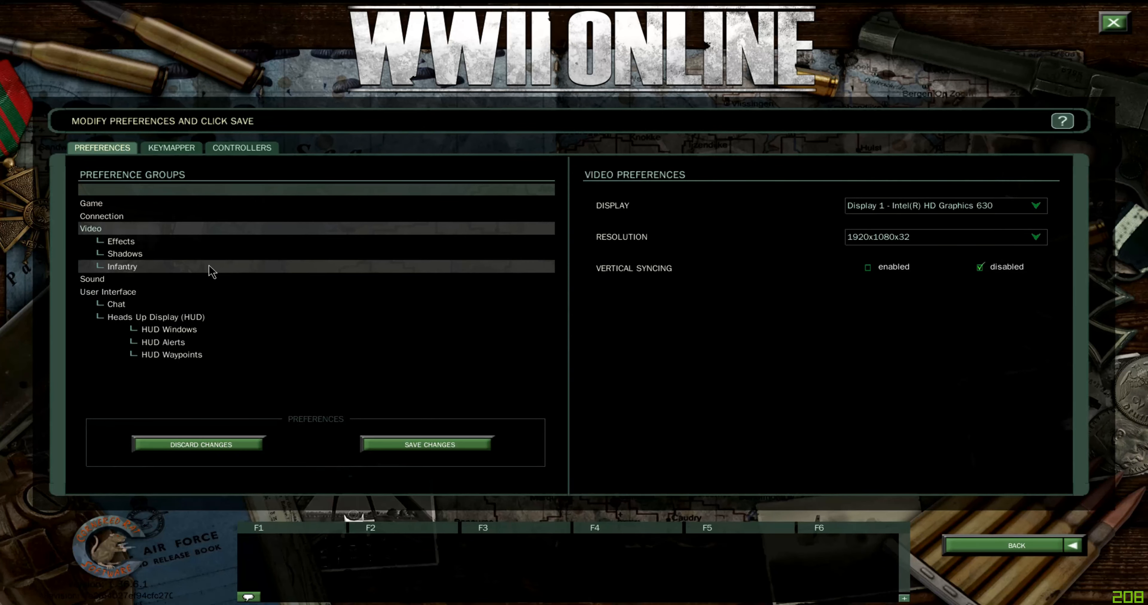
Review the video Effects preferences, leaving muzzle flash lights and combat smoke enabled
{"action": "left_click", "coordinate": [121, 241]}
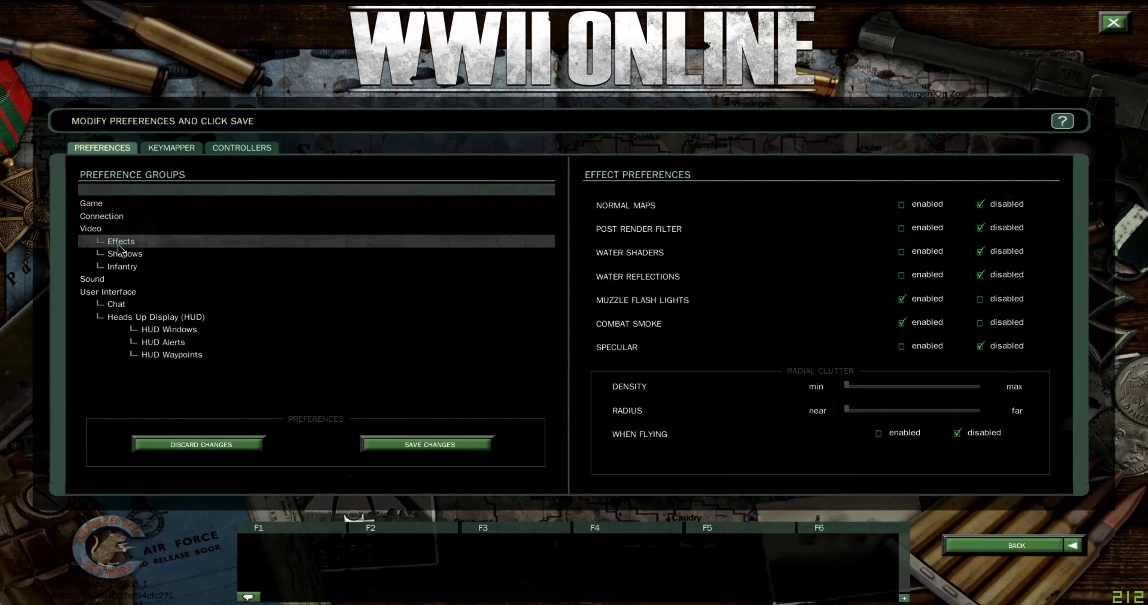
{"action": "mouse_move", "coordinate": [868, 351]}
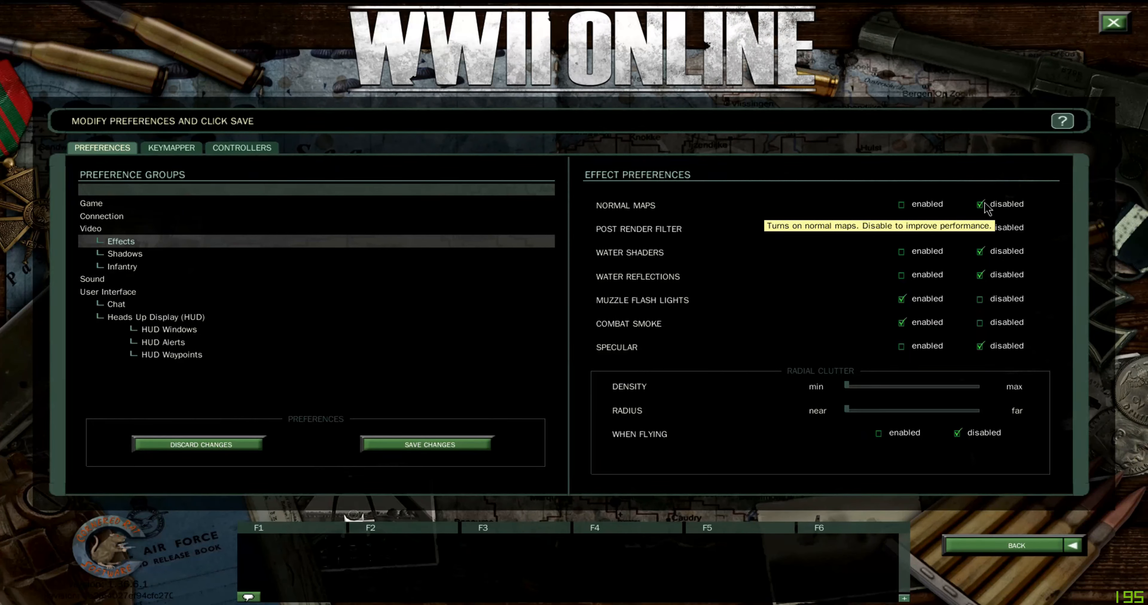
{"action": "mouse_move", "coordinate": [651, 238]}
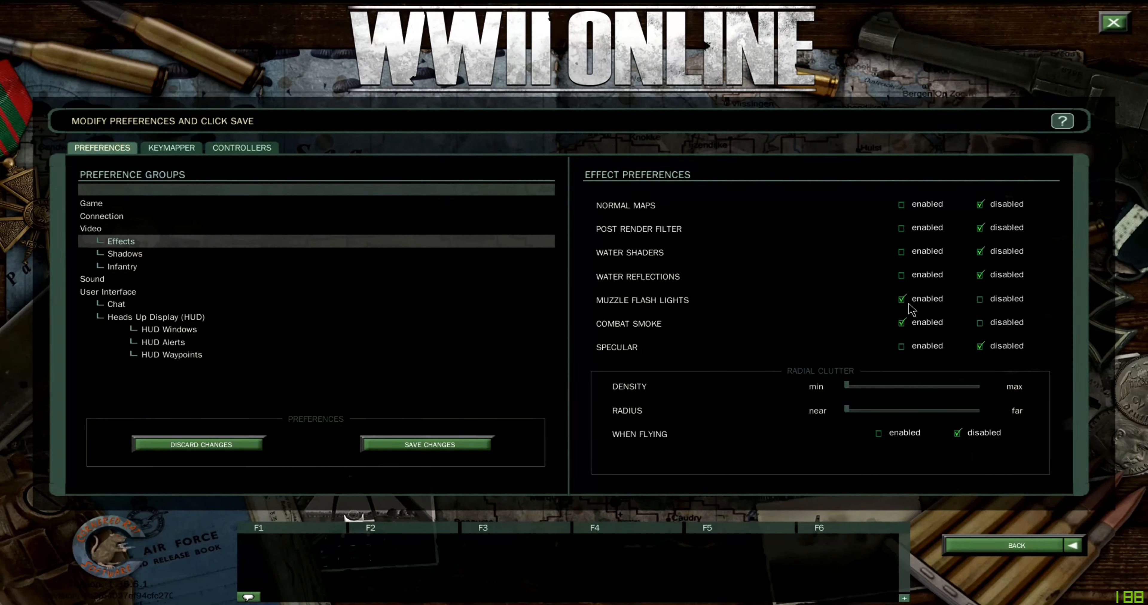
{"action": "mouse_move", "coordinate": [910, 306]}
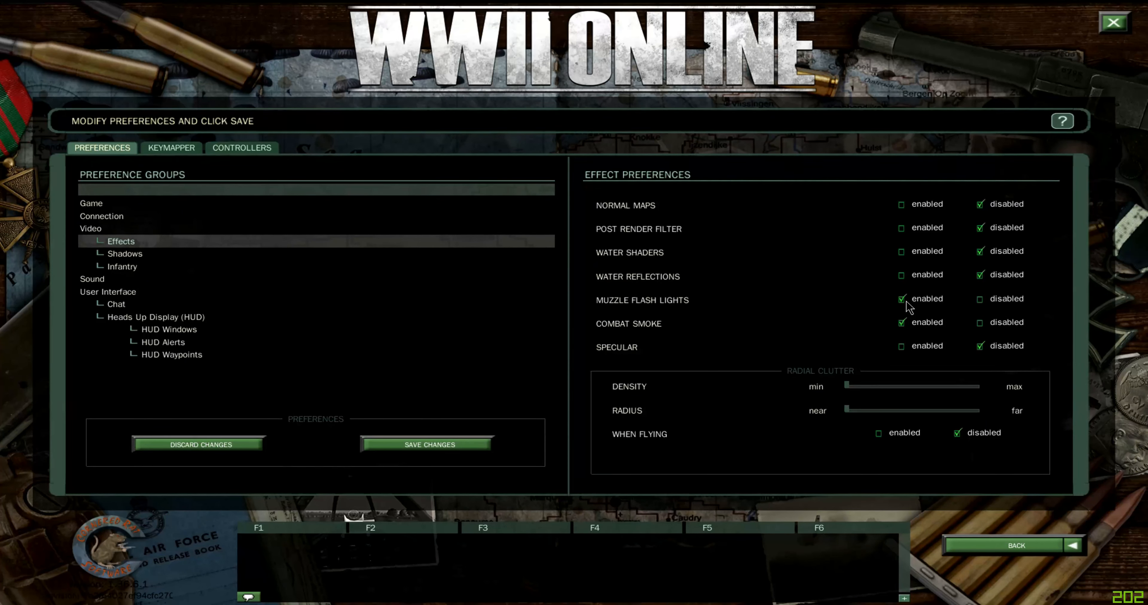
{"action": "mouse_move", "coordinate": [906, 307]}
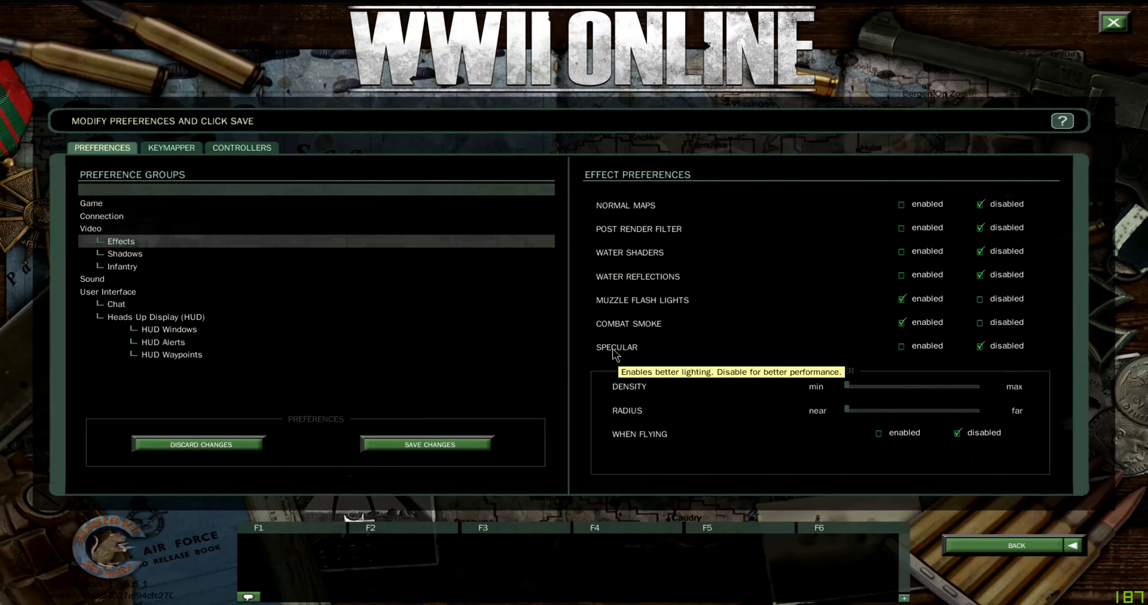
{"action": "left_click", "coordinate": [900, 346]}
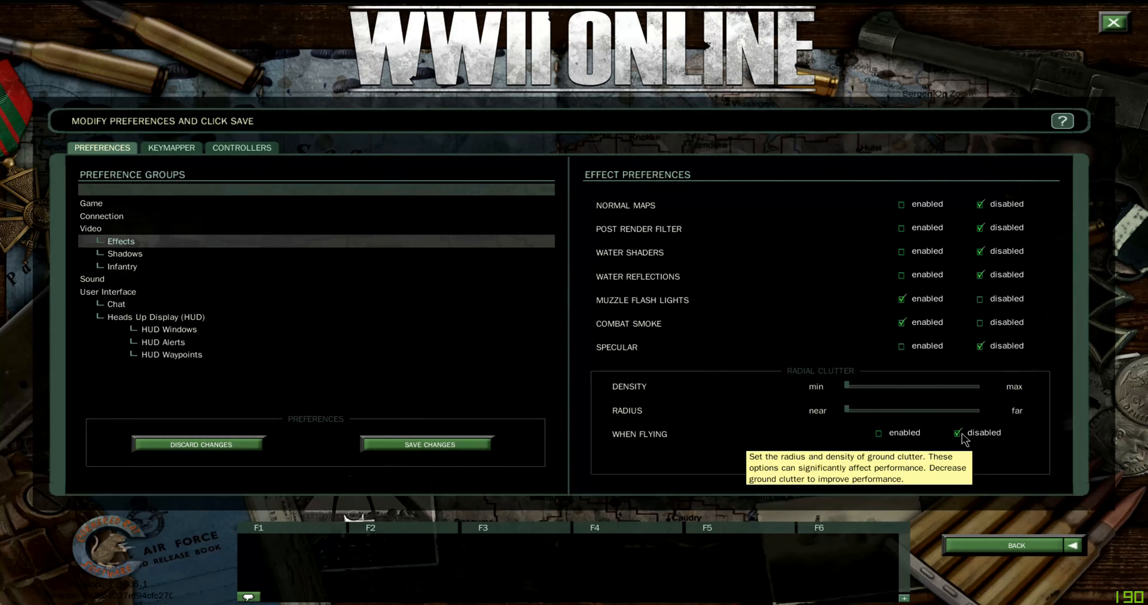
Glance at Shadows set to low, then show the Infantry corpses and blood preferences
{"action": "left_click", "coordinate": [124, 253]}
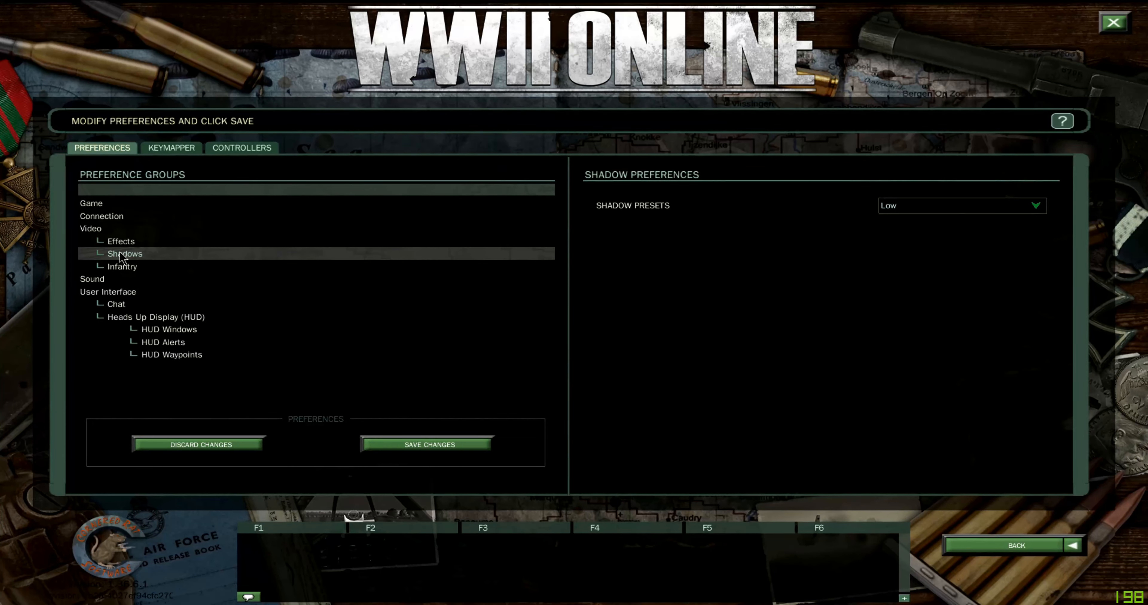
{"action": "left_click", "coordinate": [122, 267]}
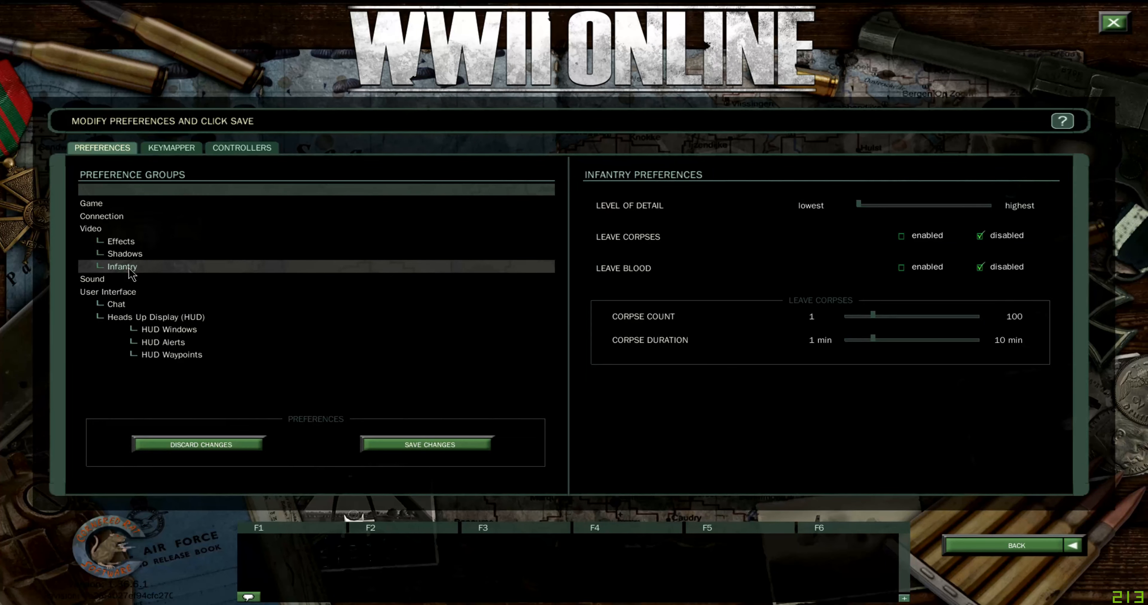
{"action": "mouse_move", "coordinate": [736, 240]}
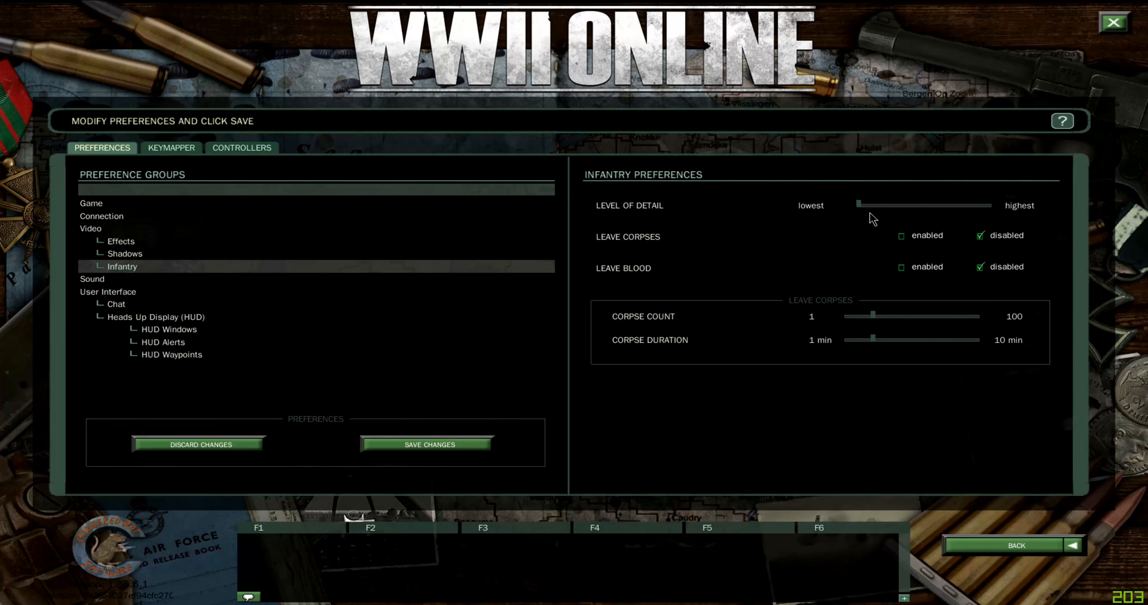
{"action": "mouse_move", "coordinate": [722, 316]}
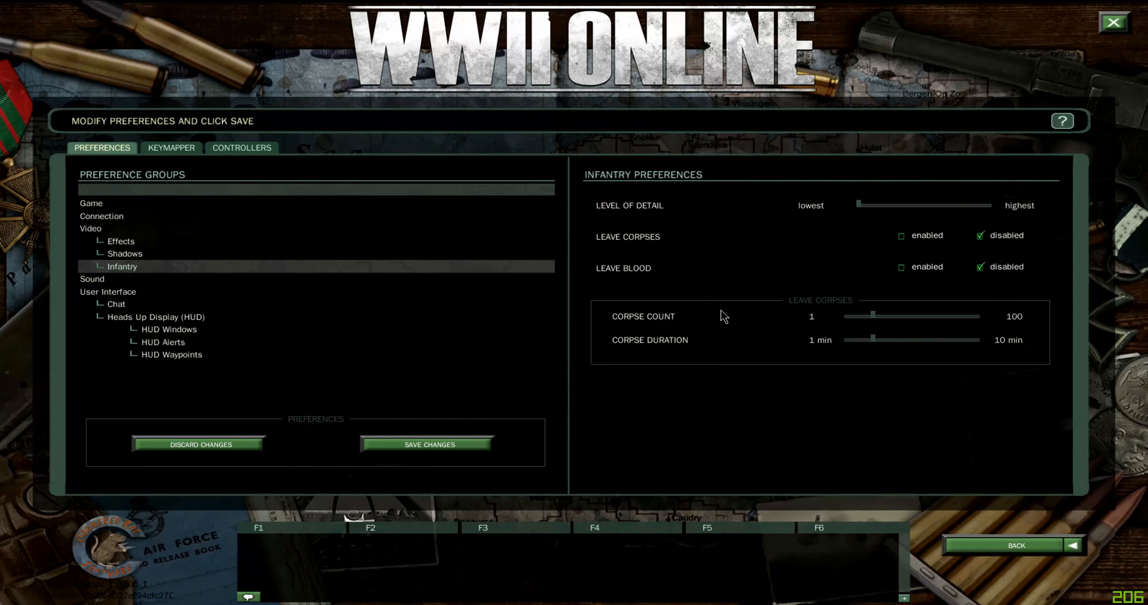
{"action": "mouse_move", "coordinate": [816, 325]}
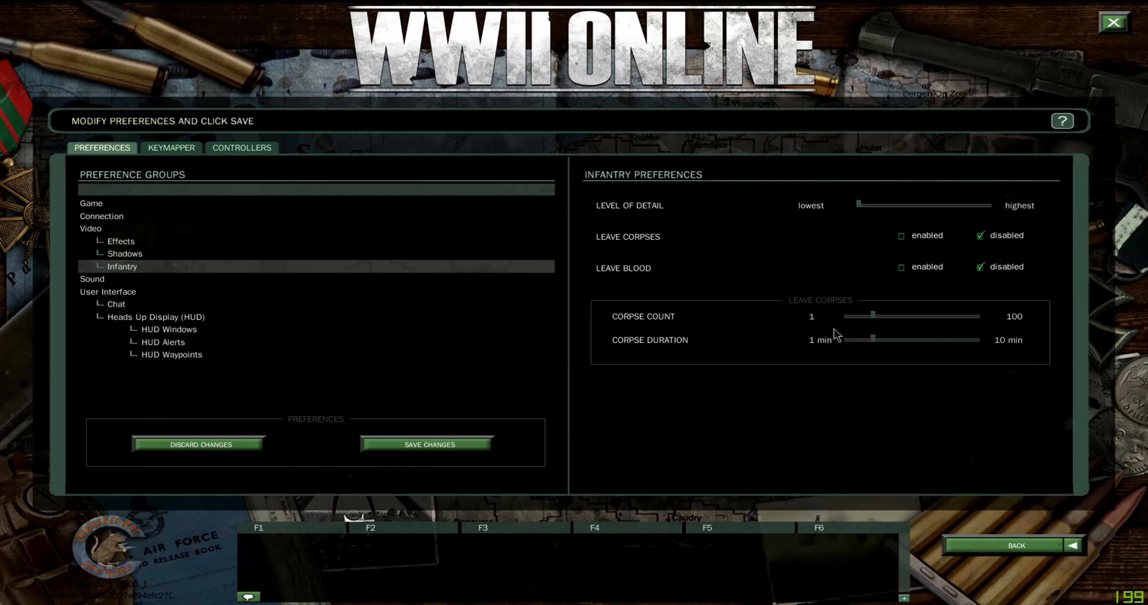
{"action": "mouse_move", "coordinate": [781, 348]}
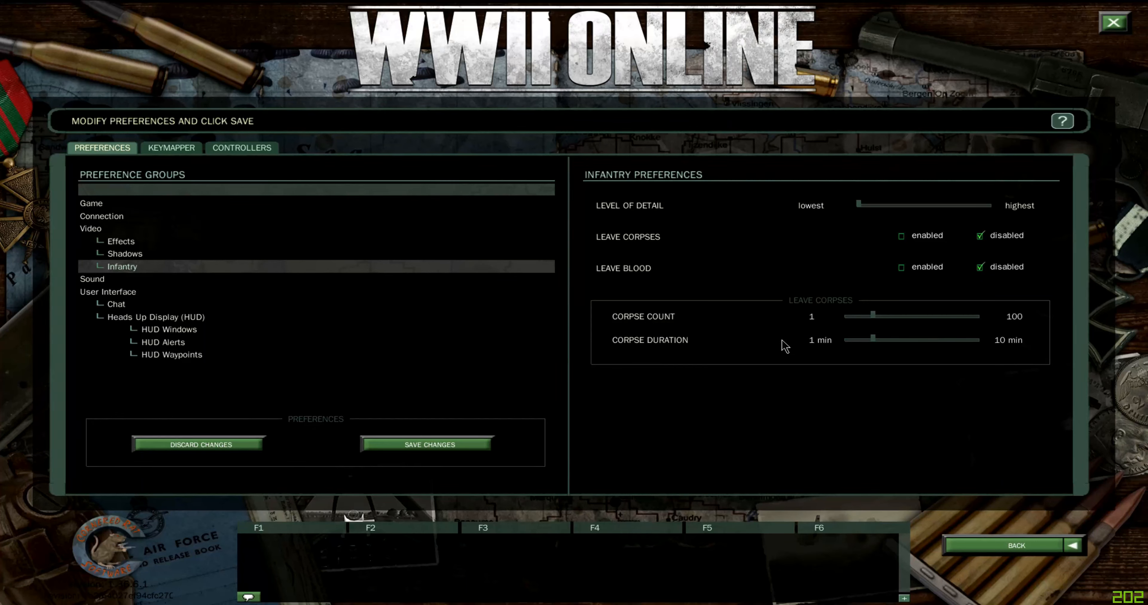
{"action": "mouse_move", "coordinate": [746, 349]}
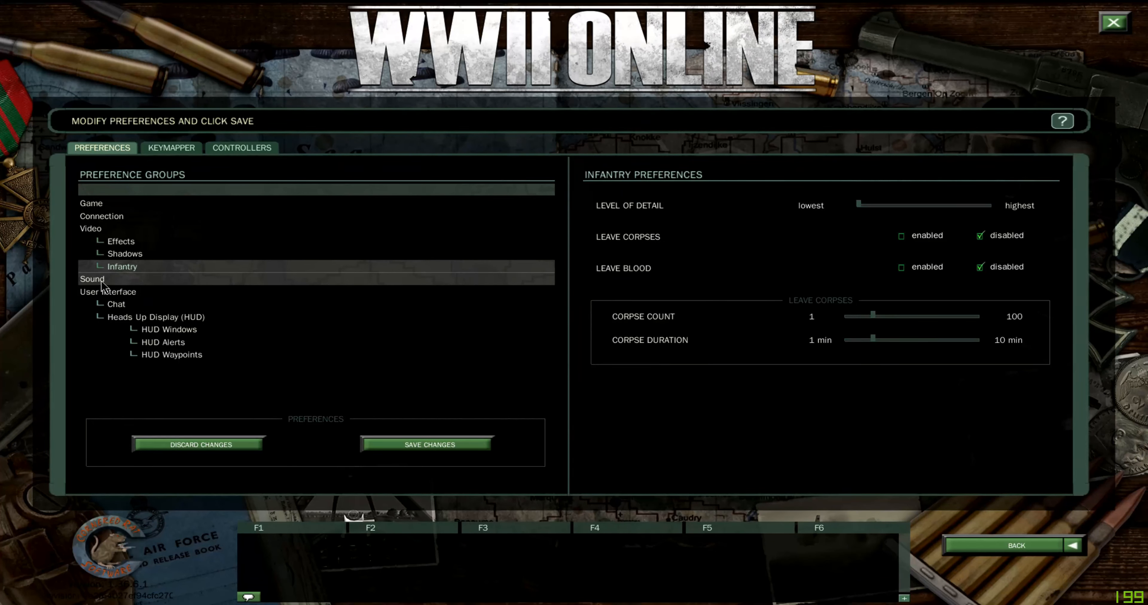
Review the Audio preferences, leaving alerts enabled and sound effects at max volume
{"action": "left_click", "coordinate": [92, 280]}
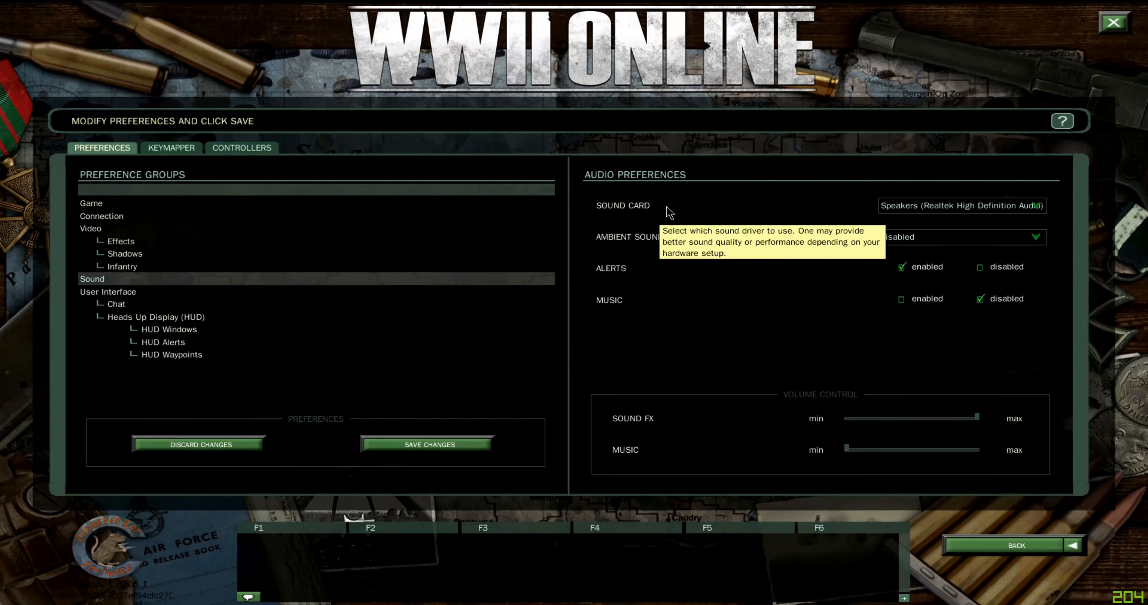
{"action": "mouse_move", "coordinate": [635, 240]}
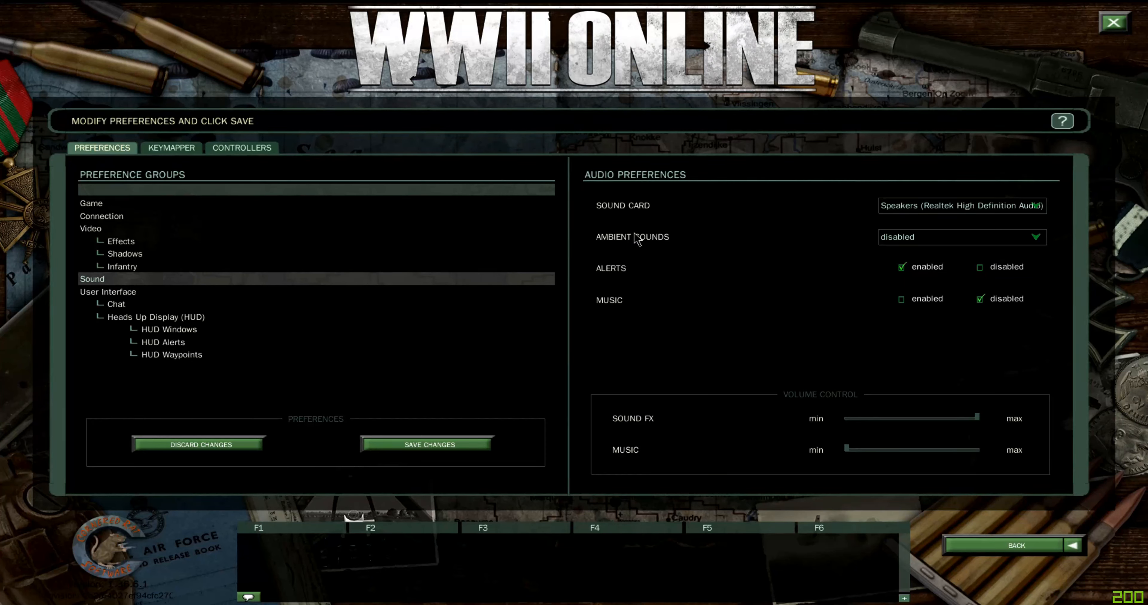
{"action": "mouse_move", "coordinate": [984, 243]}
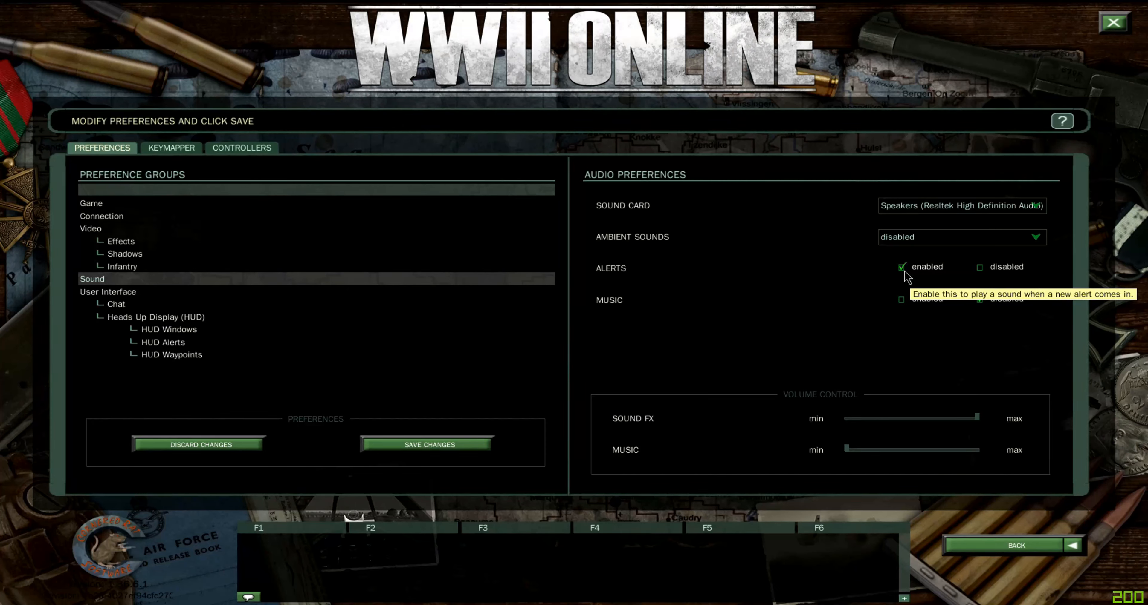
{"action": "left_click", "coordinate": [979, 299]}
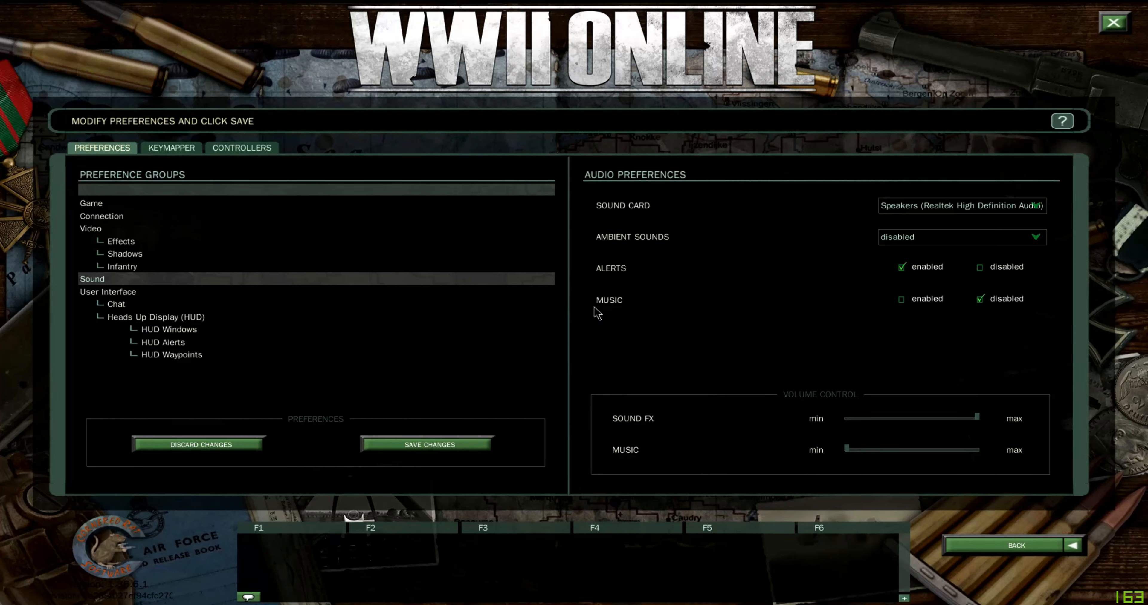
{"action": "mouse_move", "coordinate": [746, 329]}
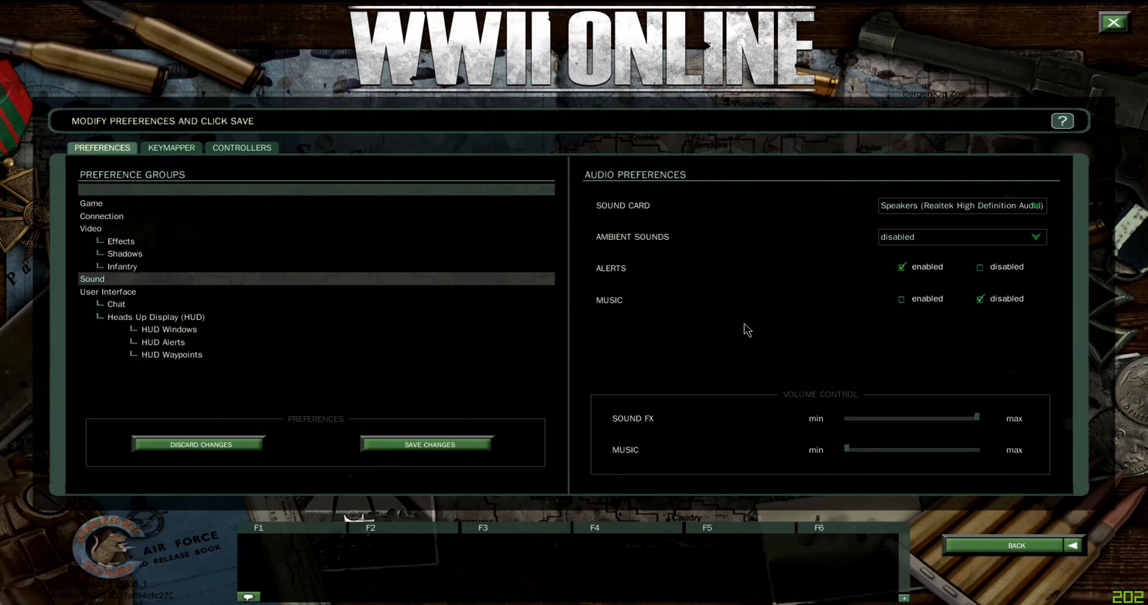
{"action": "left_click", "coordinate": [109, 292]}
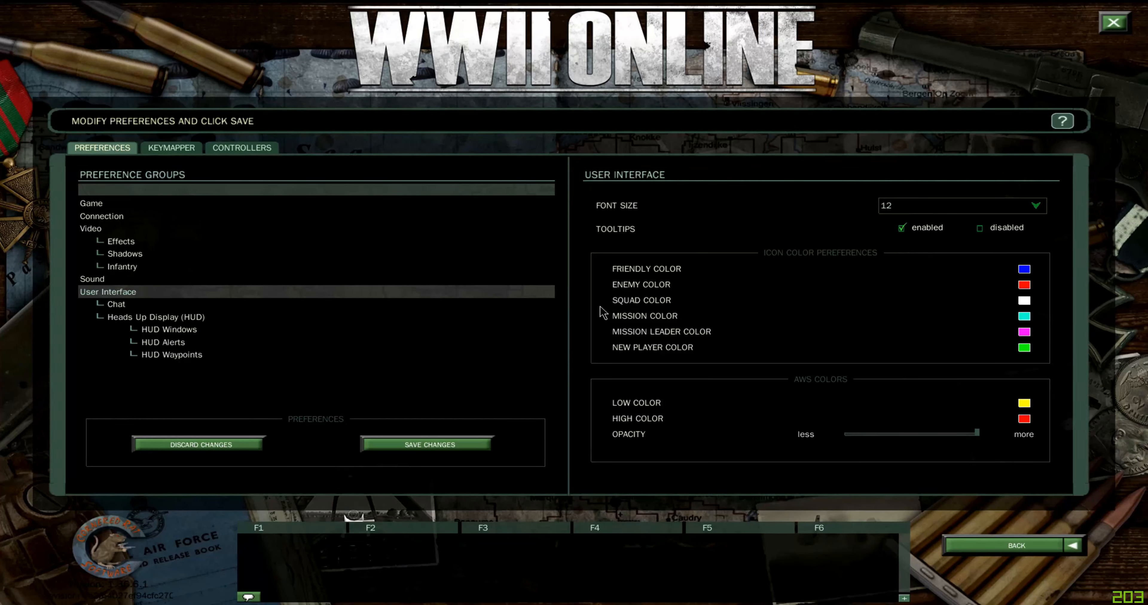
{"action": "mouse_move", "coordinate": [633, 218]}
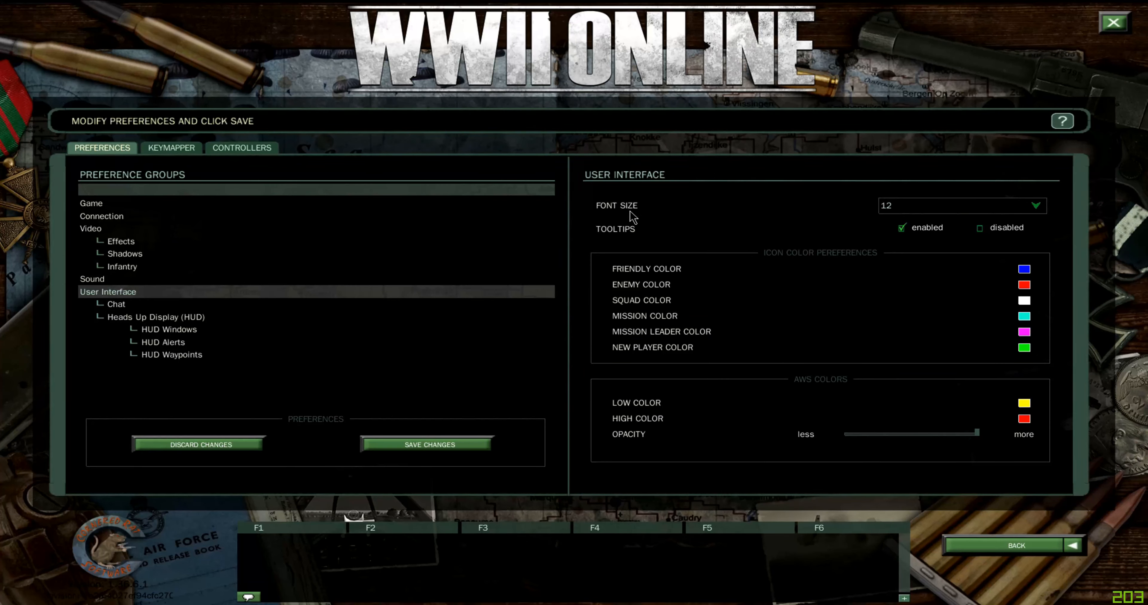
{"action": "mouse_move", "coordinate": [924, 215]}
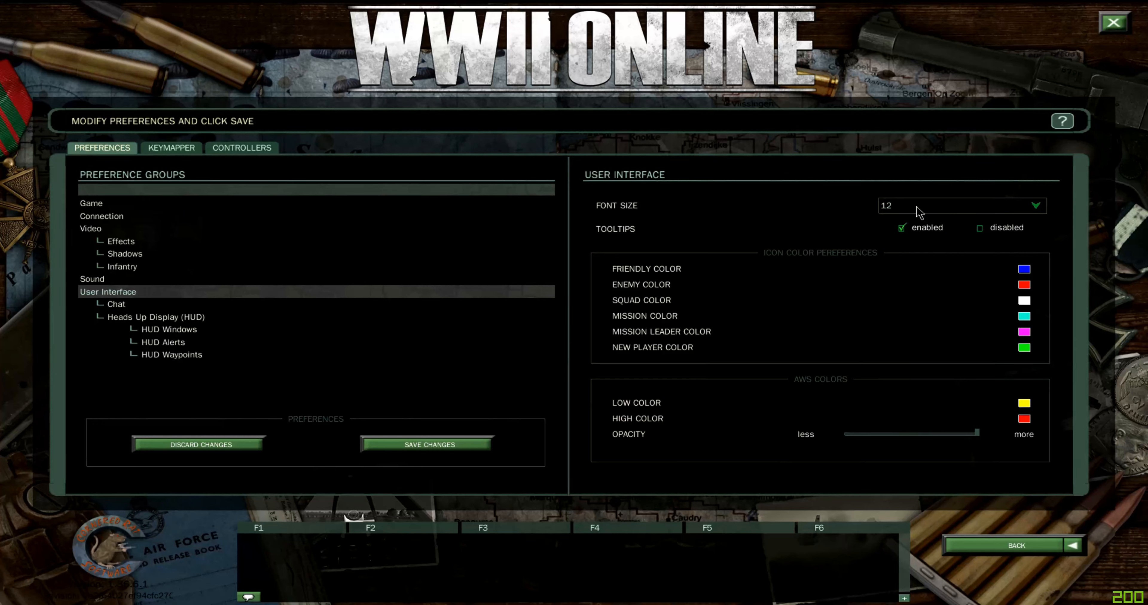
{"action": "left_click", "coordinate": [1034, 205]}
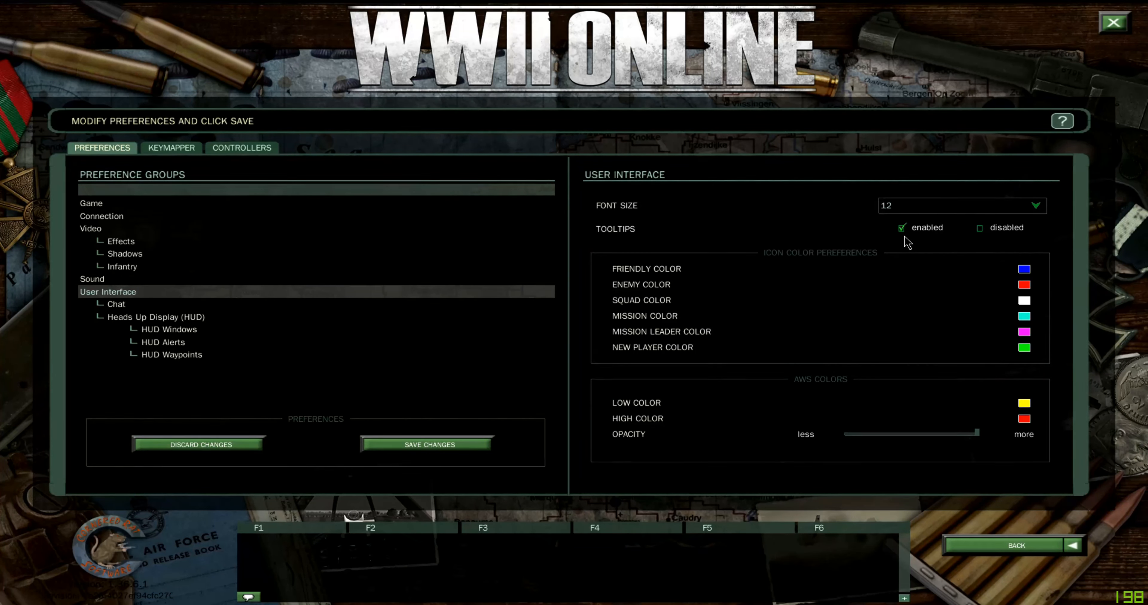
{"action": "mouse_move", "coordinate": [964, 267]}
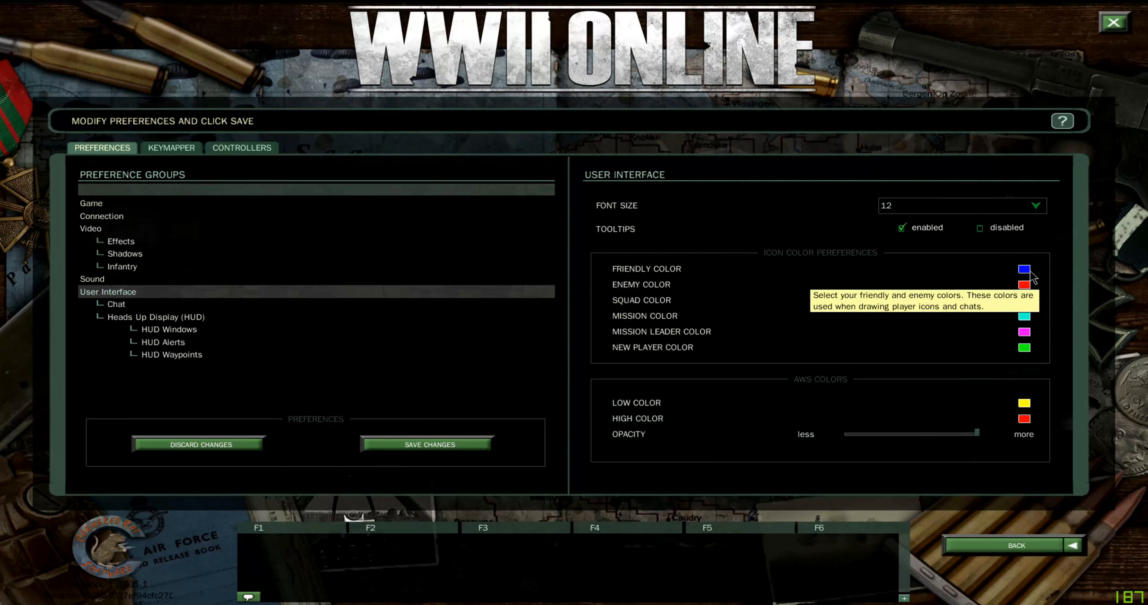
{"action": "mouse_move", "coordinate": [1045, 280]}
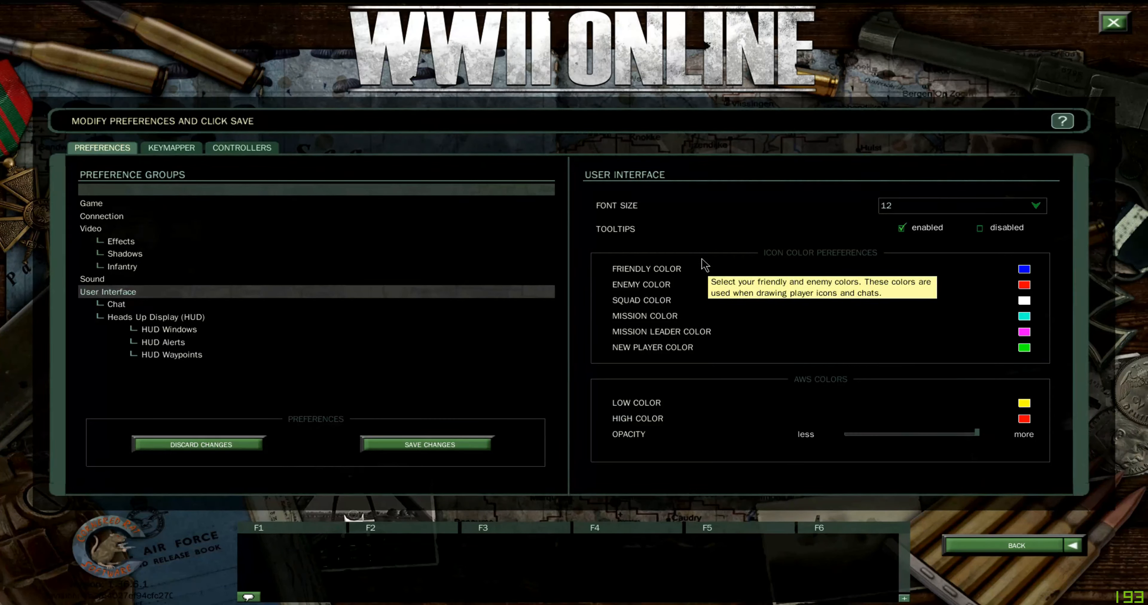
{"action": "mouse_move", "coordinate": [1025, 273]}
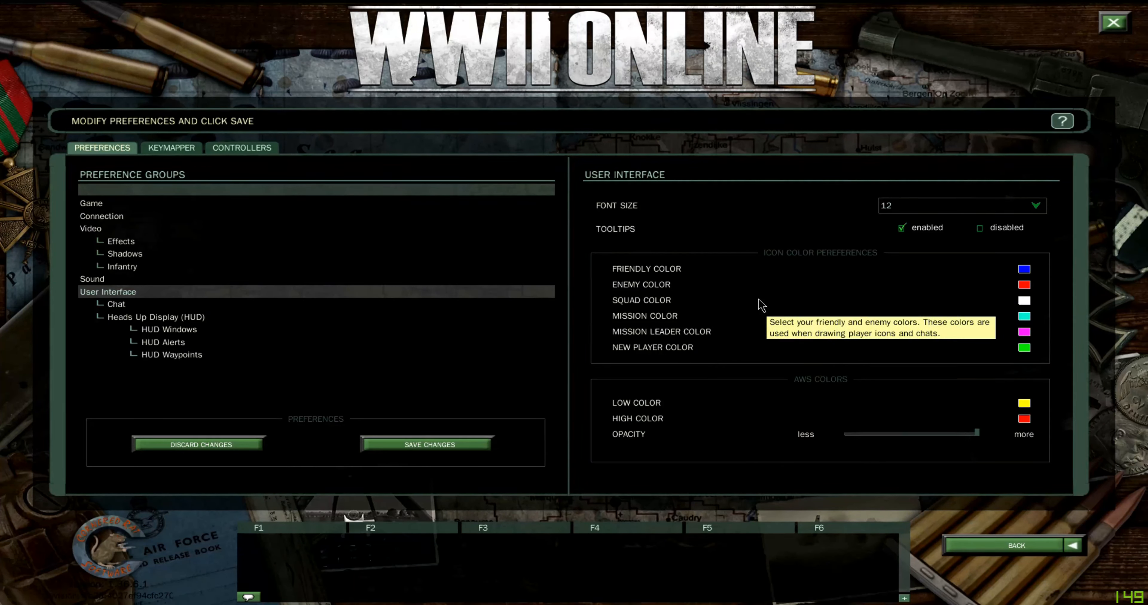
{"action": "mouse_move", "coordinate": [1029, 306]}
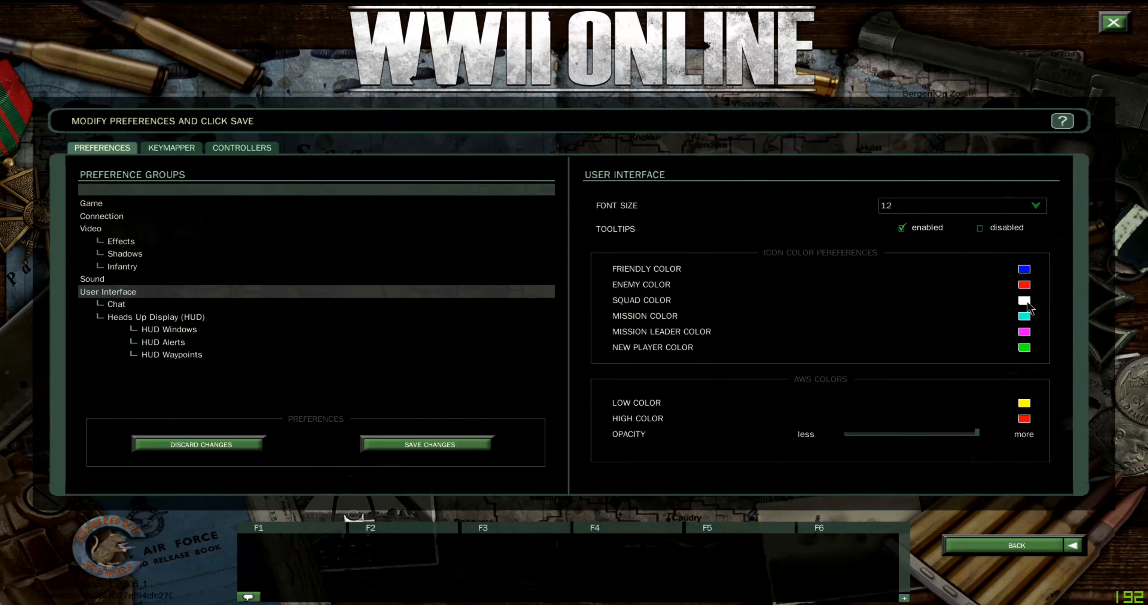
{"action": "mouse_move", "coordinate": [1013, 322]}
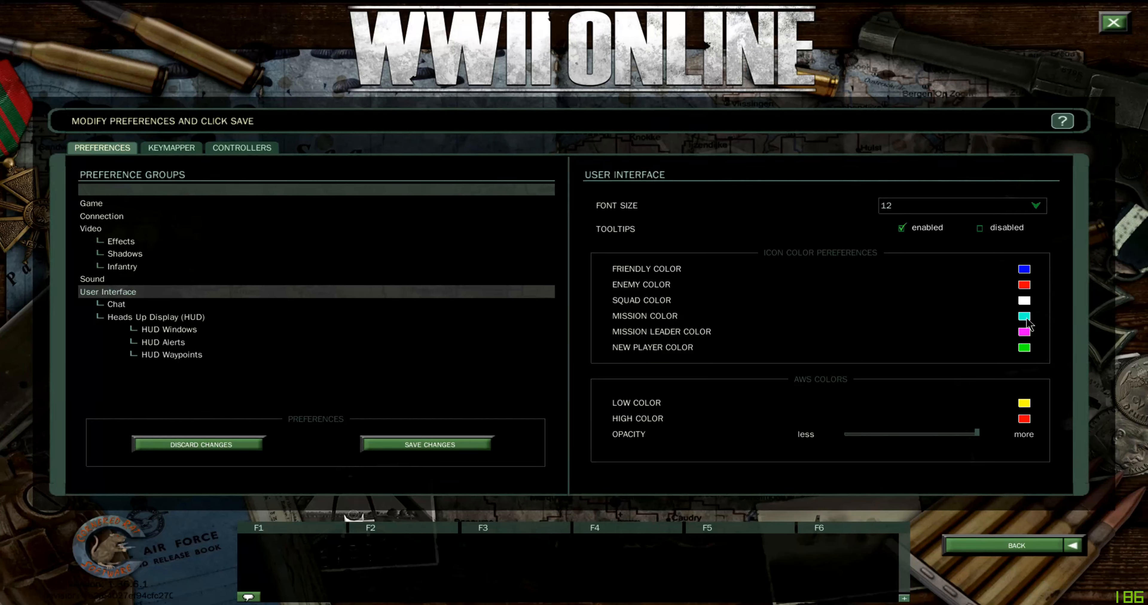
{"action": "mouse_move", "coordinate": [1023, 331]}
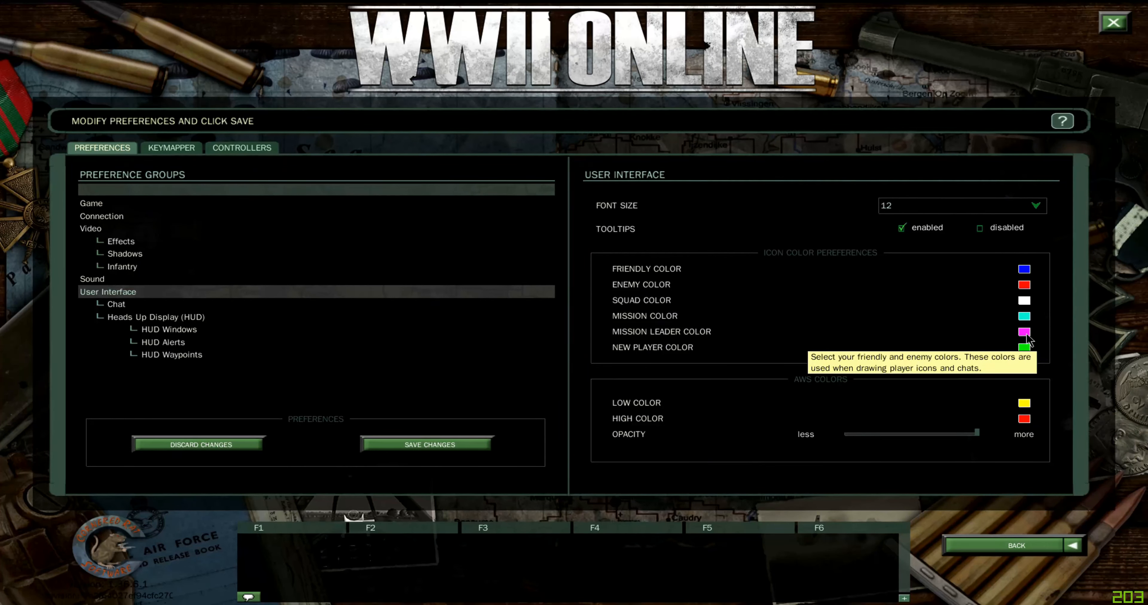
{"action": "mouse_move", "coordinate": [1027, 342]}
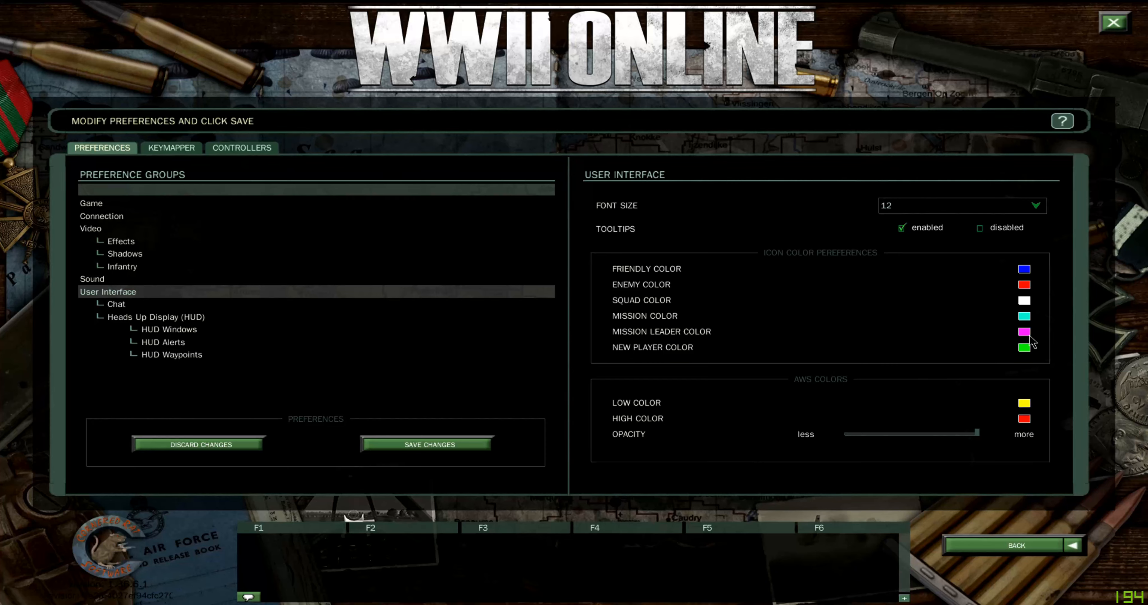
{"action": "mouse_move", "coordinate": [637, 366]}
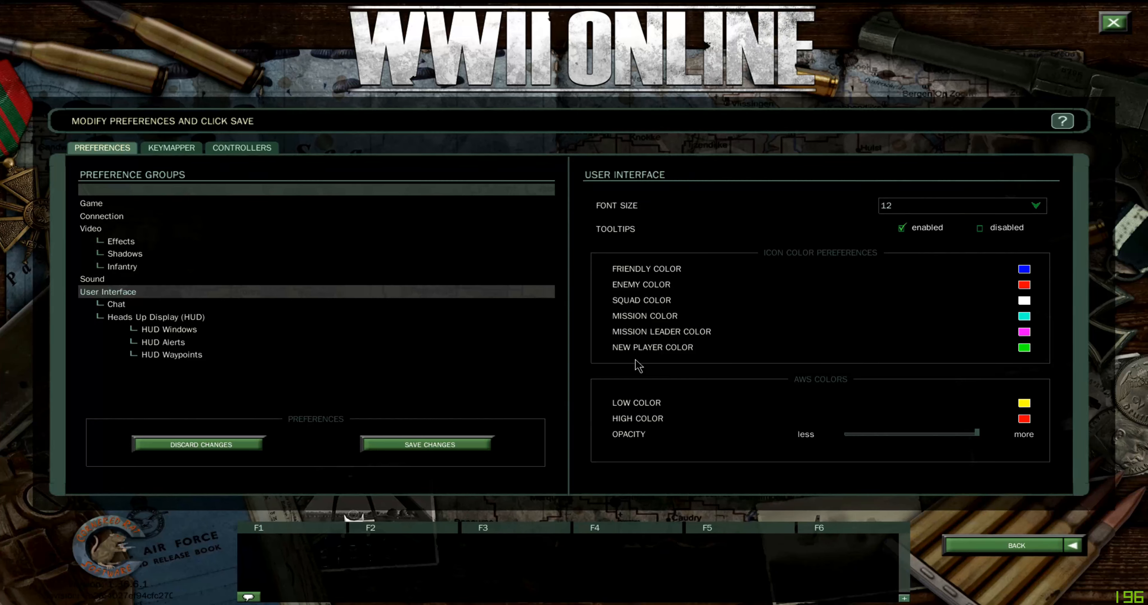
{"action": "mouse_move", "coordinate": [1040, 355]}
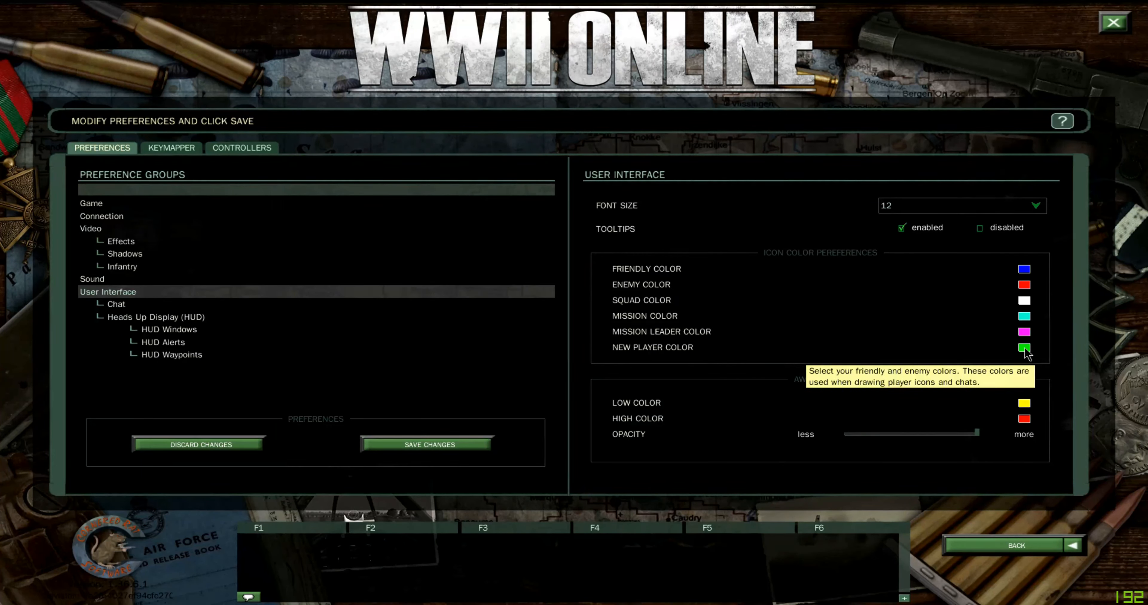
{"action": "mouse_move", "coordinate": [878, 401]}
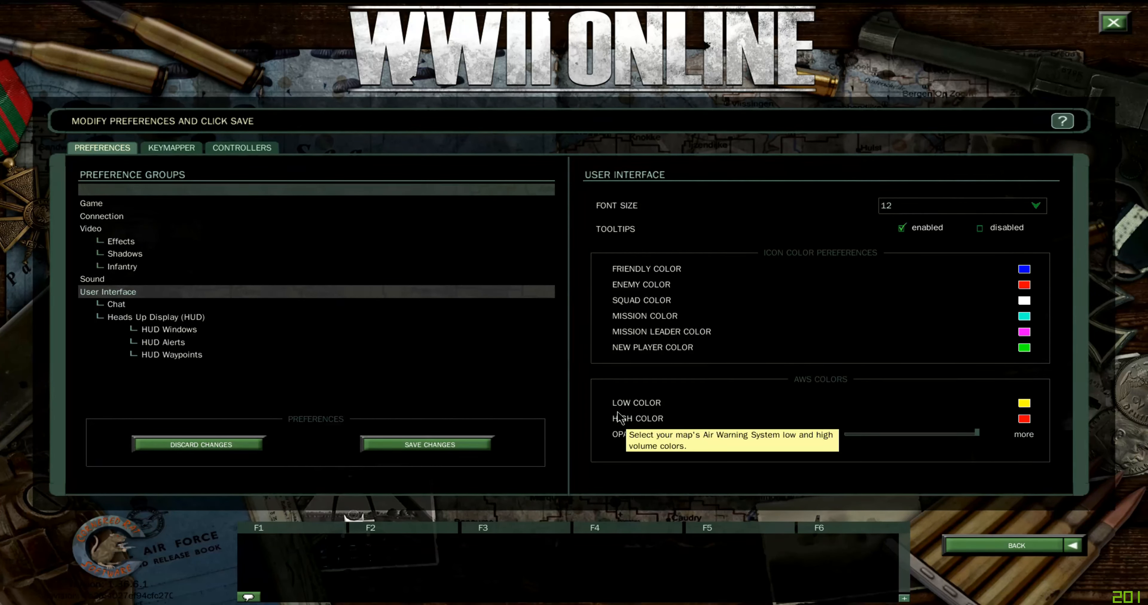
{"action": "mouse_move", "coordinate": [704, 410]}
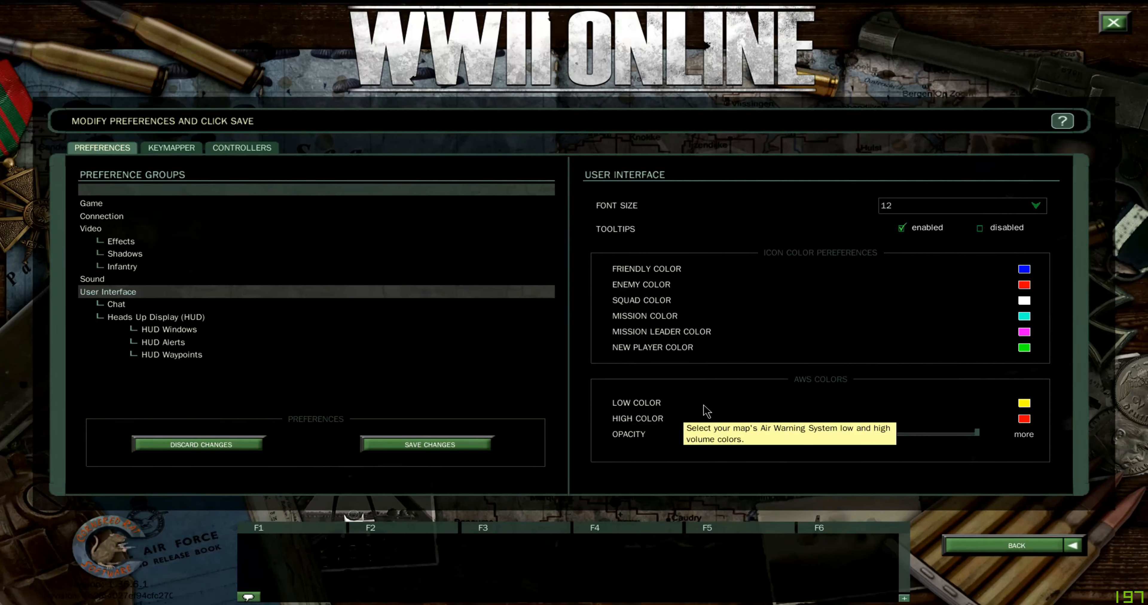
{"action": "mouse_move", "coordinate": [1024, 419]}
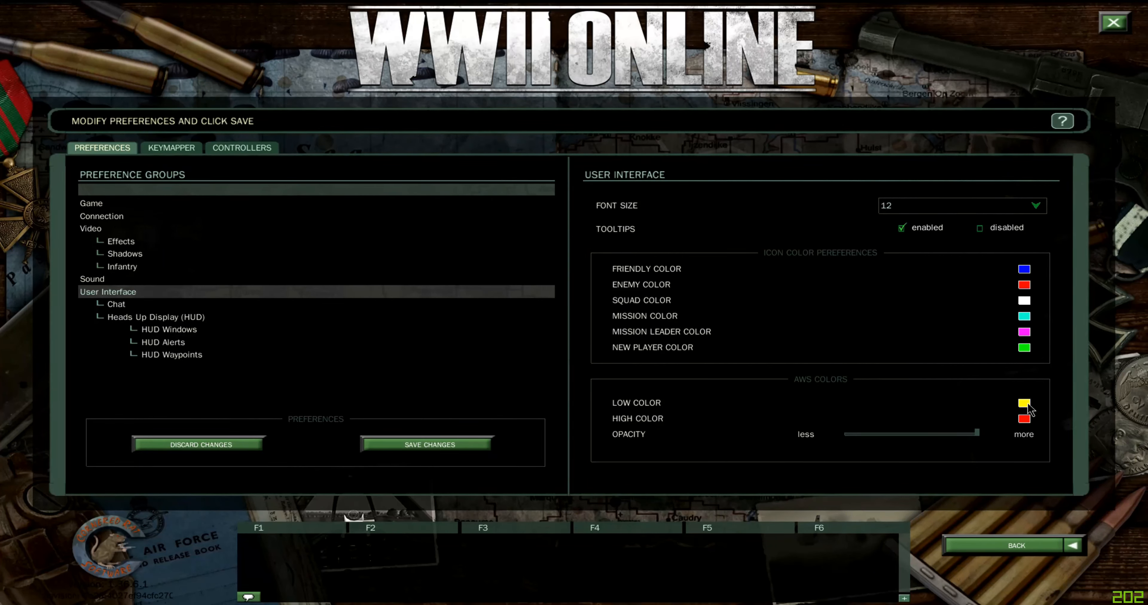
{"action": "mouse_move", "coordinate": [1023, 406]}
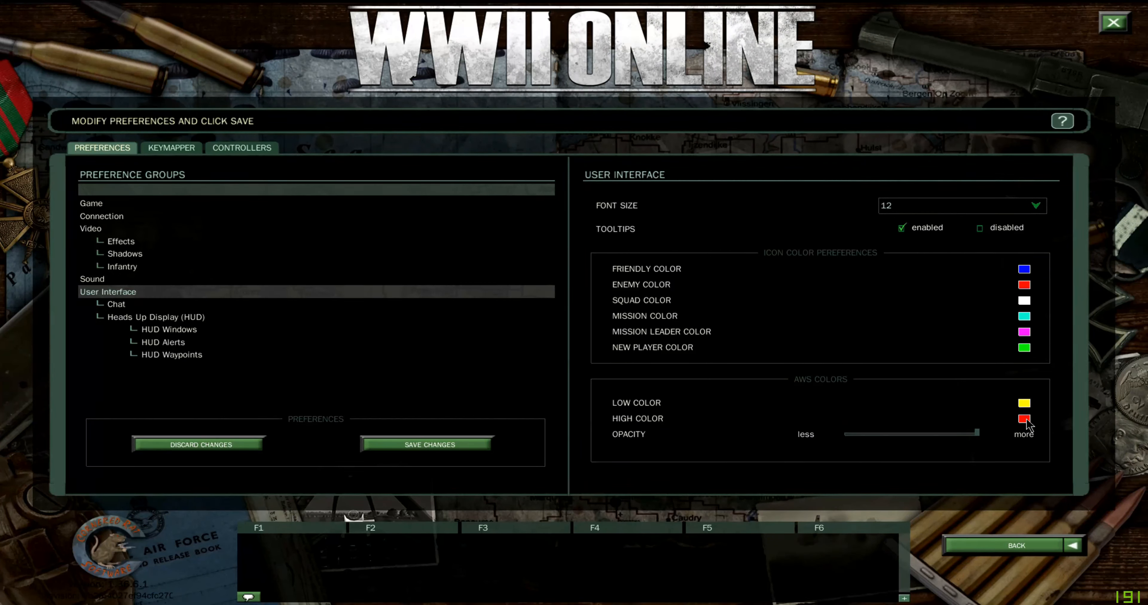
{"action": "mouse_move", "coordinate": [1023, 420]}
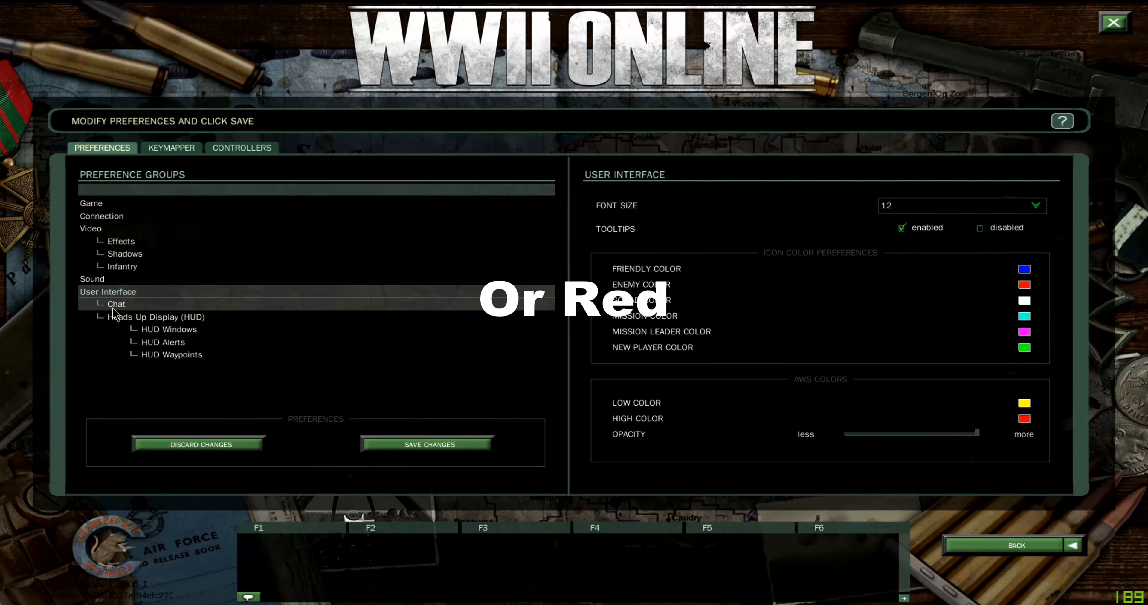
In Chat preferences, enable the bad language filter and squad invites
{"action": "left_click", "coordinate": [116, 304]}
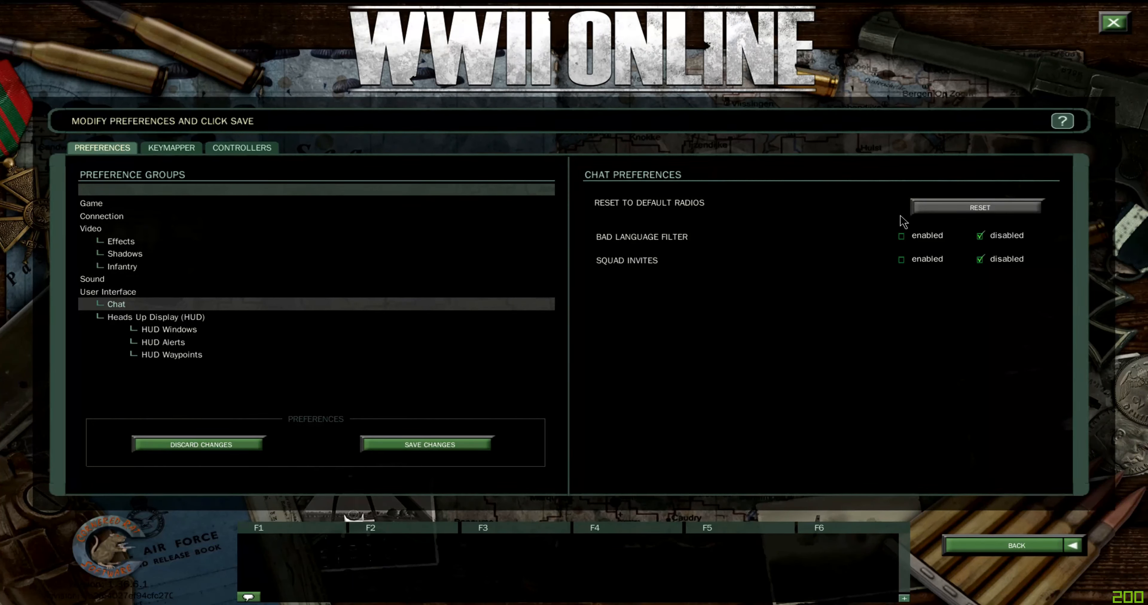
{"action": "mouse_move", "coordinate": [798, 267]}
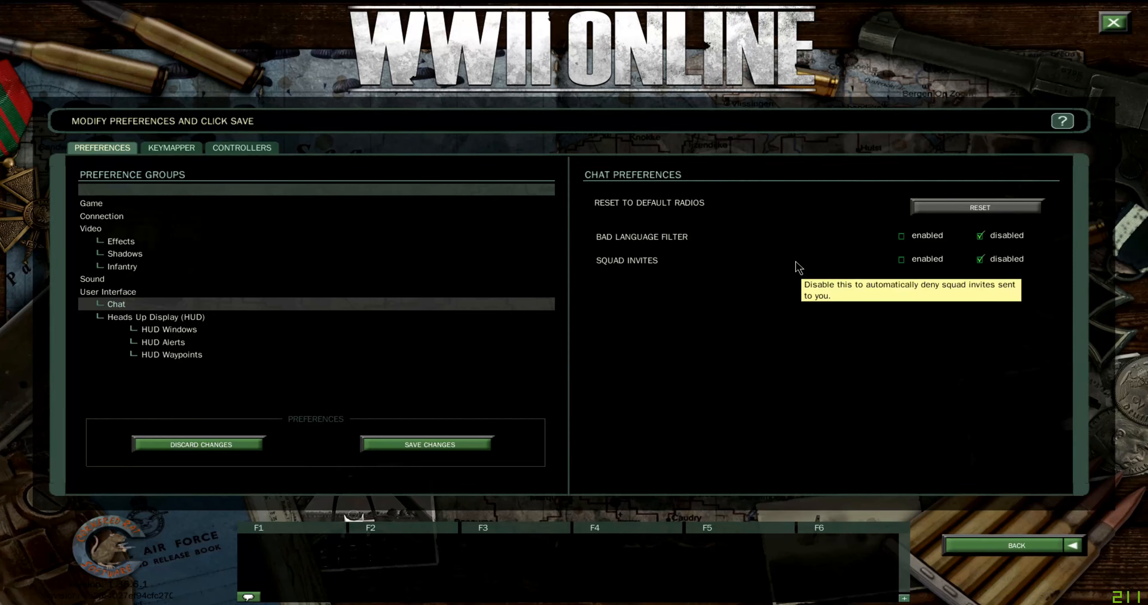
{"action": "mouse_move", "coordinate": [887, 254]}
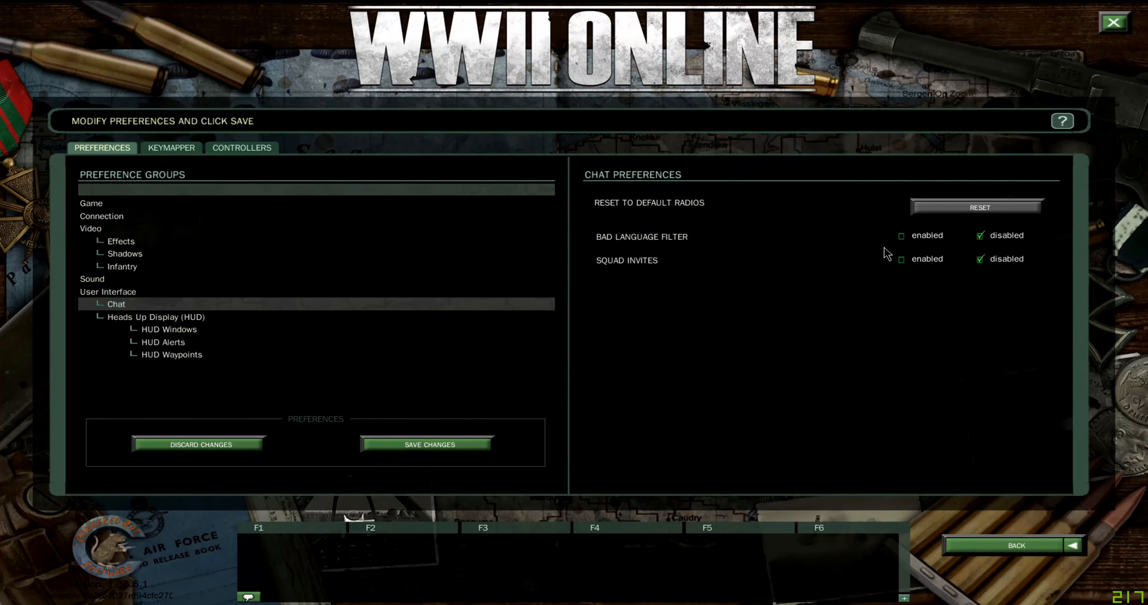
{"action": "mouse_move", "coordinate": [771, 254]}
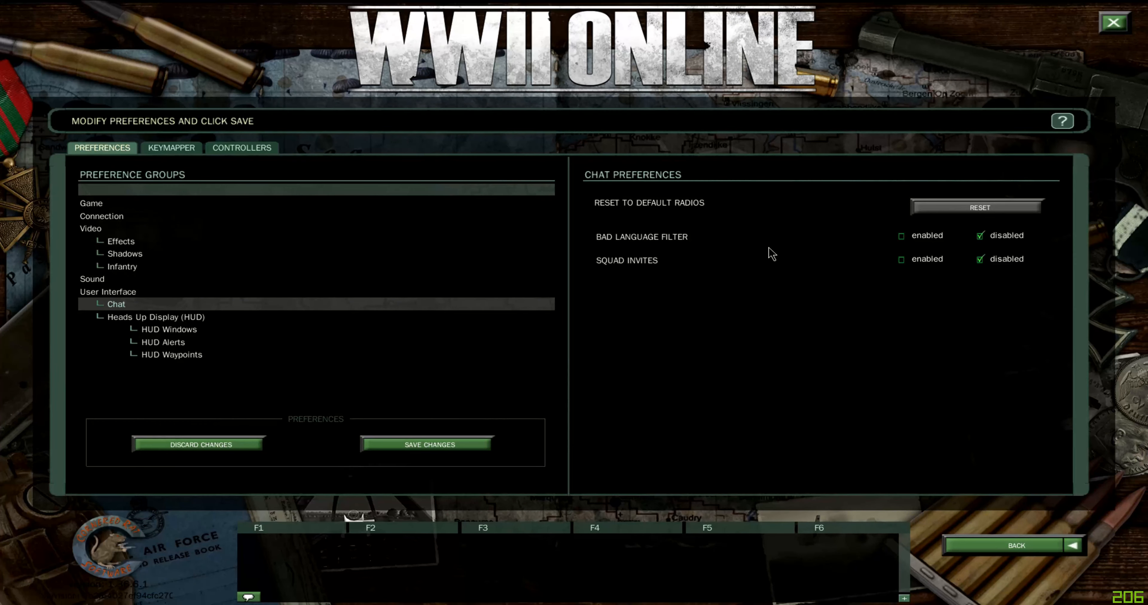
{"action": "mouse_move", "coordinate": [611, 253]}
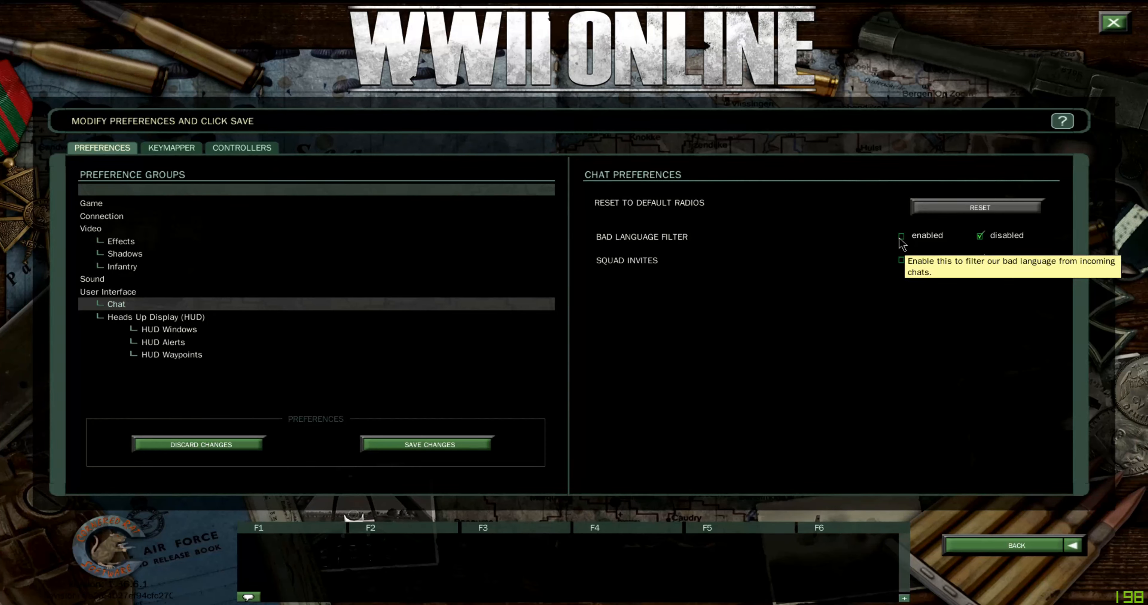
{"action": "left_click", "coordinate": [901, 236]}
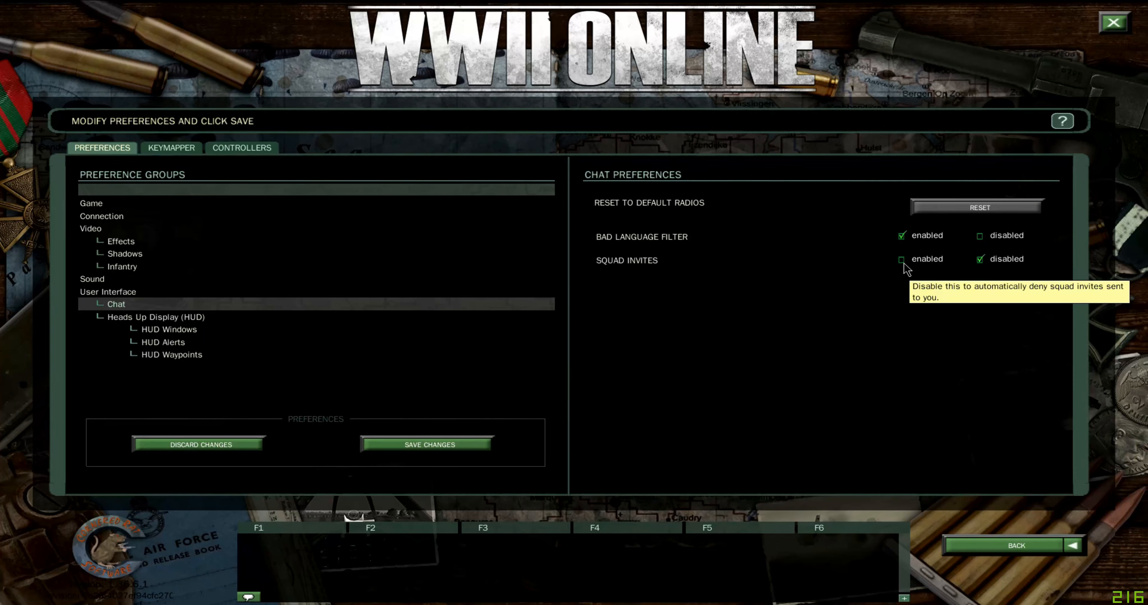
{"action": "left_click", "coordinate": [903, 259]}
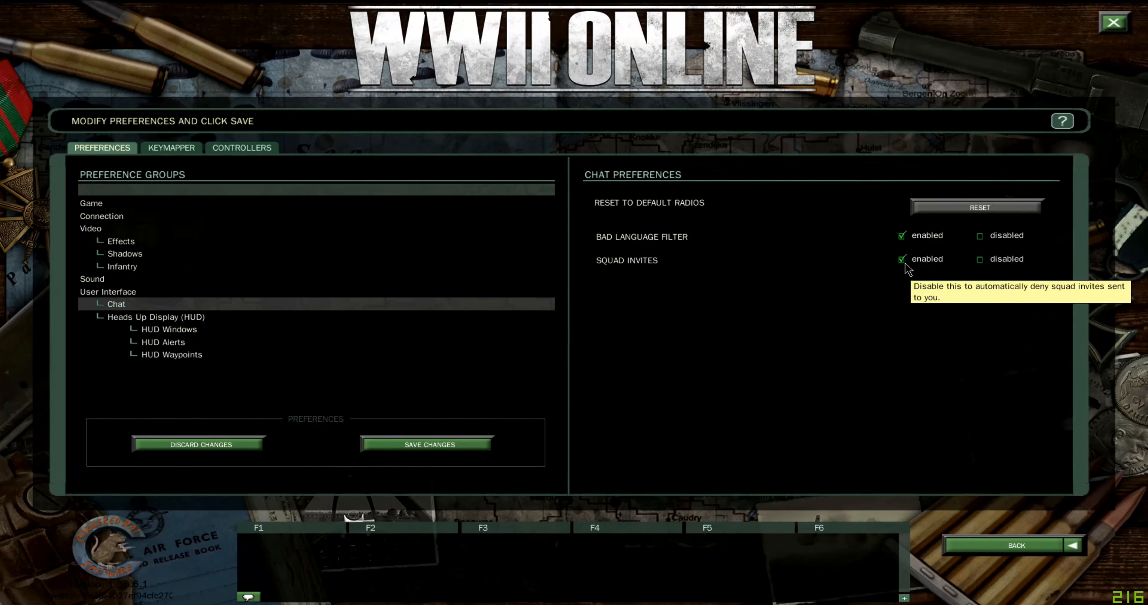
{"action": "mouse_move", "coordinate": [998, 287]}
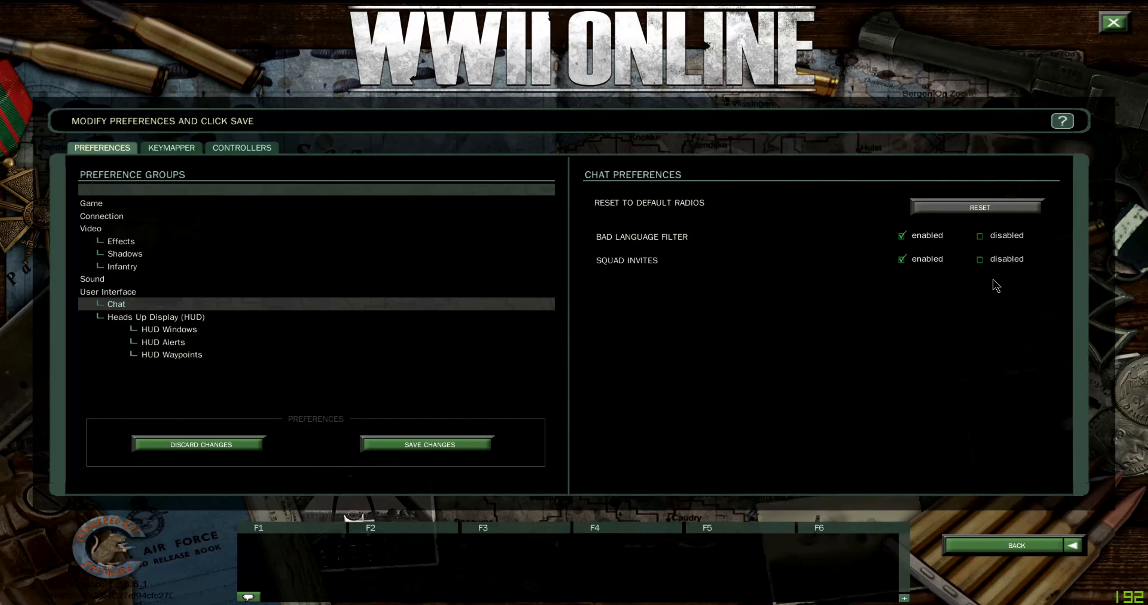
{"action": "mouse_move", "coordinate": [717, 280]}
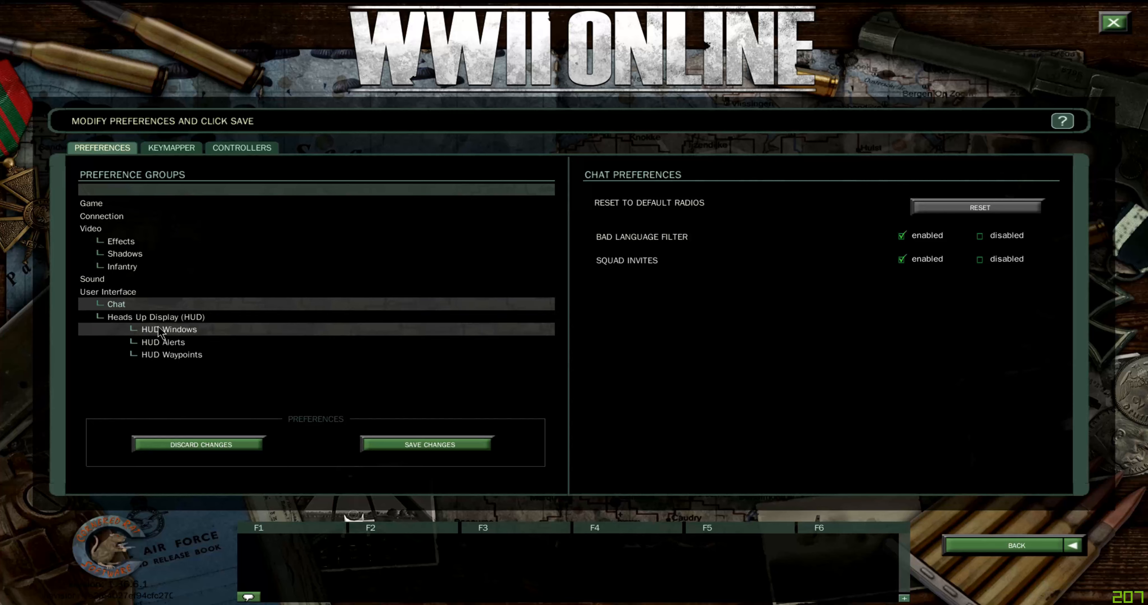
{"action": "left_click", "coordinate": [155, 317]}
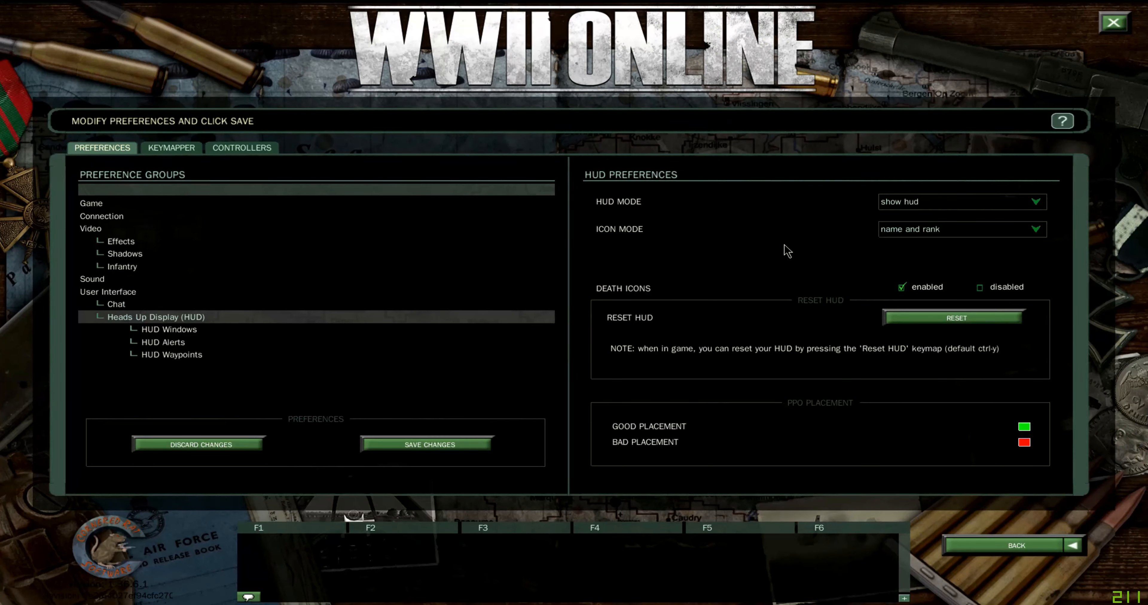
{"action": "mouse_move", "coordinate": [907, 216]}
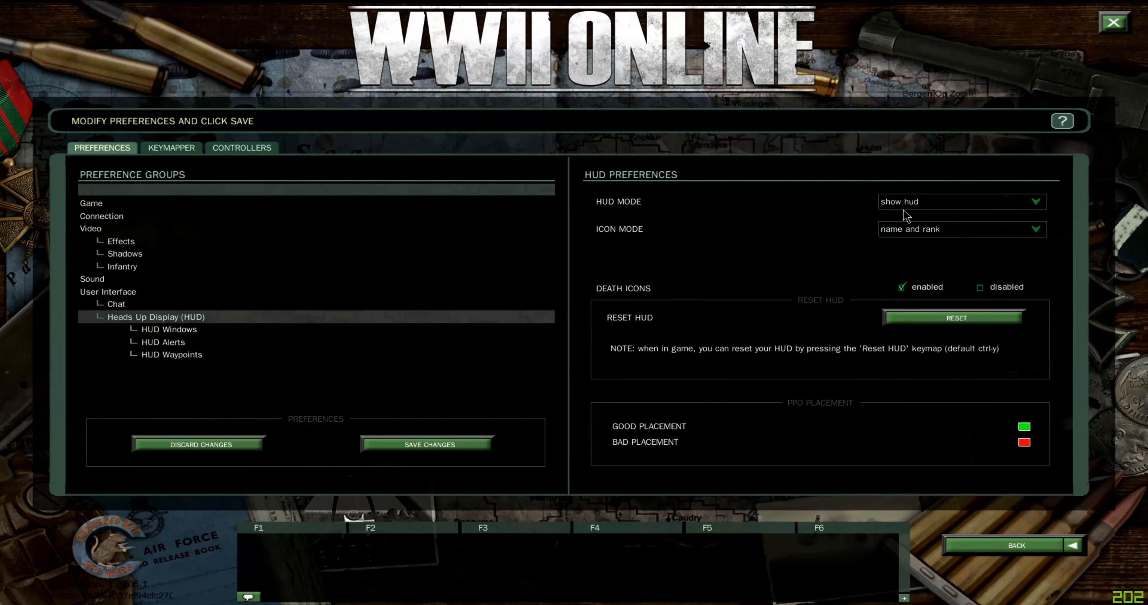
{"action": "left_click", "coordinate": [1034, 202]}
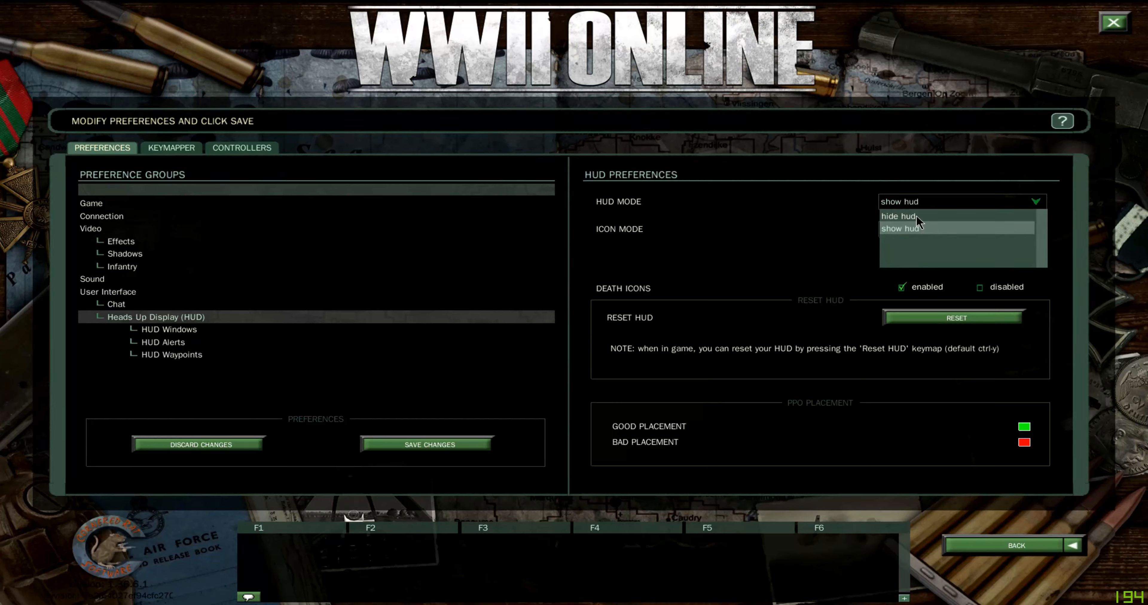
{"action": "mouse_move", "coordinate": [825, 222]}
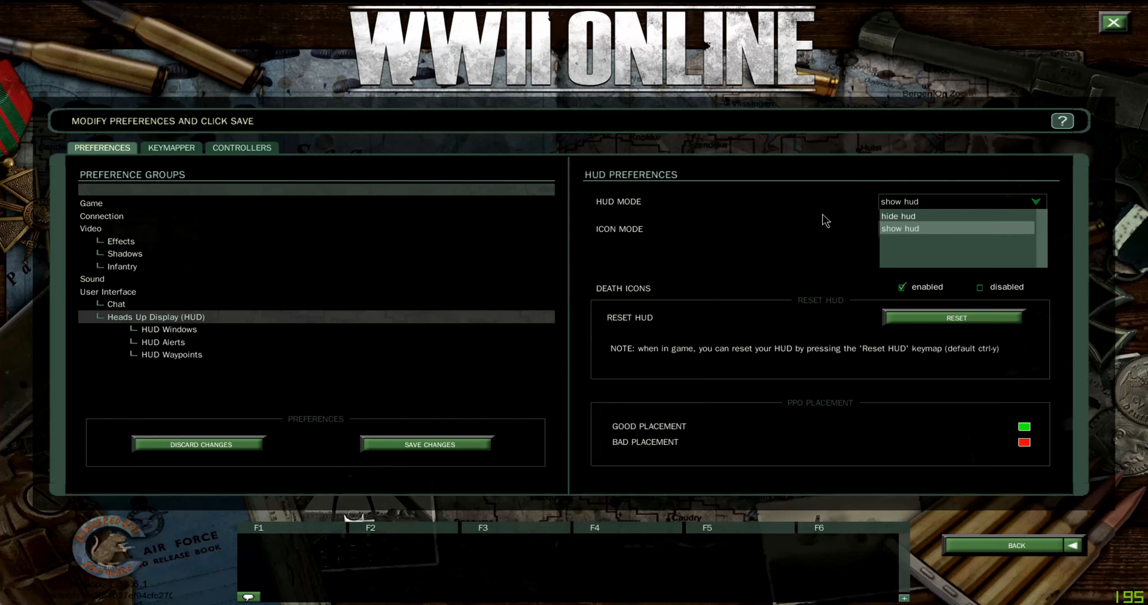
{"action": "left_click", "coordinate": [826, 212]}
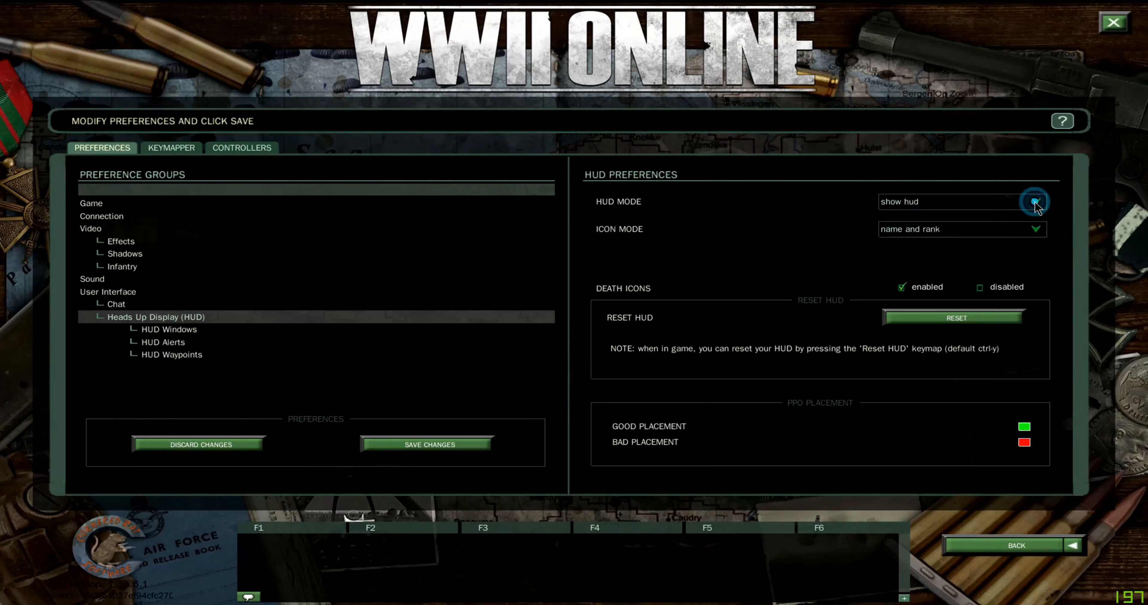
{"action": "mouse_move", "coordinate": [620, 248]}
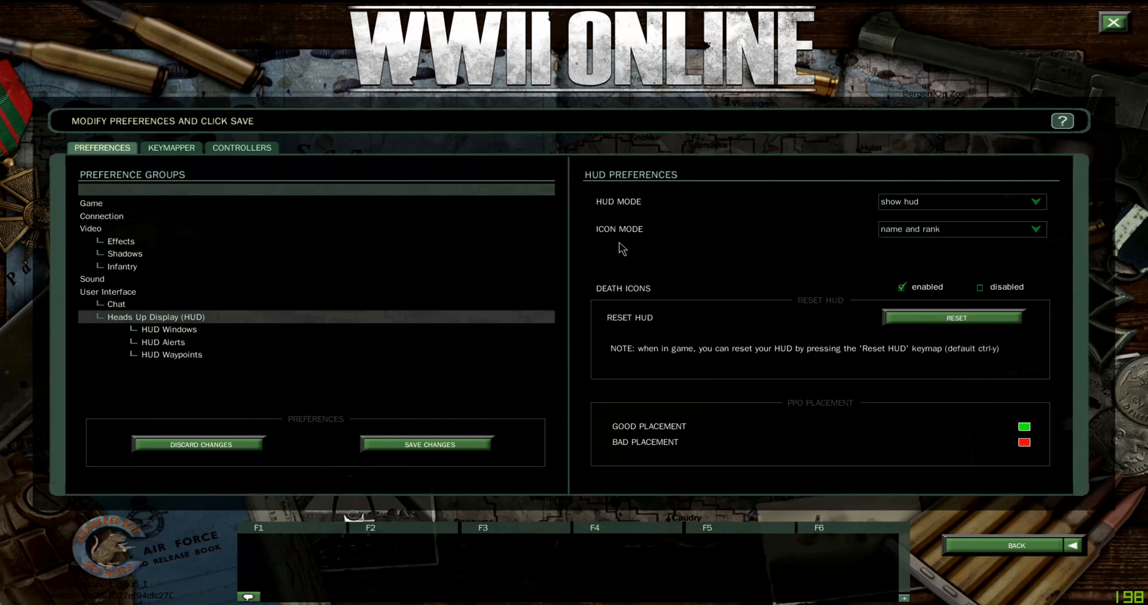
{"action": "mouse_move", "coordinate": [936, 252]}
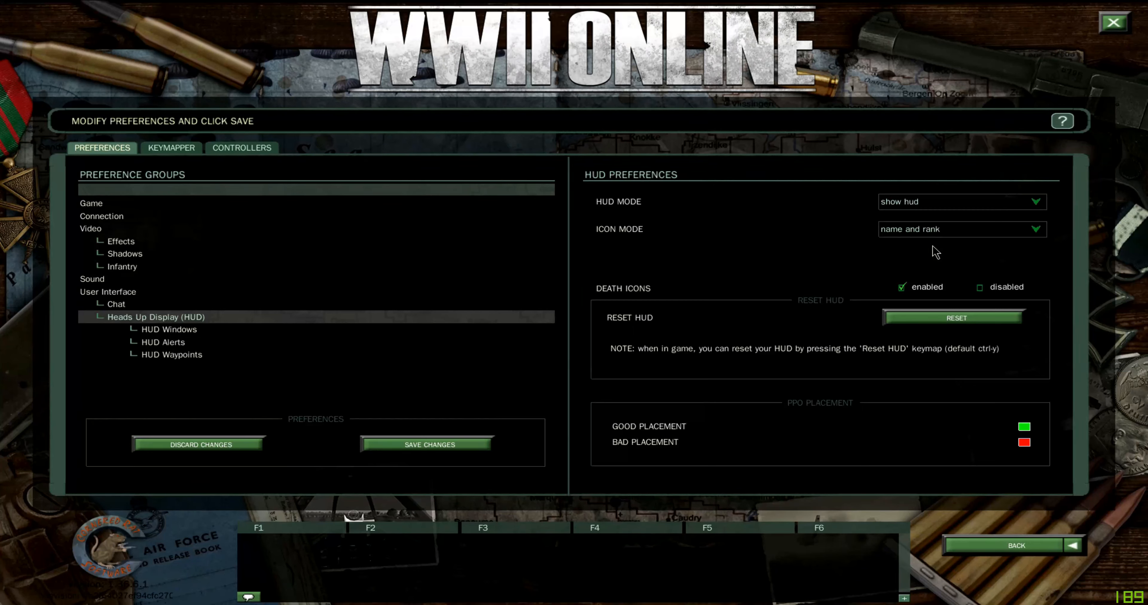
{"action": "mouse_move", "coordinate": [951, 245]}
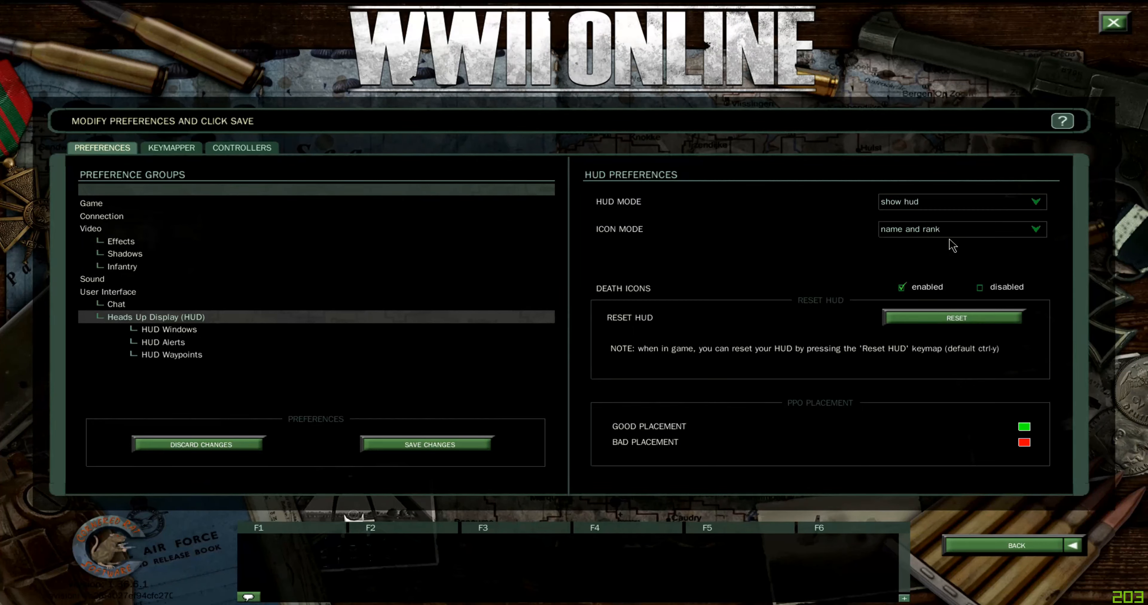
{"action": "mouse_move", "coordinate": [1039, 233]}
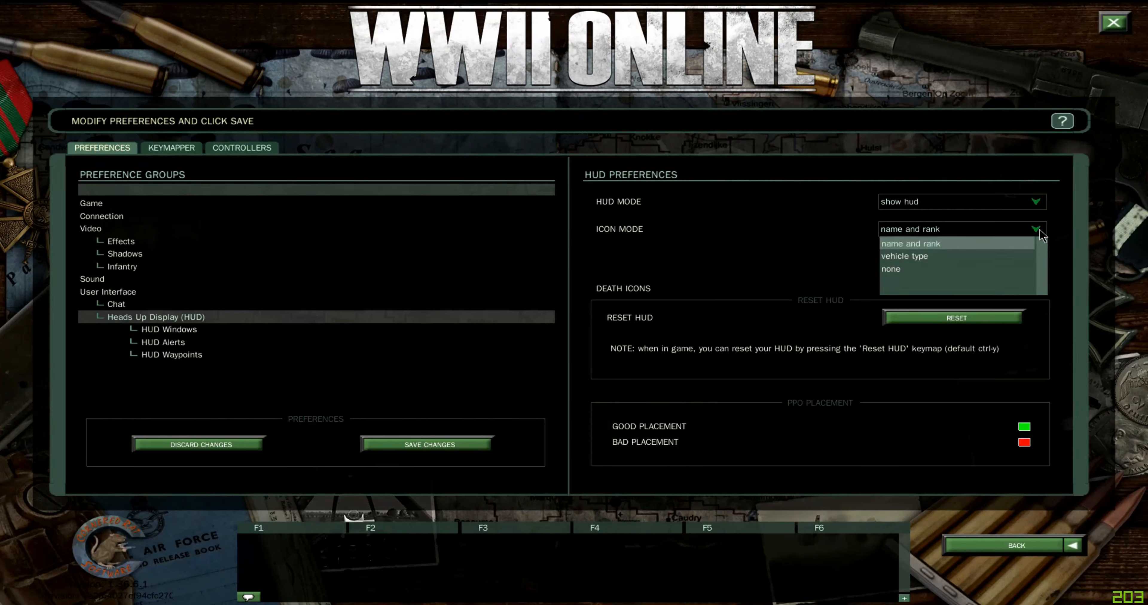
{"action": "mouse_move", "coordinate": [917, 277]}
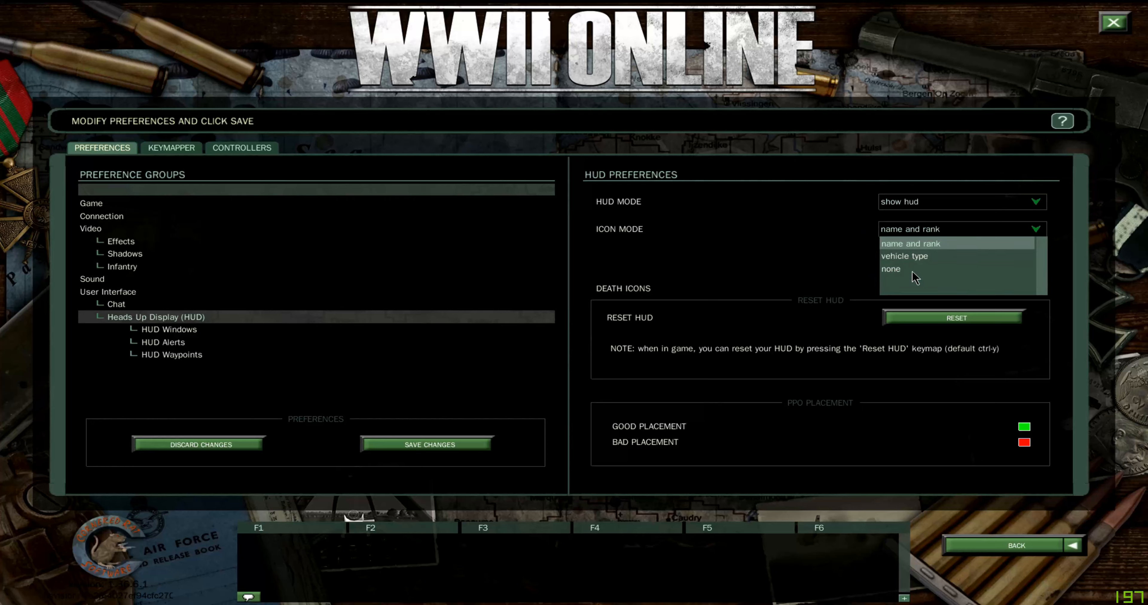
{"action": "mouse_move", "coordinate": [900, 278]}
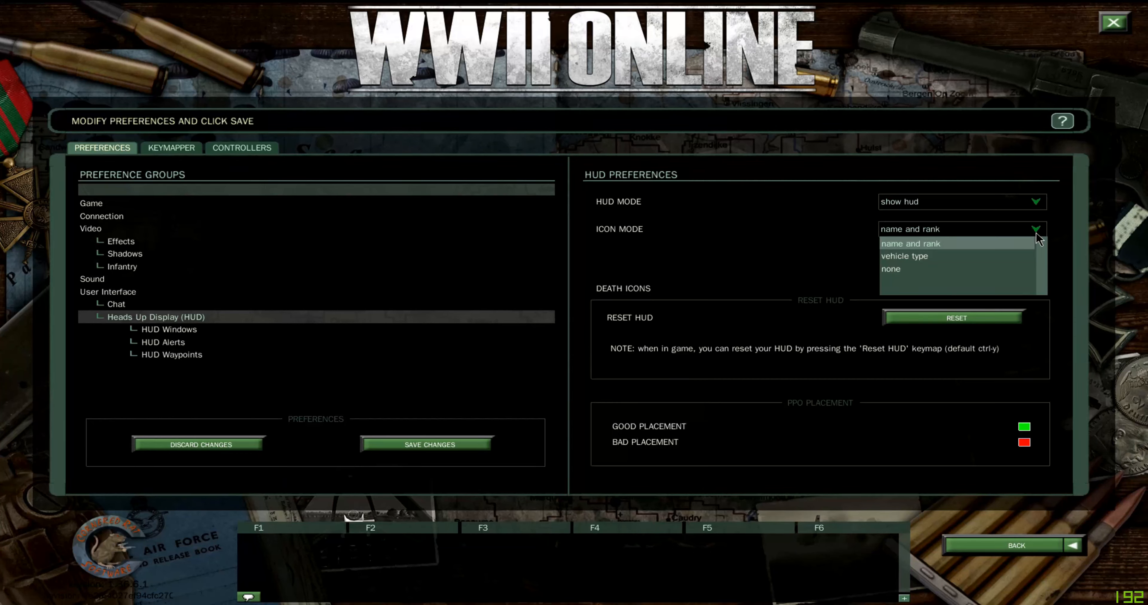
{"action": "left_click", "coordinate": [909, 244]}
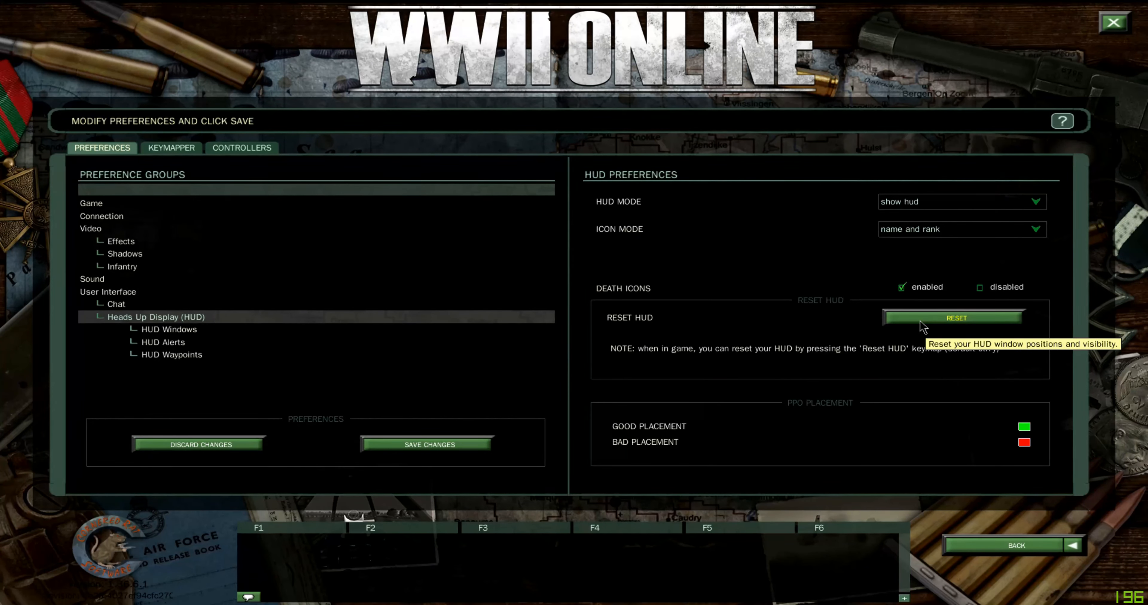
{"action": "mouse_move", "coordinate": [920, 326]}
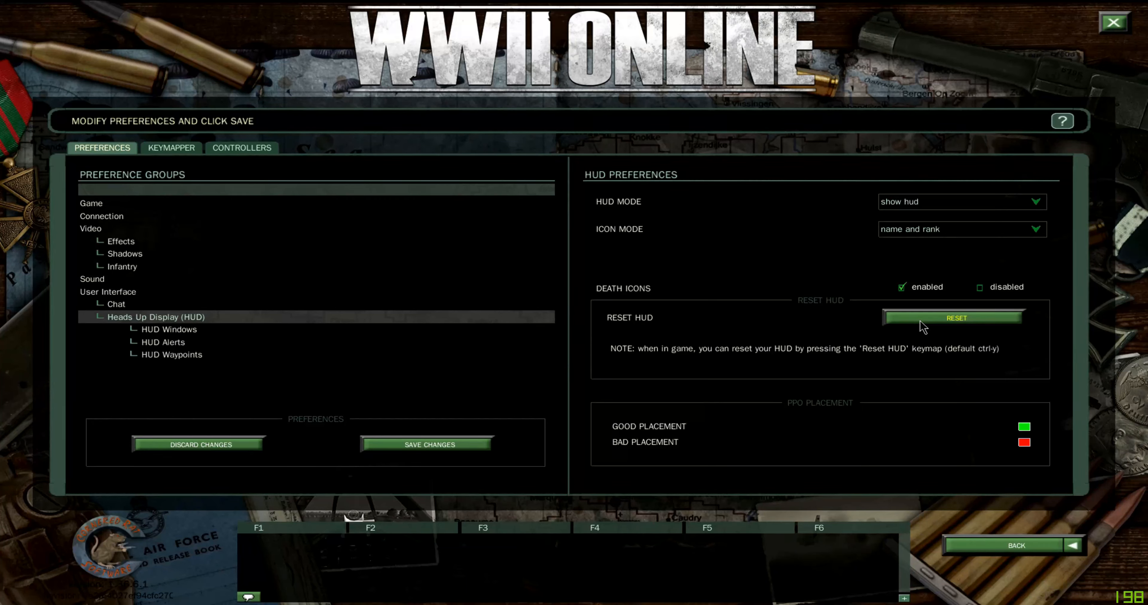
{"action": "mouse_move", "coordinate": [920, 328]}
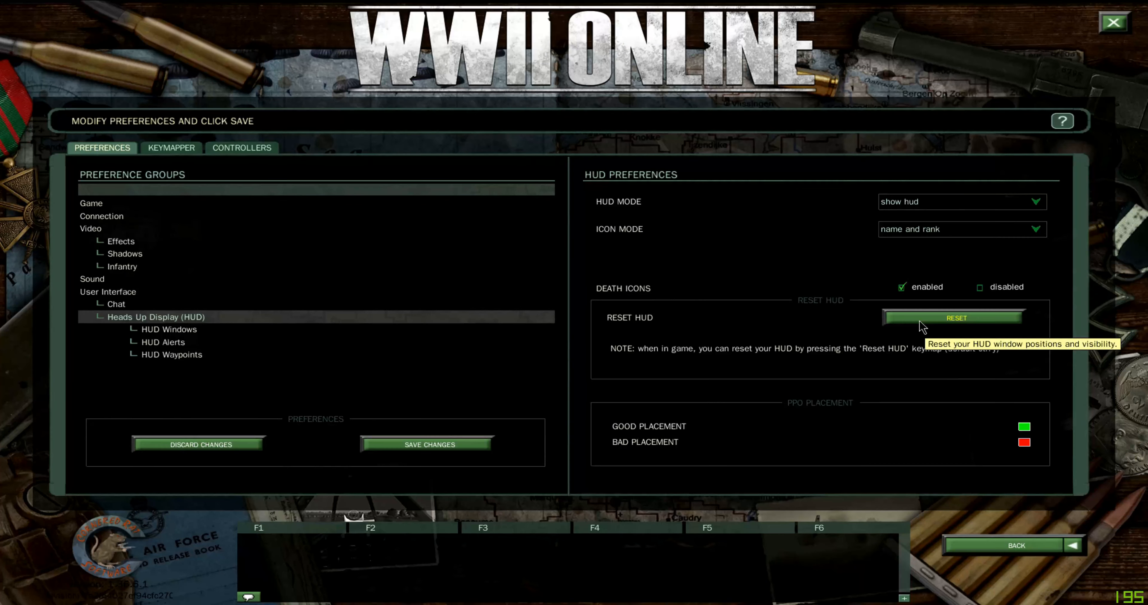
{"action": "mouse_move", "coordinate": [651, 417]}
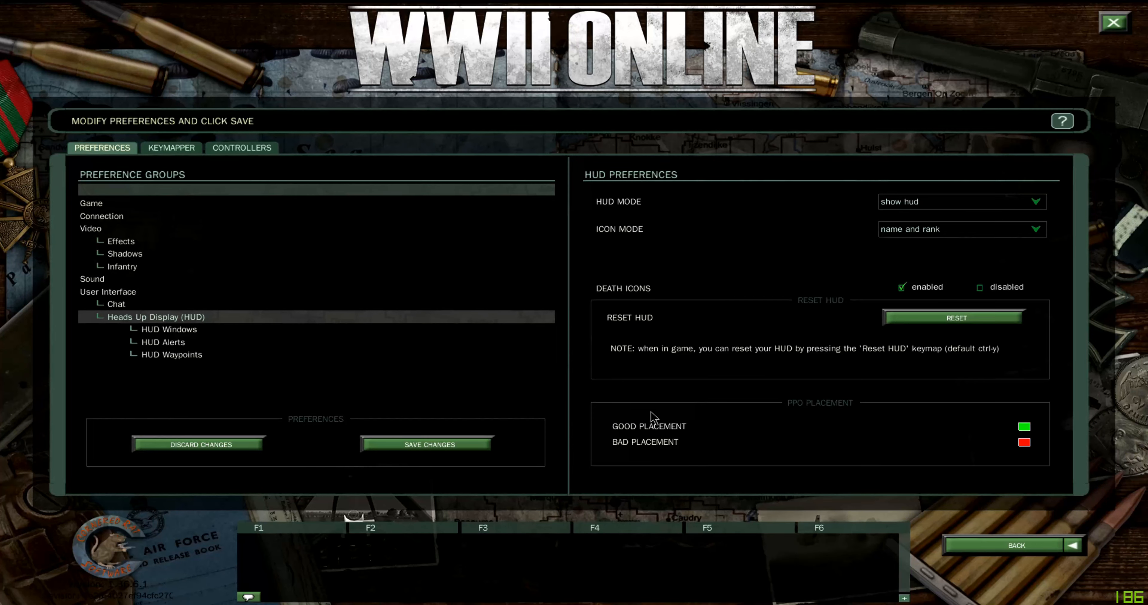
{"action": "mouse_move", "coordinate": [848, 419]}
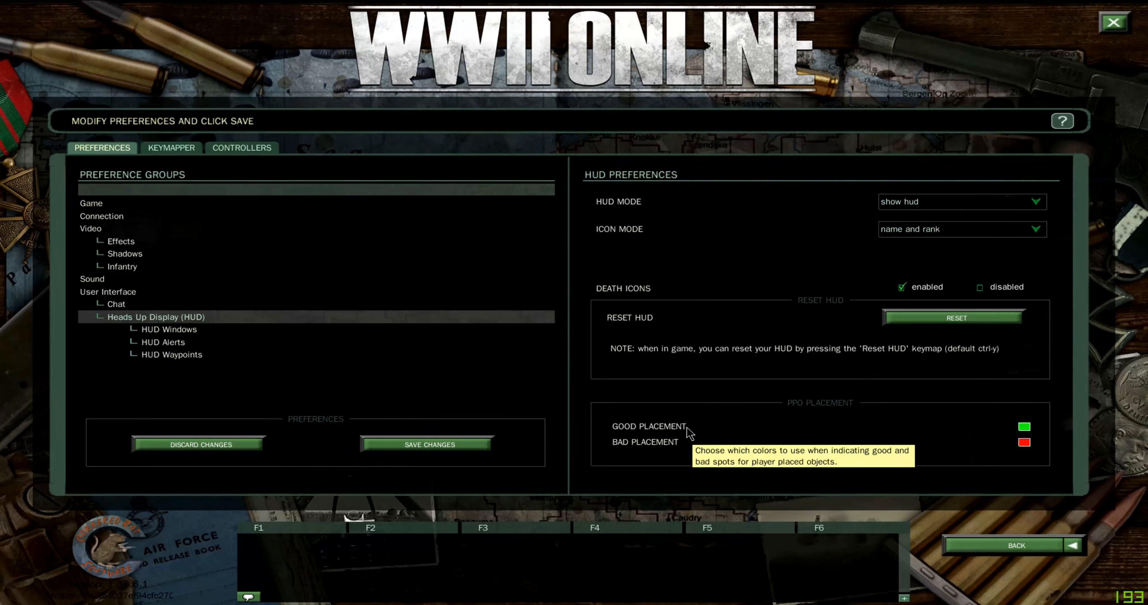
{"action": "mouse_move", "coordinate": [1024, 428]}
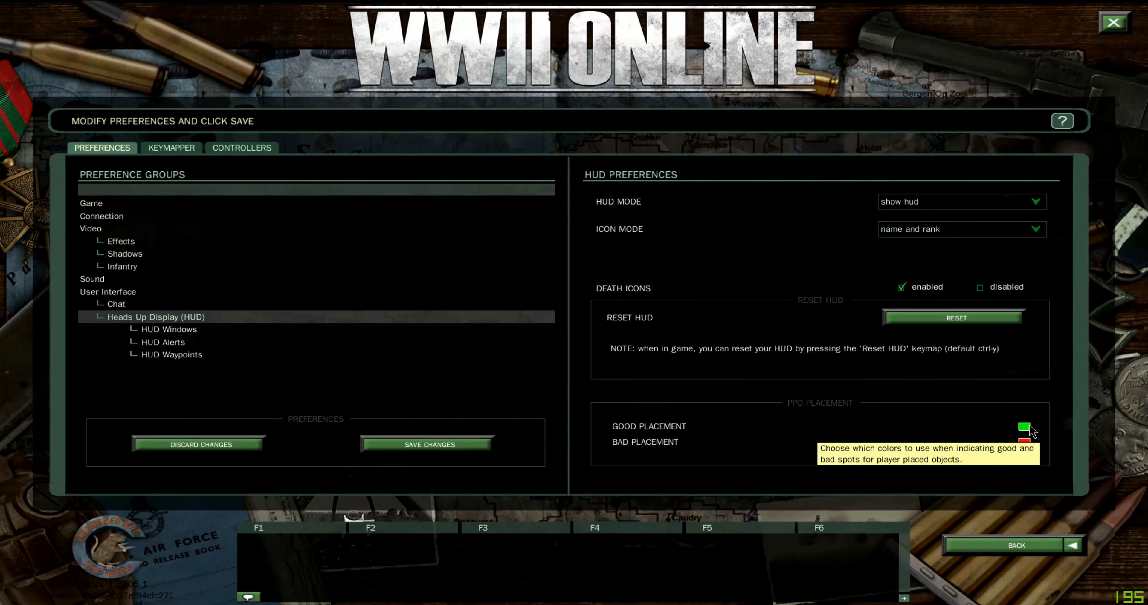
{"action": "mouse_move", "coordinate": [711, 454]}
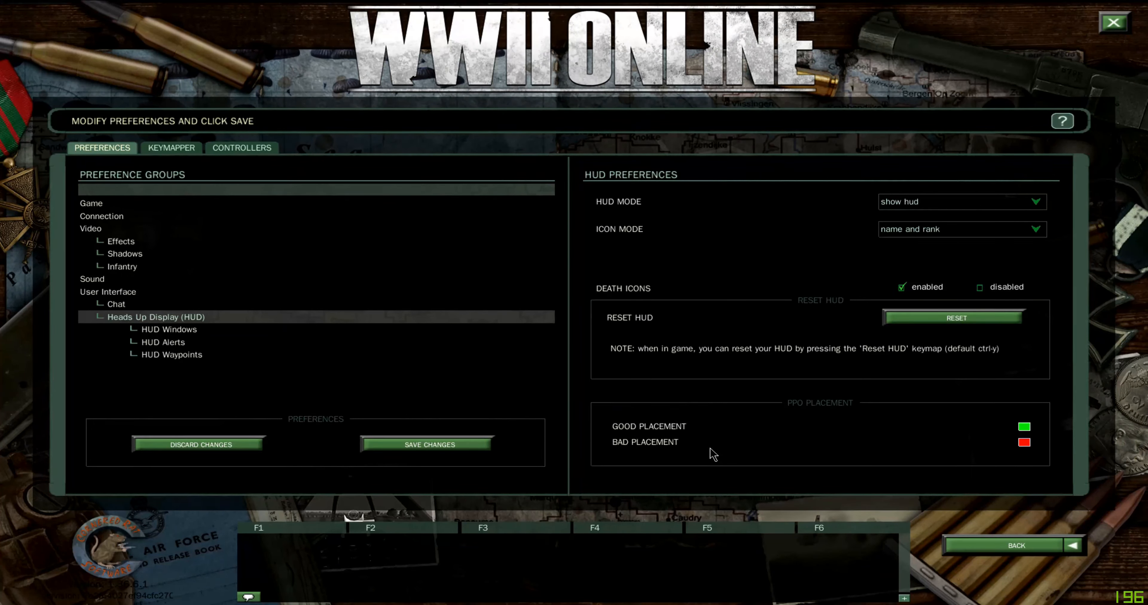
{"action": "mouse_move", "coordinate": [1023, 443]}
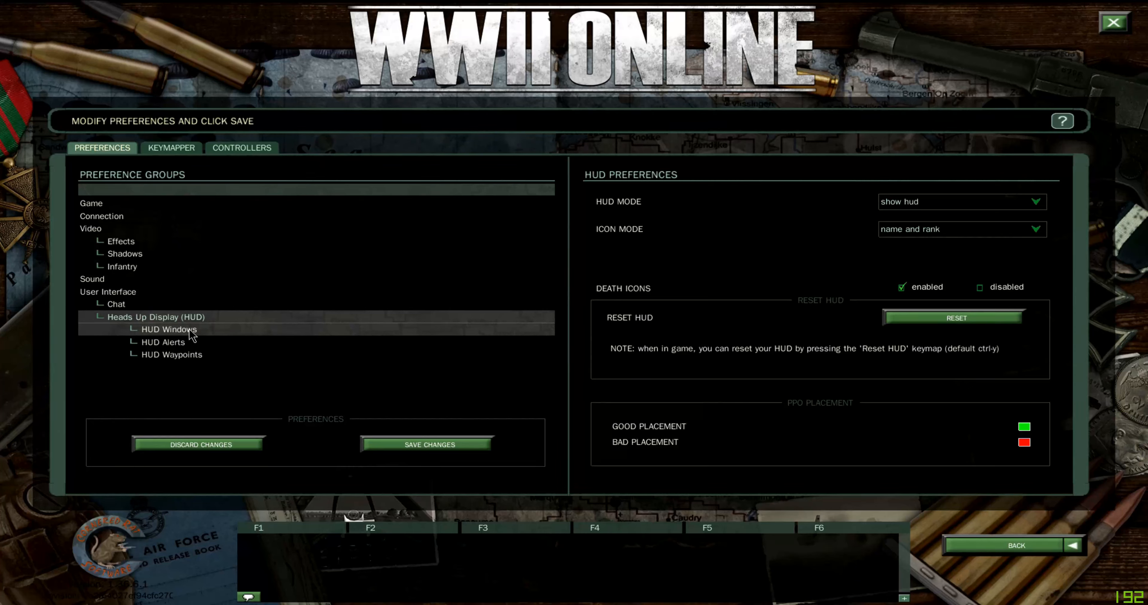
In HUD Windows, raise the minimap zoom but leave the minimap disabled, then view HUD Alerts
{"action": "left_click", "coordinate": [169, 330]}
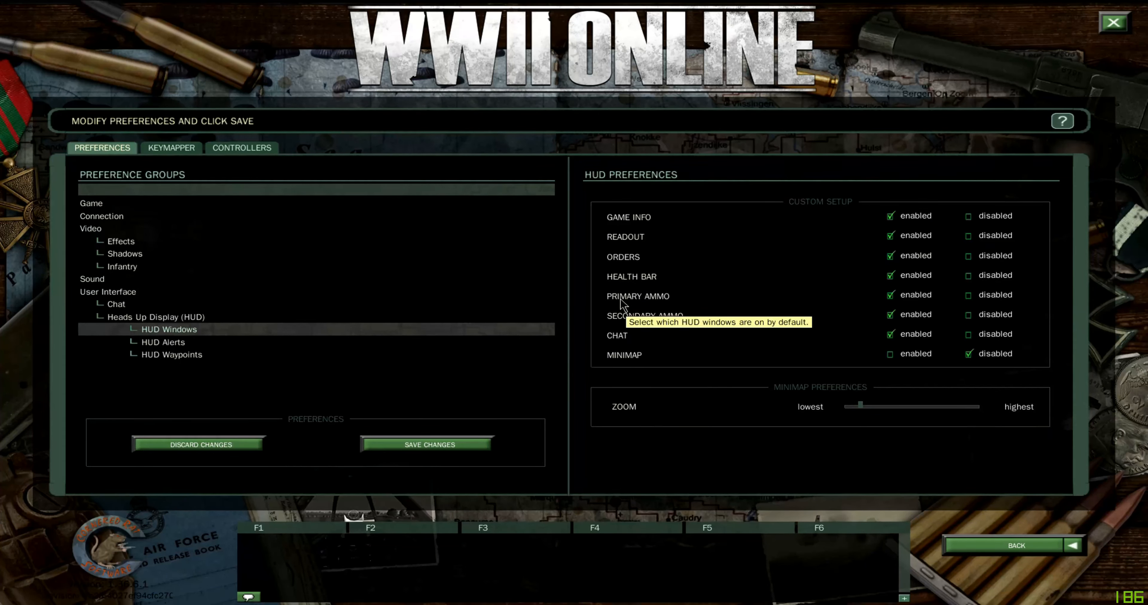
{"action": "mouse_move", "coordinate": [620, 338]}
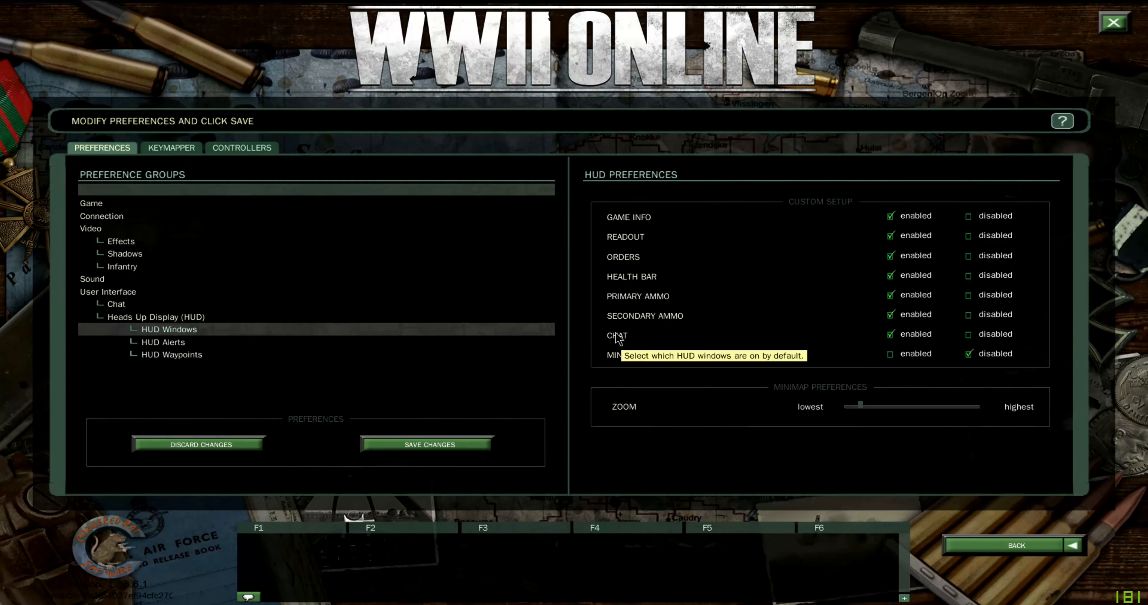
{"action": "mouse_move", "coordinate": [813, 263]}
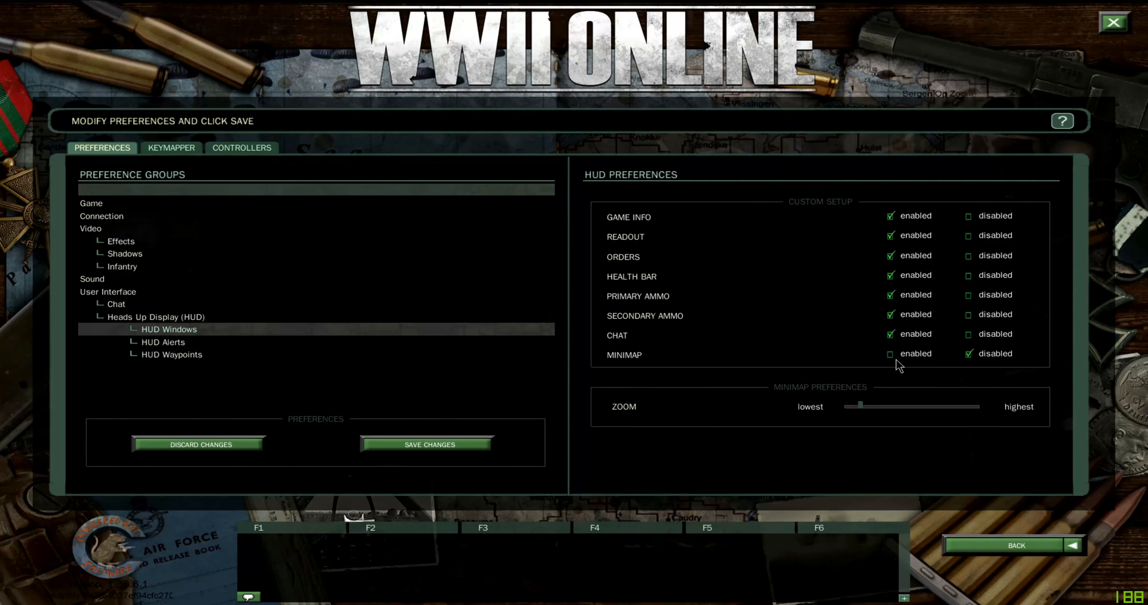
{"action": "mouse_move", "coordinate": [890, 355]}
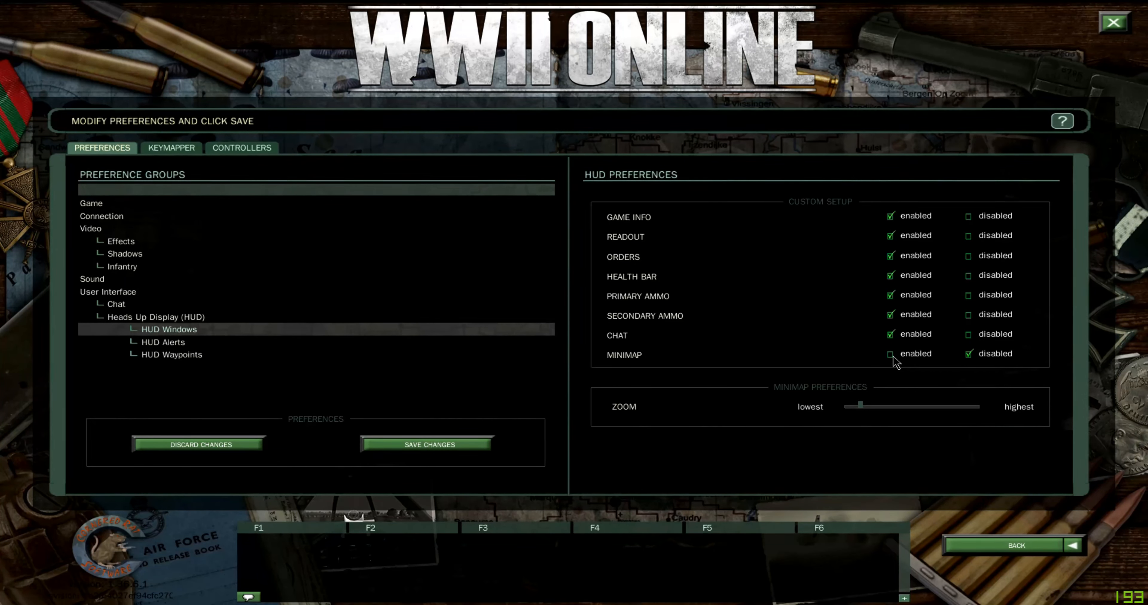
{"action": "mouse_move", "coordinate": [994, 363]}
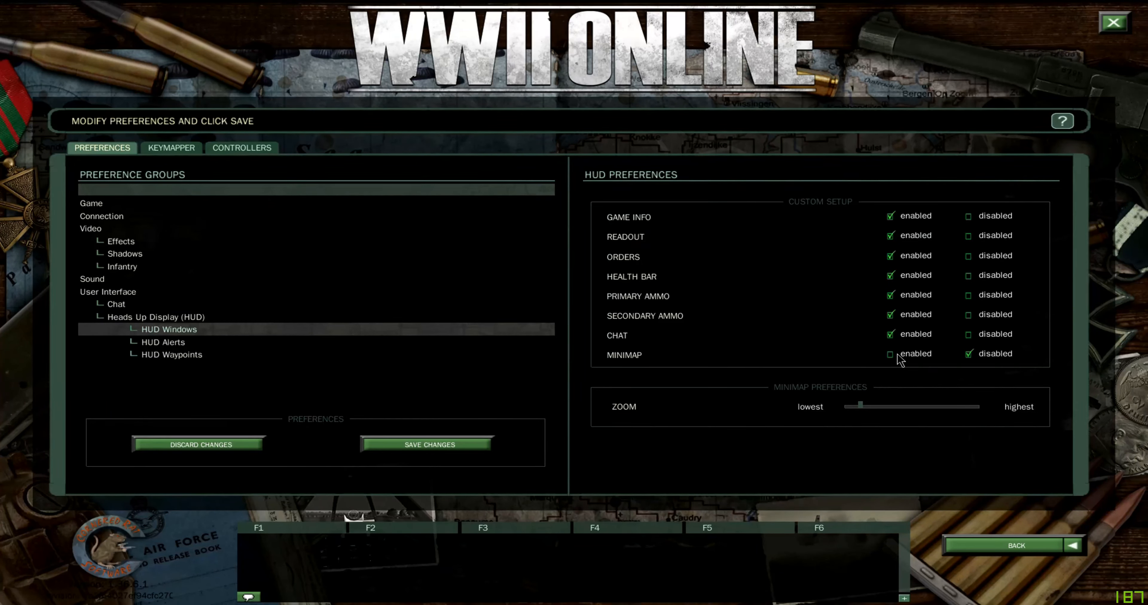
{"action": "left_click", "coordinate": [890, 354]}
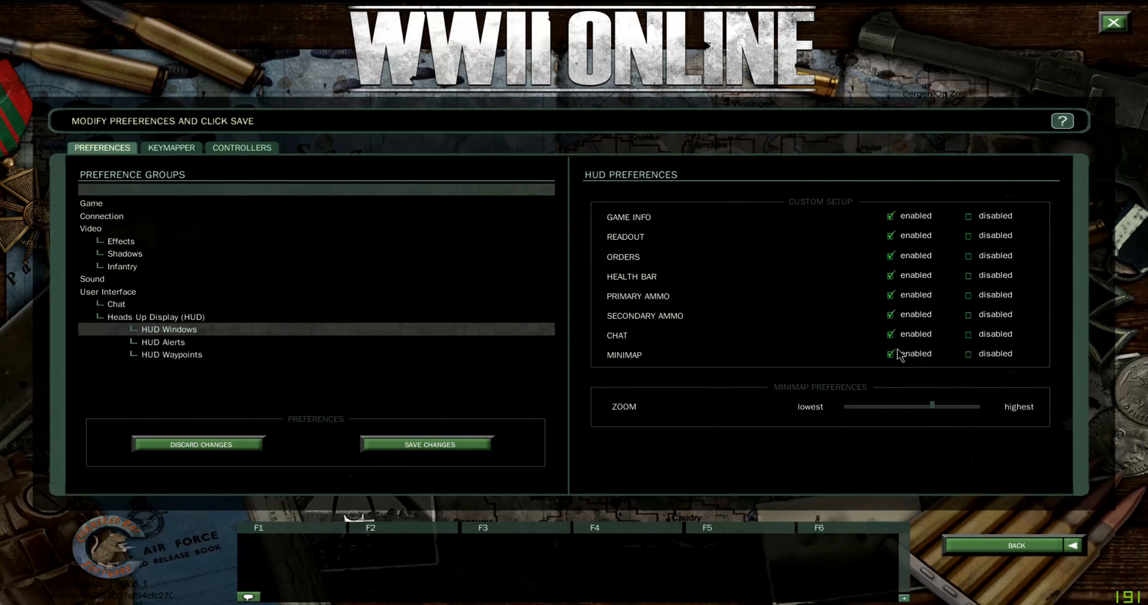
{"action": "left_click", "coordinate": [967, 354]}
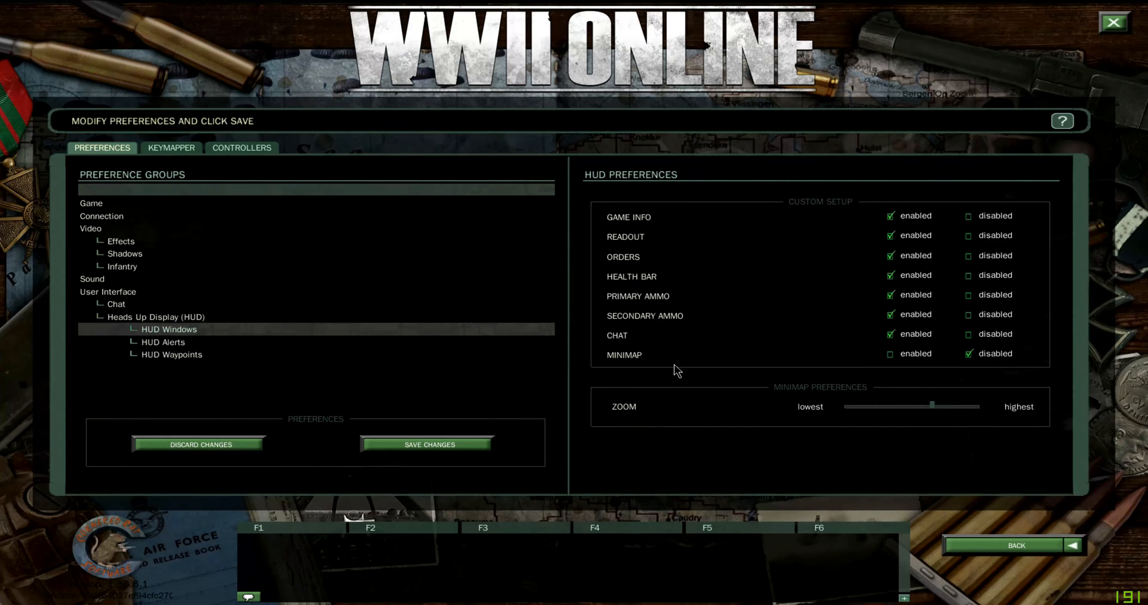
{"action": "mouse_move", "coordinate": [668, 388]}
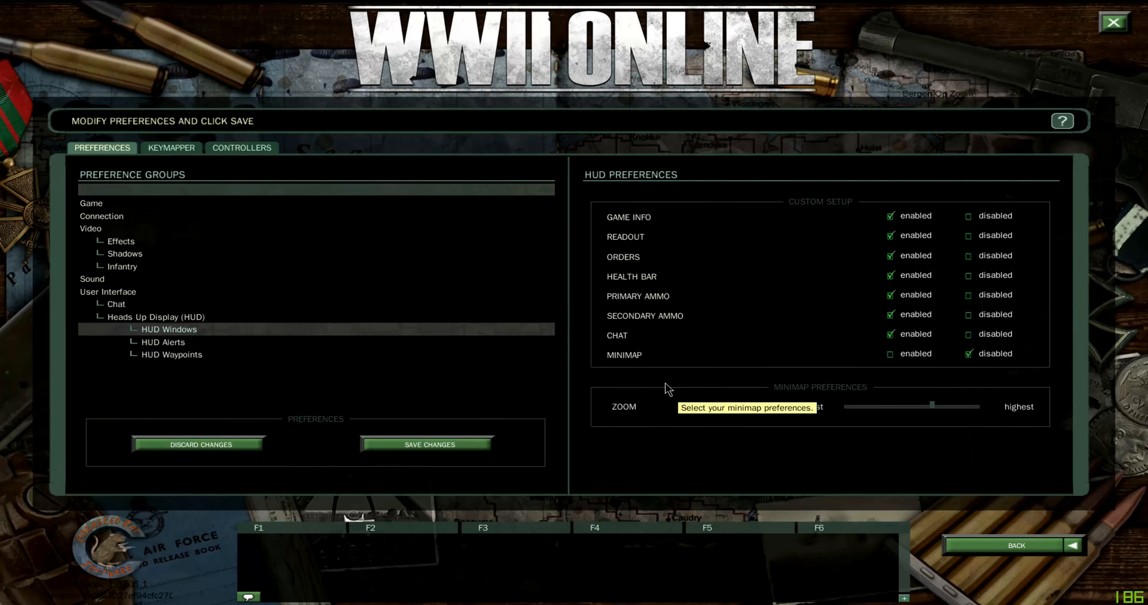
{"action": "mouse_move", "coordinate": [264, 399]}
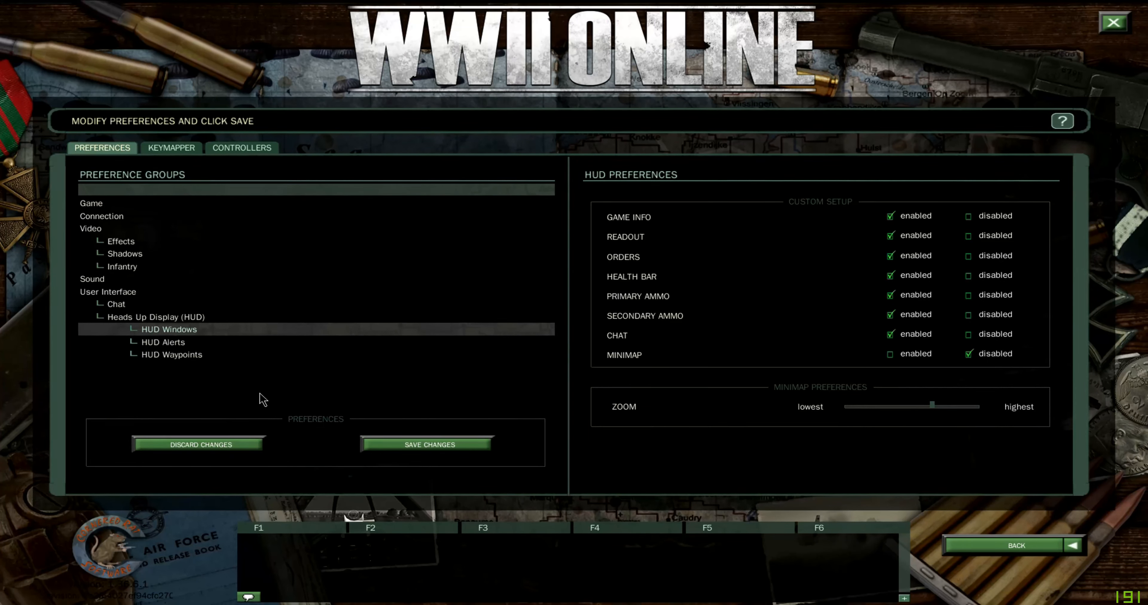
{"action": "left_click", "coordinate": [162, 342]}
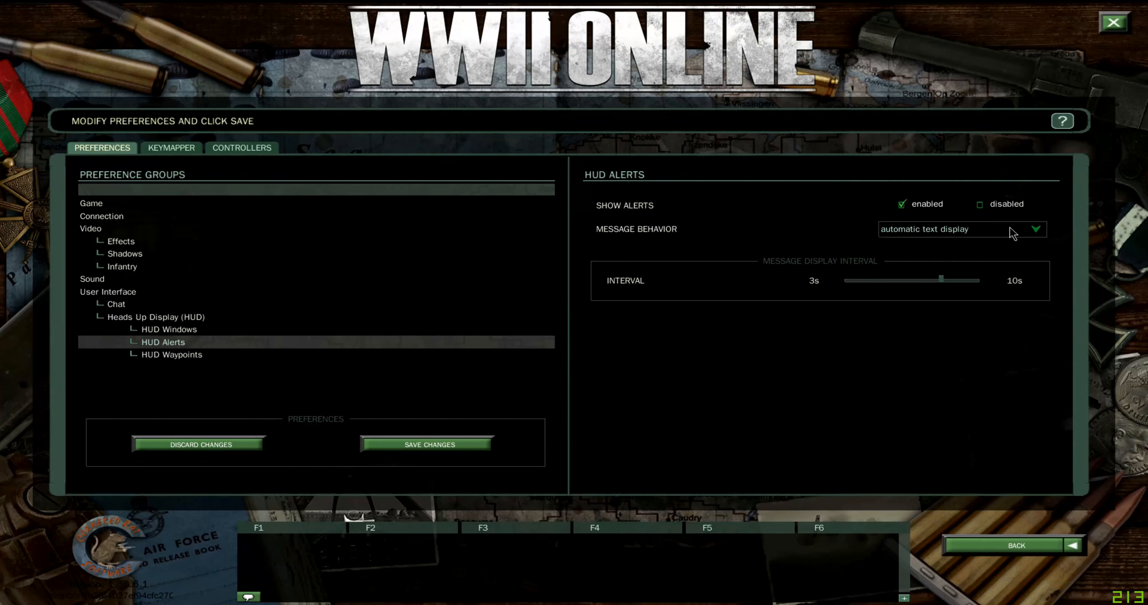
{"action": "mouse_move", "coordinate": [930, 285]}
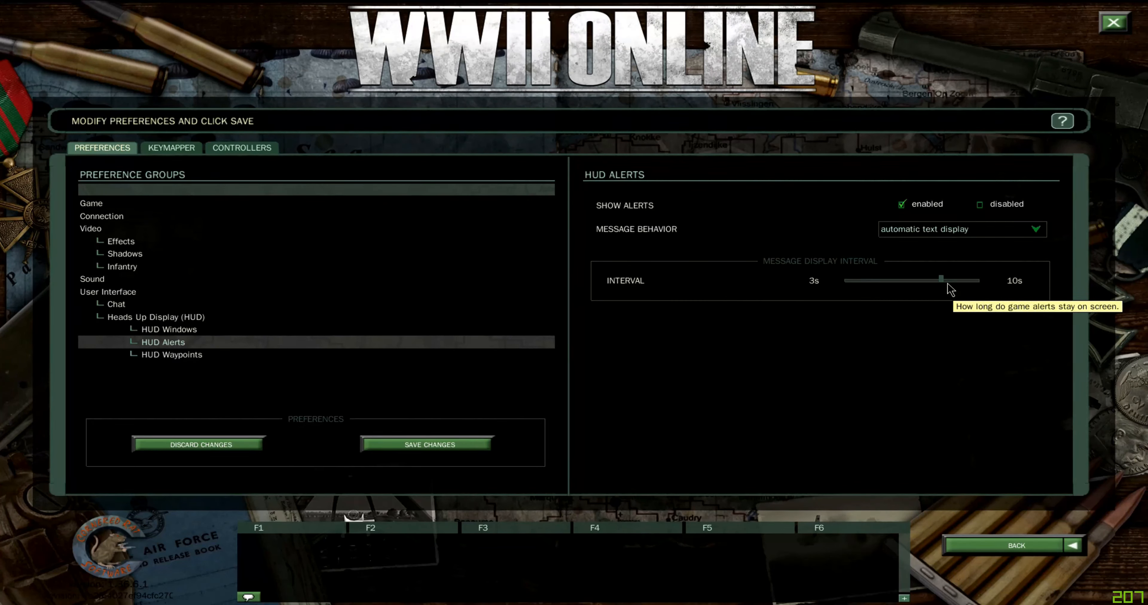
{"action": "mouse_move", "coordinate": [714, 257]}
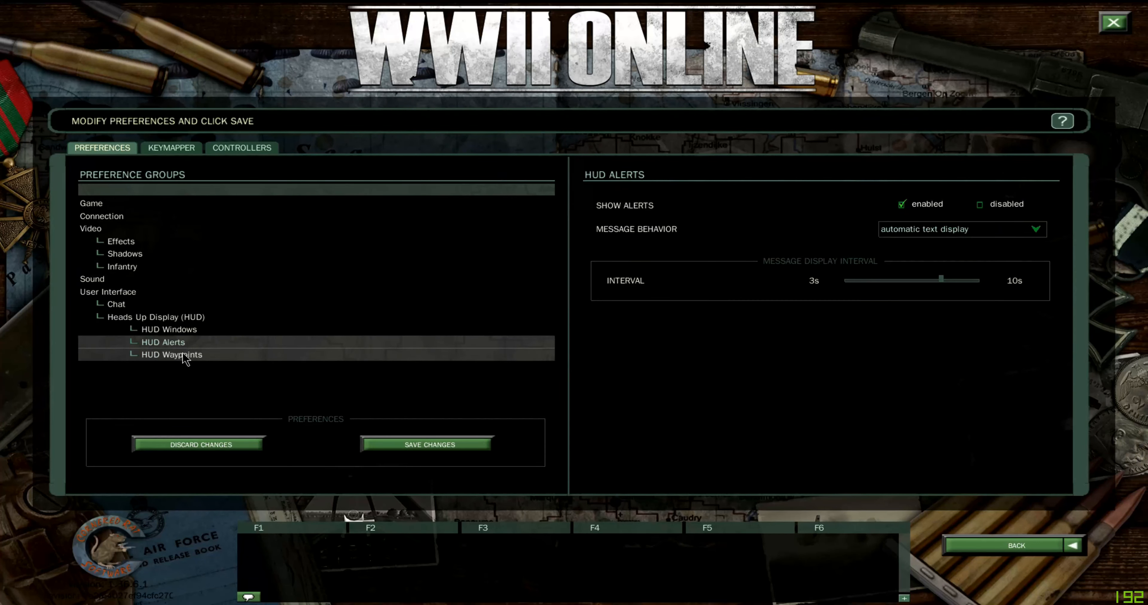
Show the HUD Waypoints preferences with mission waypoints enabled and unlimited view distances
{"action": "left_click", "coordinate": [172, 355]}
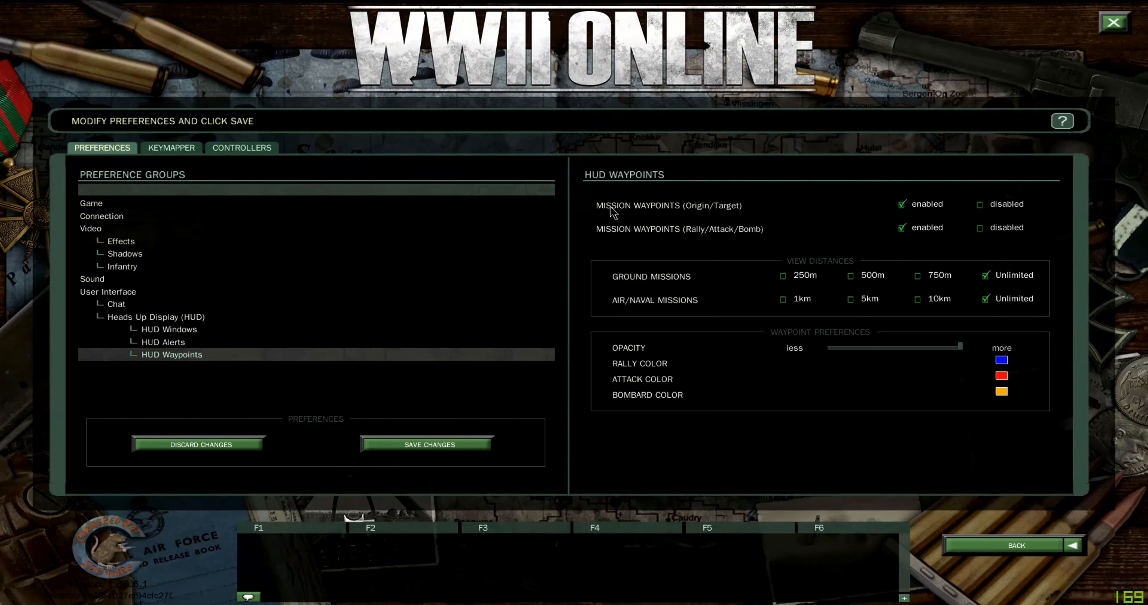
{"action": "mouse_move", "coordinate": [756, 239]}
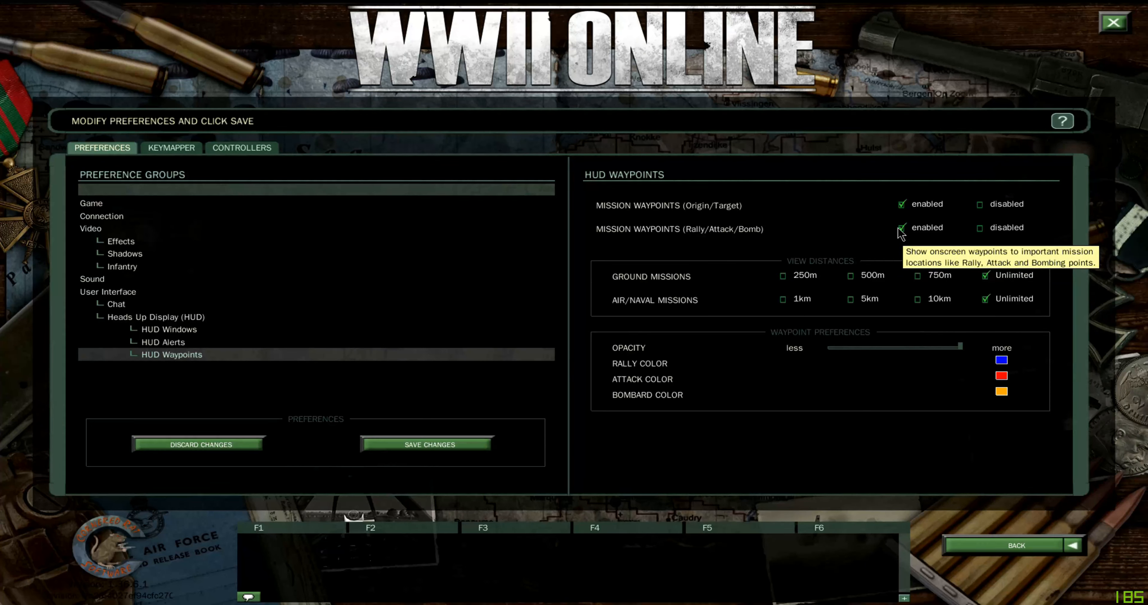
{"action": "mouse_move", "coordinate": [626, 284]}
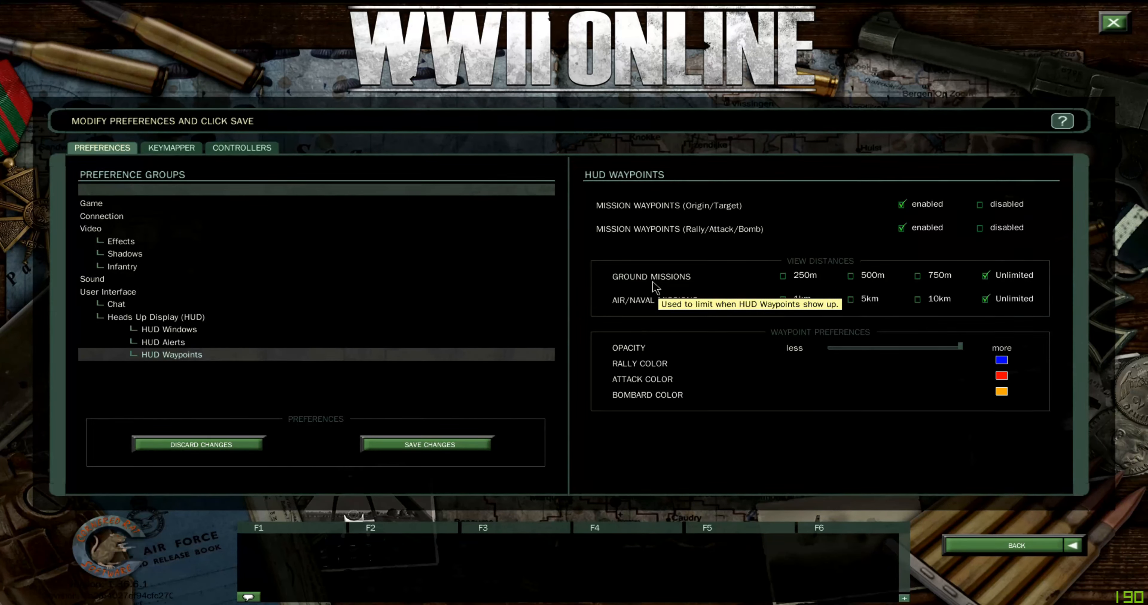
{"action": "mouse_move", "coordinate": [653, 286]}
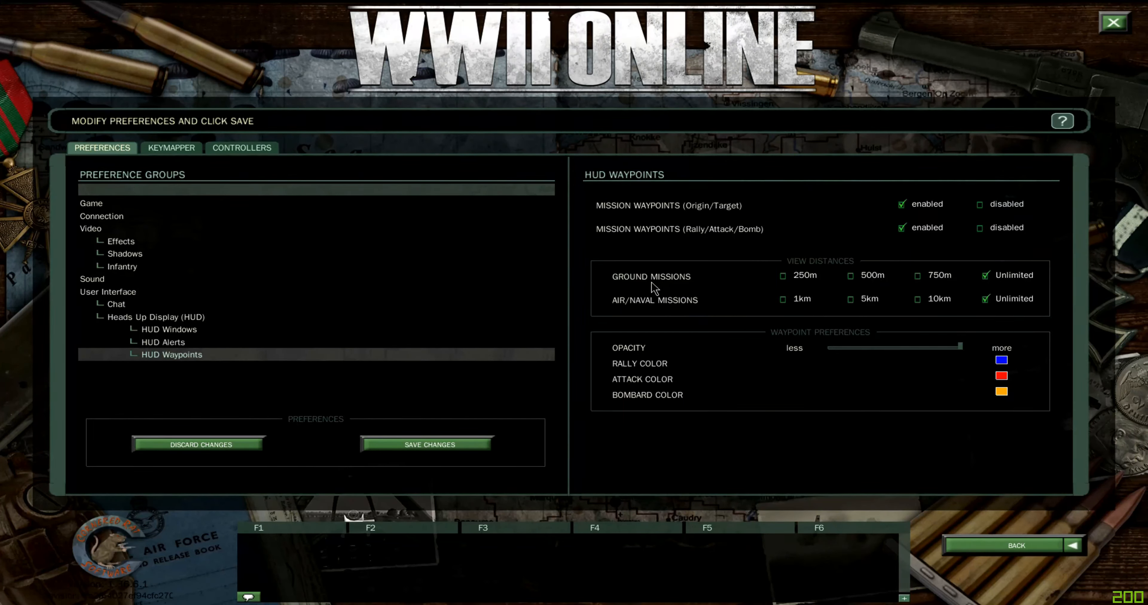
{"action": "mouse_move", "coordinate": [651, 293]}
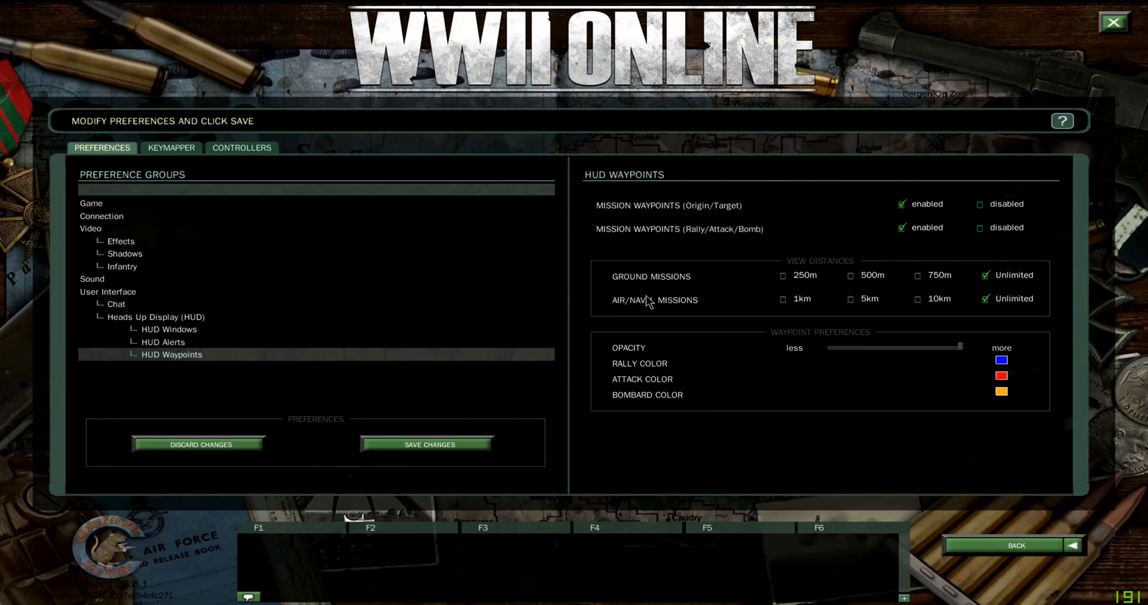
{"action": "mouse_move", "coordinate": [985, 279]}
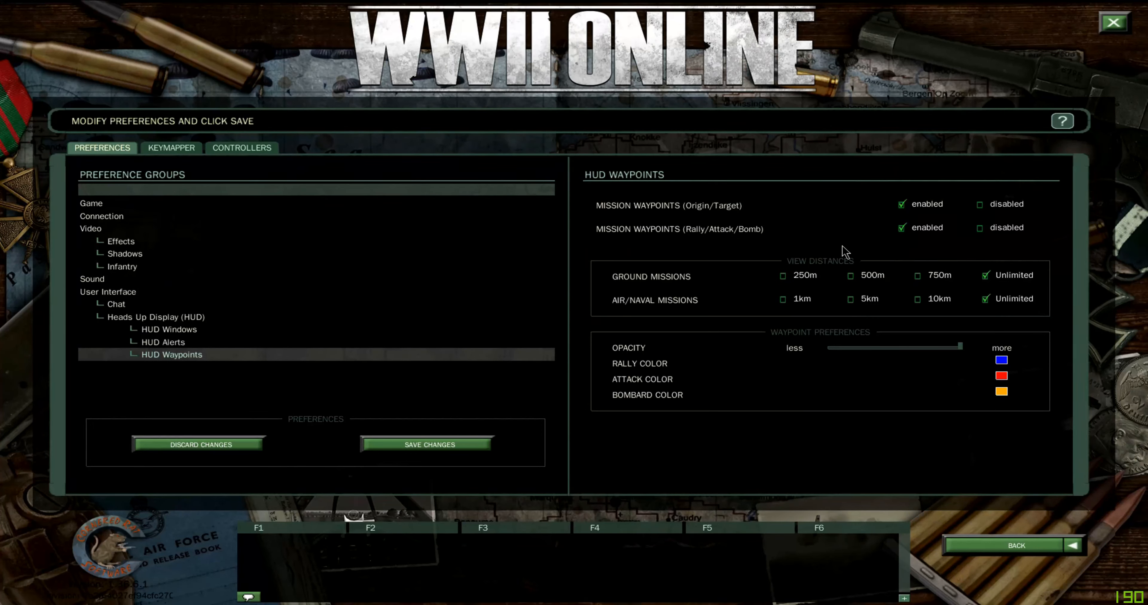
{"action": "mouse_move", "coordinate": [830, 266]}
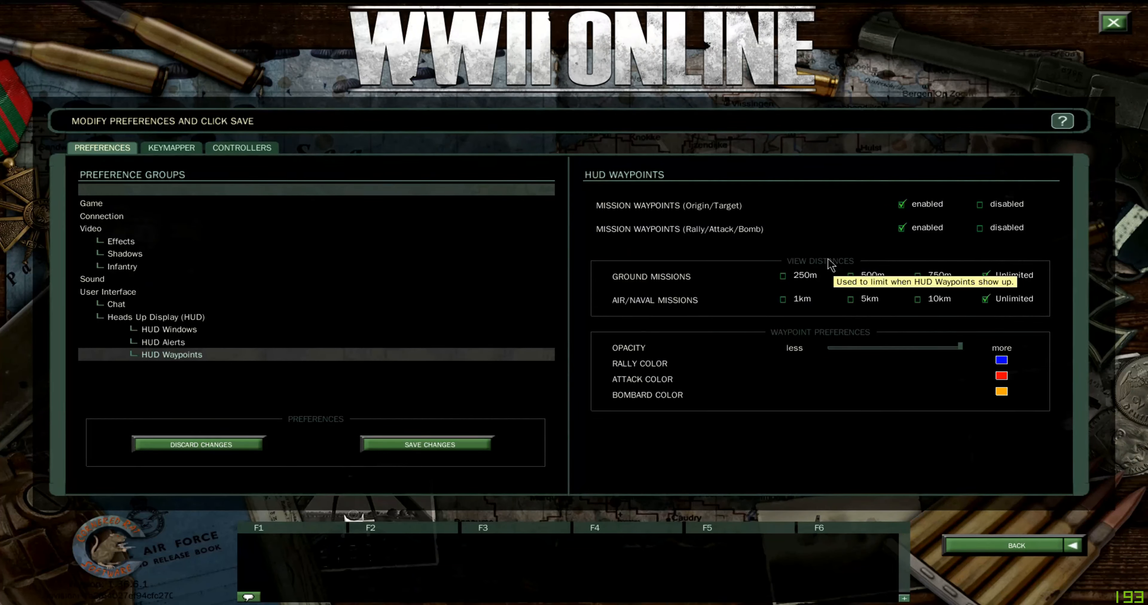
{"action": "mouse_move", "coordinate": [877, 264]}
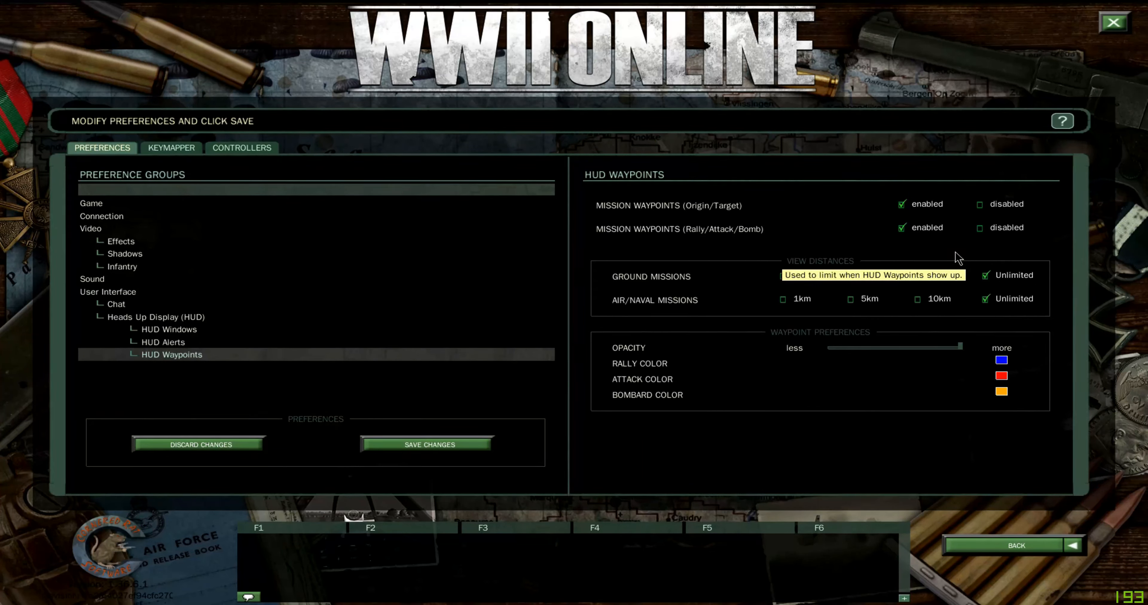
{"action": "mouse_move", "coordinate": [952, 261]}
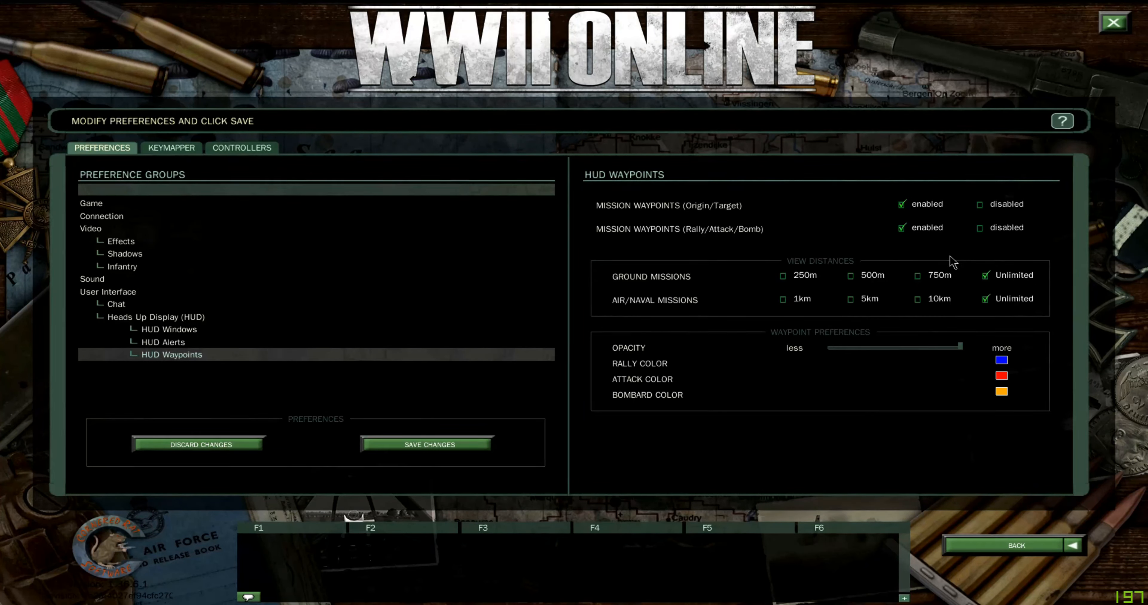
{"action": "mouse_move", "coordinate": [635, 348]}
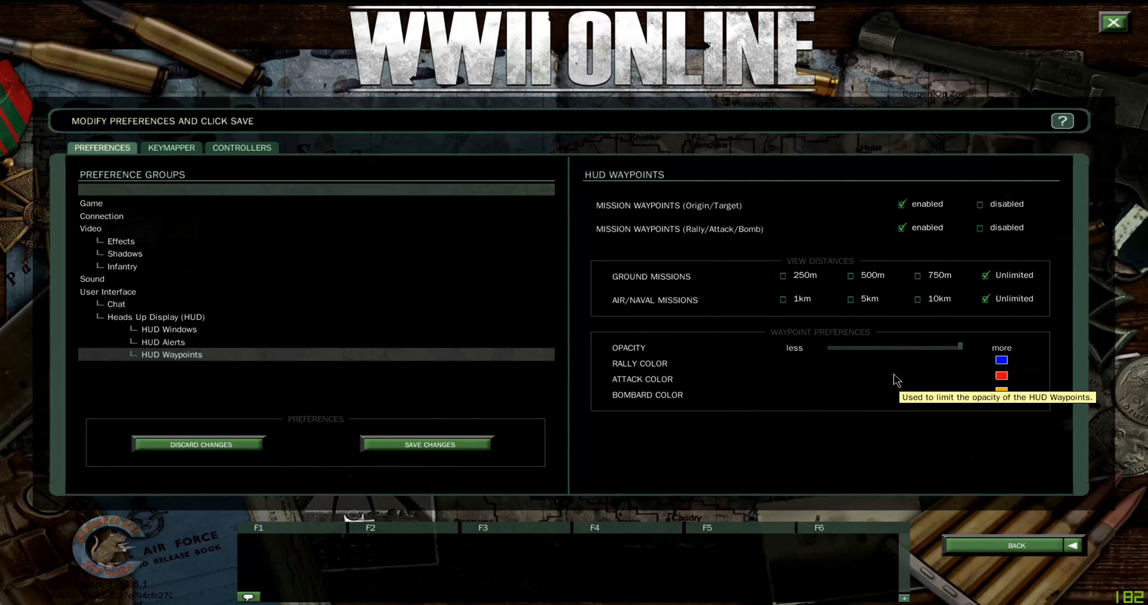
{"action": "mouse_move", "coordinate": [890, 389]}
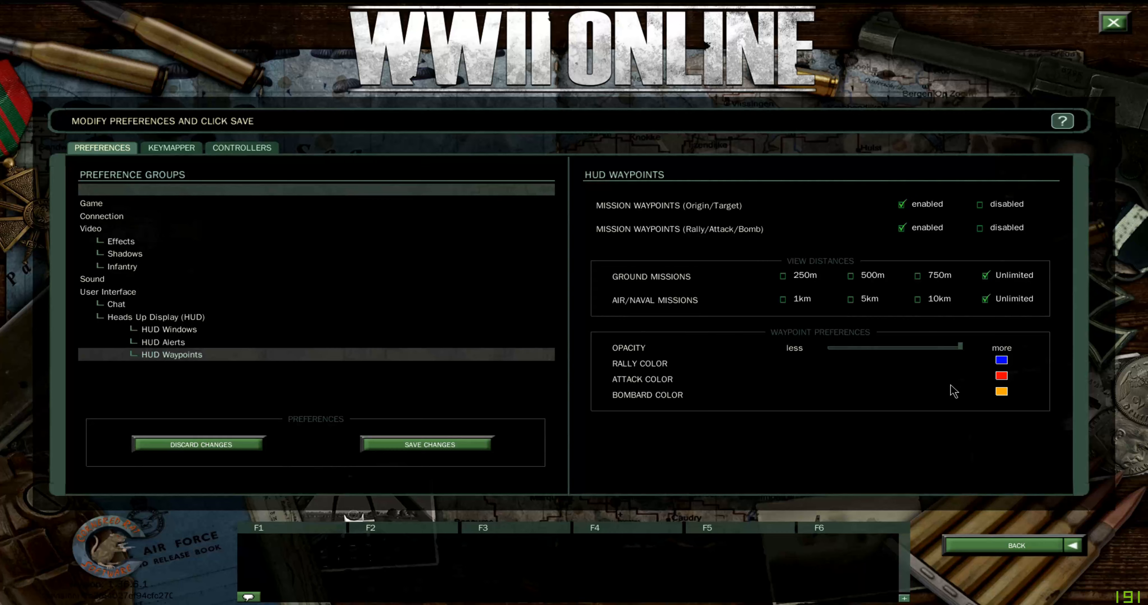
{"action": "mouse_move", "coordinate": [429, 444]}
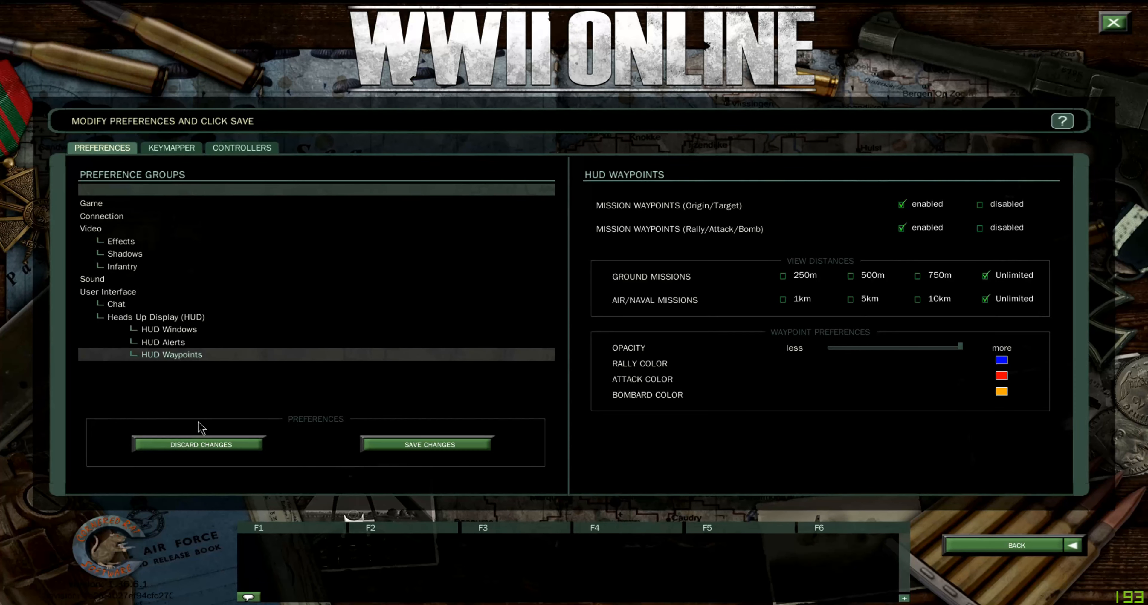
{"action": "mouse_move", "coordinate": [201, 445]}
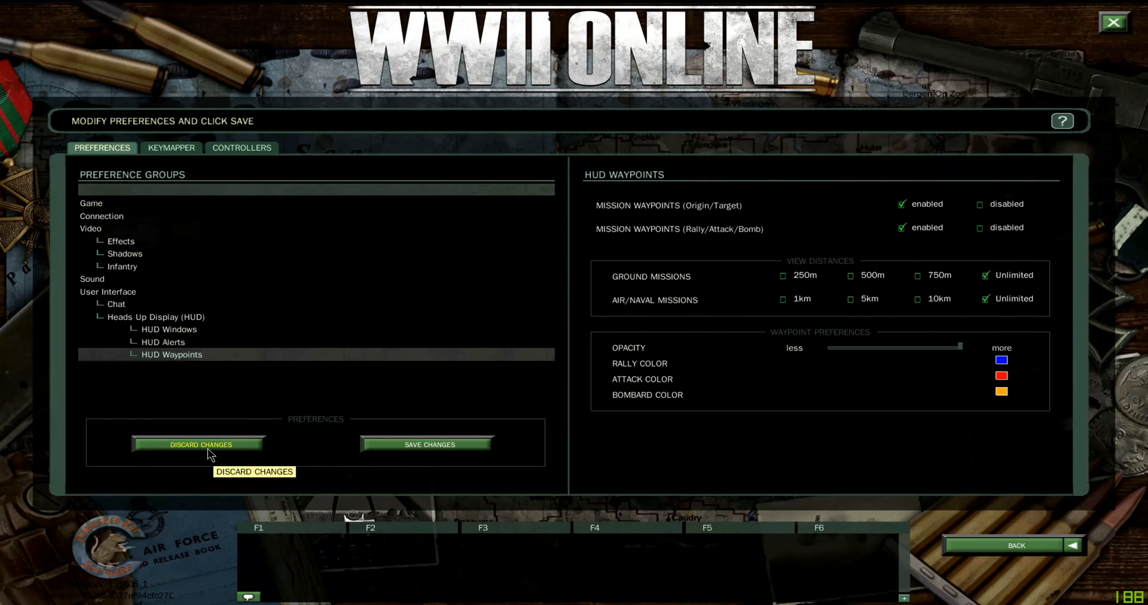
{"action": "left_click", "coordinate": [430, 445]}
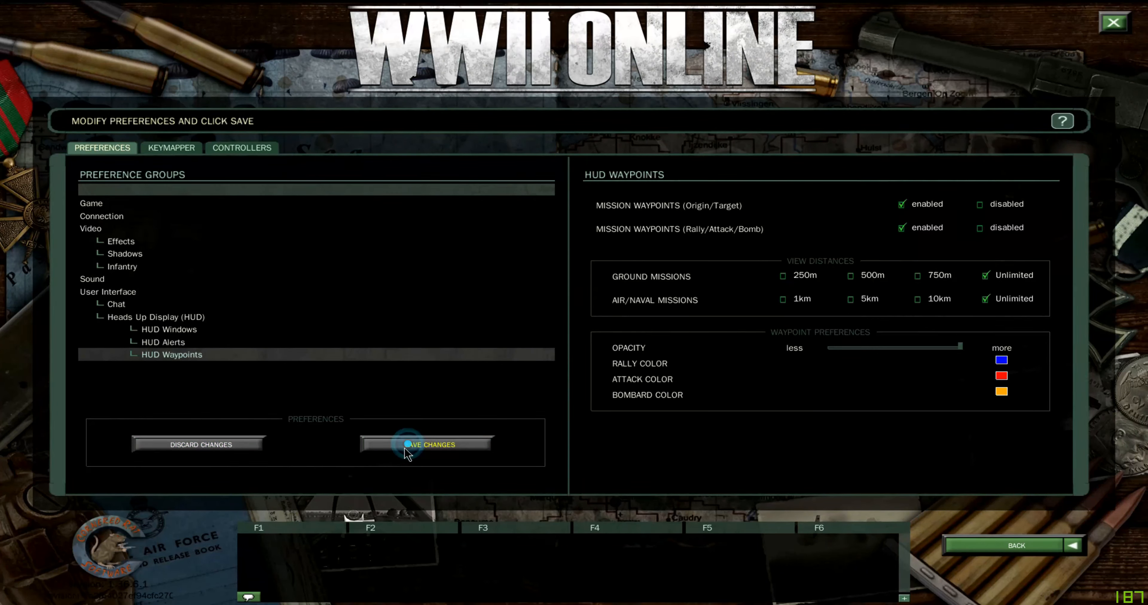
Show the Infantry category's key bindings in the Keymapper after visiting Controllers
{"action": "left_click", "coordinate": [429, 444]}
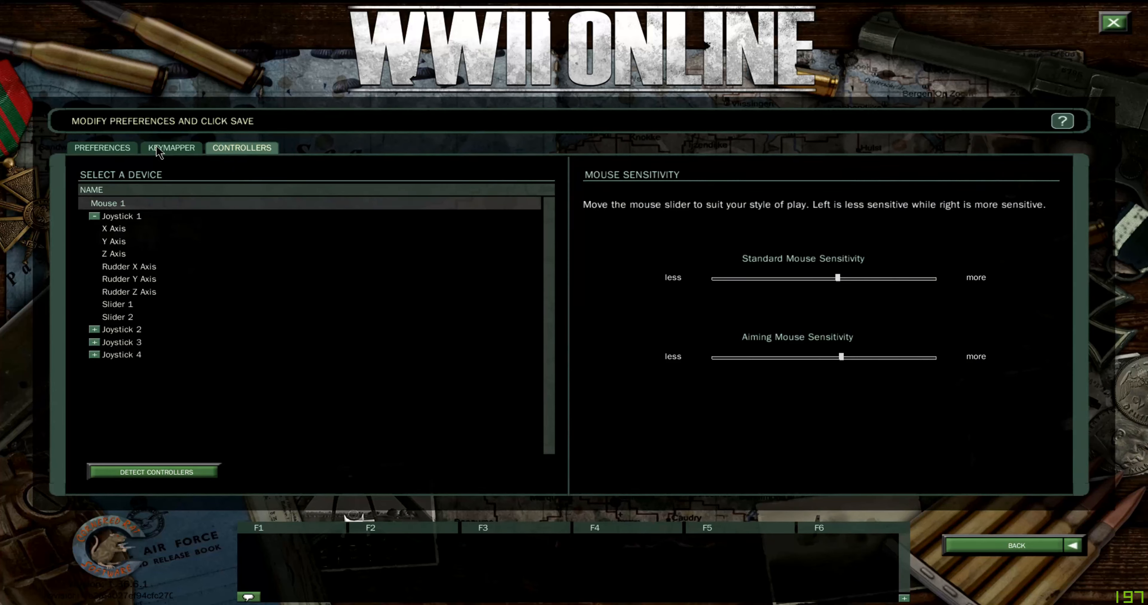
{"action": "left_click", "coordinate": [170, 147]}
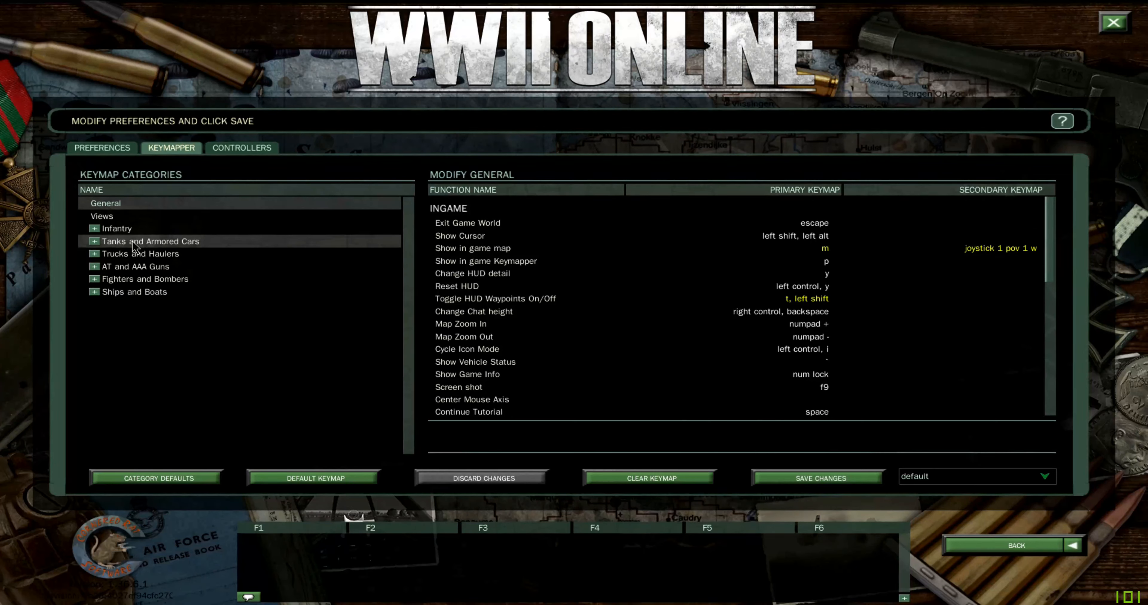
{"action": "left_click", "coordinate": [116, 228]}
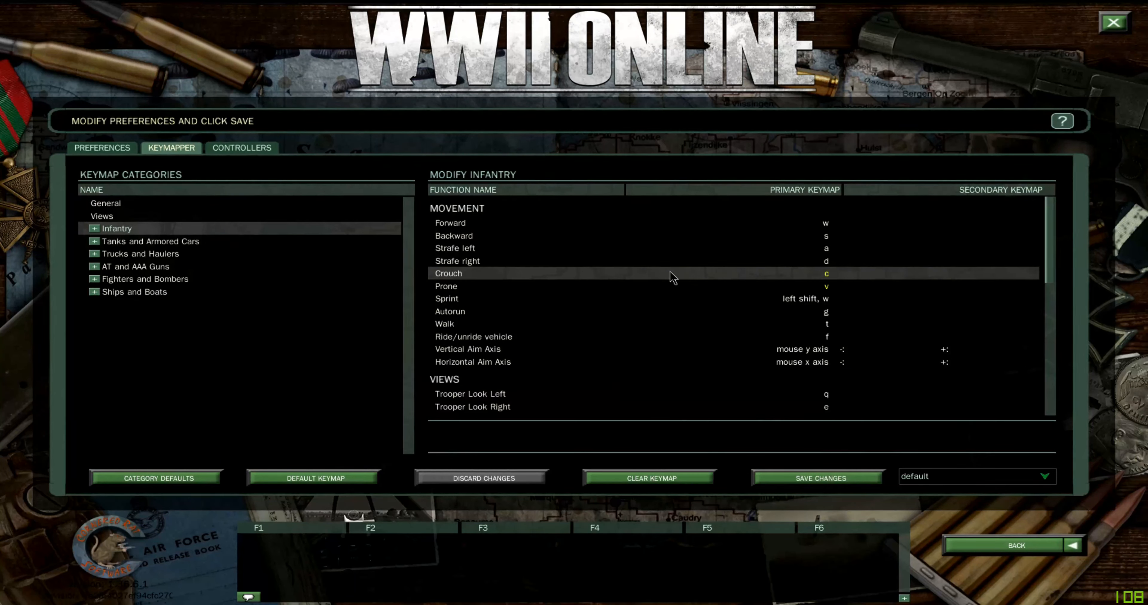
Discard the accidental Forward rebinding so it stays on w
{"action": "scroll", "scroll_direction": "down", "scroll_amount": 3}
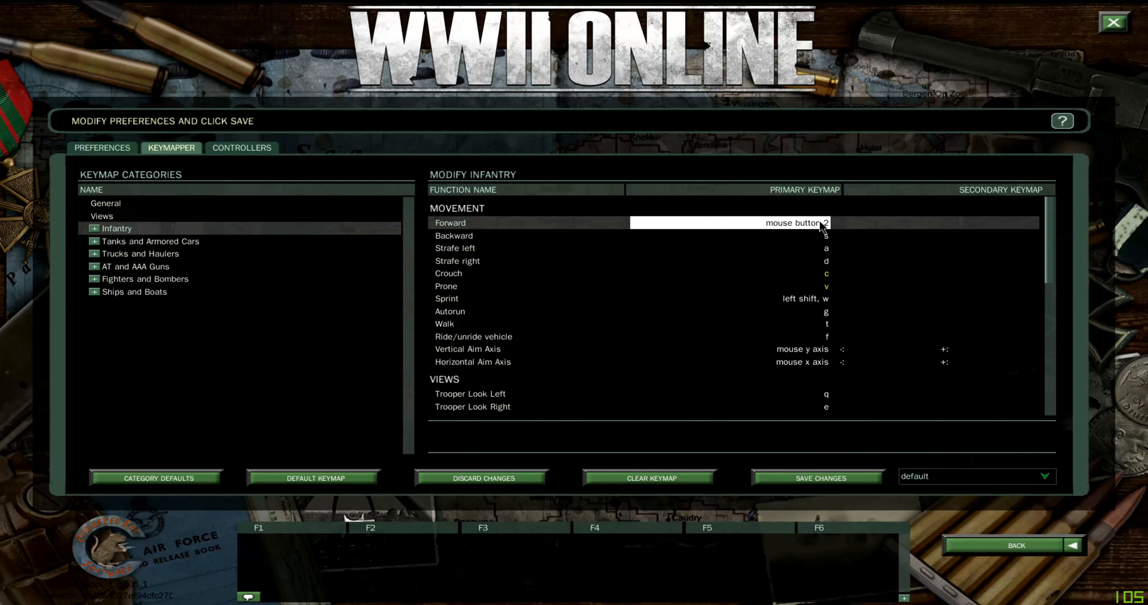
{"action": "mouse_move", "coordinate": [817, 478]}
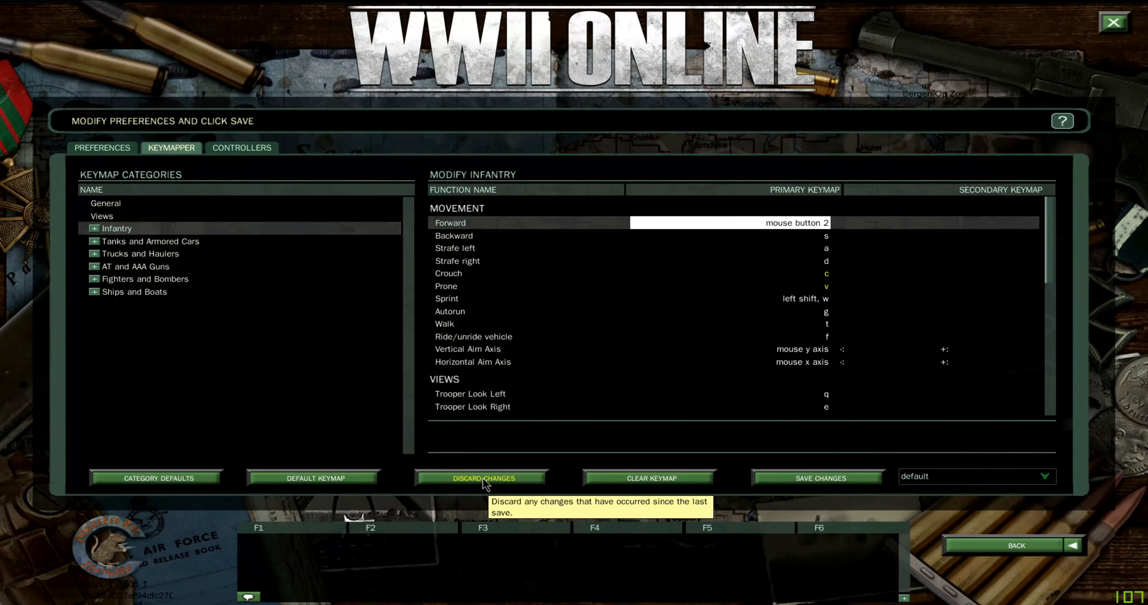
{"action": "left_click", "coordinate": [481, 478]}
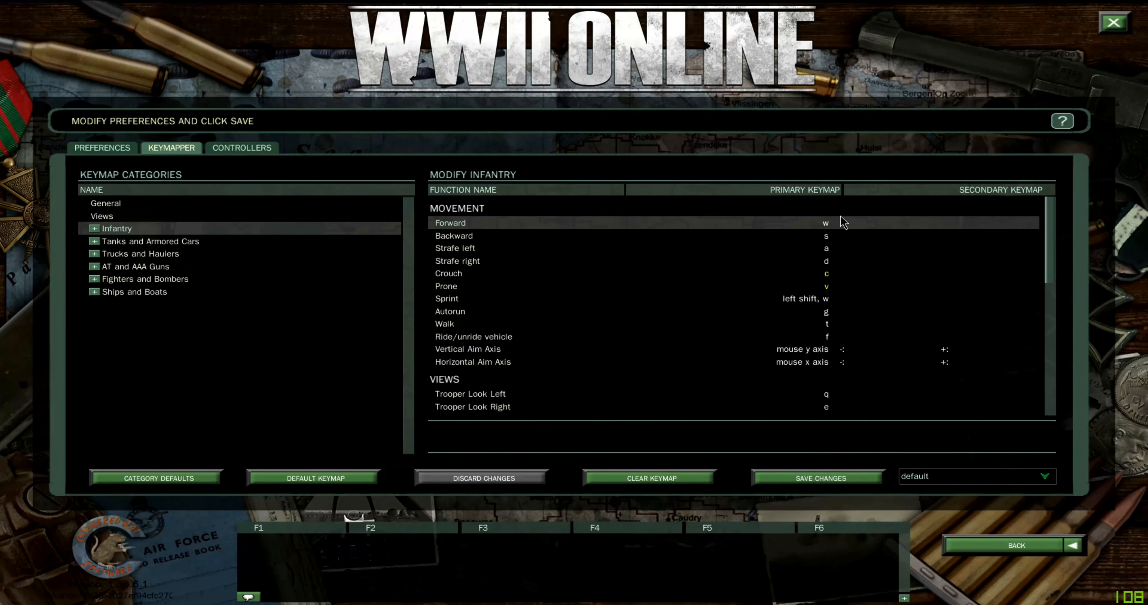
{"action": "mouse_move", "coordinate": [312, 478]}
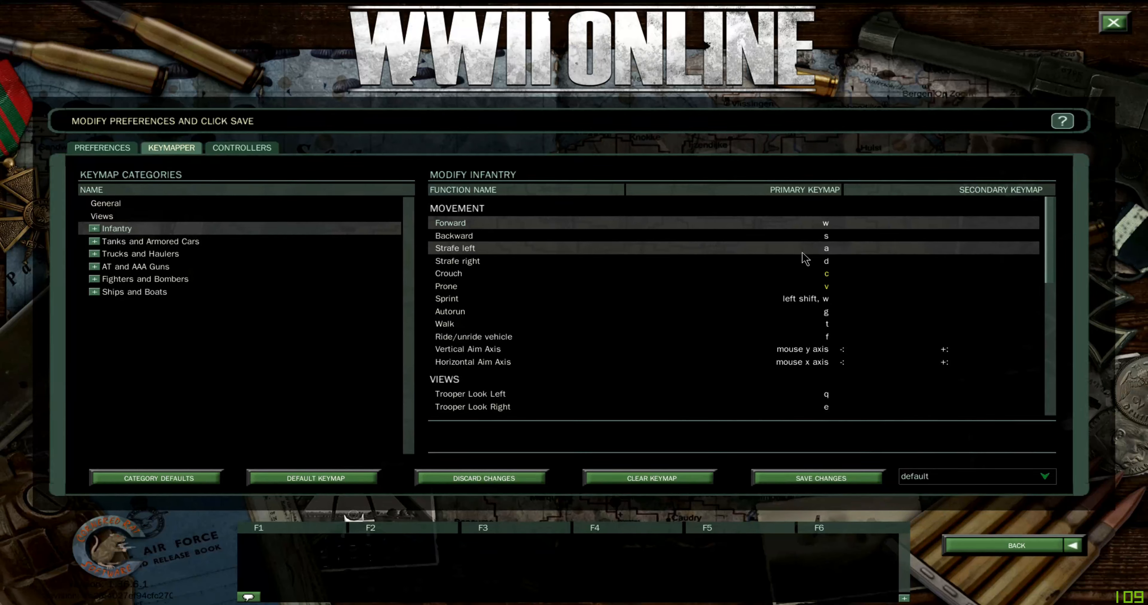
{"action": "mouse_move", "coordinate": [839, 235]}
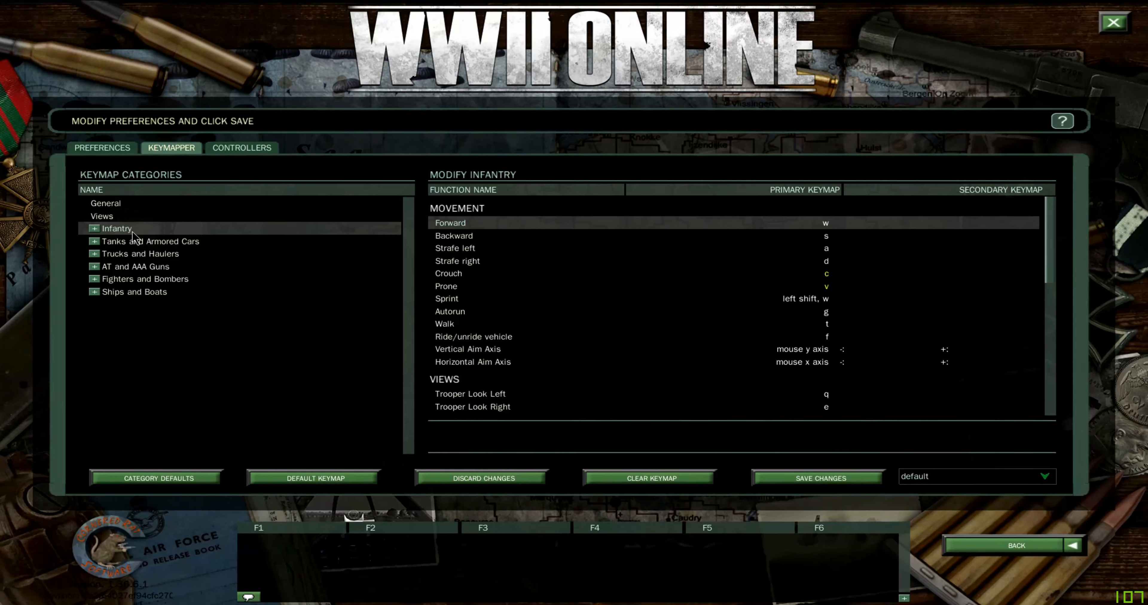
Browse the individual infantry classes, collapse the list and show Fighters and Bombers bindings
{"action": "left_click", "coordinate": [94, 227]}
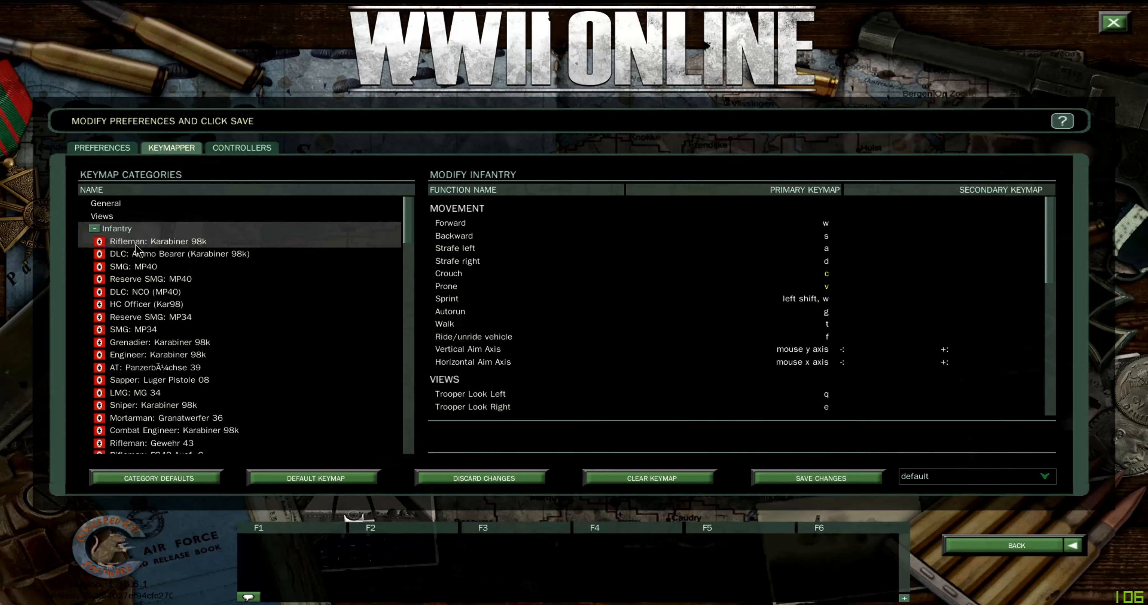
{"action": "left_click", "coordinate": [157, 368]}
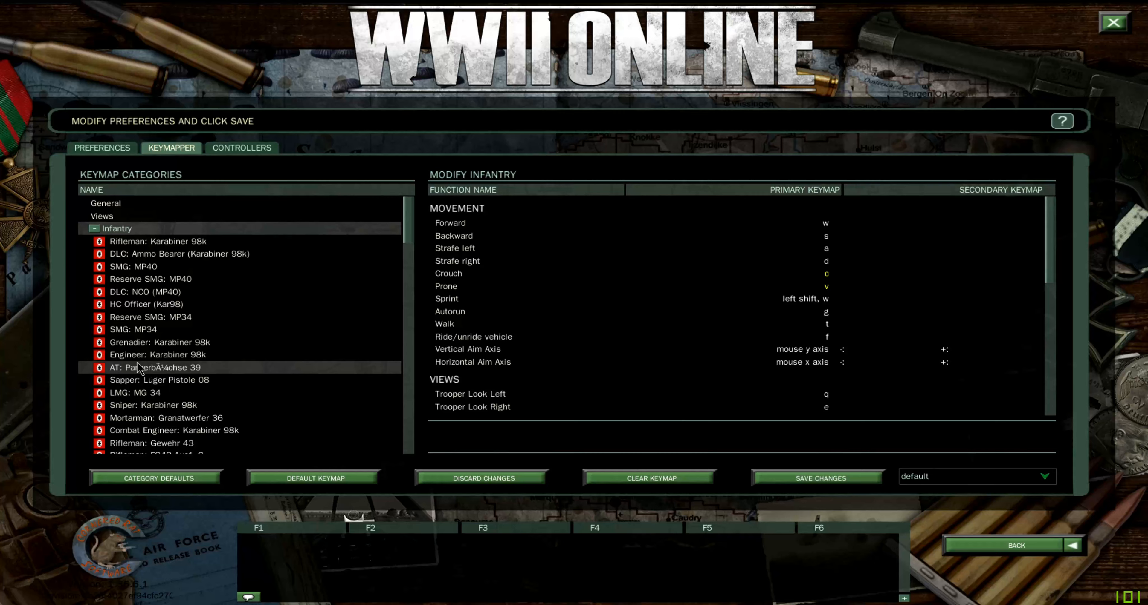
{"action": "scroll", "scroll_direction": "down", "scroll_amount": 3}
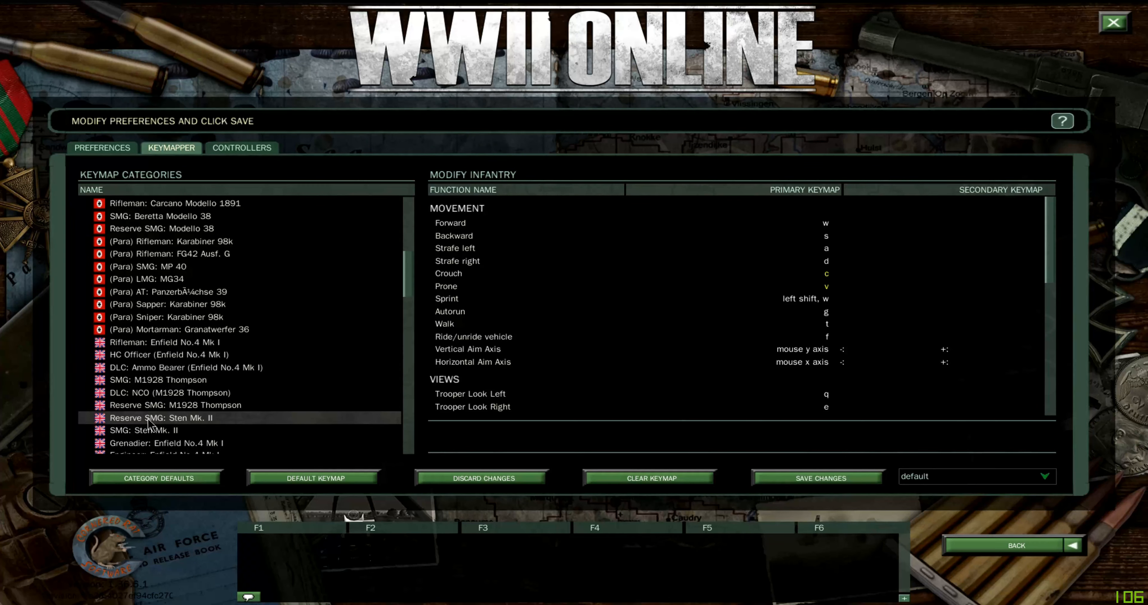
{"action": "scroll", "scroll_direction": "down", "scroll_amount": 3}
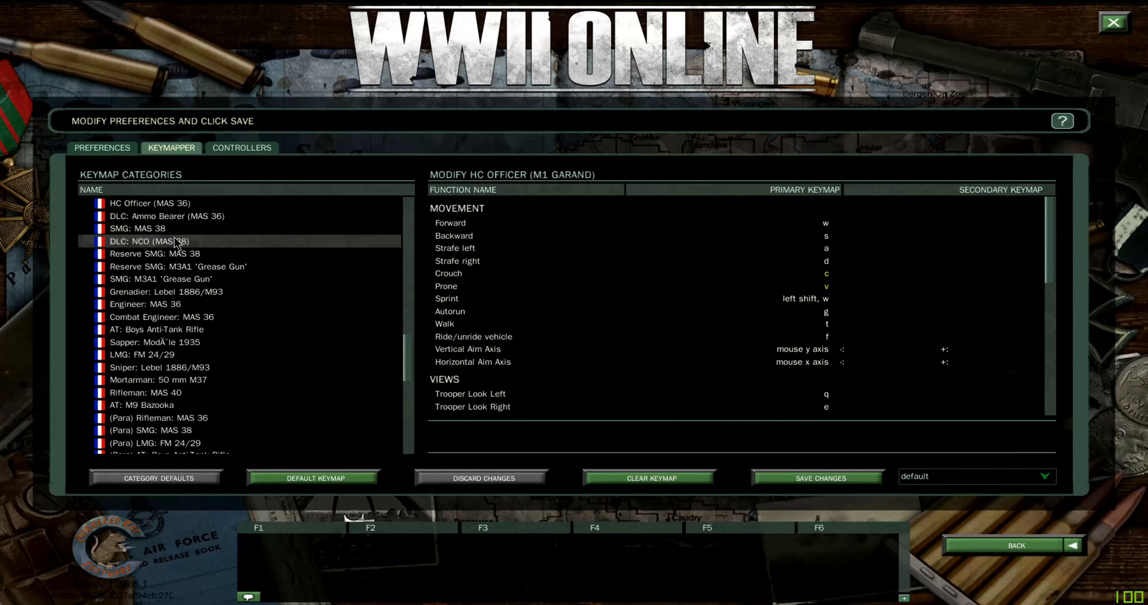
{"action": "scroll", "scroll_direction": "down", "scroll_amount": 3}
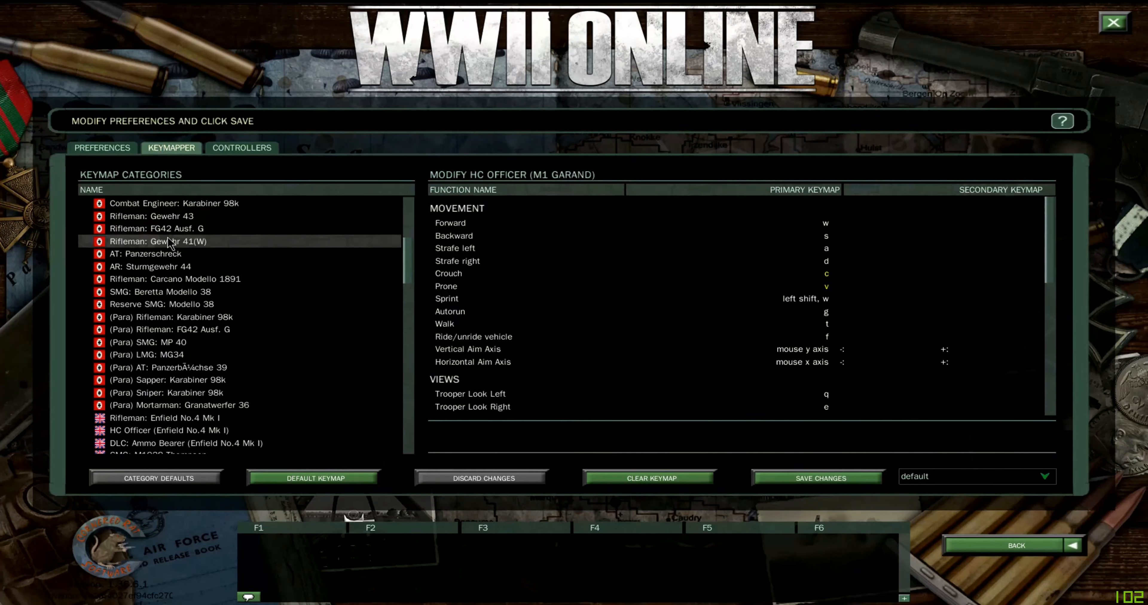
{"action": "left_click", "coordinate": [116, 229]}
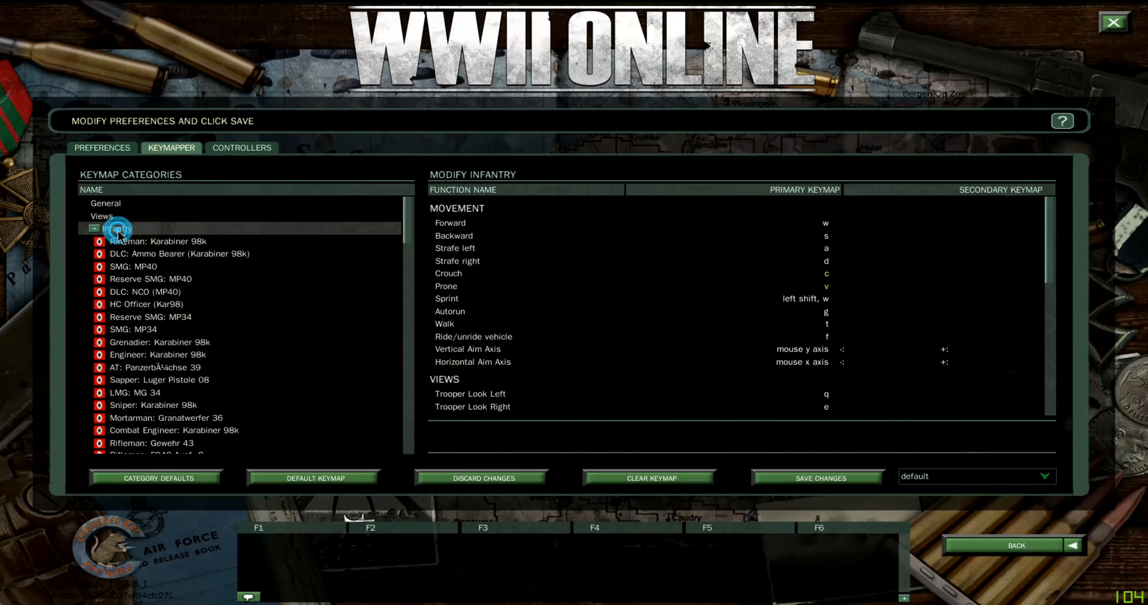
{"action": "left_click", "coordinate": [94, 228]}
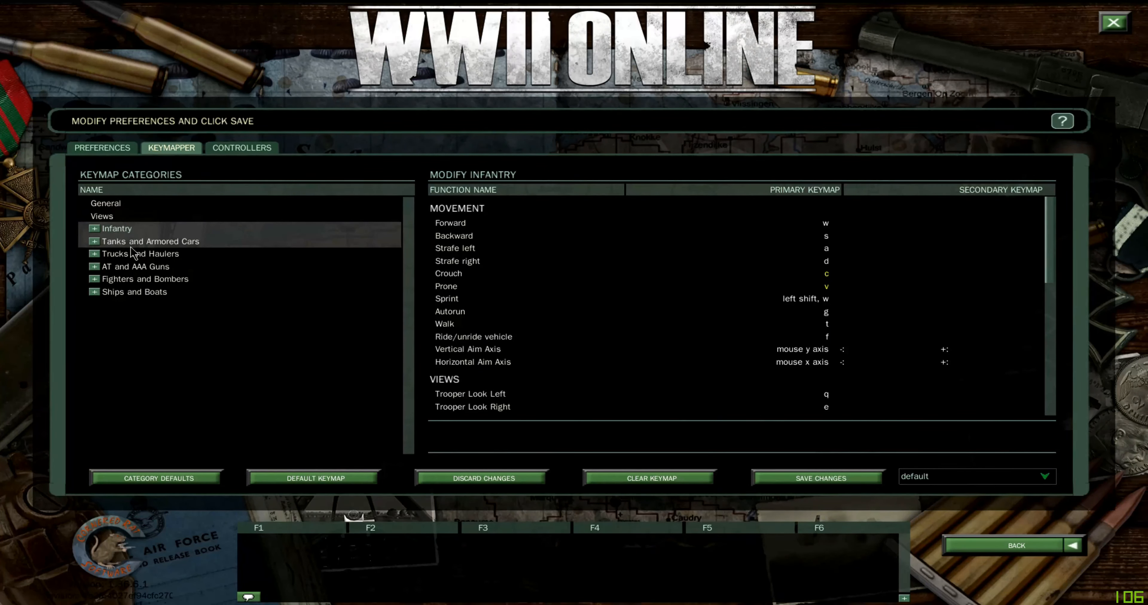
{"action": "left_click", "coordinate": [144, 279]}
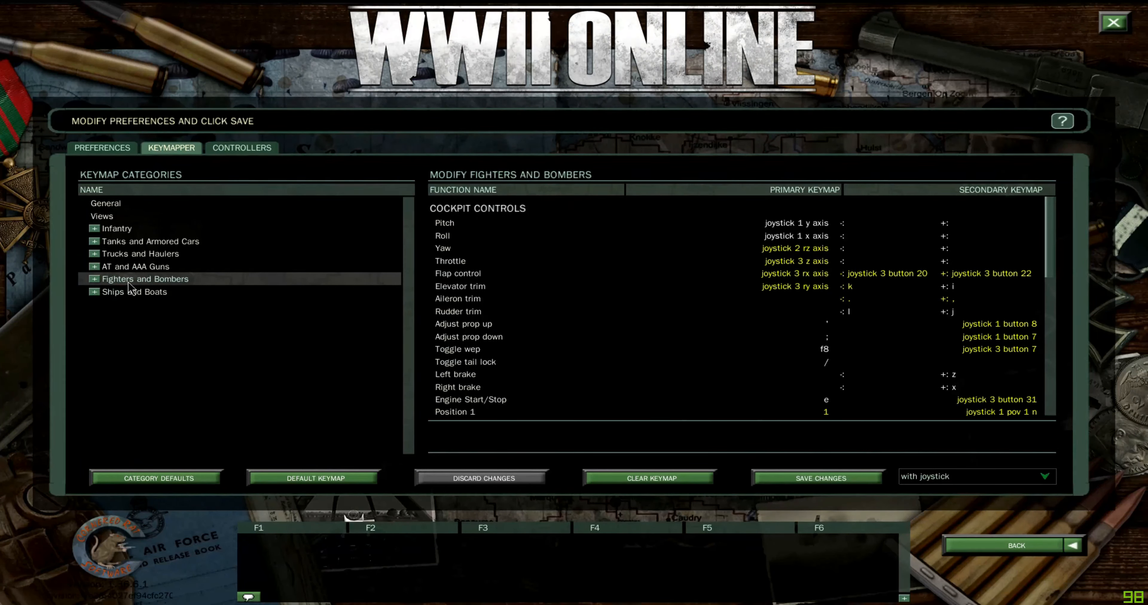
{"action": "mouse_move", "coordinate": [921, 287]}
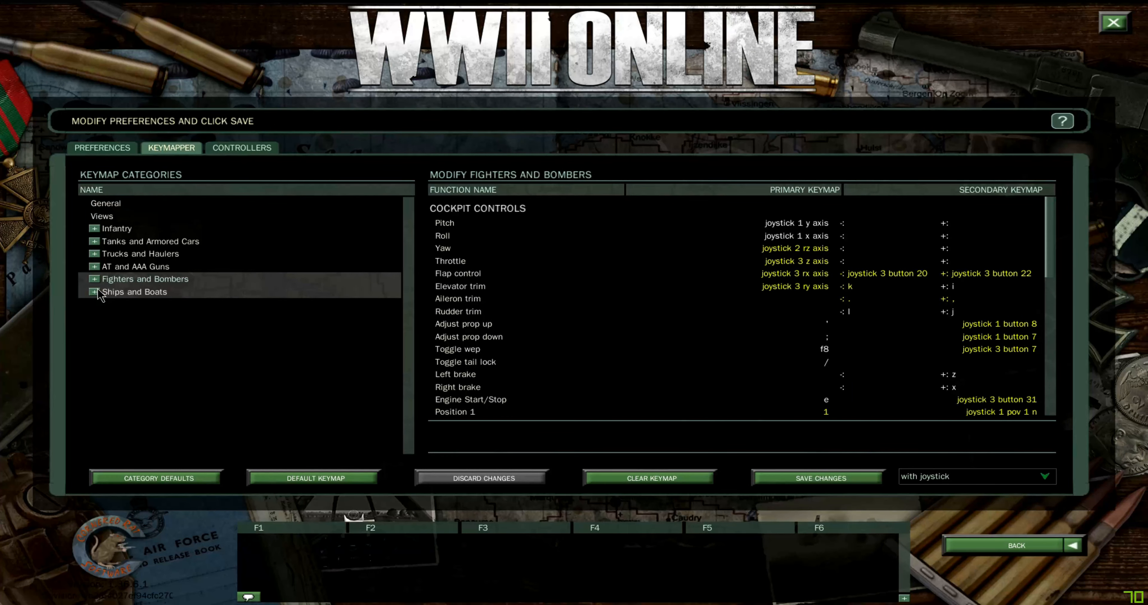
{"action": "mouse_move", "coordinate": [97, 299]}
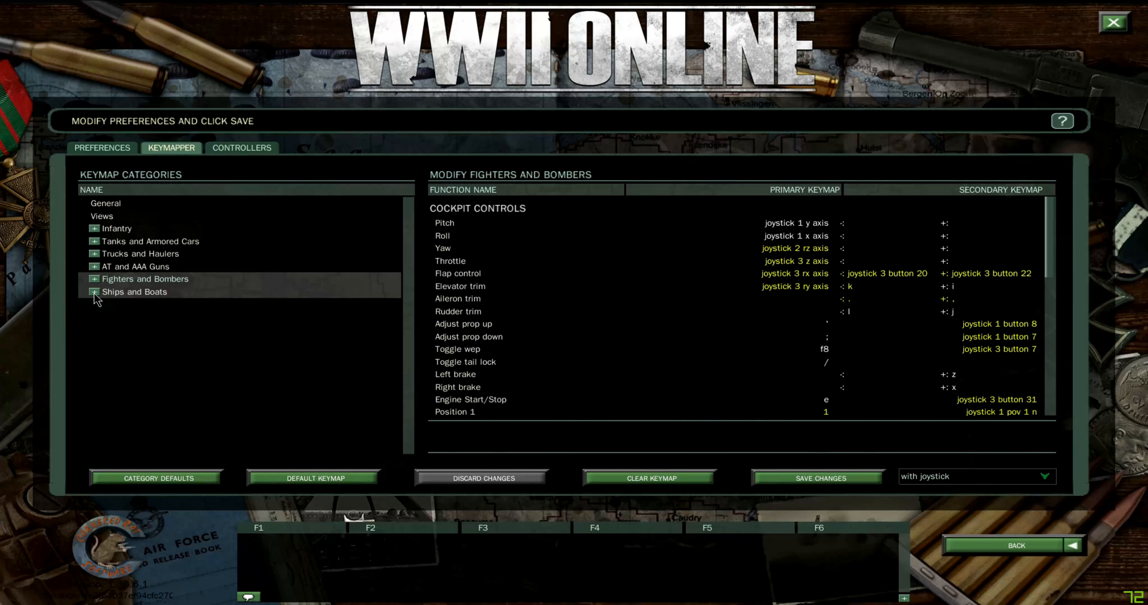
Switch to the Controllers page listing devices and mouse sensitivity options
{"action": "left_click", "coordinate": [144, 279]}
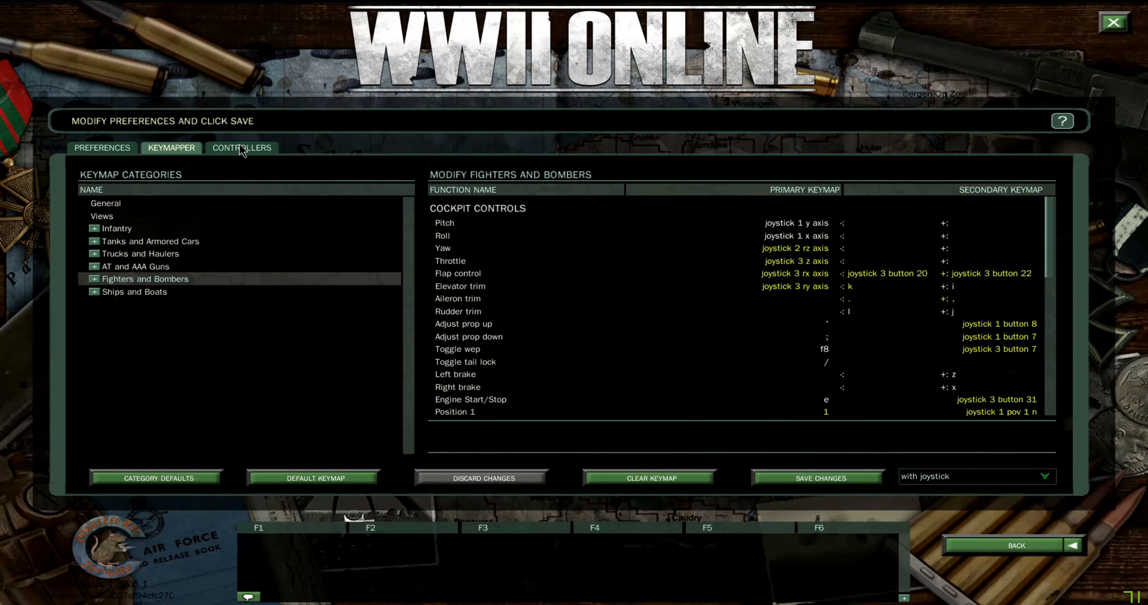
{"action": "left_click", "coordinate": [241, 147]}
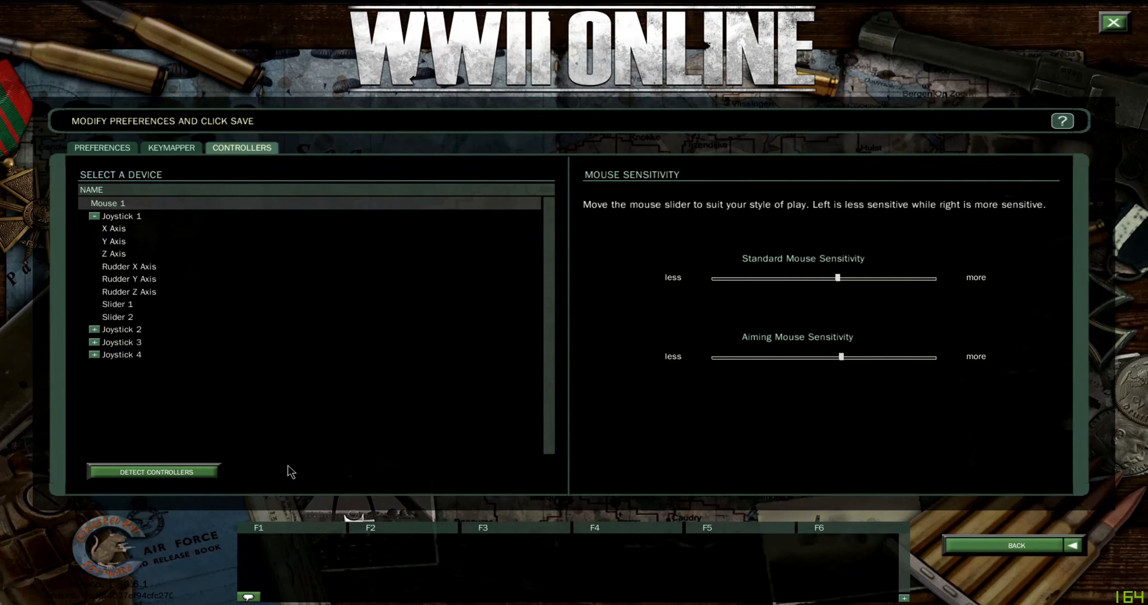
{"action": "mouse_move", "coordinate": [319, 450]}
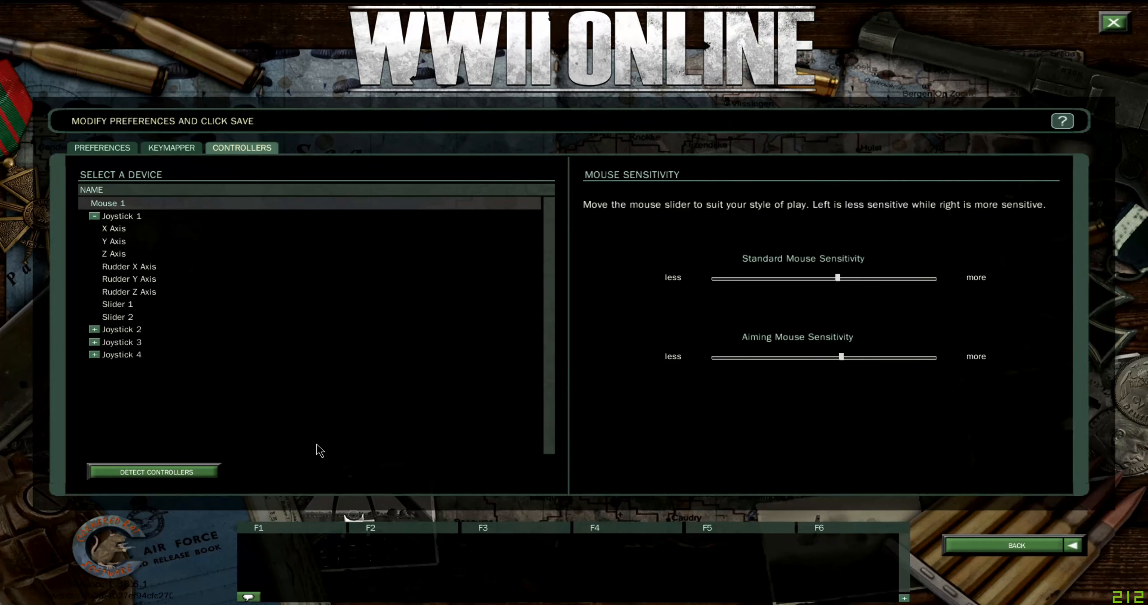
{"action": "mouse_move", "coordinate": [308, 450]}
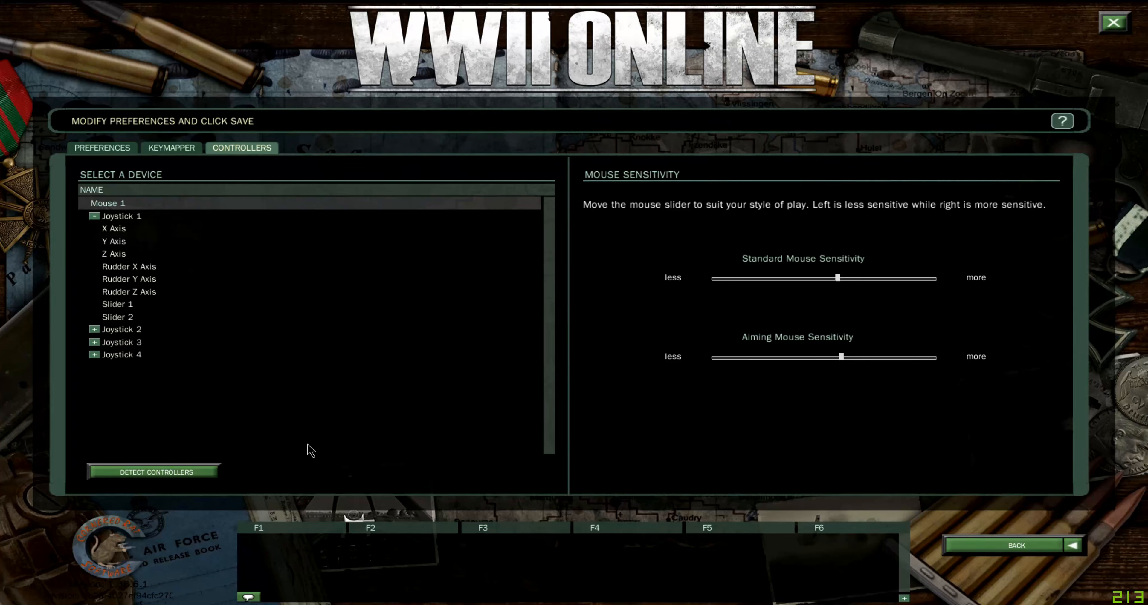
{"action": "mouse_move", "coordinate": [188, 479]}
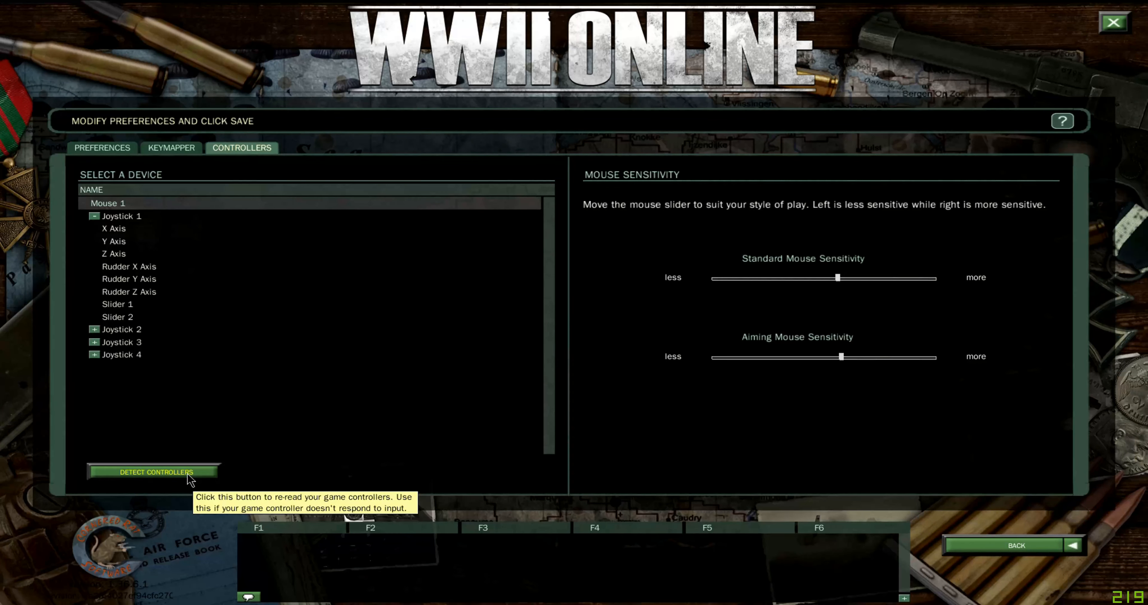
Re-detect the game controllers and dismiss the re-read confirmation
{"action": "left_click", "coordinate": [153, 473]}
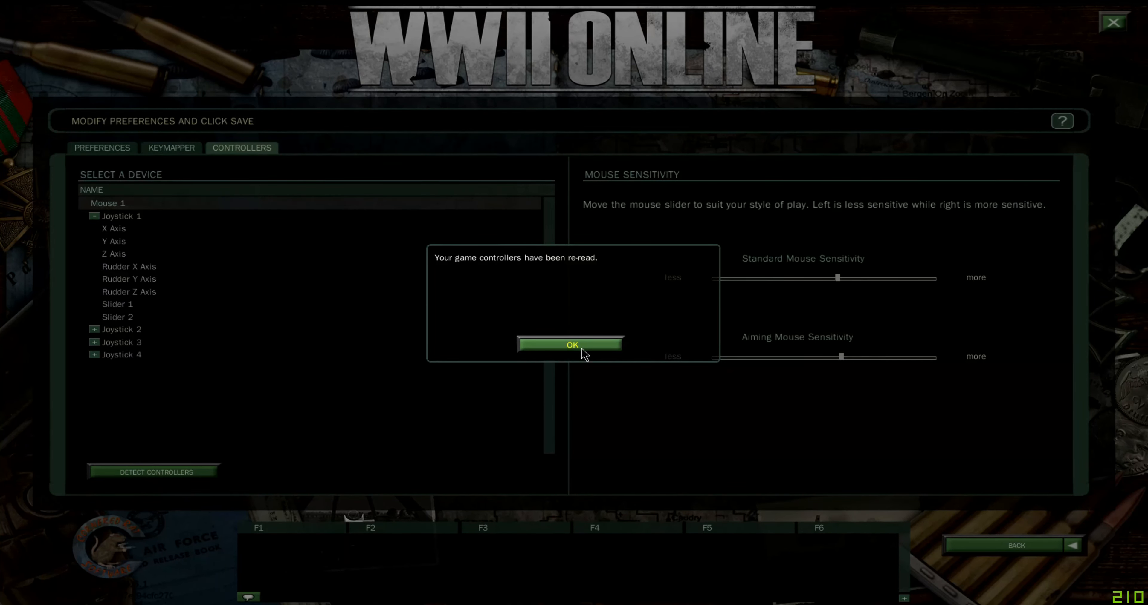
{"action": "left_click", "coordinate": [570, 345]}
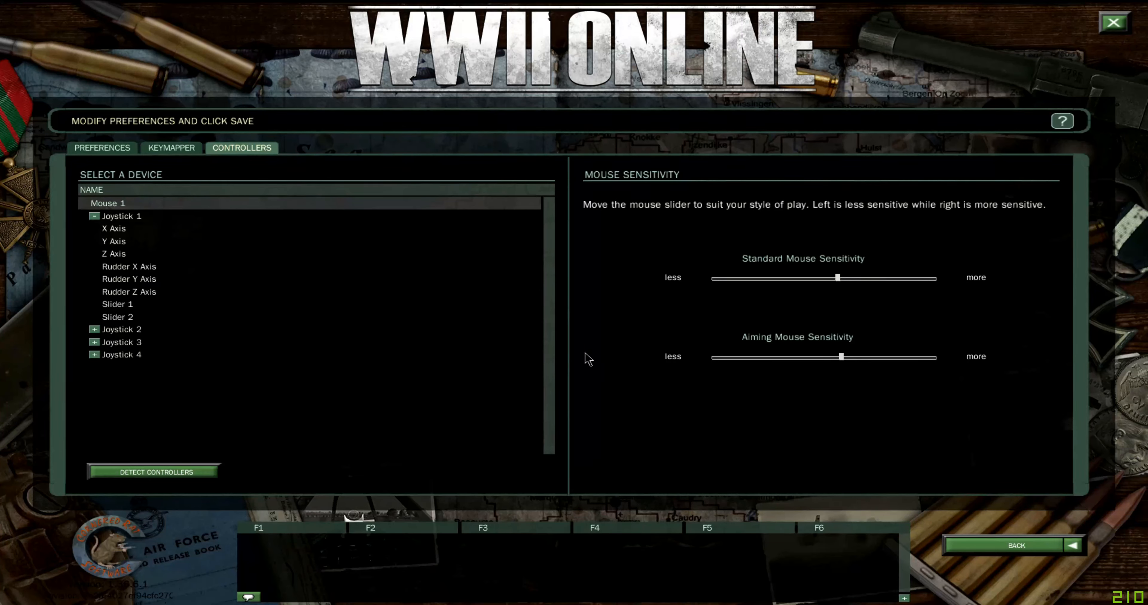
{"action": "mouse_move", "coordinate": [596, 339]}
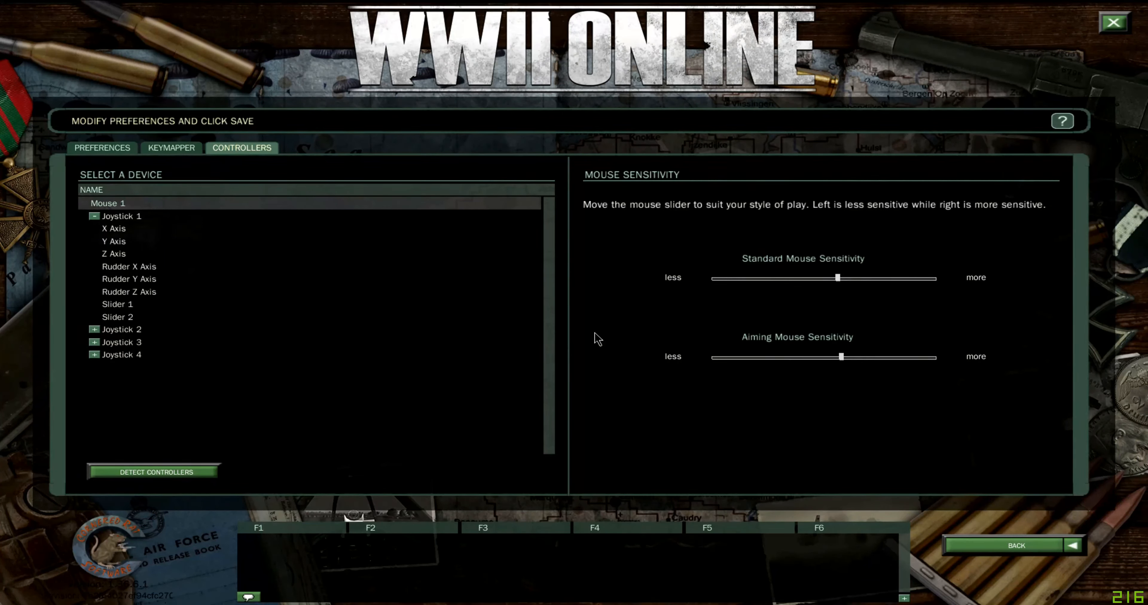
{"action": "mouse_move", "coordinate": [842, 285]}
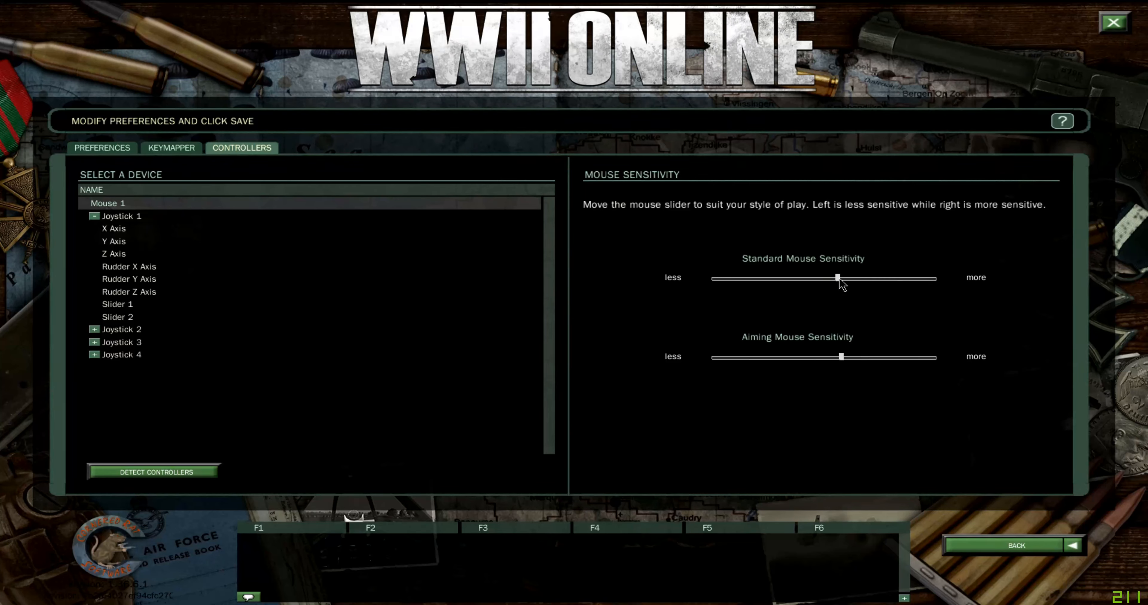
Try standard mouse sensitivity at both extremes and settle it at the middle
{"action": "left_click_drag", "start_coordinate": [838, 278], "coordinate": [929, 278]}
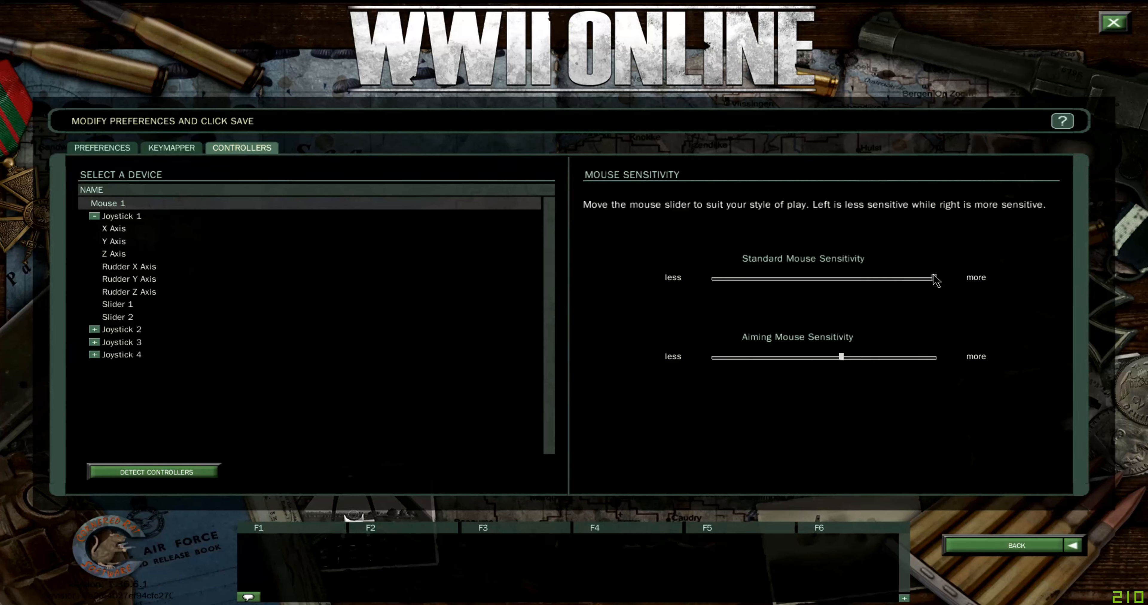
{"action": "left_click_drag", "start_coordinate": [935, 278], "coordinate": [716, 278]}
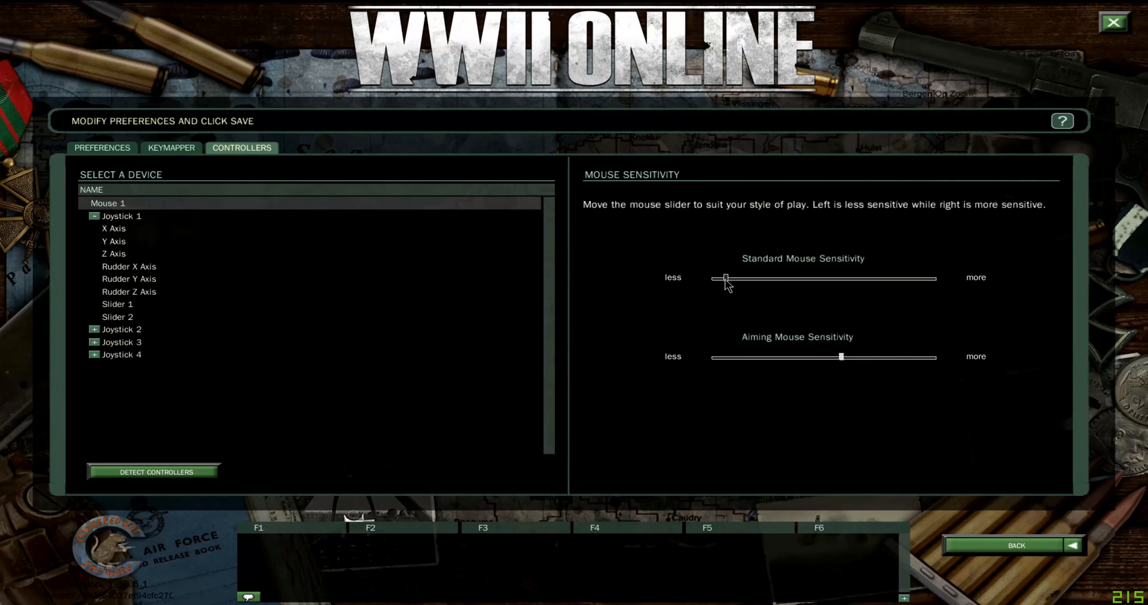
{"action": "left_click_drag", "start_coordinate": [721, 279], "coordinate": [854, 279]}
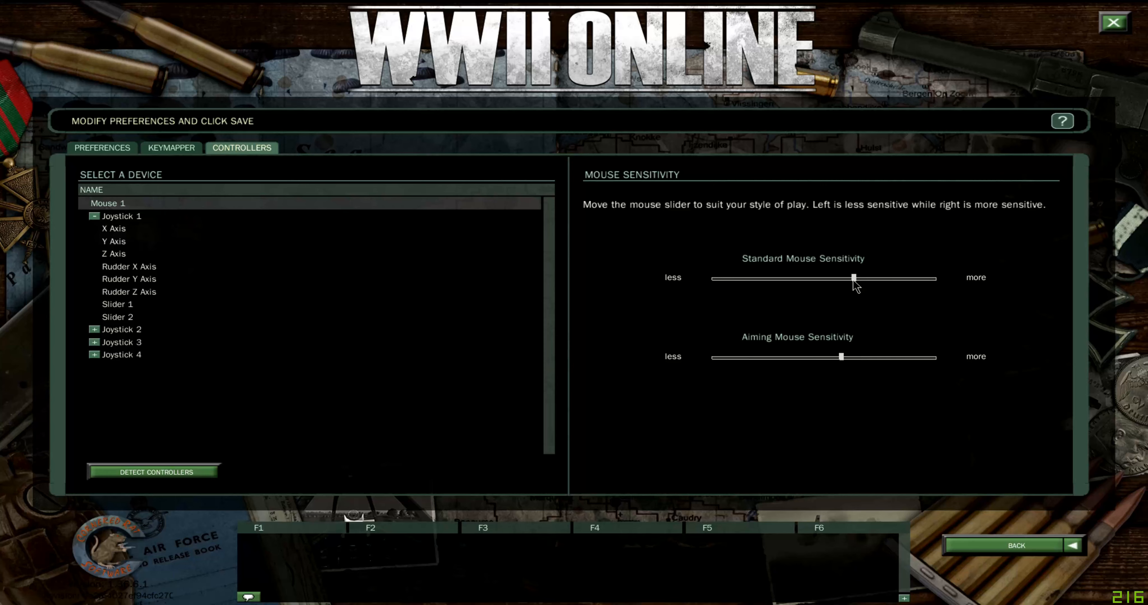
{"action": "left_click_drag", "start_coordinate": [853, 278], "coordinate": [839, 278]}
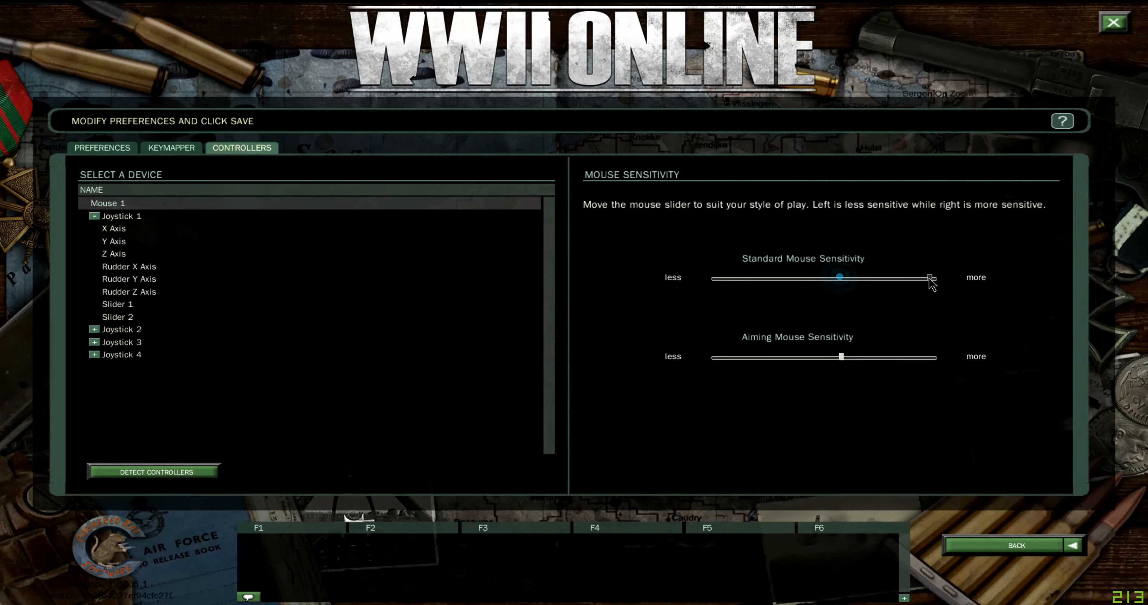
{"action": "left_click_drag", "start_coordinate": [839, 277], "coordinate": [929, 278]}
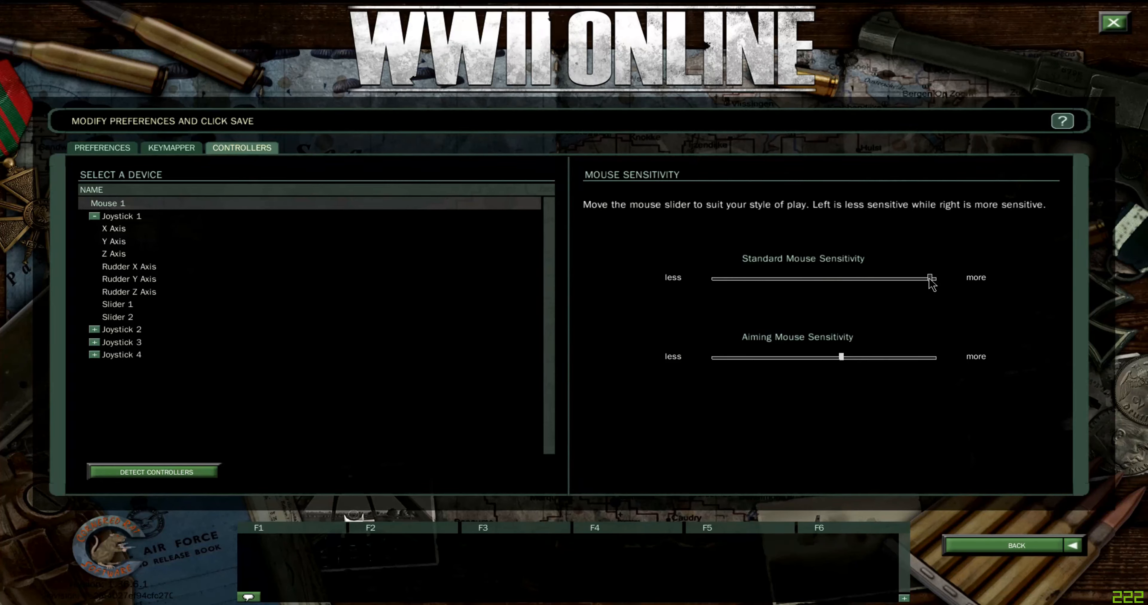
{"action": "left_click_drag", "start_coordinate": [929, 277], "coordinate": [831, 277]}
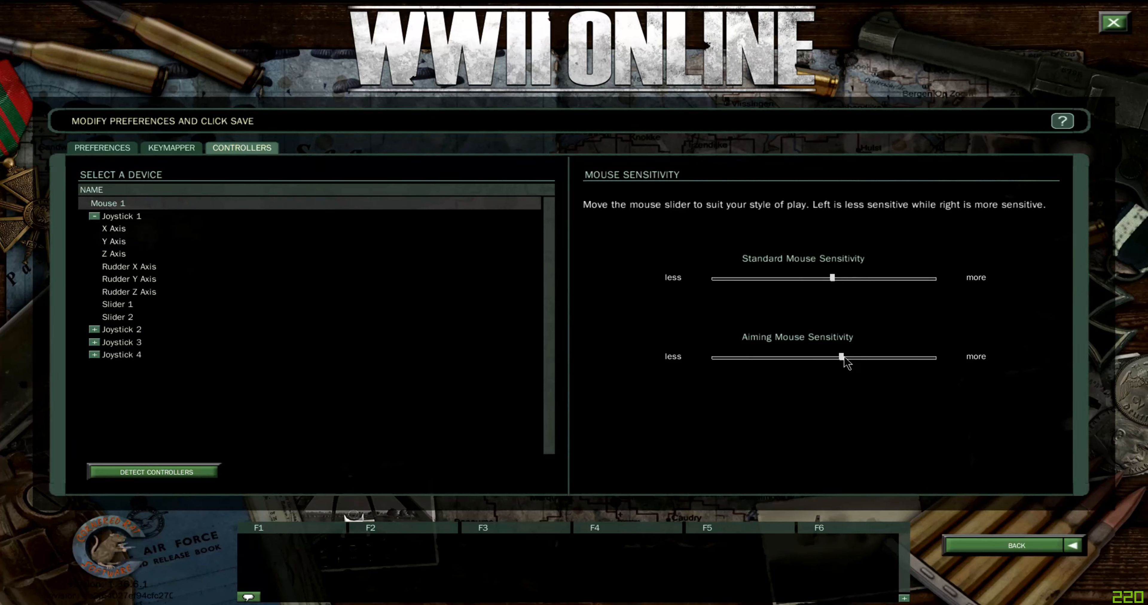
{"action": "mouse_move", "coordinate": [843, 358]}
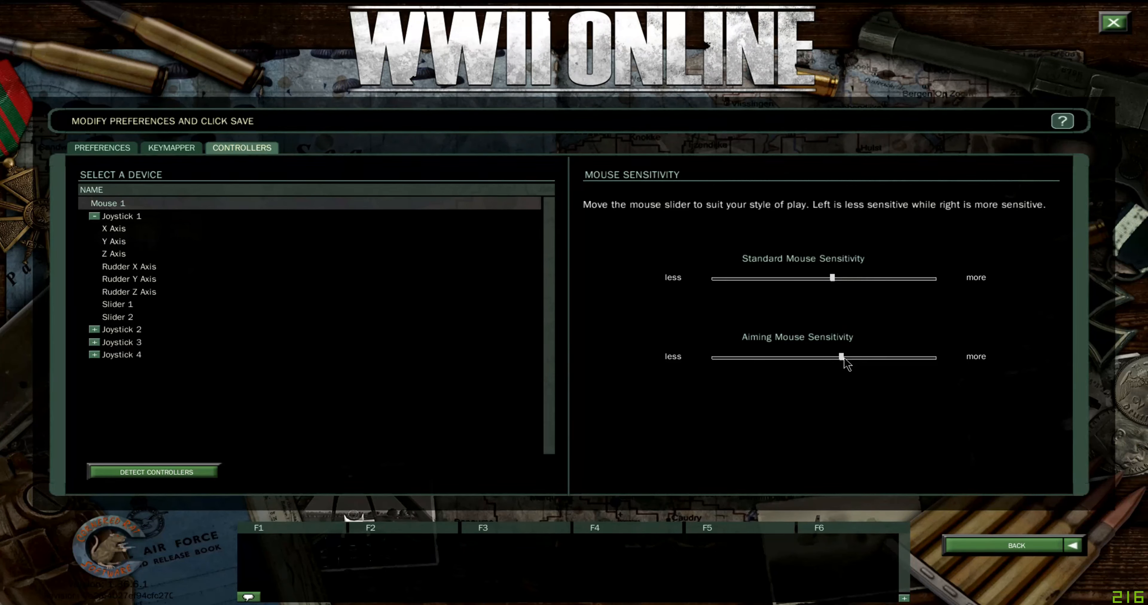
Lower aiming mouse sensitivity well below middle and return to the Keymapper
{"action": "left_click_drag", "start_coordinate": [841, 357], "coordinate": [886, 357]}
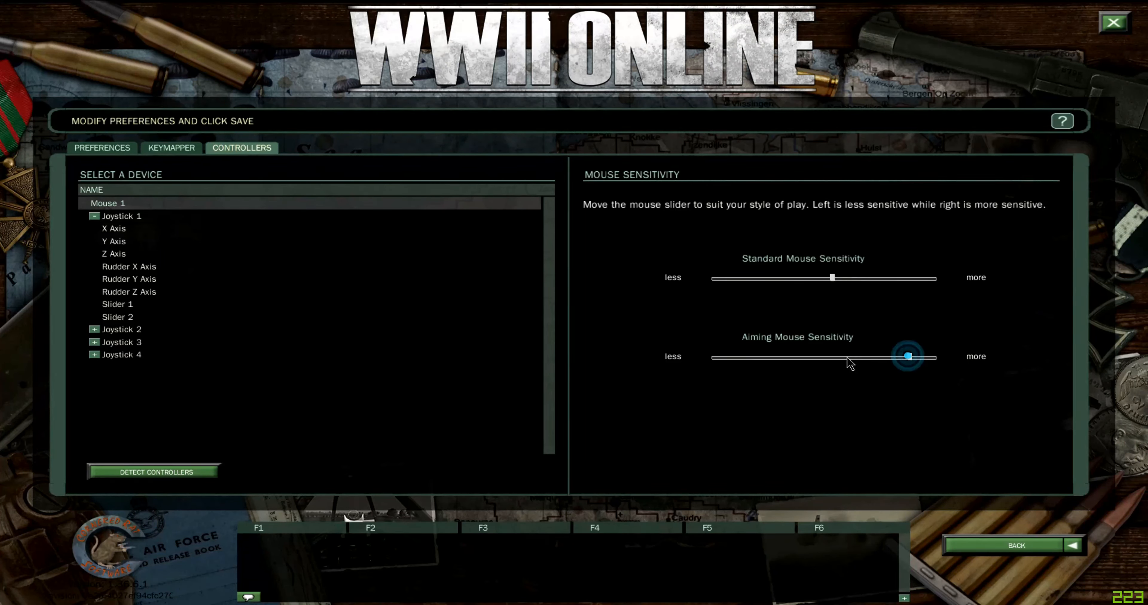
{"action": "left_click_drag", "start_coordinate": [907, 356], "coordinate": [741, 358]}
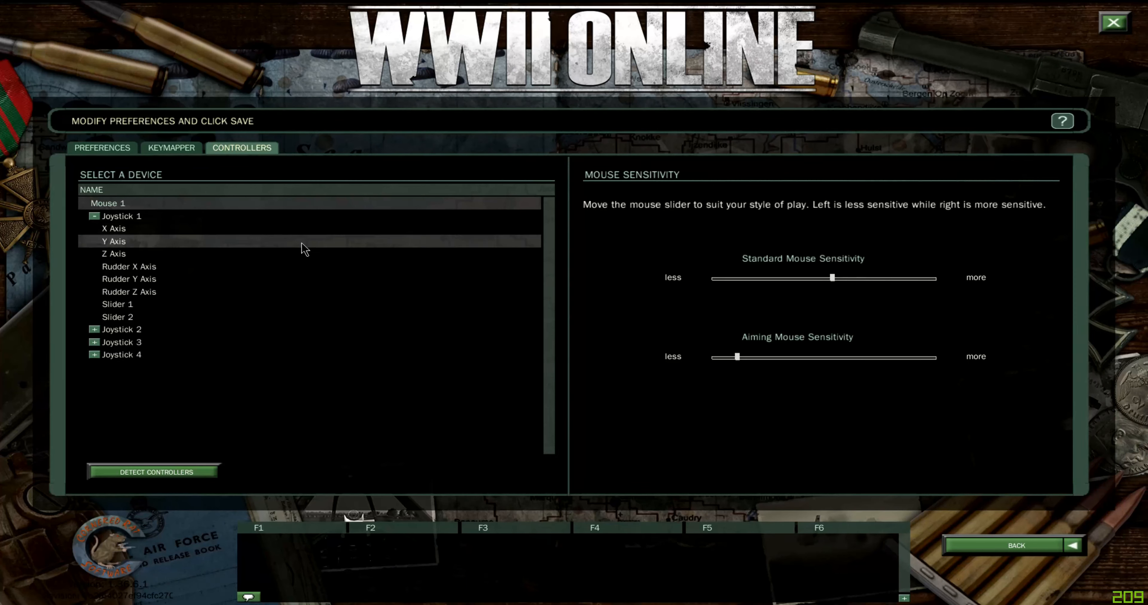
{"action": "left_click", "coordinate": [121, 216]}
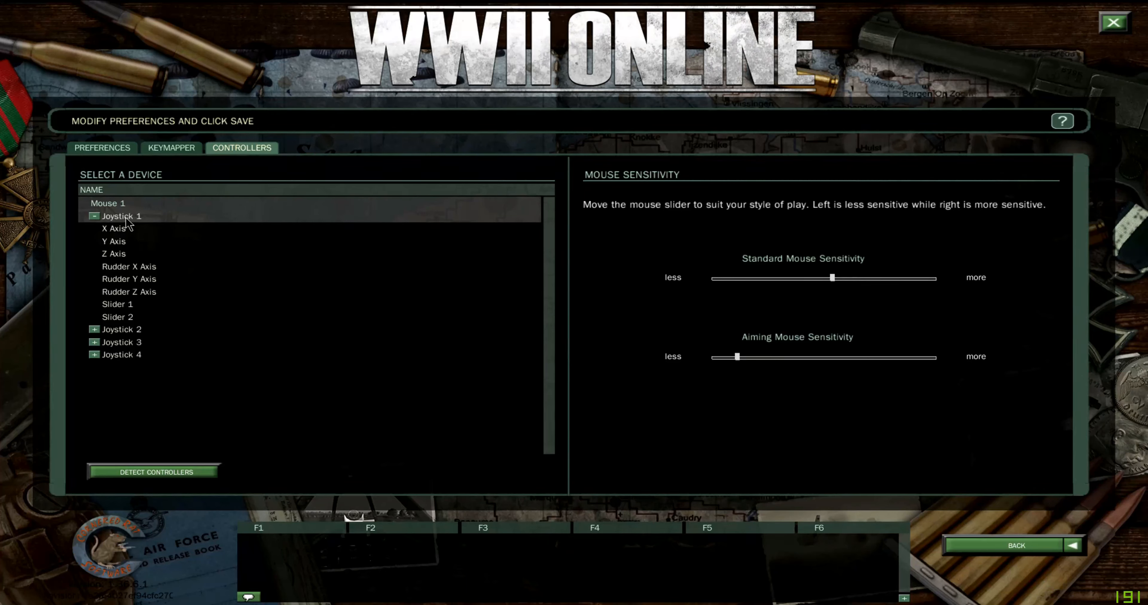
{"action": "left_click", "coordinate": [129, 292]}
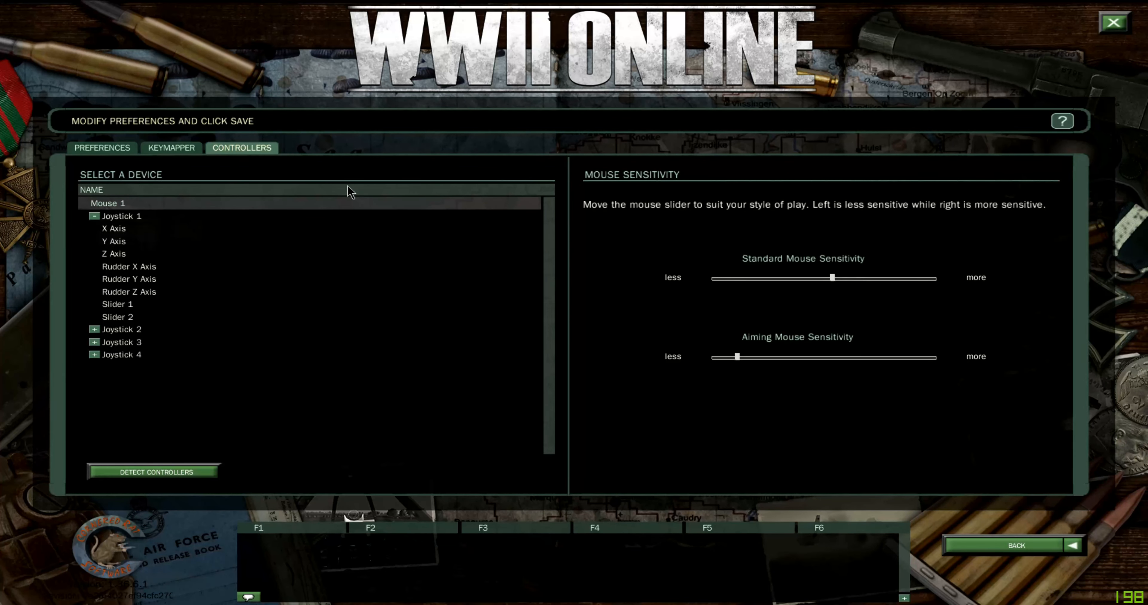
{"action": "left_click", "coordinate": [170, 148]}
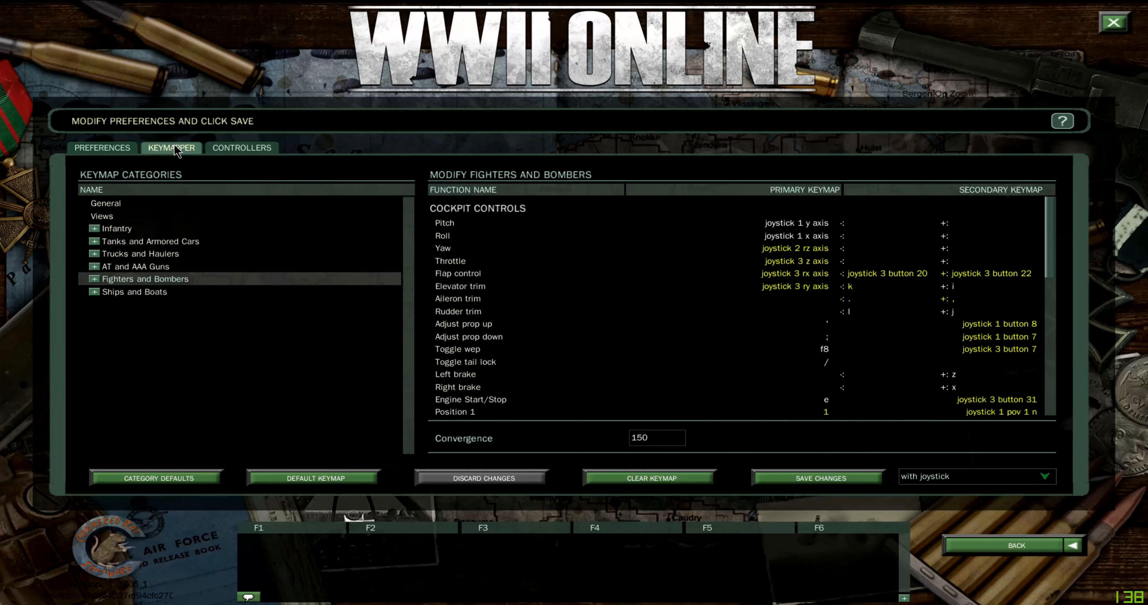
Rebind the Pitch and Roll primary axes in the Fighters and Bombers cockpit controls
{"action": "left_click", "coordinate": [144, 279]}
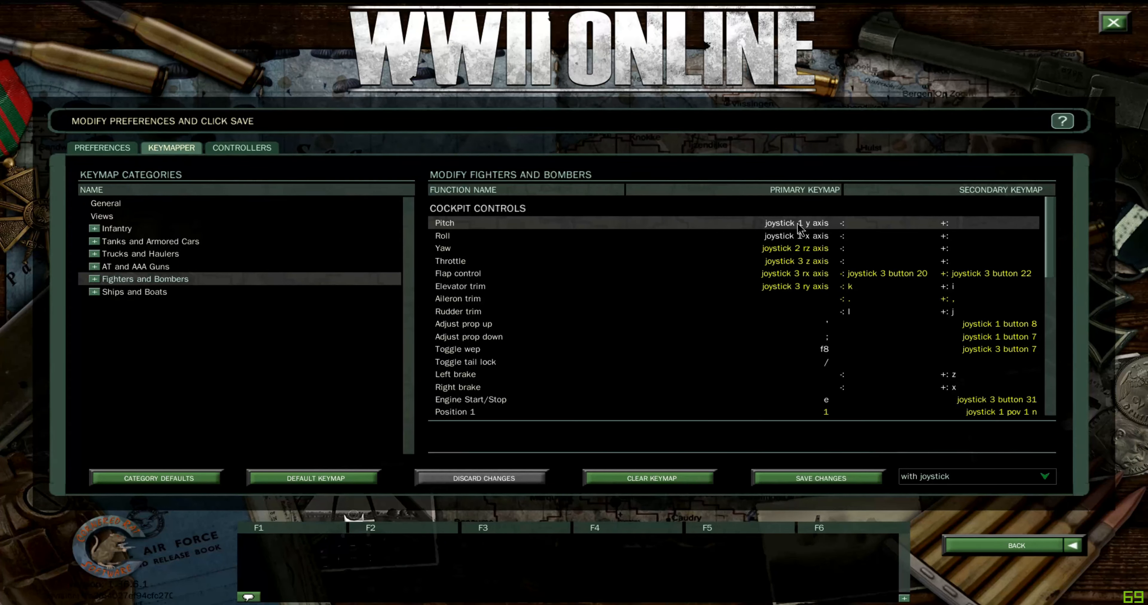
{"action": "left_click", "coordinate": [796, 222]}
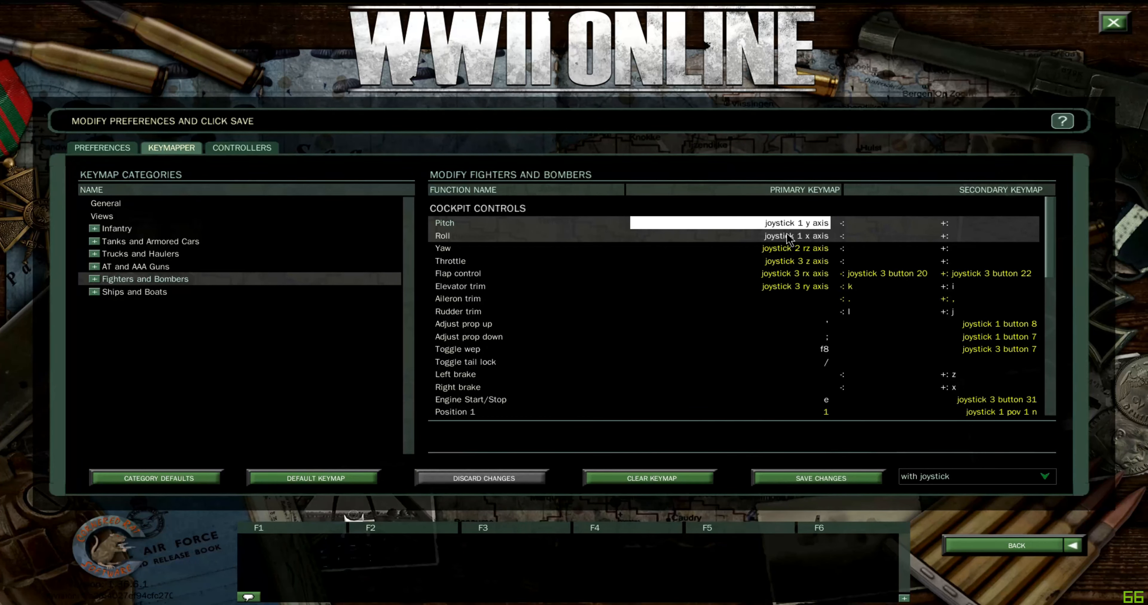
{"action": "left_click", "coordinate": [724, 235]}
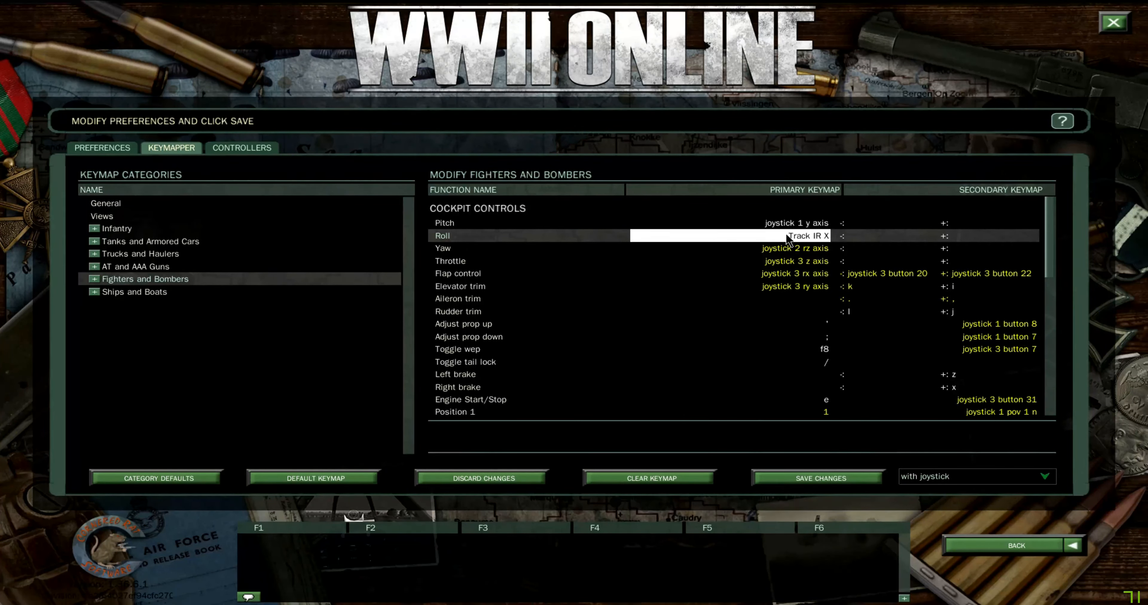
{"action": "mouse_move", "coordinate": [788, 234]}
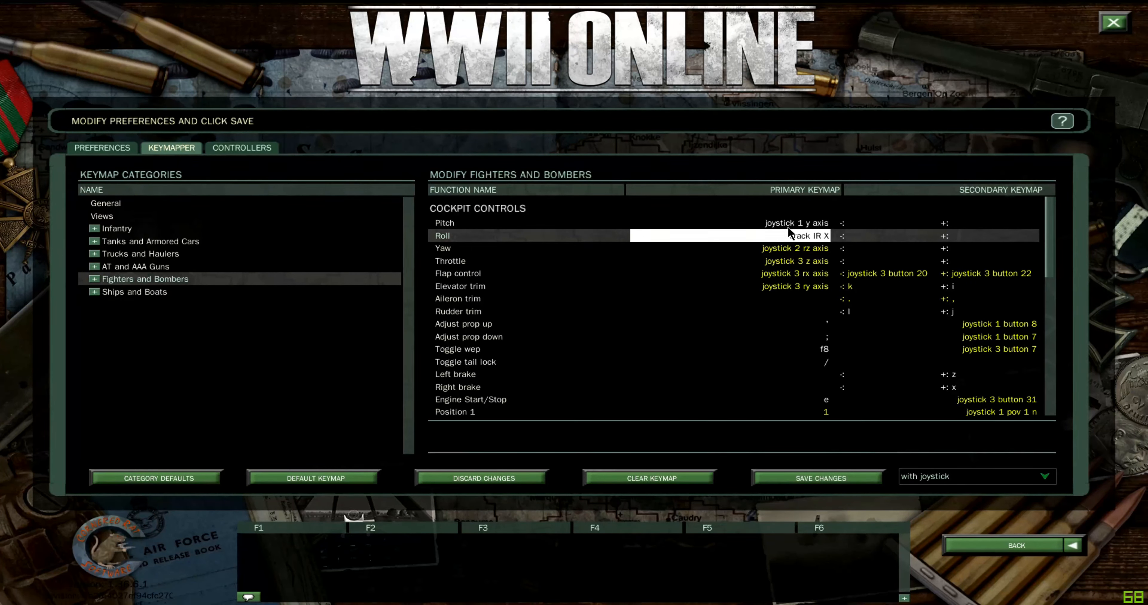
{"action": "left_click", "coordinate": [707, 236]}
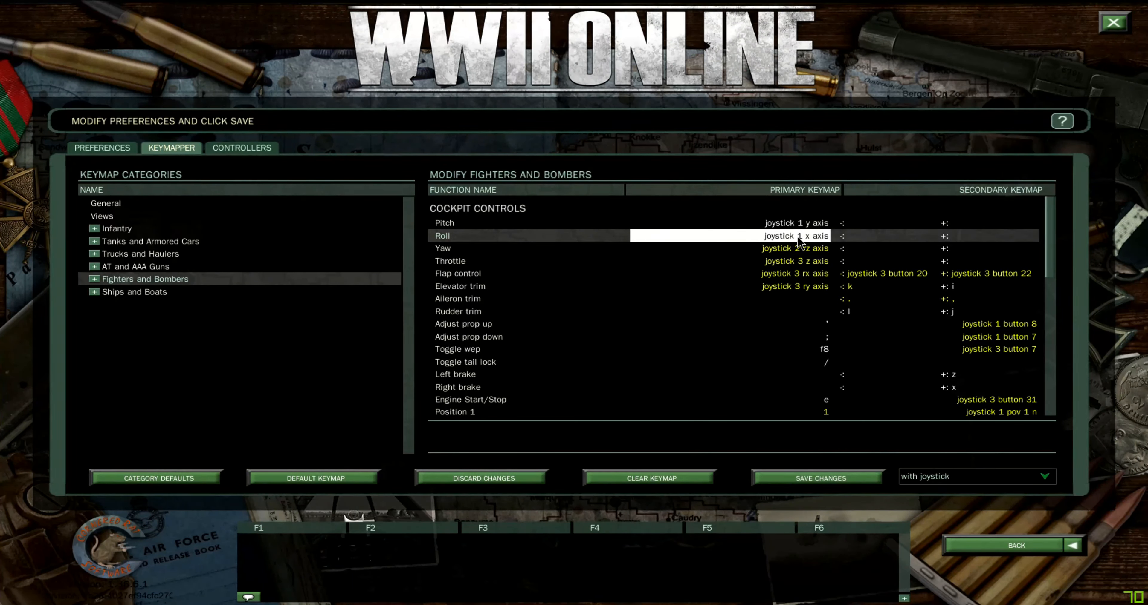
{"action": "left_click", "coordinate": [796, 248]}
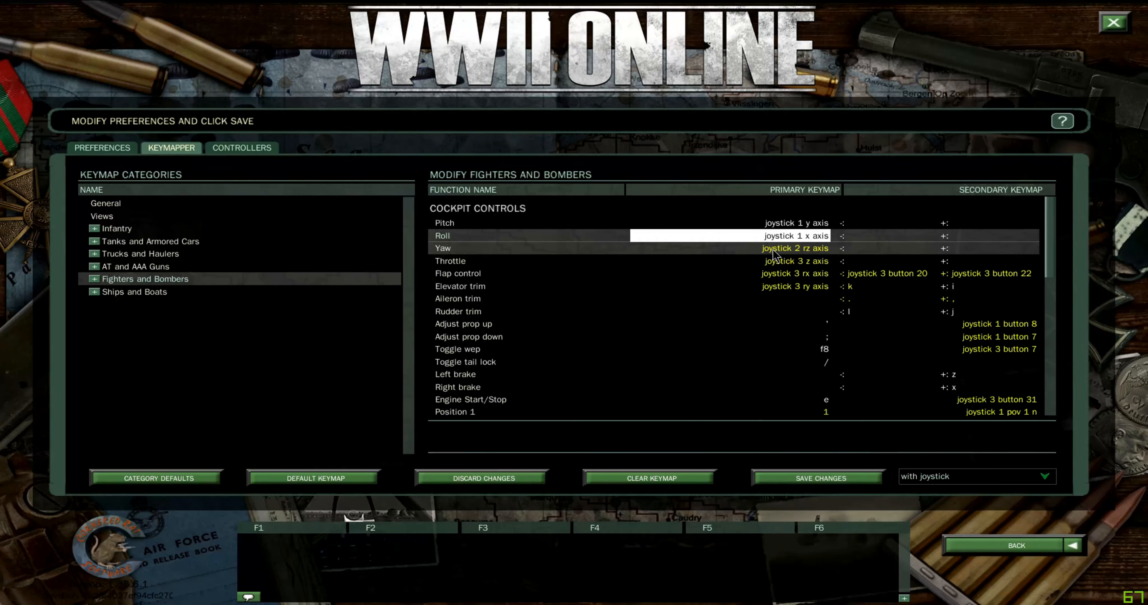
{"action": "mouse_move", "coordinate": [802, 261]}
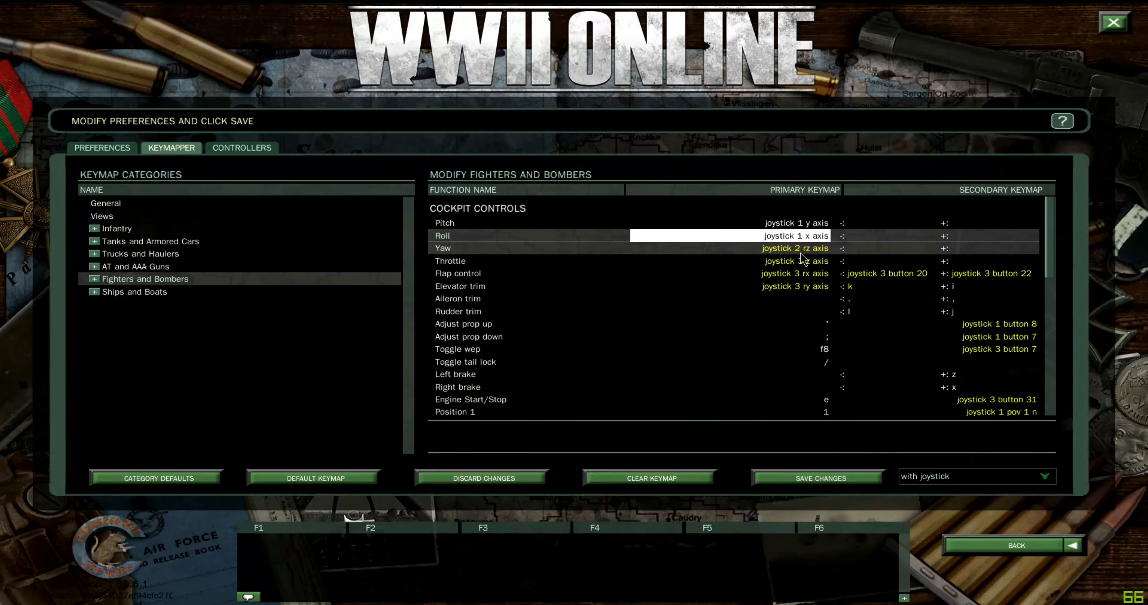
{"action": "mouse_move", "coordinate": [801, 262]}
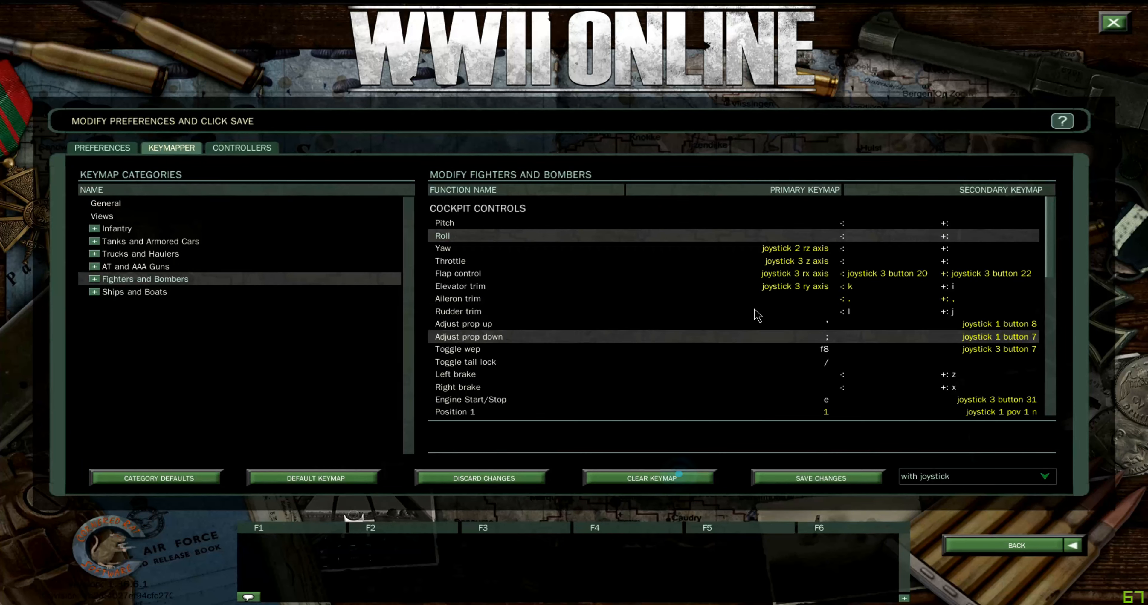
Clear the remaining primary axis bindings for Yaw, Throttle, Flap control and Elevator trim
{"action": "left_click", "coordinate": [648, 479]}
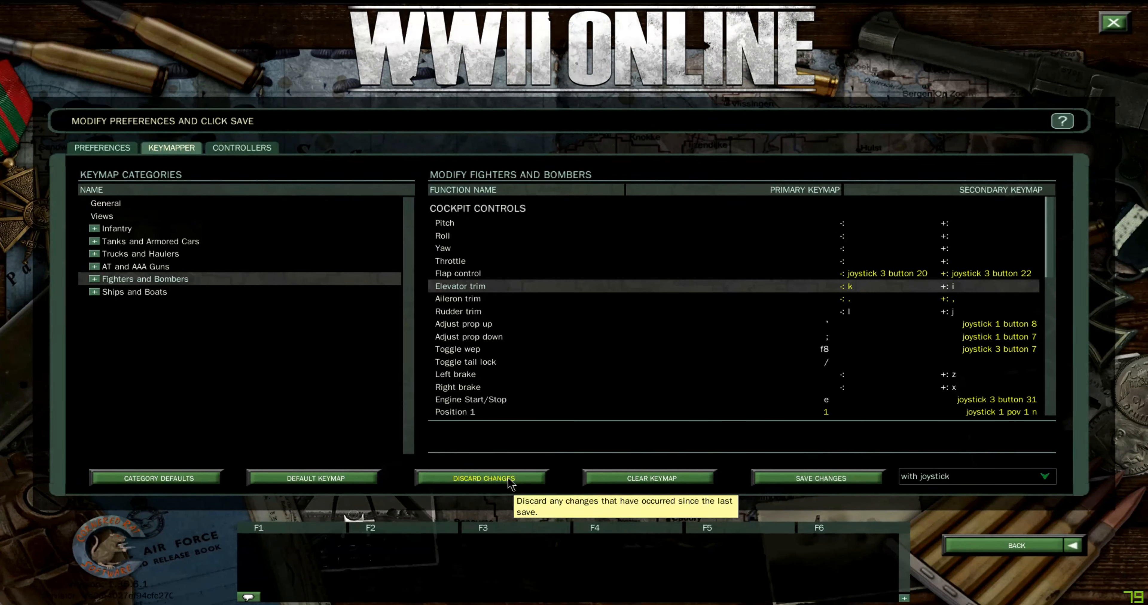
{"action": "mouse_move", "coordinate": [522, 483]}
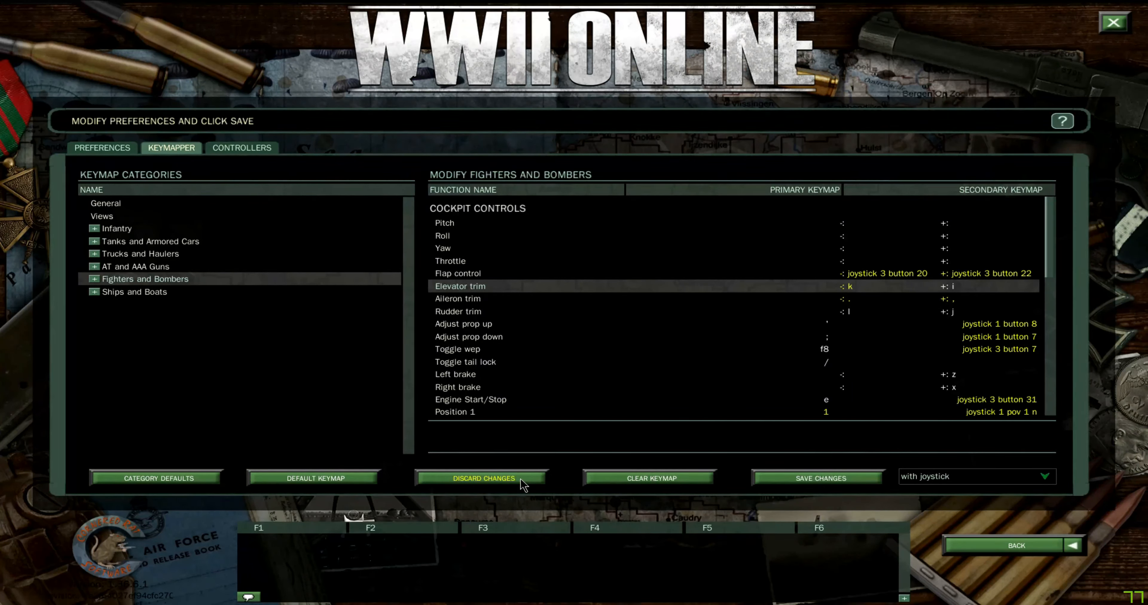
{"action": "mouse_move", "coordinate": [483, 478]}
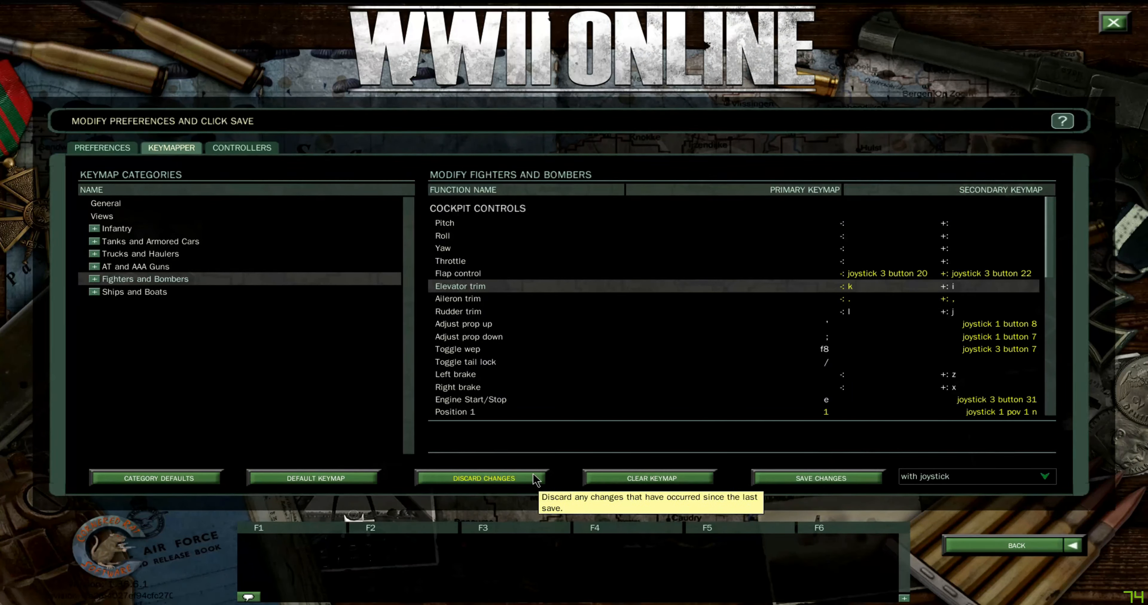
{"action": "mouse_move", "coordinate": [874, 261]}
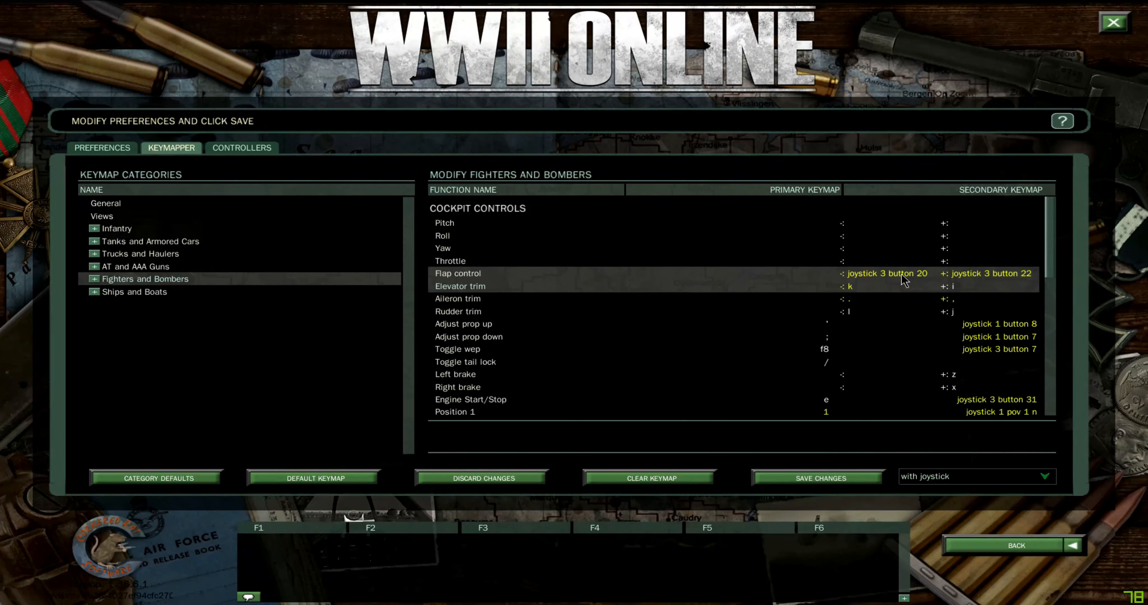
{"action": "mouse_move", "coordinate": [899, 283]}
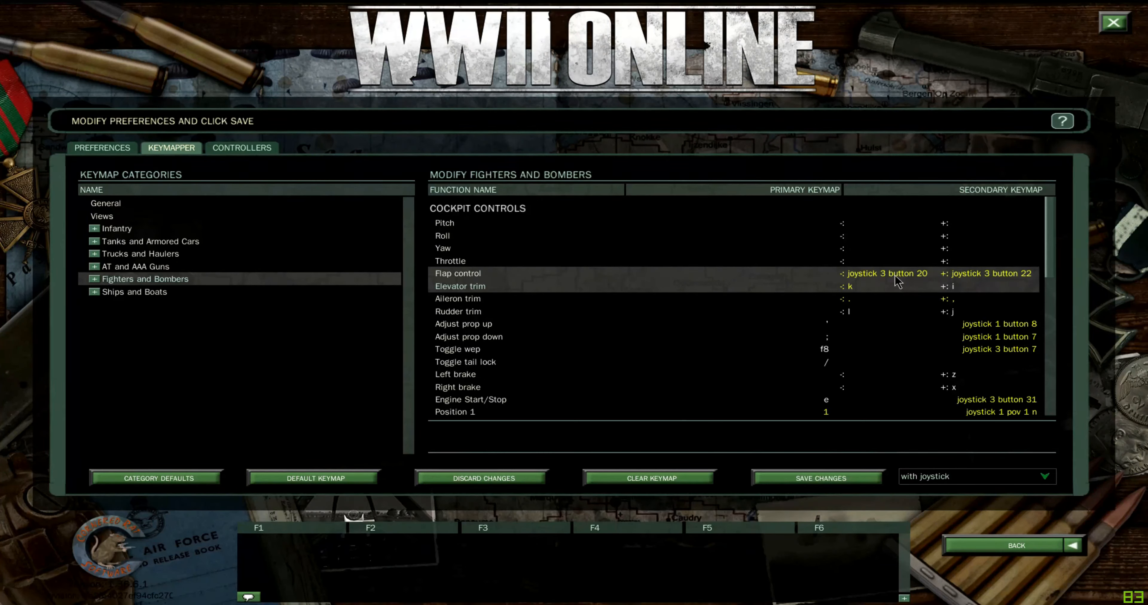
{"action": "mouse_move", "coordinate": [897, 286]}
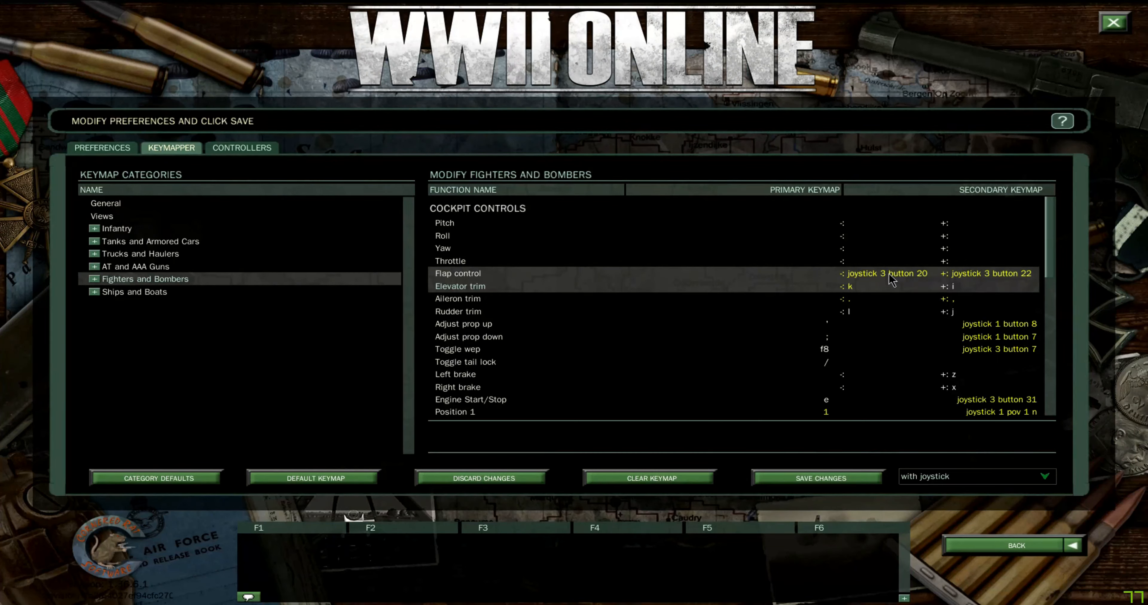
{"action": "mouse_move", "coordinate": [902, 281]}
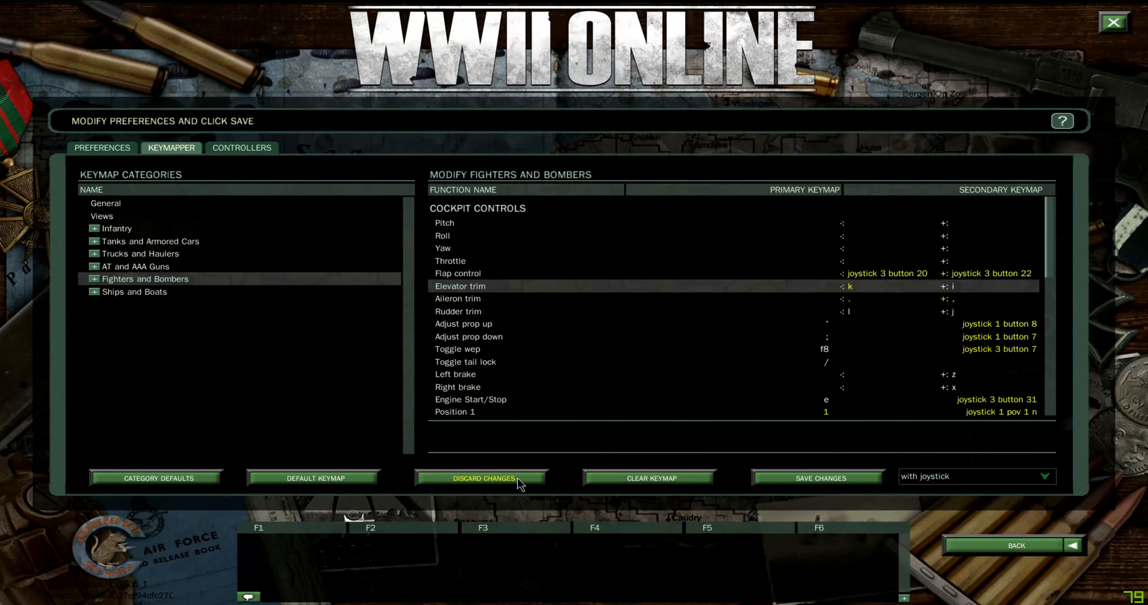
{"action": "left_click", "coordinate": [482, 478]}
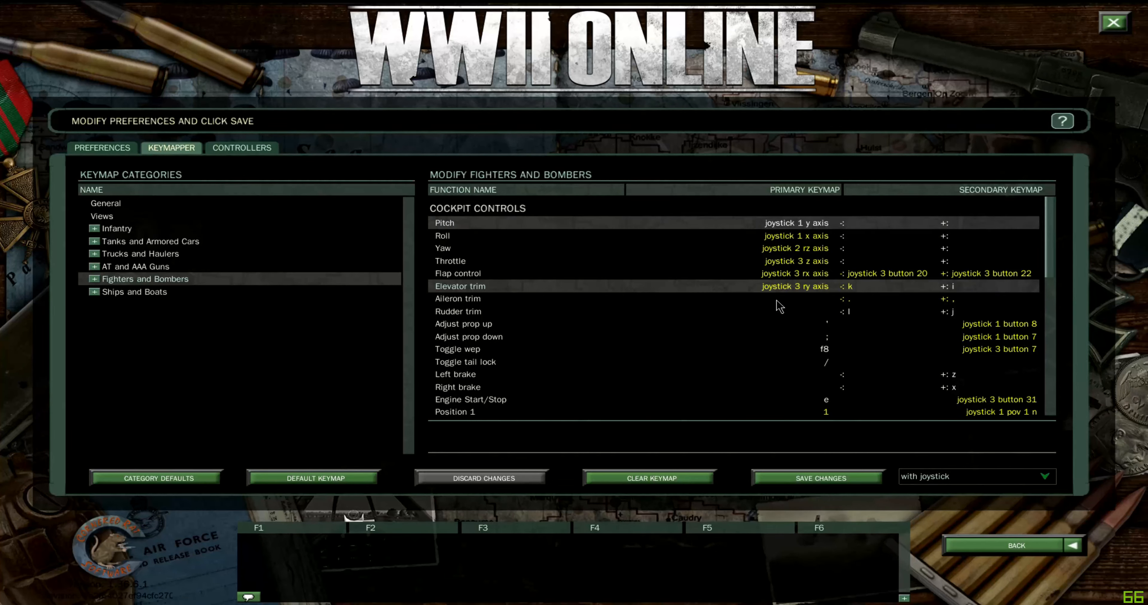
{"action": "left_click", "coordinate": [798, 248]}
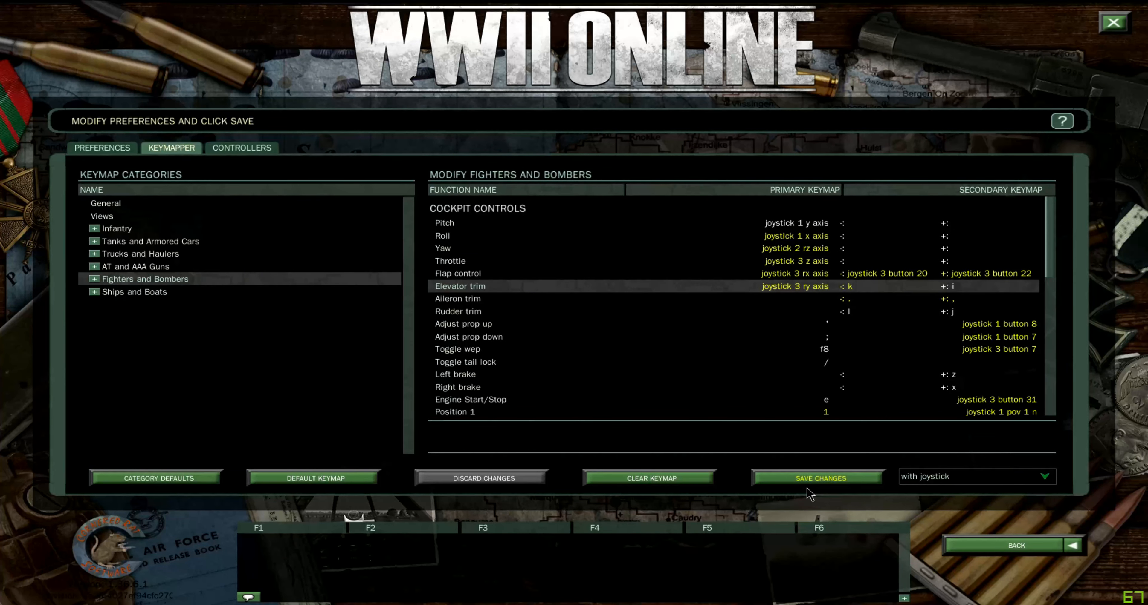
{"action": "mouse_move", "coordinate": [767, 306]}
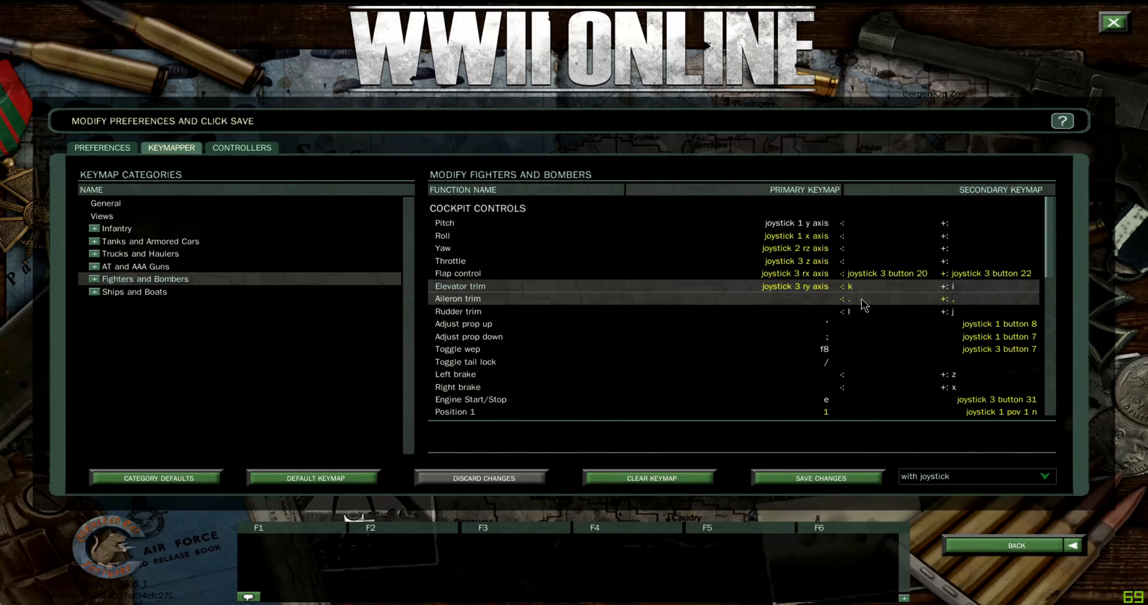
{"action": "mouse_move", "coordinate": [858, 311]}
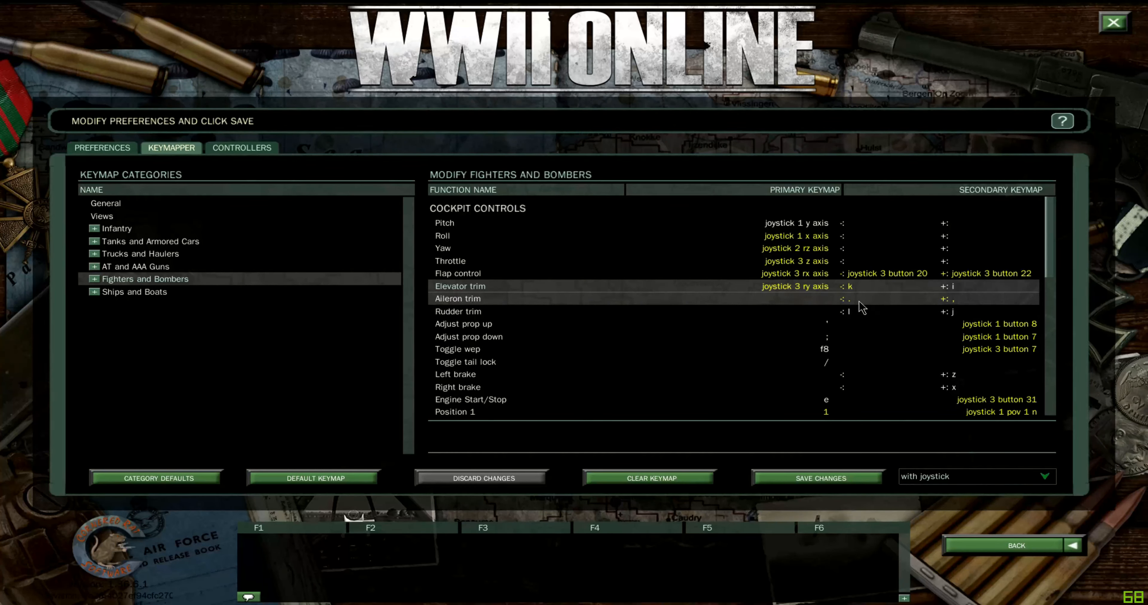
{"action": "mouse_move", "coordinate": [952, 308]}
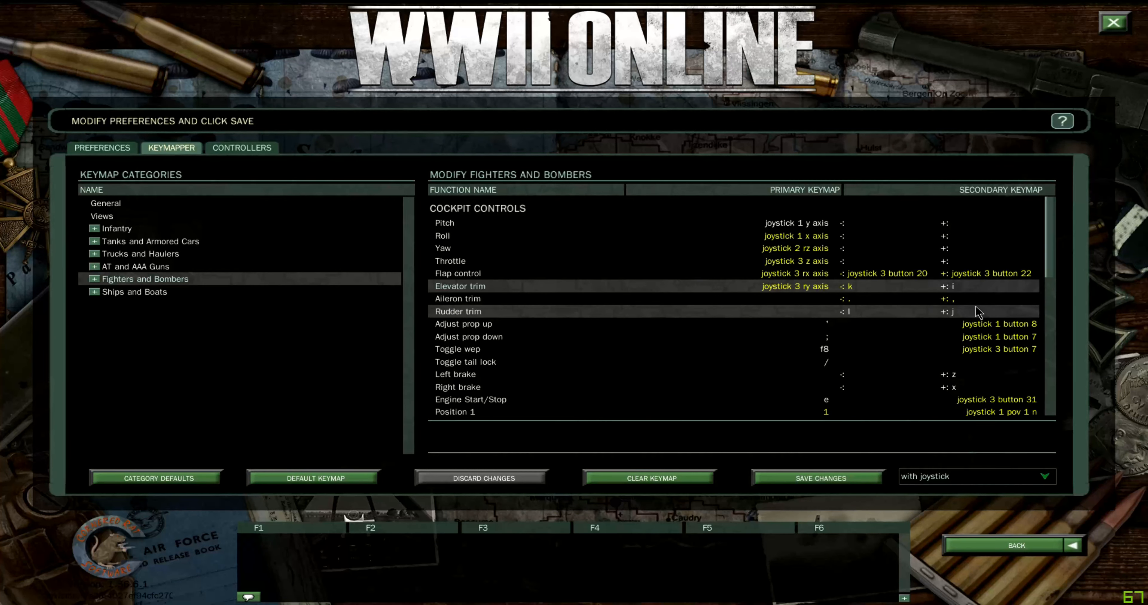
{"action": "mouse_move", "coordinate": [874, 316]}
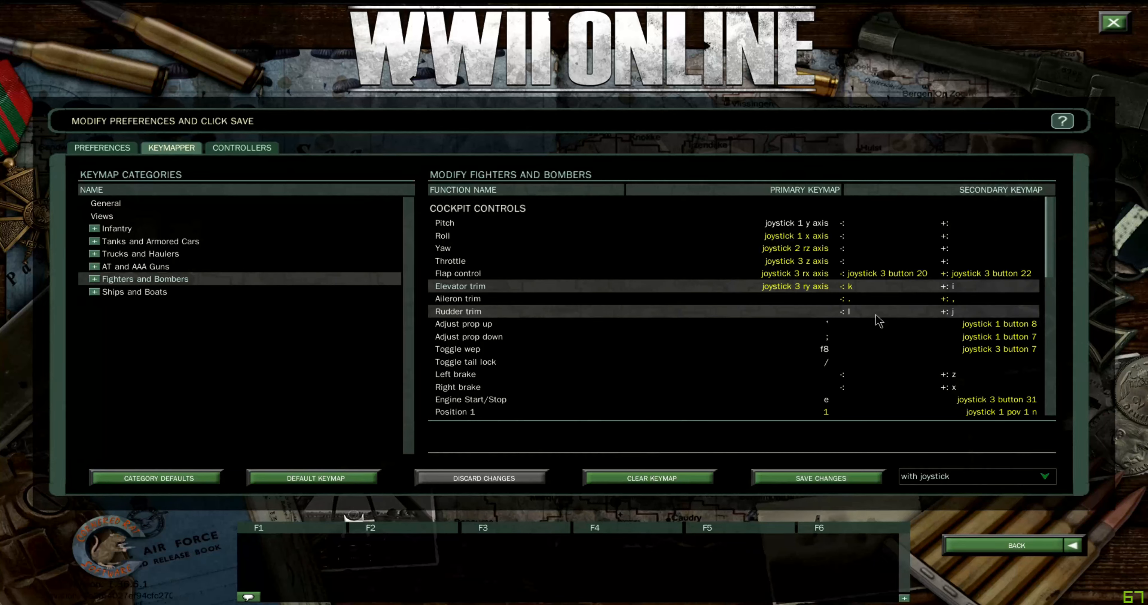
{"action": "mouse_move", "coordinate": [882, 322]}
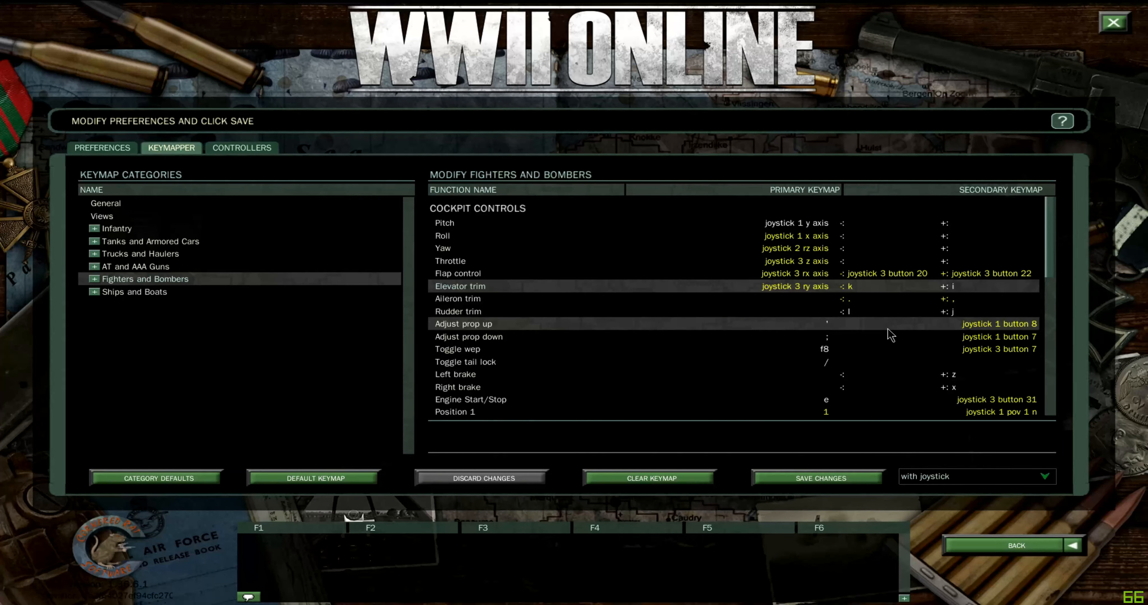
{"action": "mouse_move", "coordinate": [897, 298]}
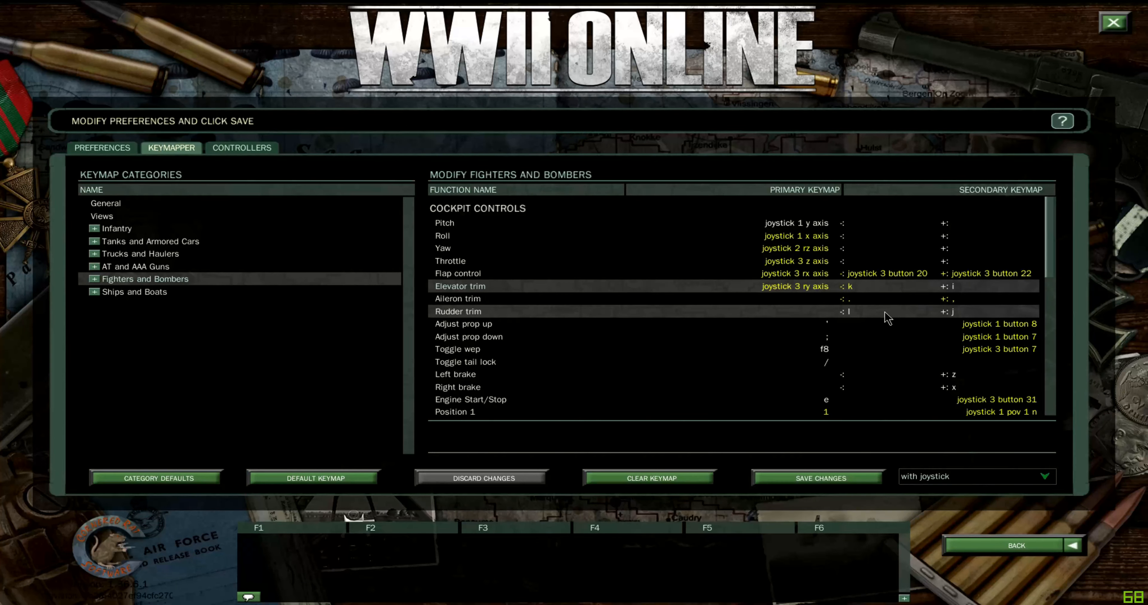
{"action": "mouse_move", "coordinate": [871, 318]}
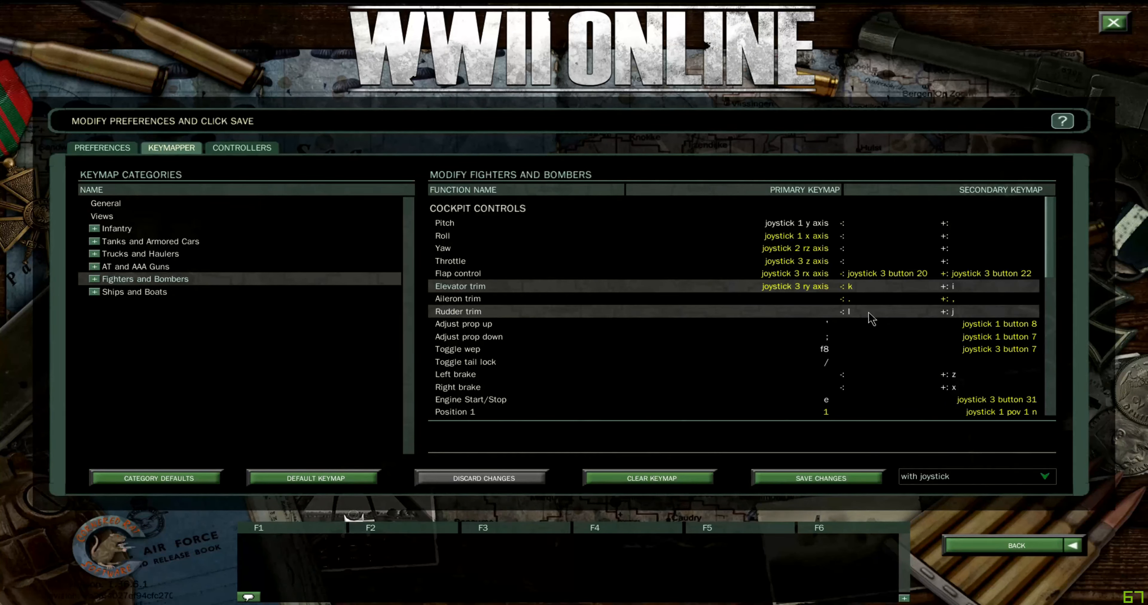
{"action": "mouse_move", "coordinate": [861, 315]}
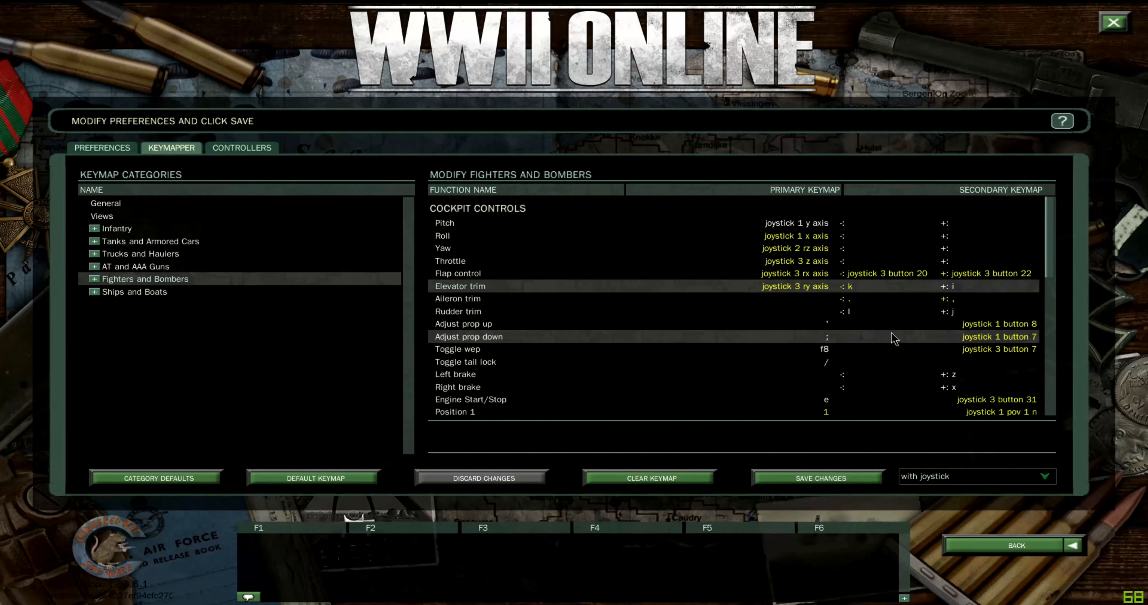
{"action": "mouse_move", "coordinate": [840, 325]}
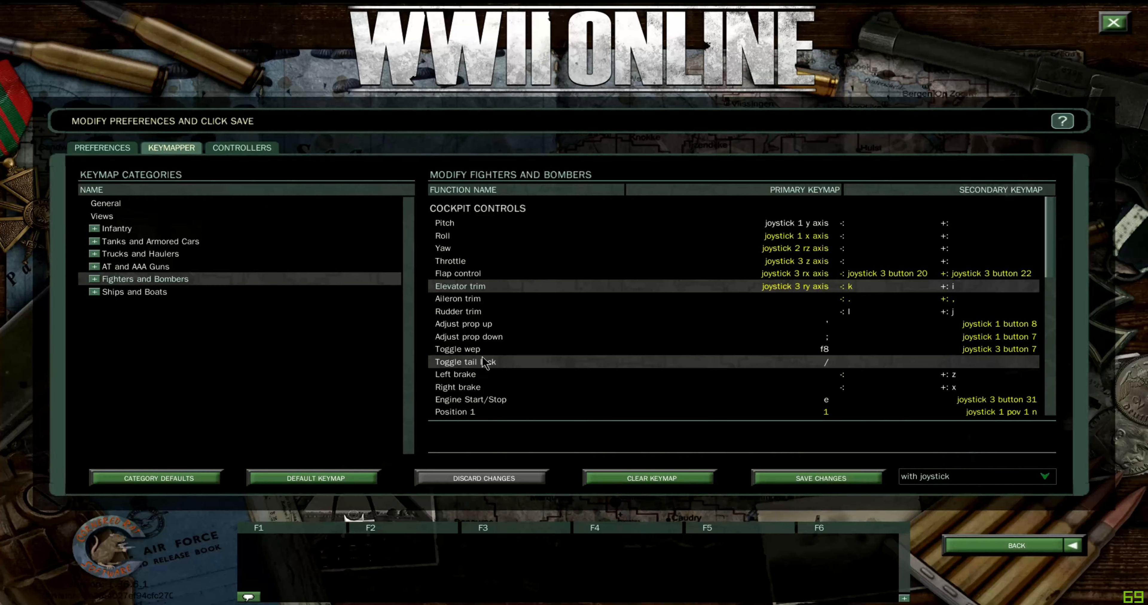
{"action": "mouse_move", "coordinate": [814, 336]}
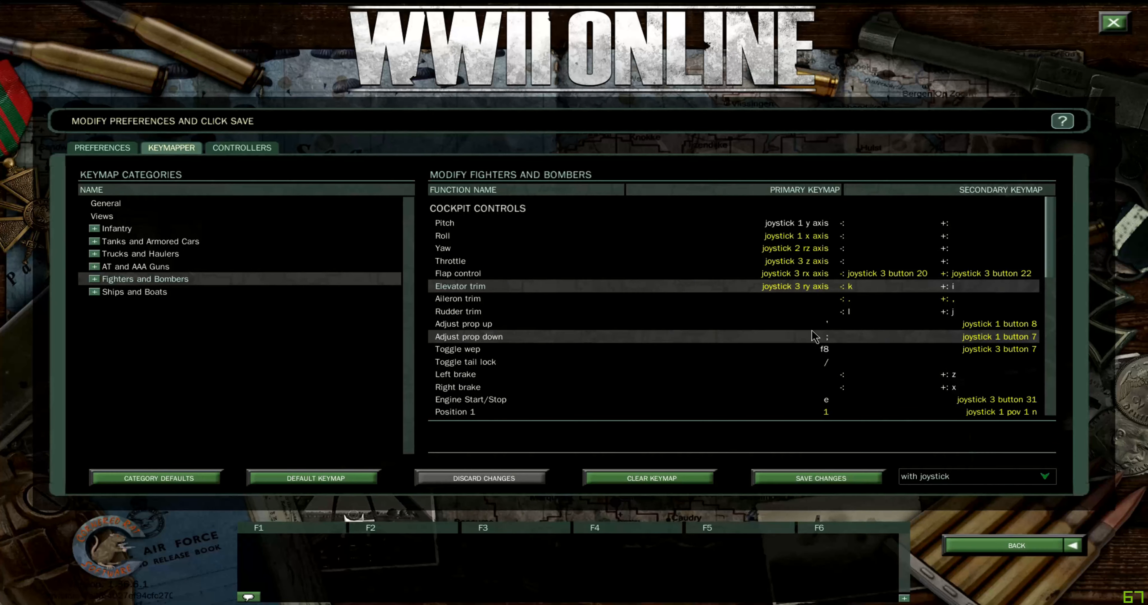
Toggle the Fighters and Bombers aircraft list, then show and scroll the Views bindings
{"action": "left_click", "coordinate": [95, 279]}
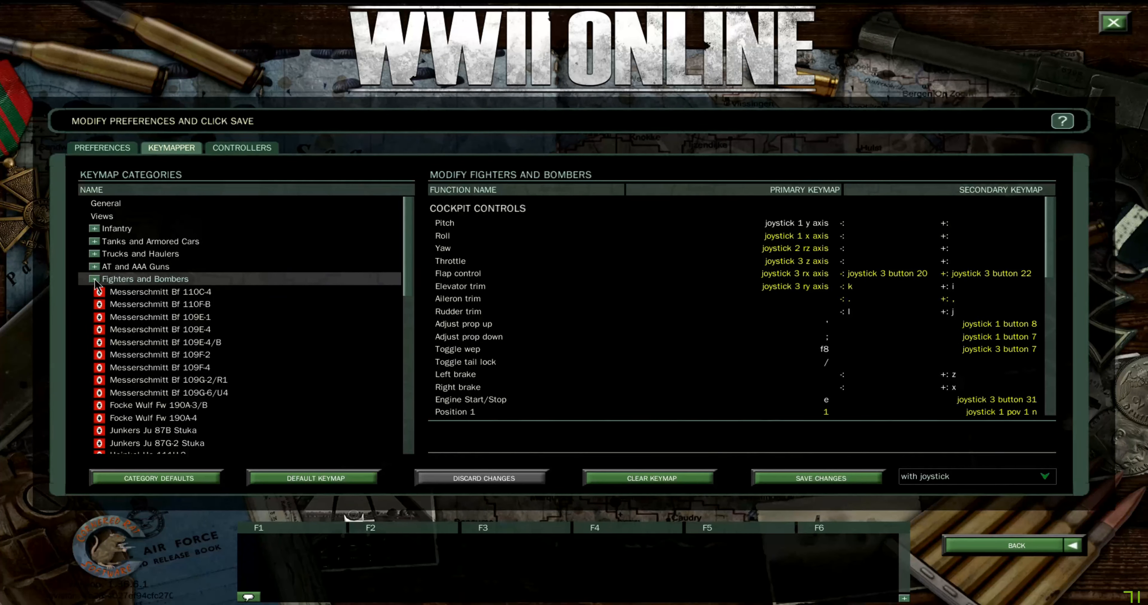
{"action": "left_click", "coordinate": [95, 284]}
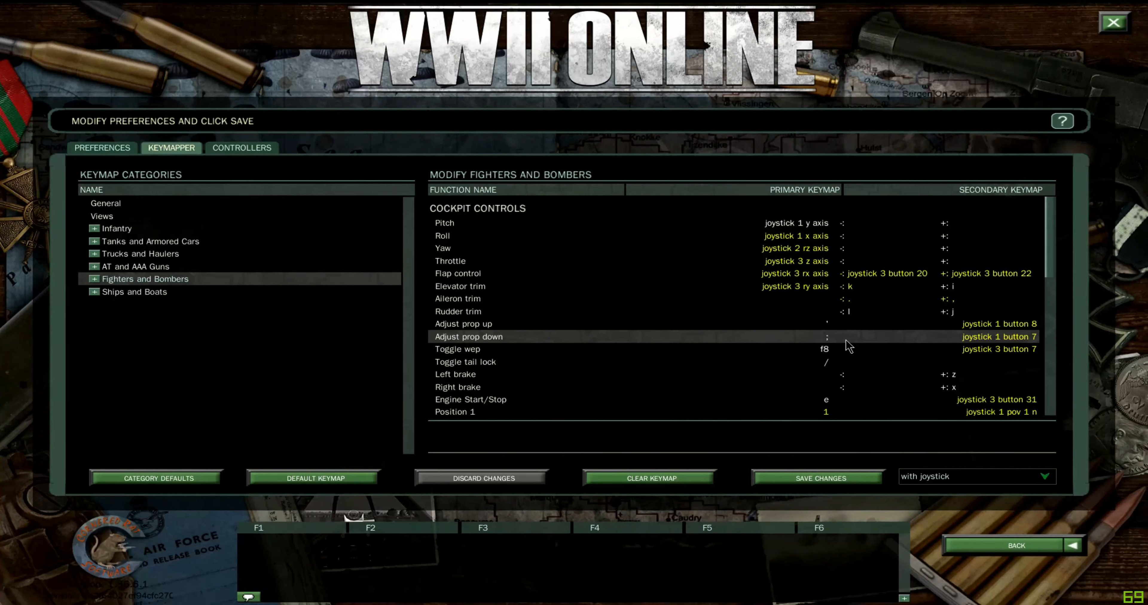
{"action": "mouse_move", "coordinate": [756, 322]}
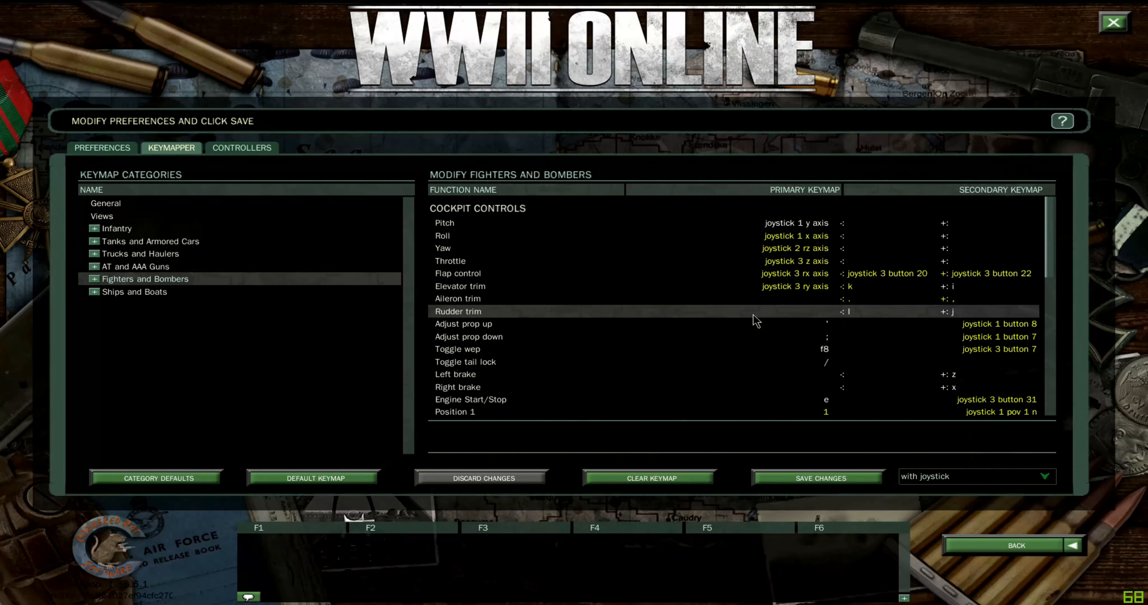
{"action": "left_click", "coordinate": [101, 216]}
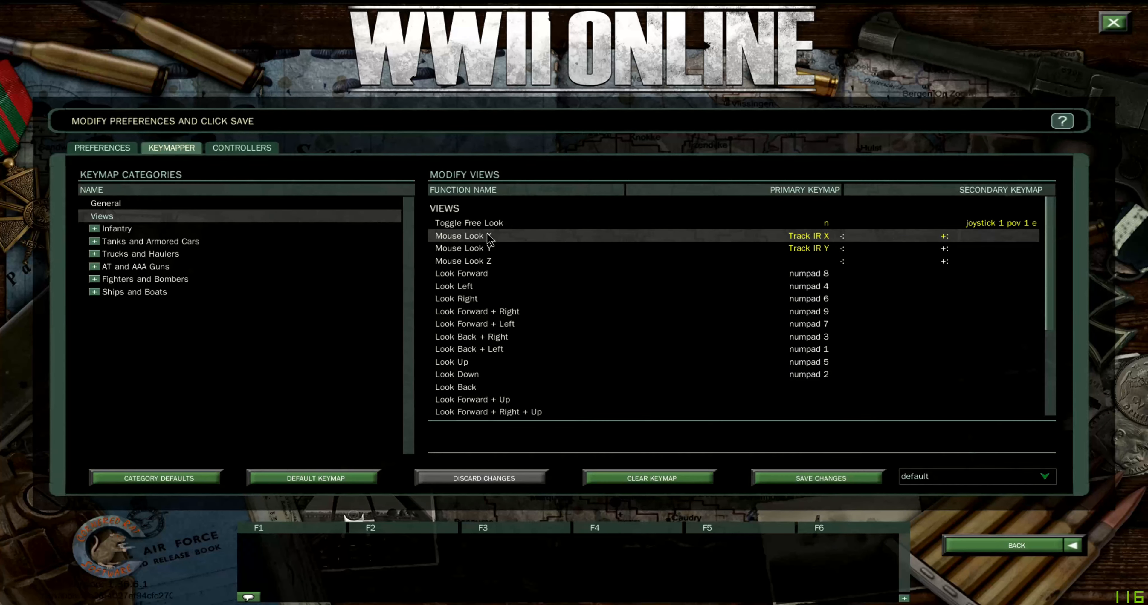
{"action": "mouse_move", "coordinate": [835, 243]}
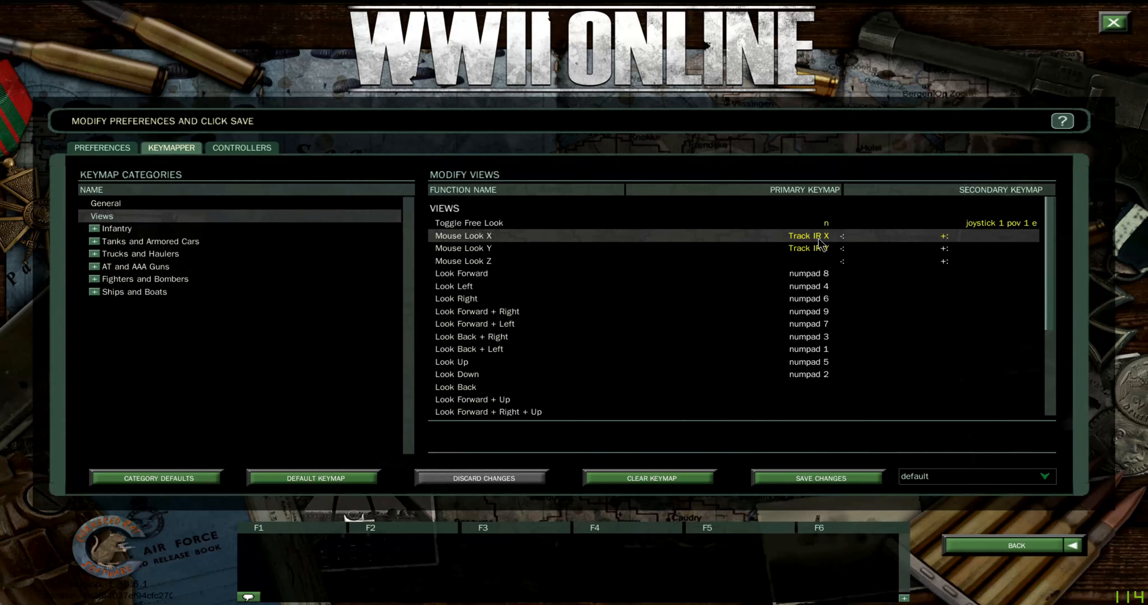
{"action": "left_click", "coordinate": [805, 248]}
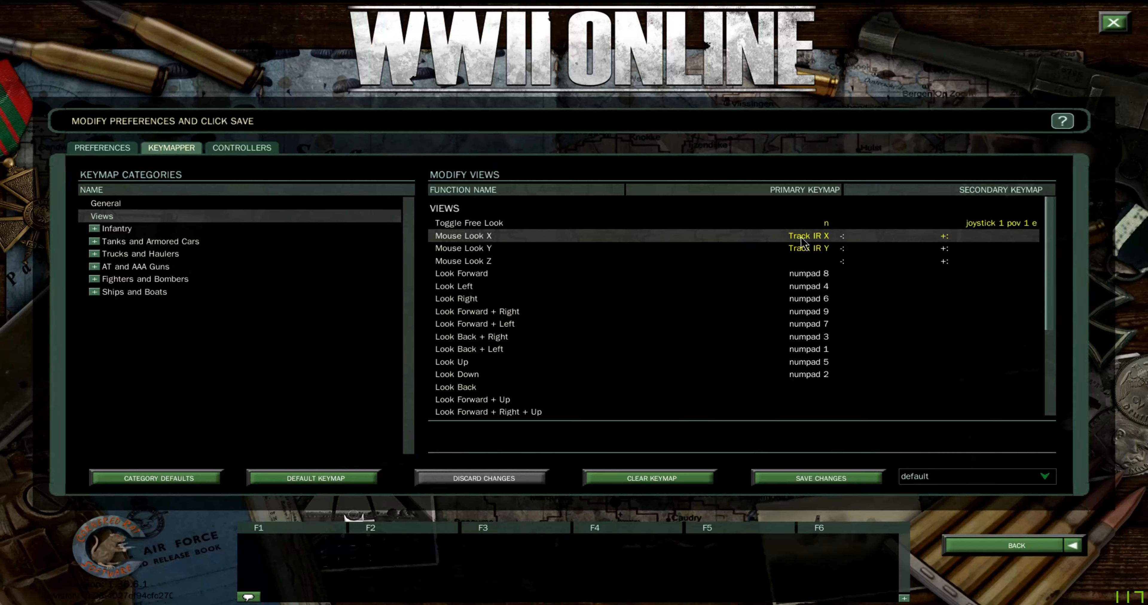
{"action": "scroll", "scroll_direction": "down", "scroll_amount": 3}
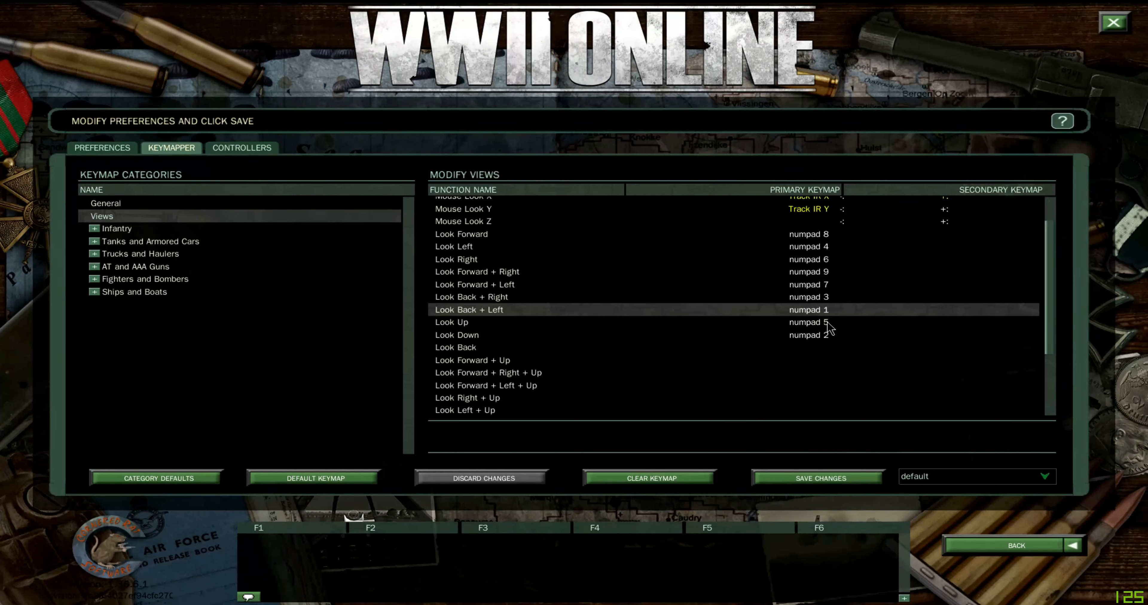
{"action": "mouse_move", "coordinate": [848, 304]}
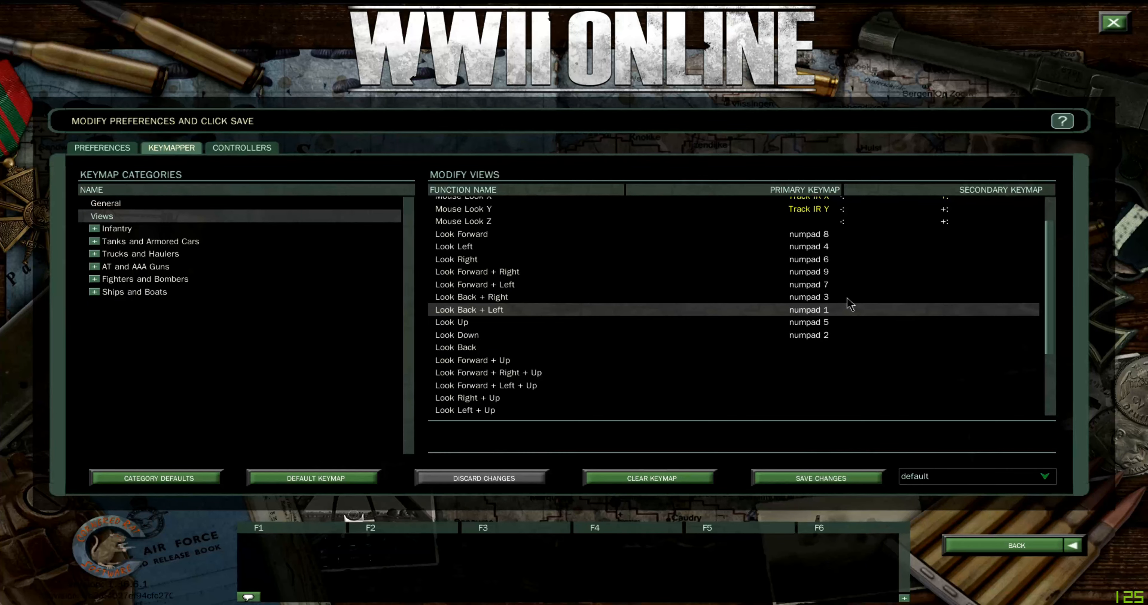
Show the General category bindings and scroll through them
{"action": "left_click", "coordinate": [105, 203]}
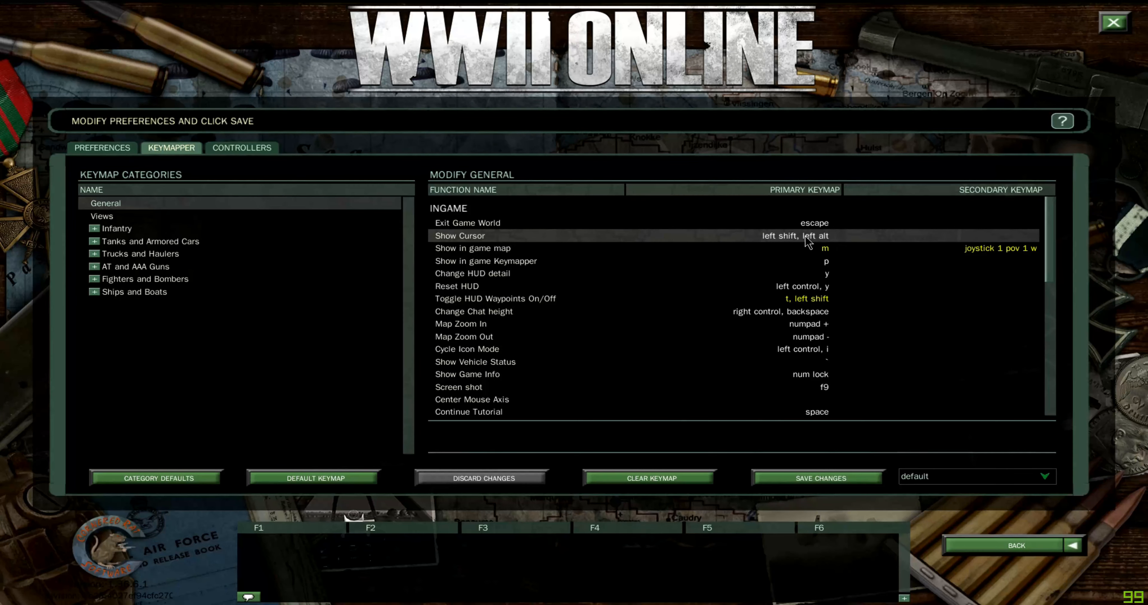
{"action": "mouse_move", "coordinate": [794, 242]}
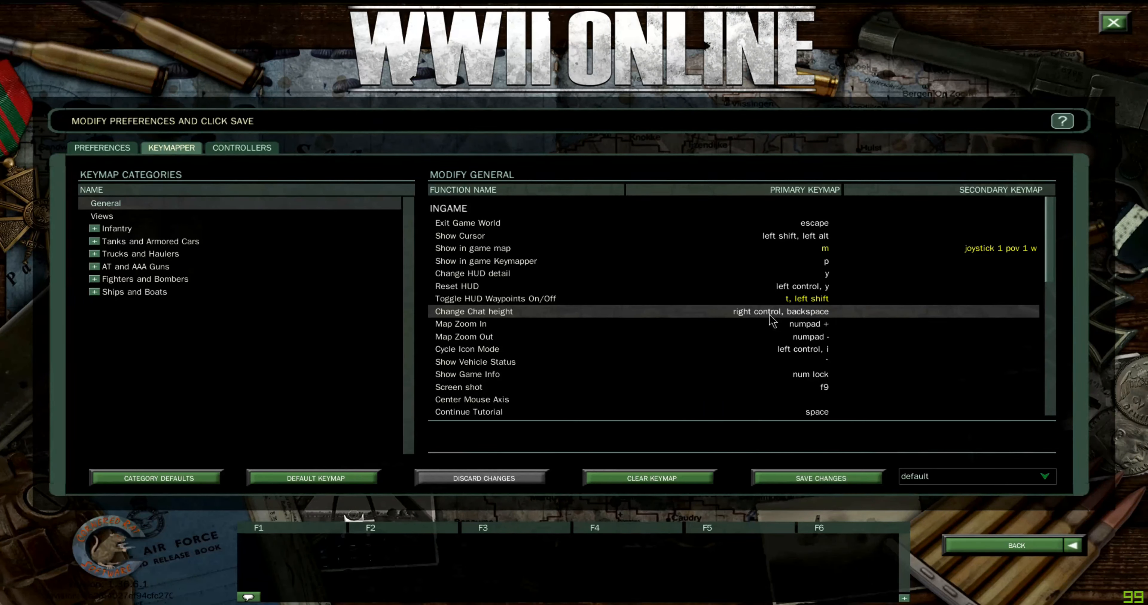
{"action": "scroll", "scroll_direction": "down", "scroll_amount": 3}
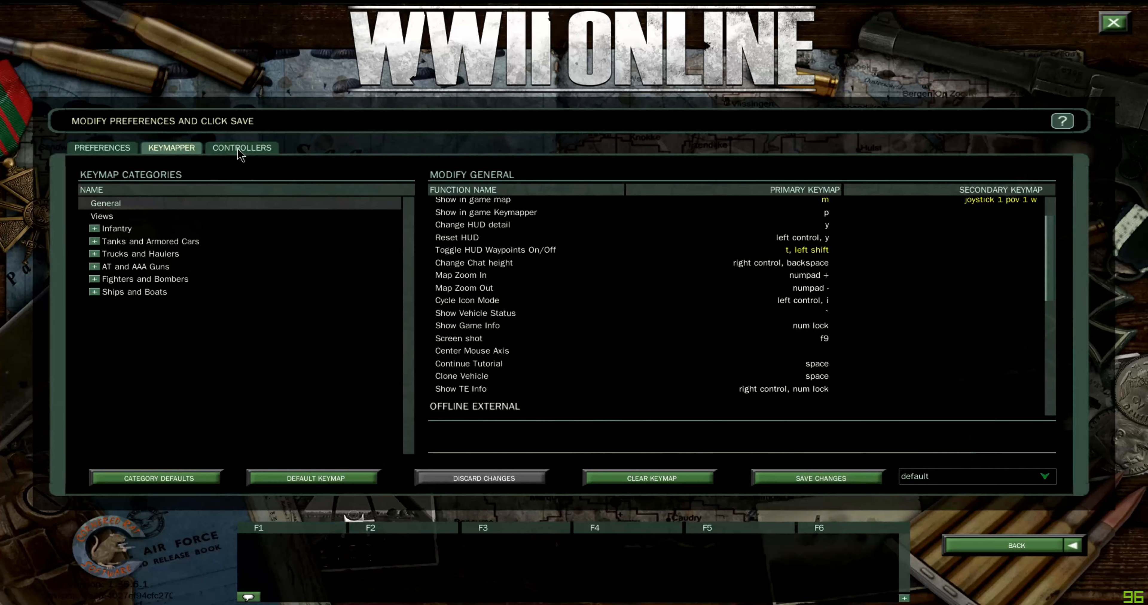
Show Joystick 1's X Axis sensitivity curve on the Controllers page
{"action": "left_click", "coordinate": [241, 148]}
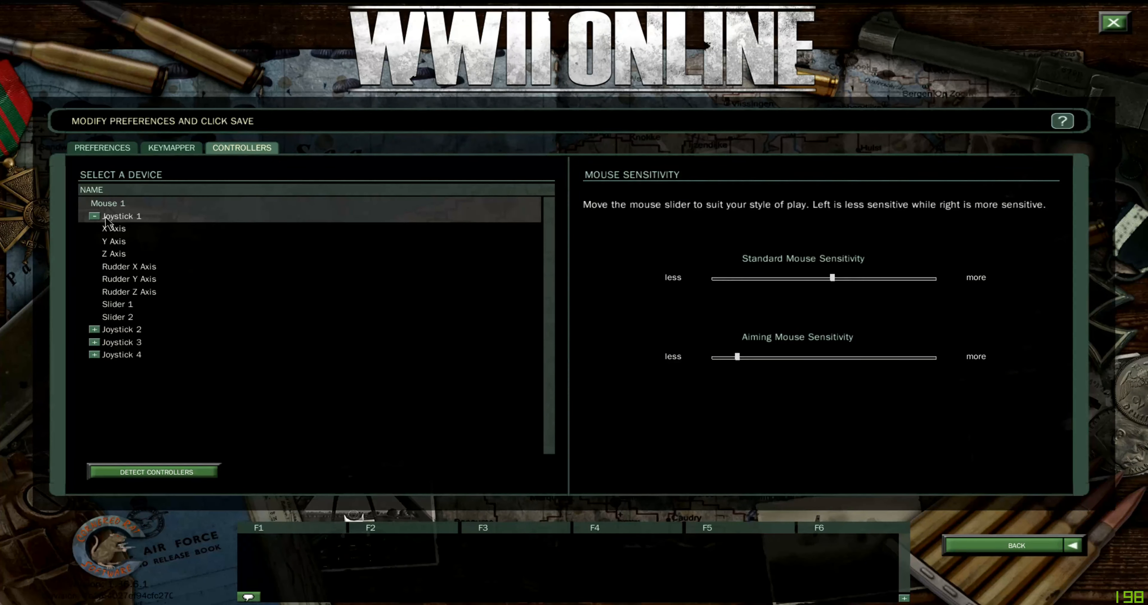
{"action": "mouse_move", "coordinate": [138, 224]}
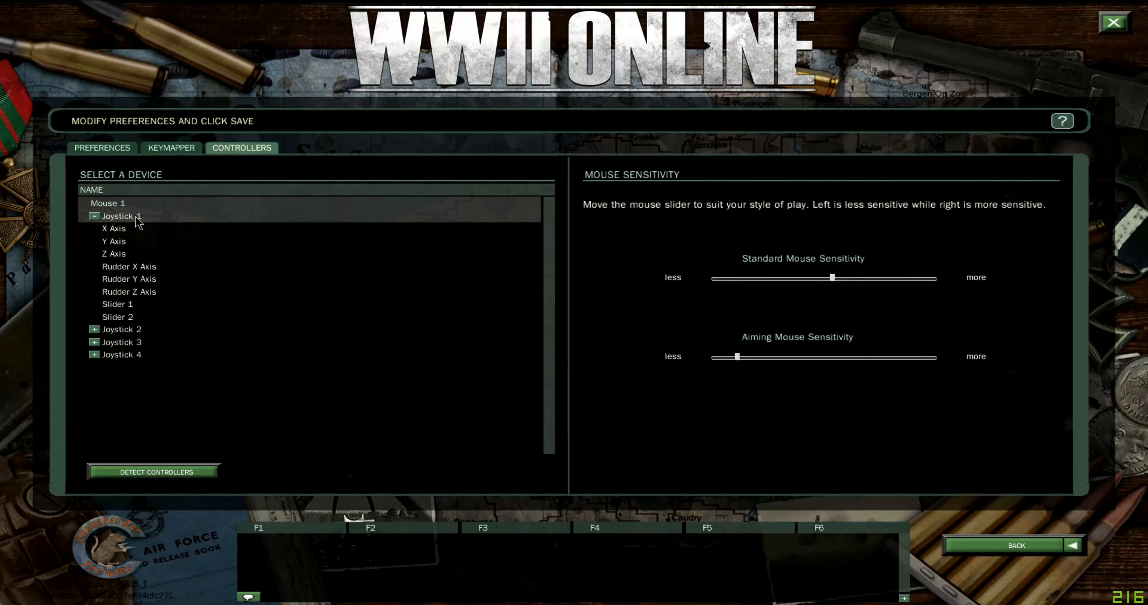
{"action": "left_click", "coordinate": [94, 216]}
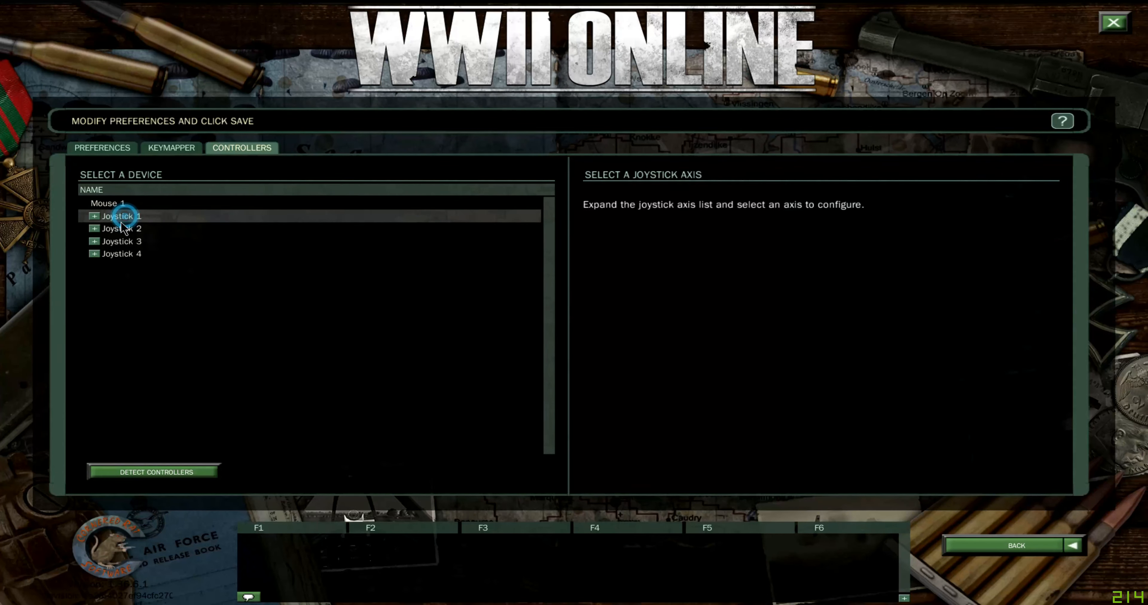
{"action": "left_click", "coordinate": [94, 215]}
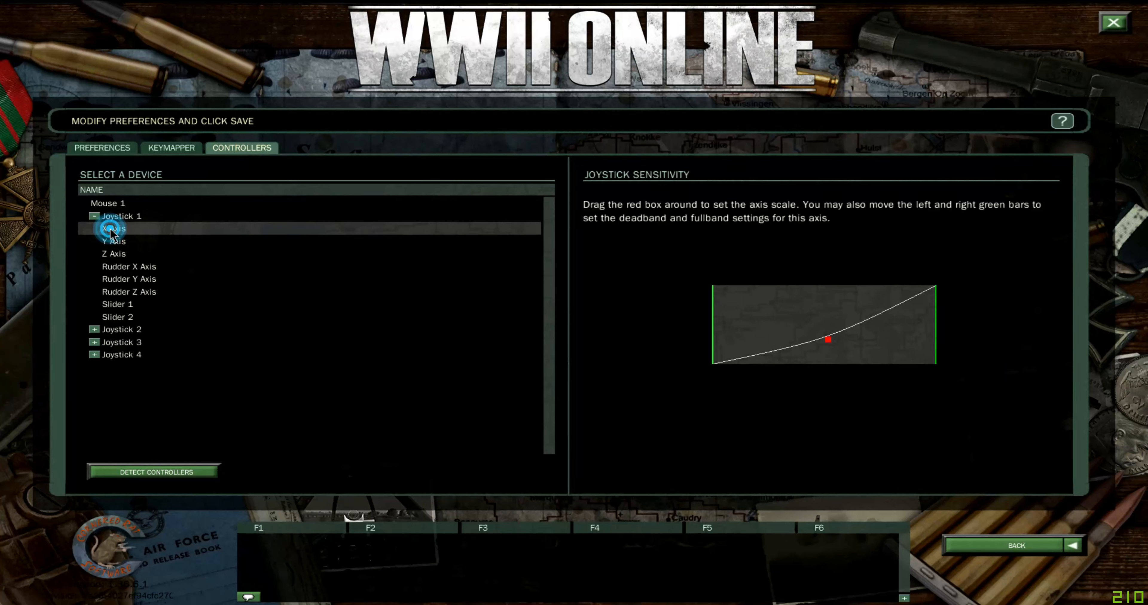
{"action": "mouse_move", "coordinate": [864, 329]}
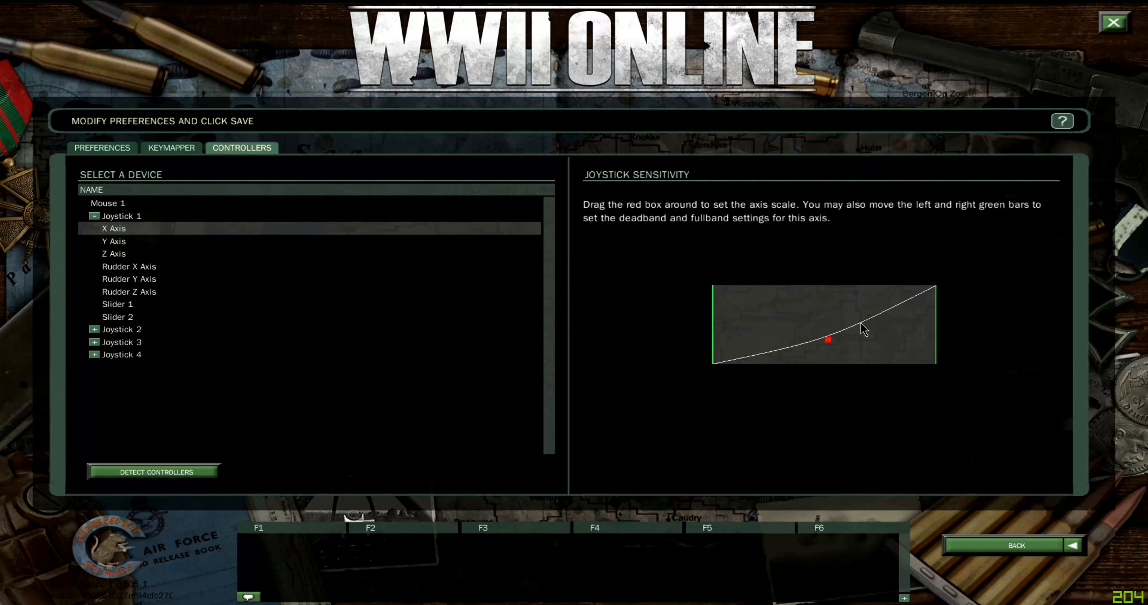
{"action": "mouse_move", "coordinate": [739, 348]}
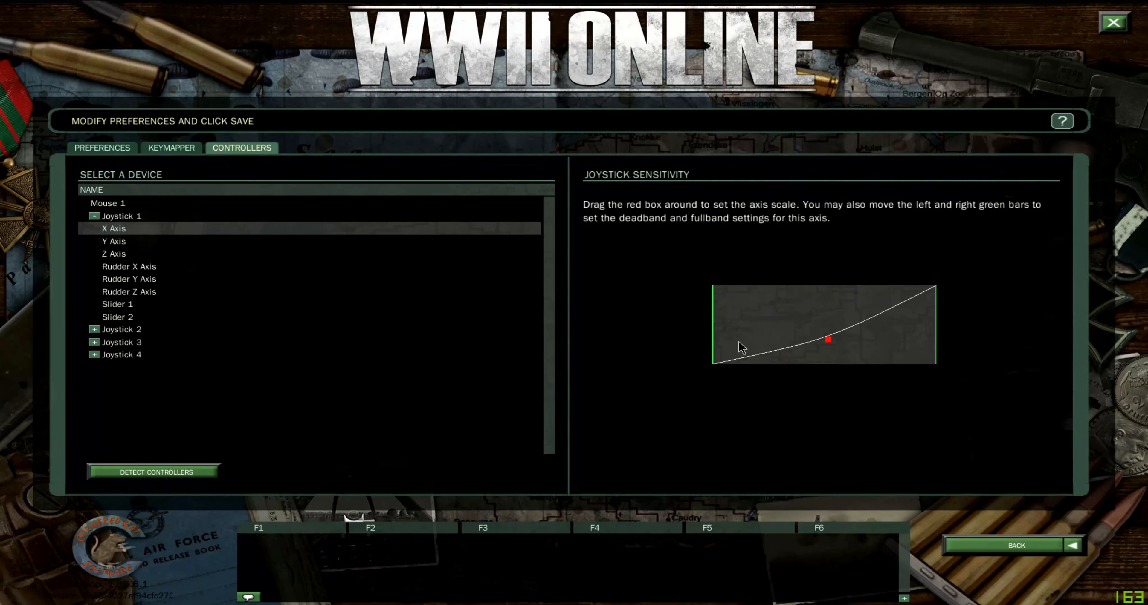
Experiment with Joystick 1's X Axis curve from fully linear through a steep early rise to a moderate bend
{"action": "left_click_drag", "start_coordinate": [828, 339], "coordinate": [825, 332]}
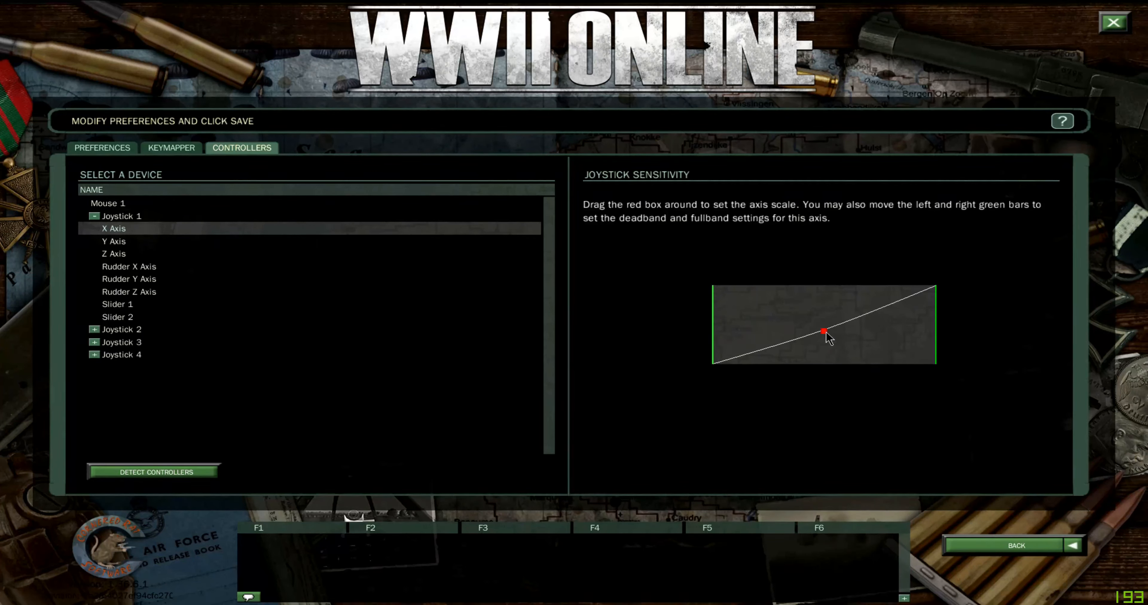
{"action": "left_click_drag", "start_coordinate": [825, 334], "coordinate": [822, 327]}
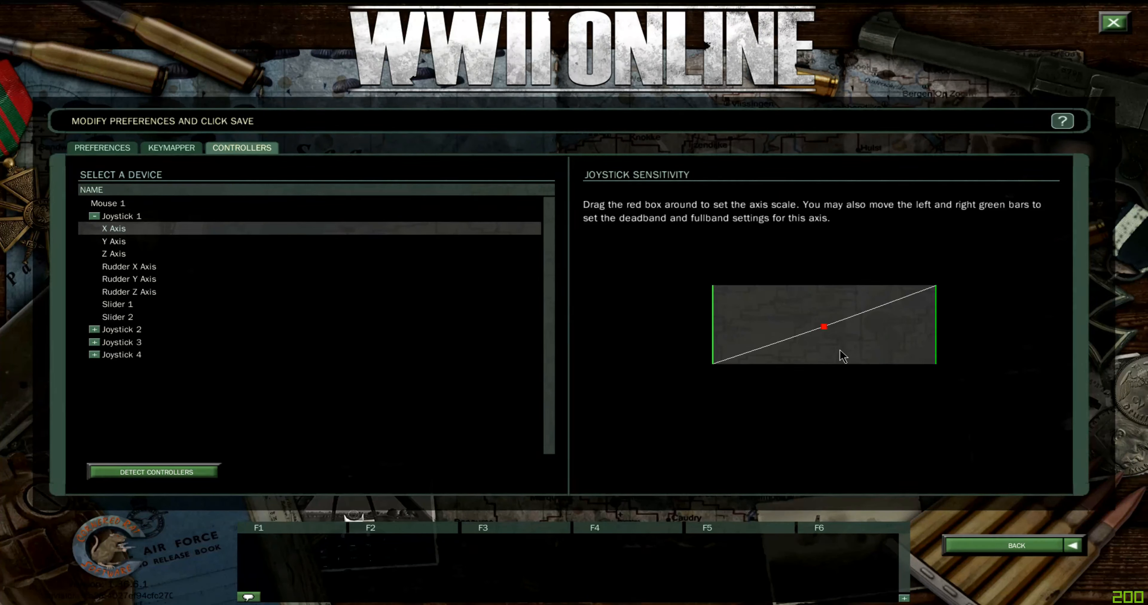
{"action": "mouse_move", "coordinate": [832, 342]}
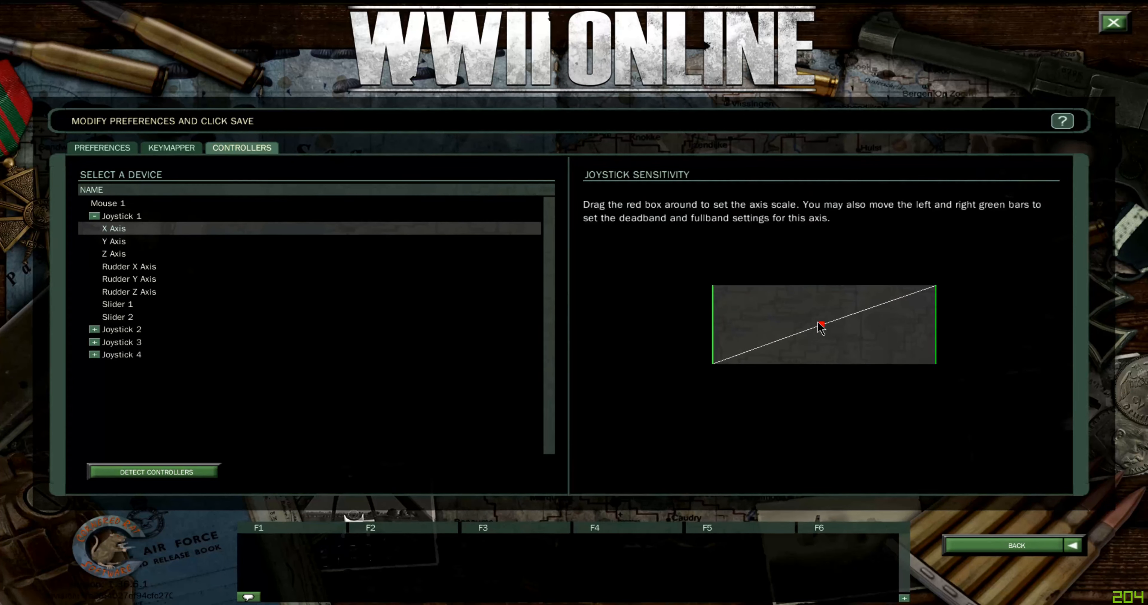
{"action": "left_click_drag", "start_coordinate": [820, 327], "coordinate": [798, 316]}
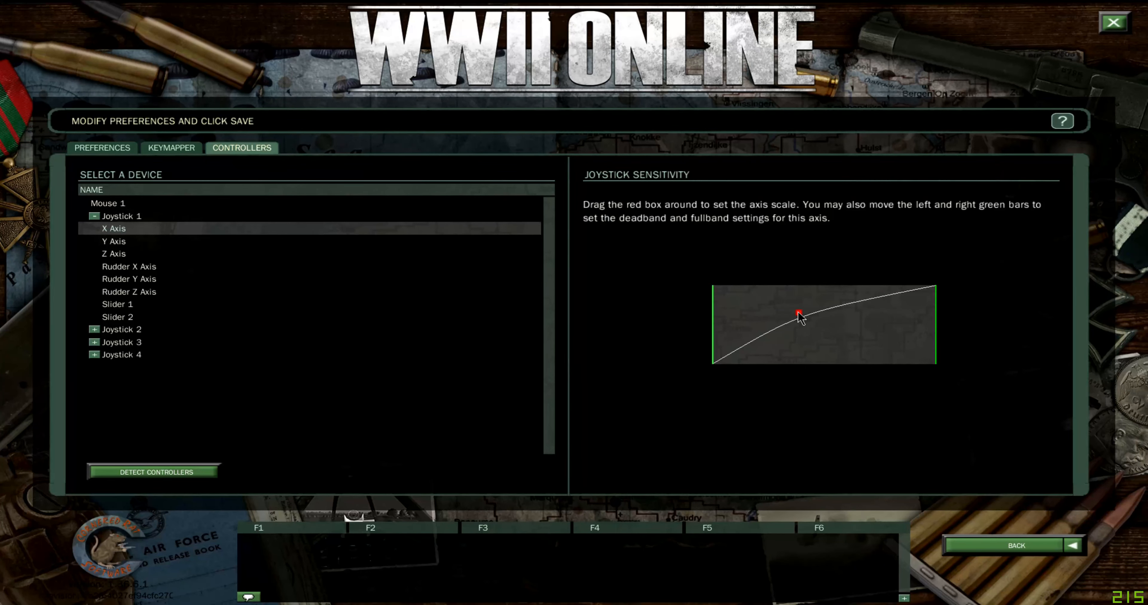
{"action": "mouse_move", "coordinate": [838, 300]}
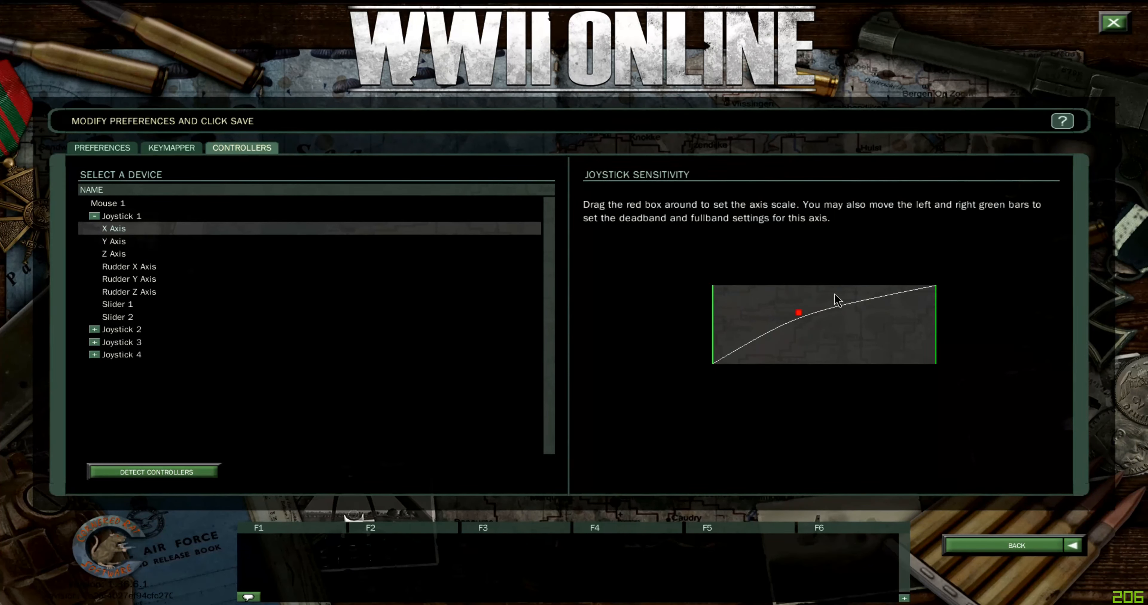
{"action": "mouse_move", "coordinate": [846, 316]}
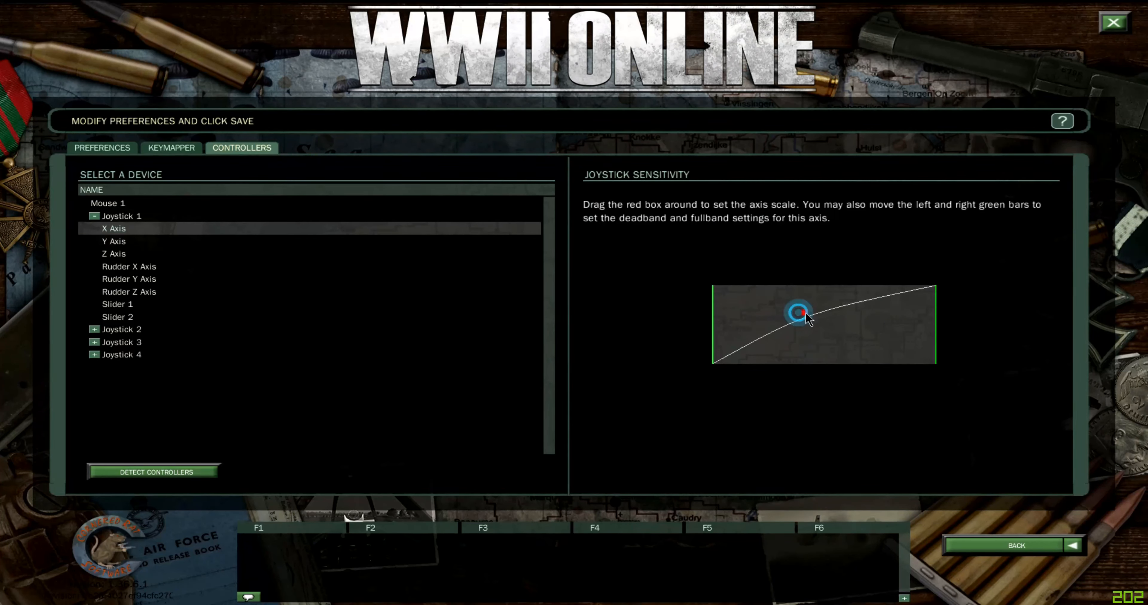
{"action": "left_click_drag", "start_coordinate": [805, 315], "coordinate": [723, 328]}
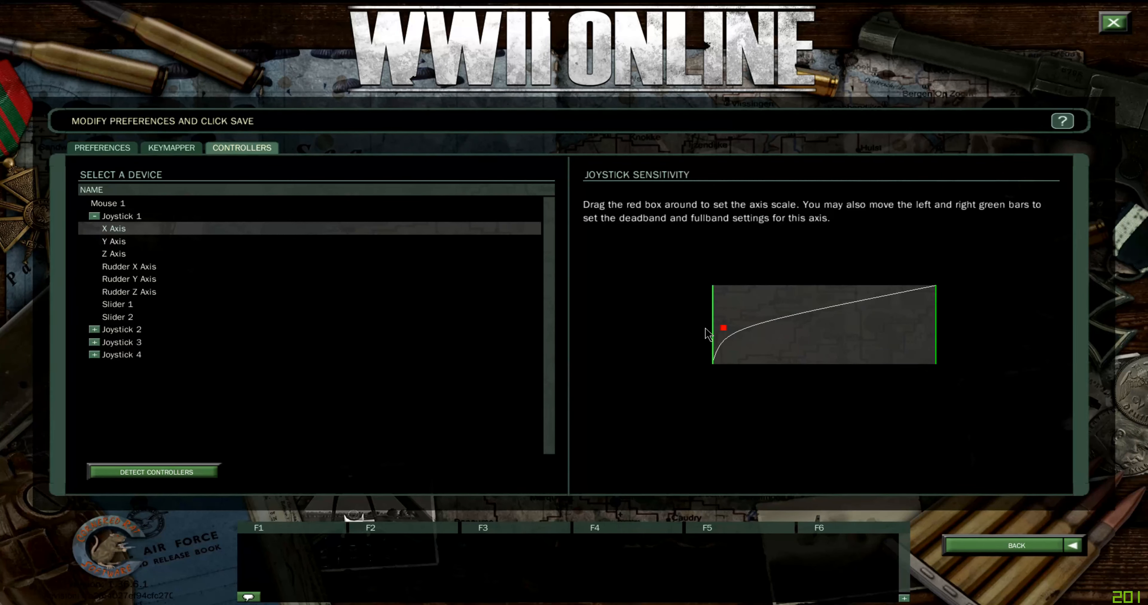
{"action": "left_click_drag", "start_coordinate": [723, 328], "coordinate": [723, 292]}
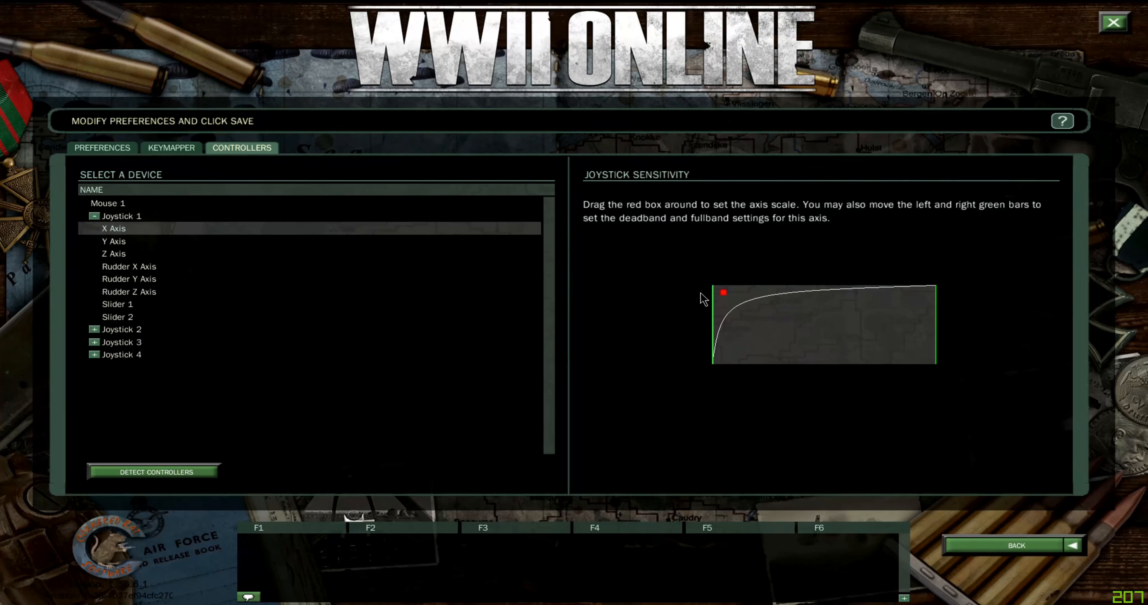
{"action": "left_click_drag", "start_coordinate": [723, 292], "coordinate": [769, 301]}
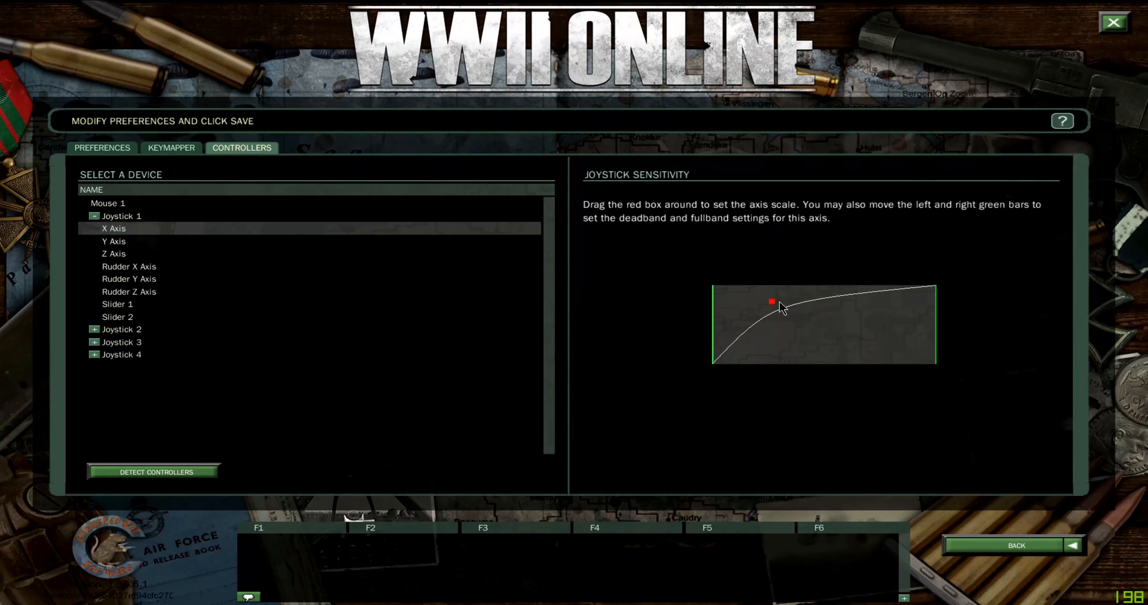
{"action": "left_click_drag", "start_coordinate": [771, 302], "coordinate": [819, 336]}
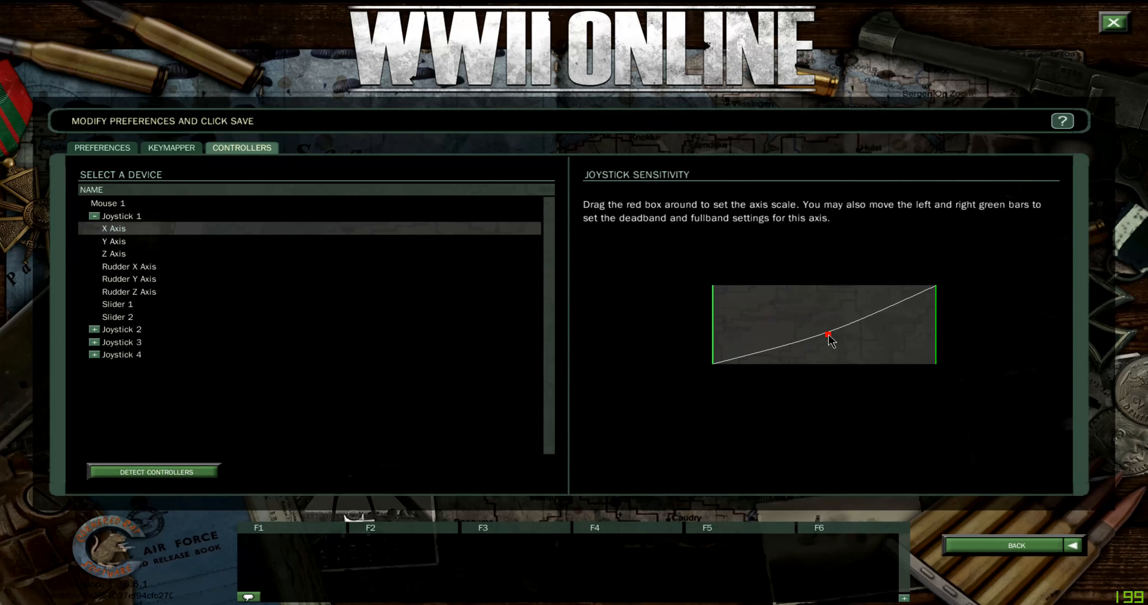
Settle the X Axis control point so the curve bows gently above linear
{"action": "left_click_drag", "start_coordinate": [828, 336], "coordinate": [834, 339]}
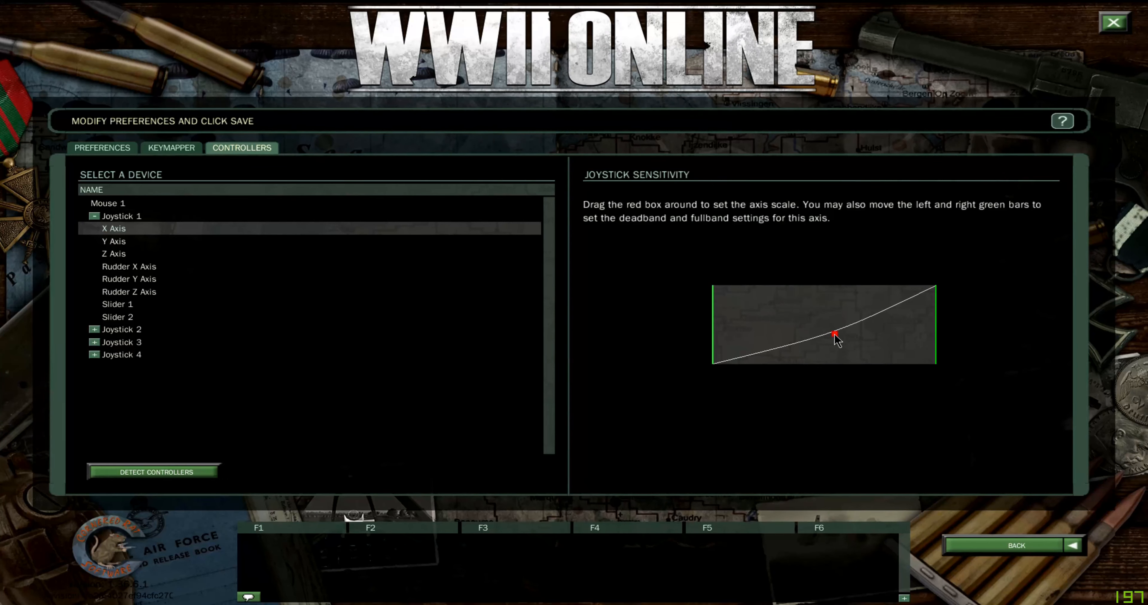
{"action": "left_click_drag", "start_coordinate": [835, 335], "coordinate": [827, 333]}
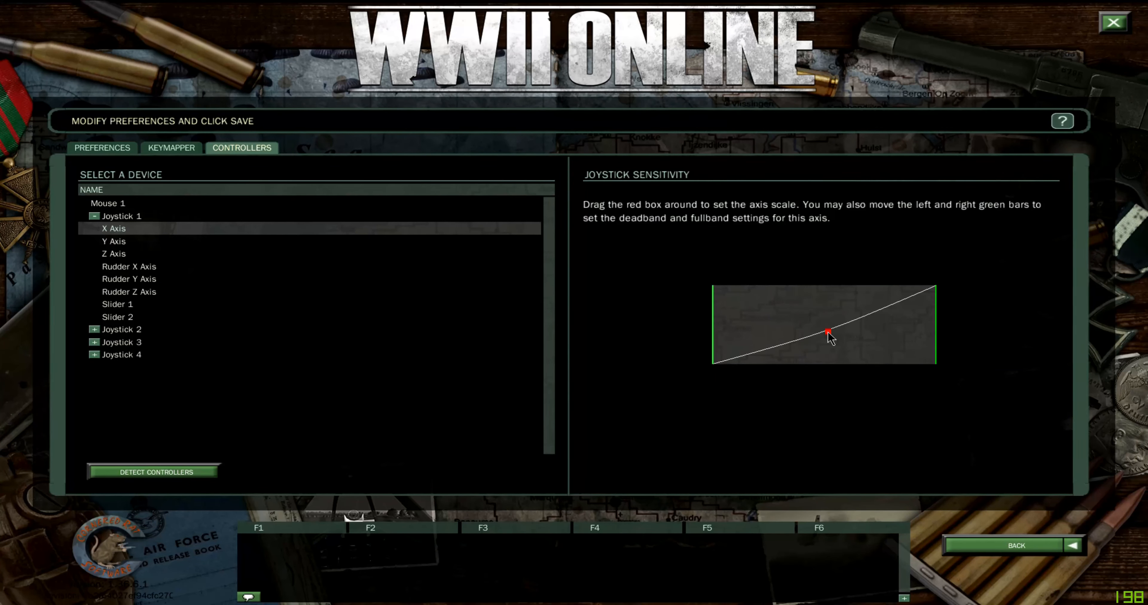
{"action": "left_click_drag", "start_coordinate": [826, 333], "coordinate": [841, 347]}
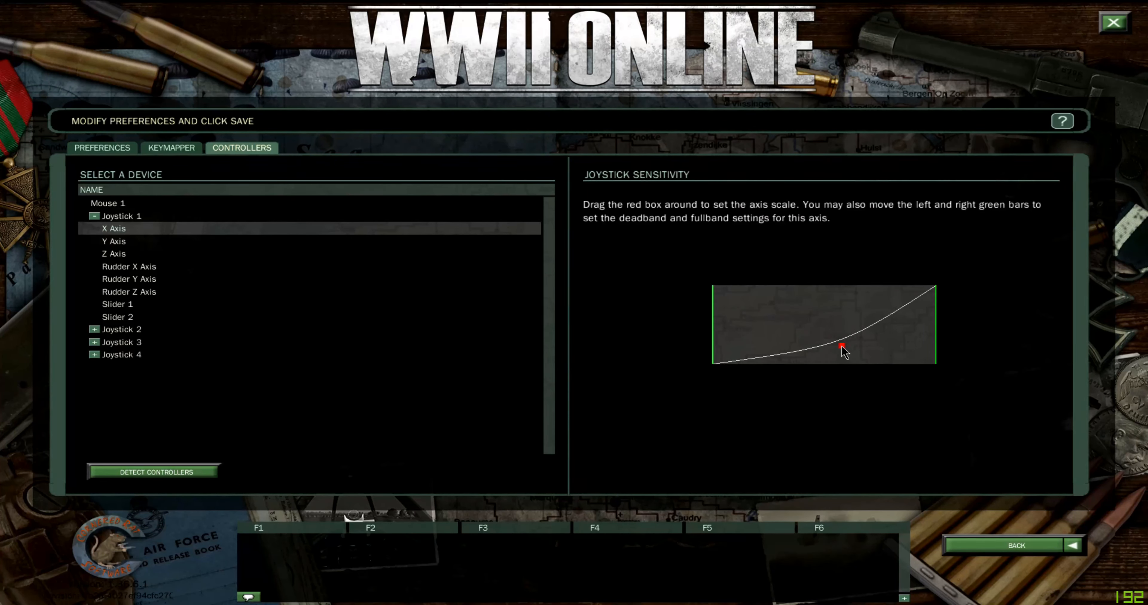
{"action": "left_click_drag", "start_coordinate": [841, 348], "coordinate": [814, 326]}
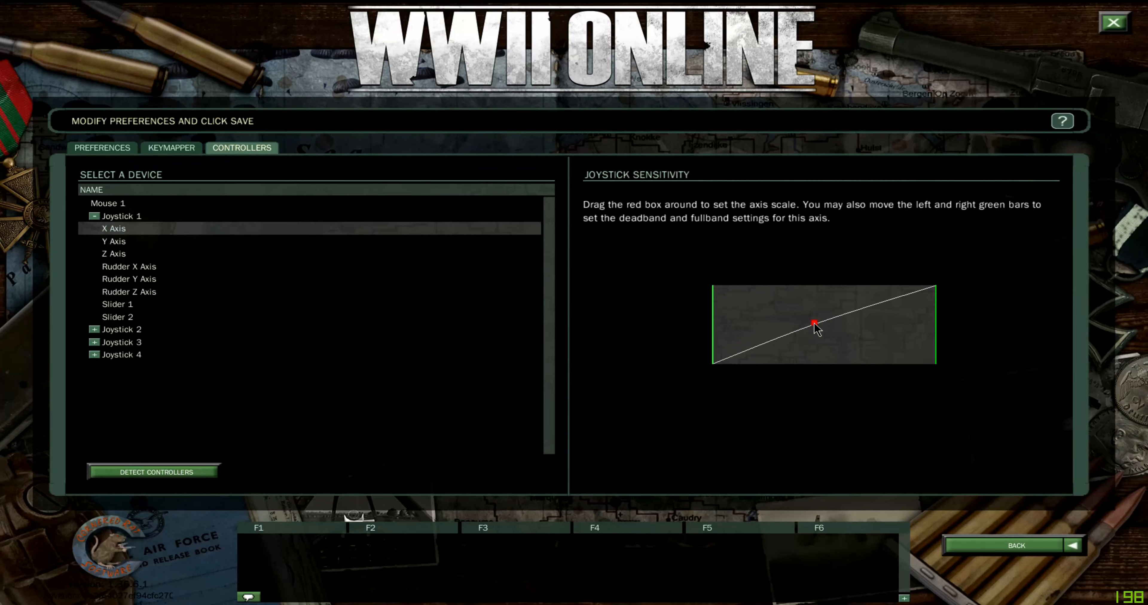
{"action": "left_click_drag", "start_coordinate": [813, 326], "coordinate": [811, 318]}
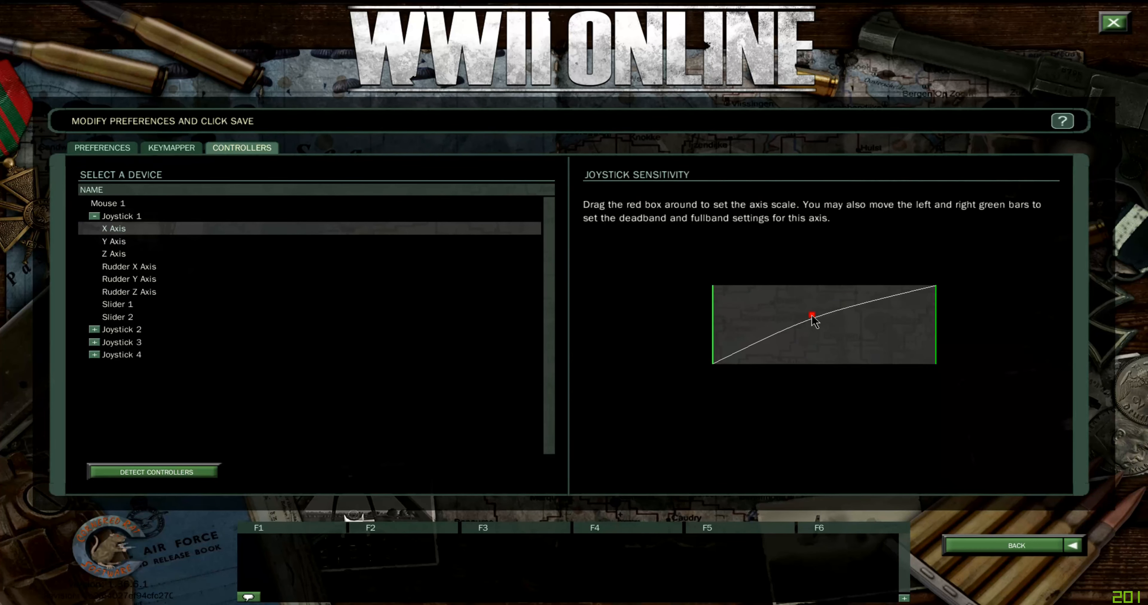
{"action": "left_click_drag", "start_coordinate": [811, 317], "coordinate": [808, 314]}
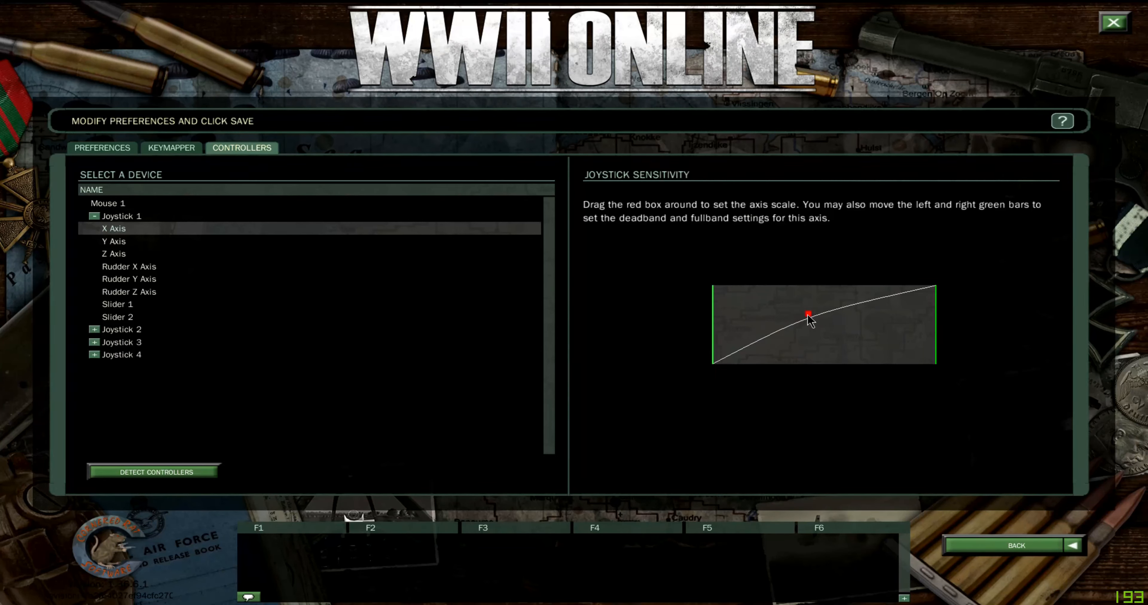
Select Joystick 1's Y Axis and soften its steep exponential curve
{"action": "left_click", "coordinate": [114, 241]}
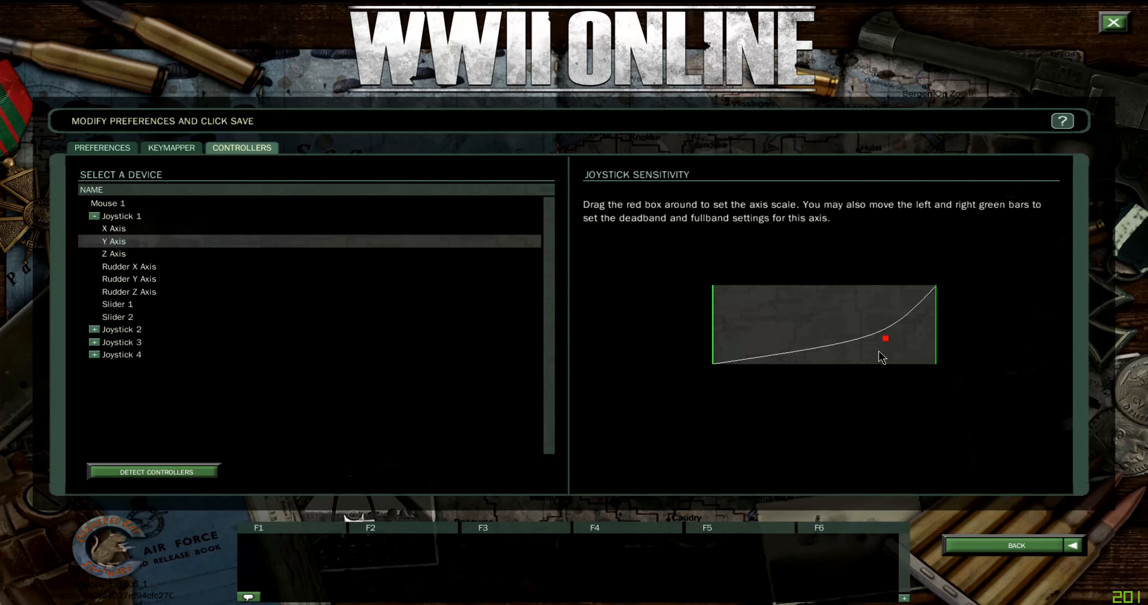
{"action": "mouse_move", "coordinate": [856, 361]}
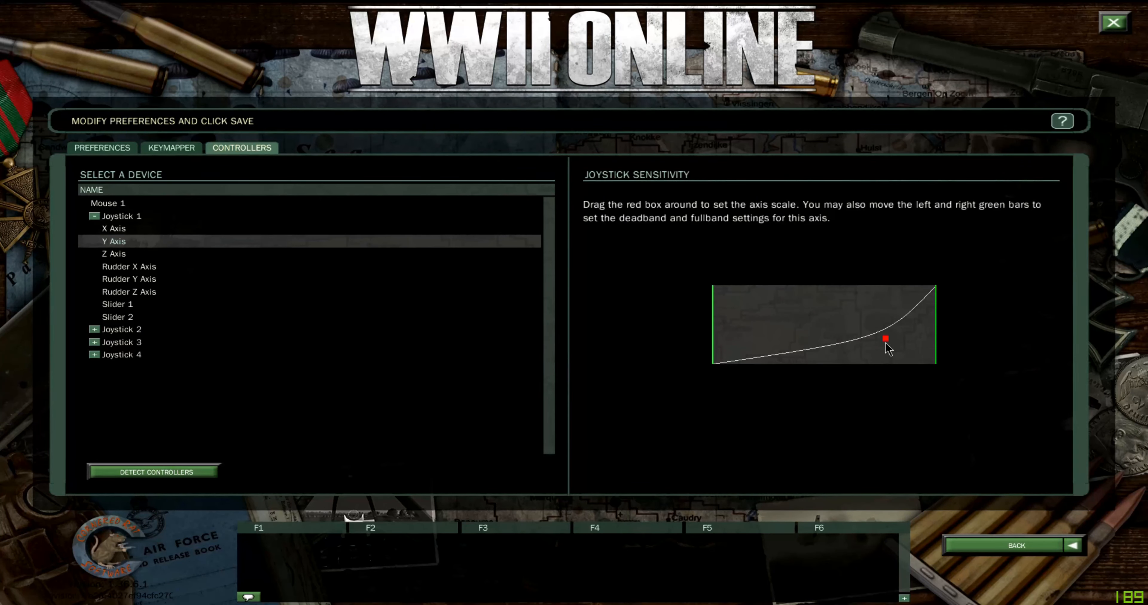
{"action": "left_click_drag", "start_coordinate": [884, 339], "coordinate": [889, 347]}
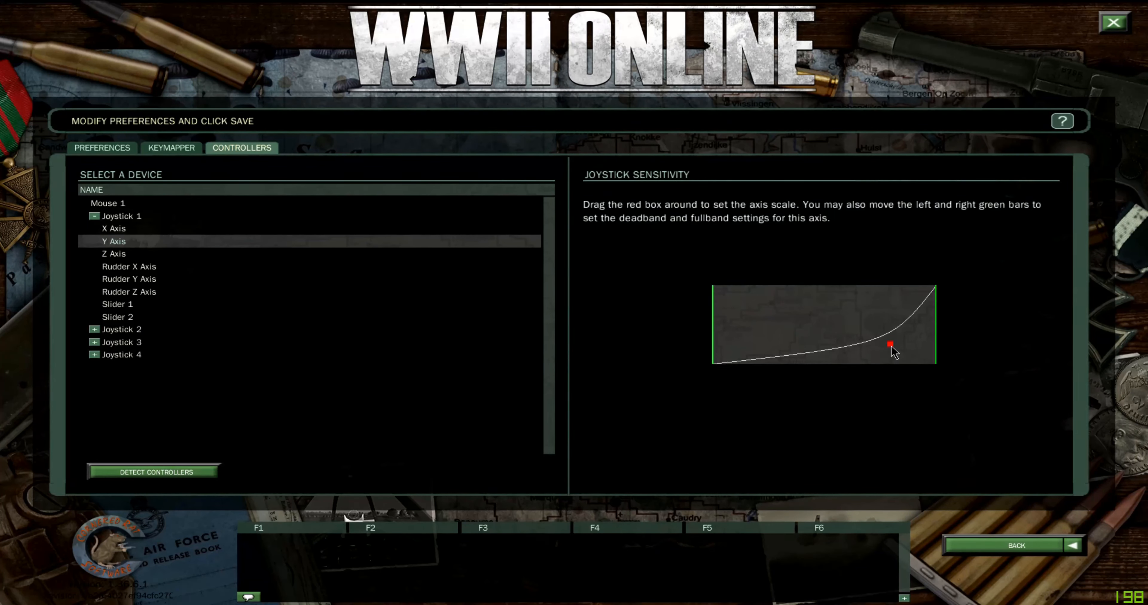
{"action": "left_click_drag", "start_coordinate": [890, 346], "coordinate": [884, 342]}
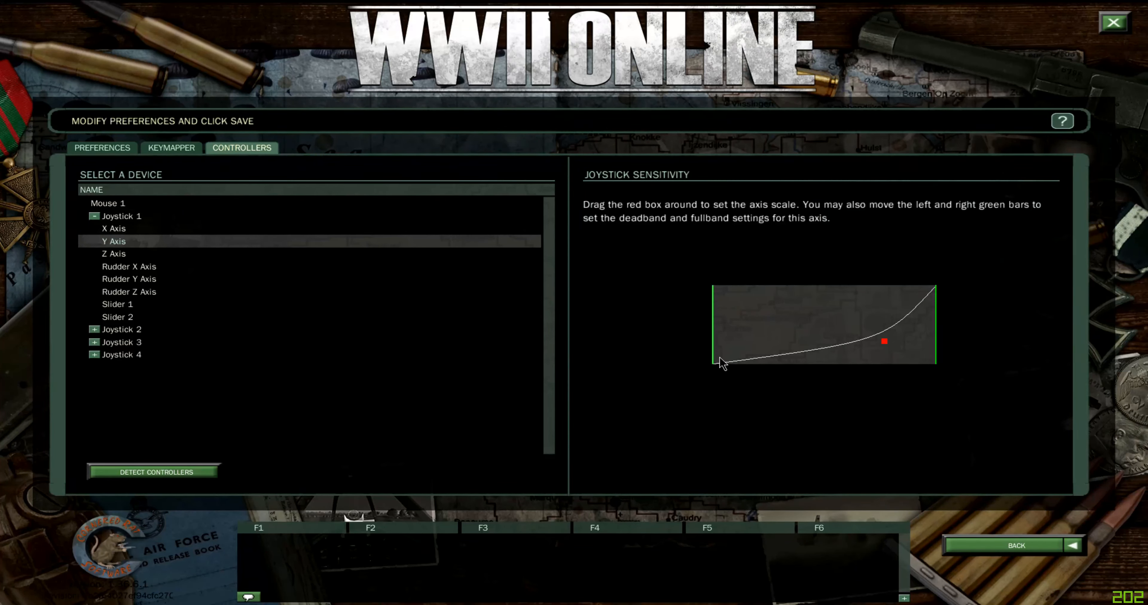
{"action": "mouse_move", "coordinate": [742, 367]}
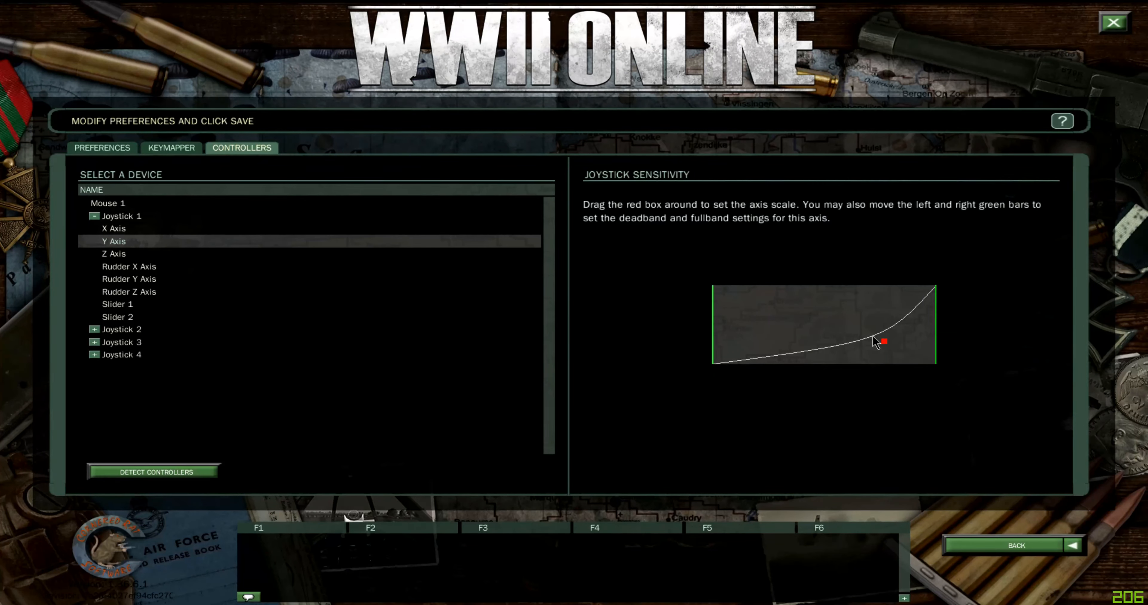
{"action": "mouse_move", "coordinate": [966, 292]}
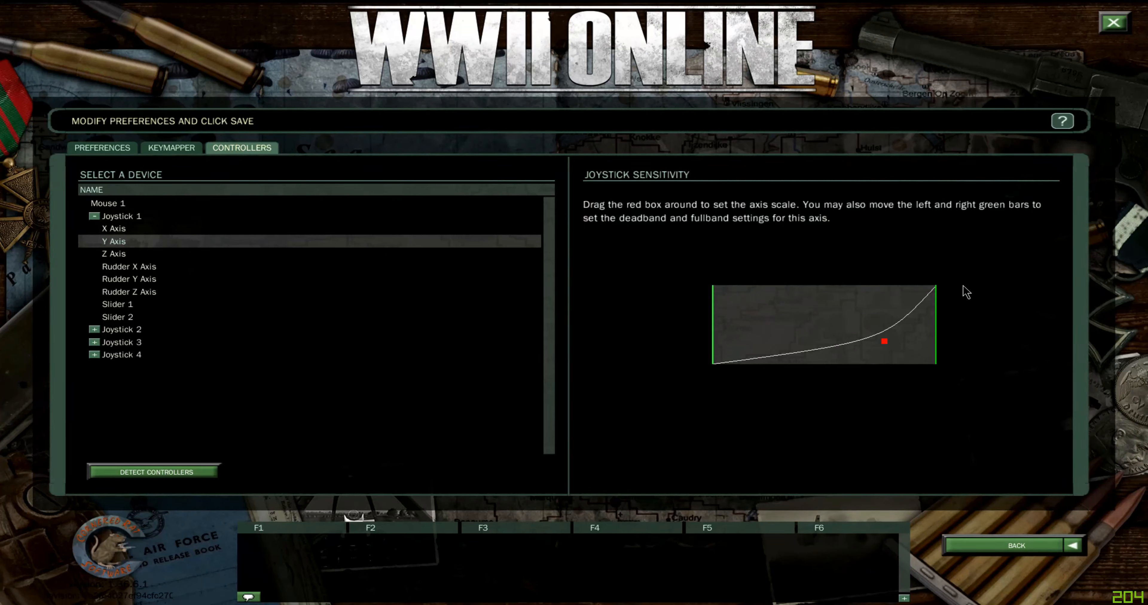
{"action": "left_click_drag", "start_coordinate": [884, 342], "coordinate": [847, 347]}
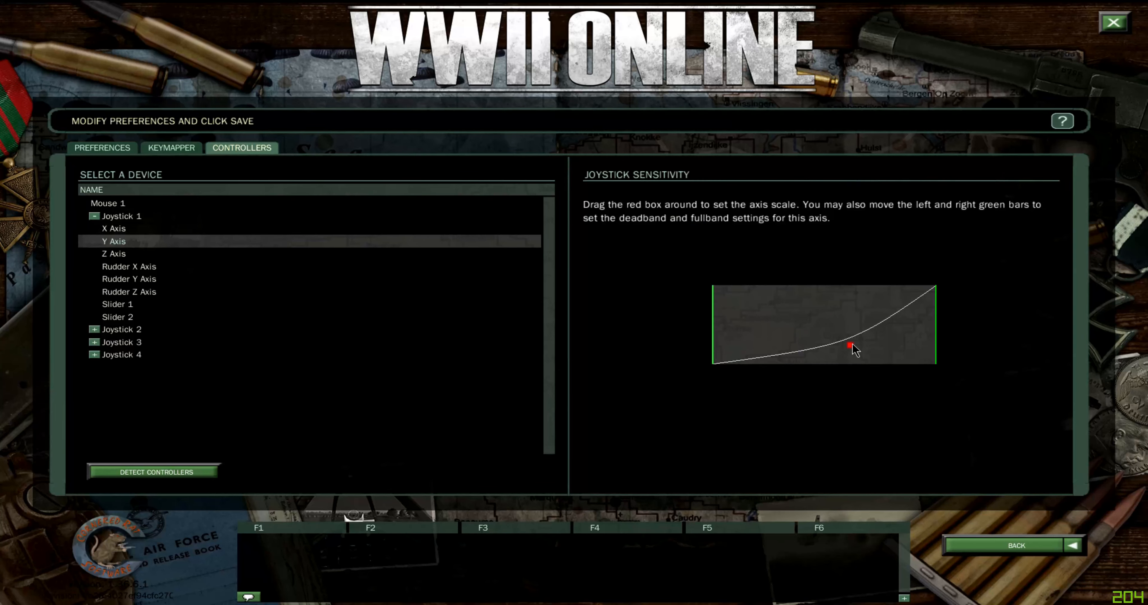
Fine-tune the Y Axis bend point so it starts flat and rises toward full deflection
{"action": "left_click_drag", "start_coordinate": [851, 347], "coordinate": [851, 342]}
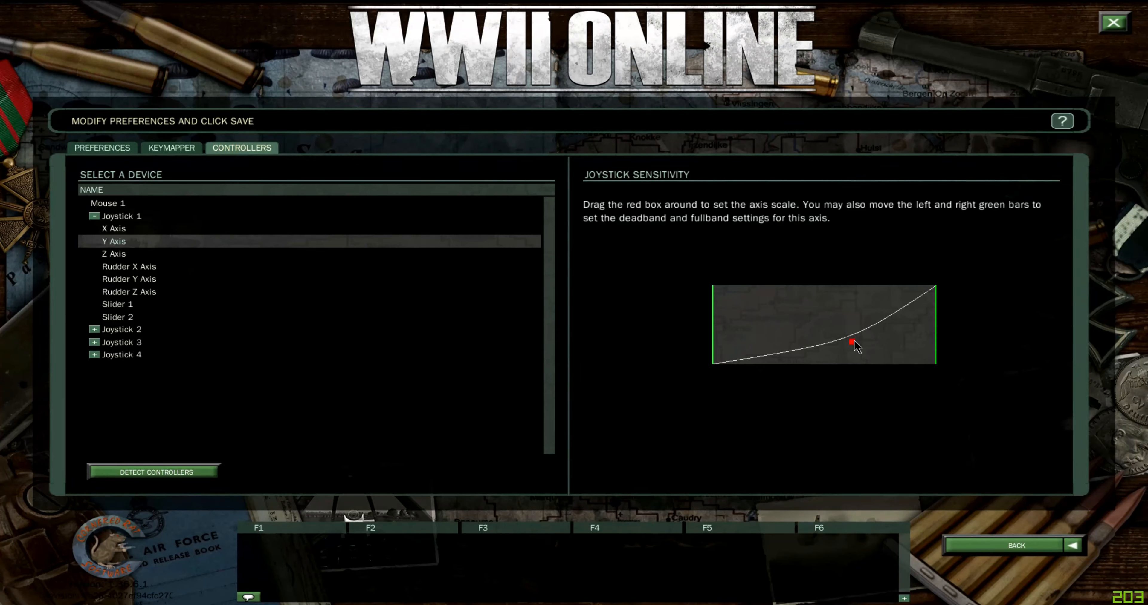
{"action": "left_click_drag", "start_coordinate": [851, 343], "coordinate": [857, 349]}
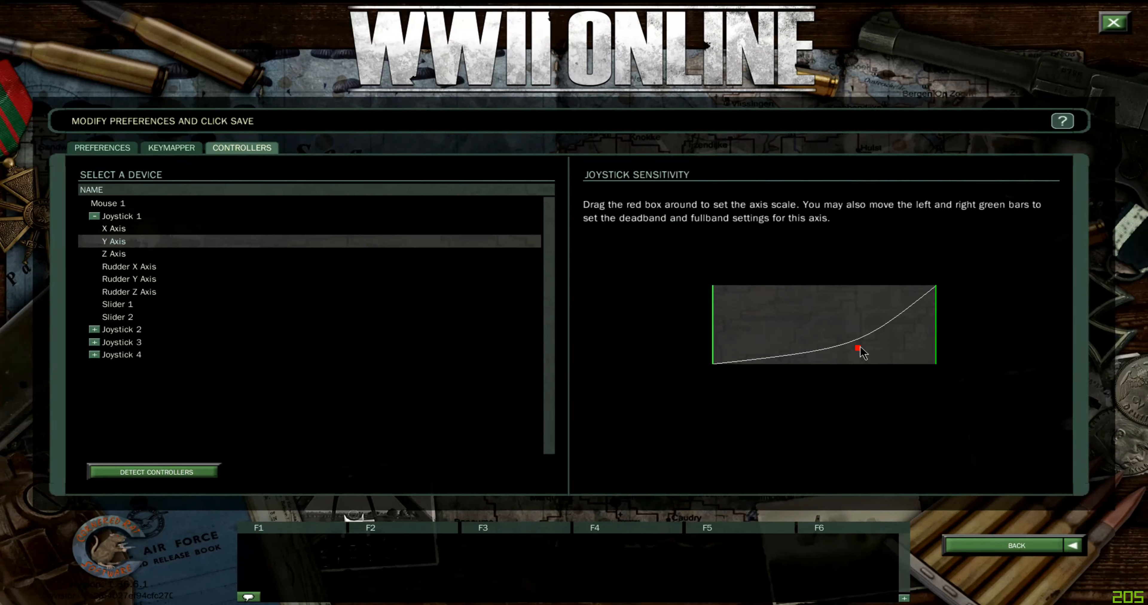
{"action": "left_click_drag", "start_coordinate": [858, 349], "coordinate": [858, 343]}
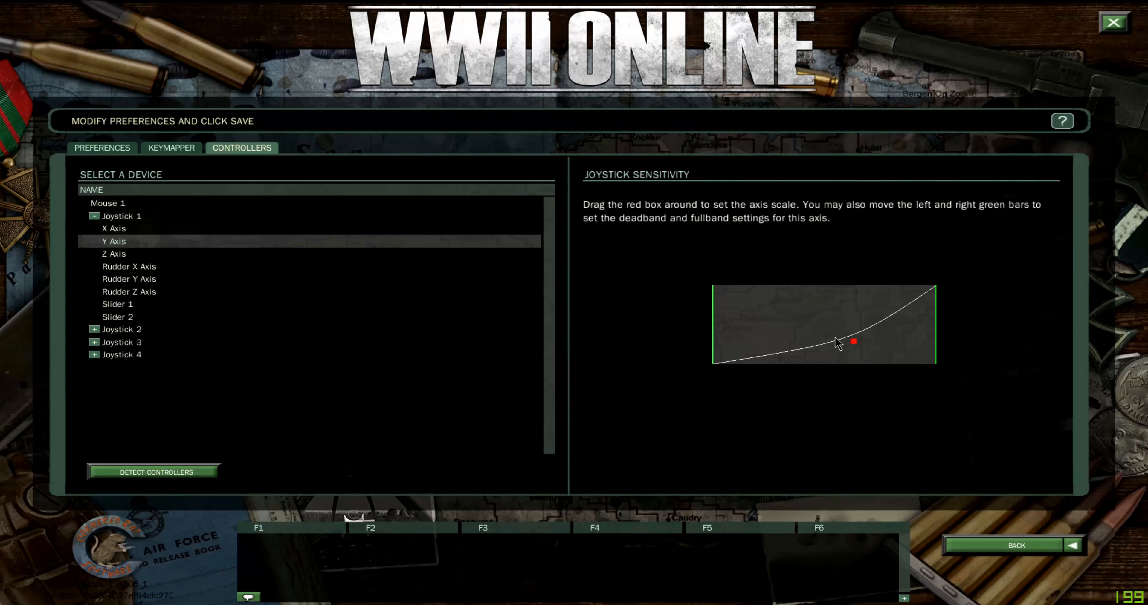
{"action": "mouse_move", "coordinate": [841, 311]}
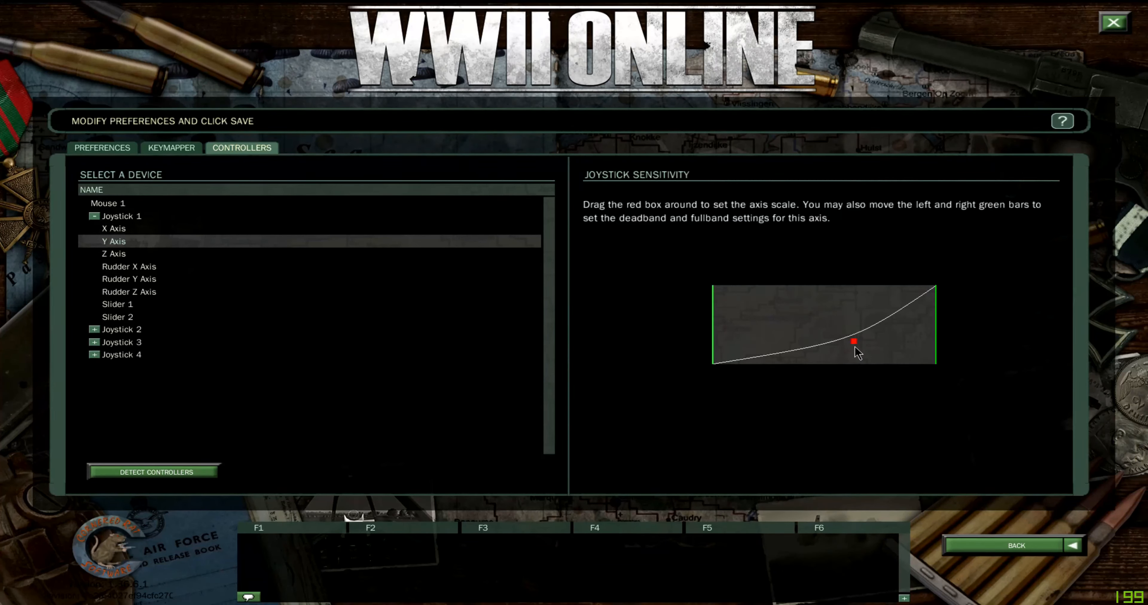
{"action": "left_click", "coordinate": [114, 254]}
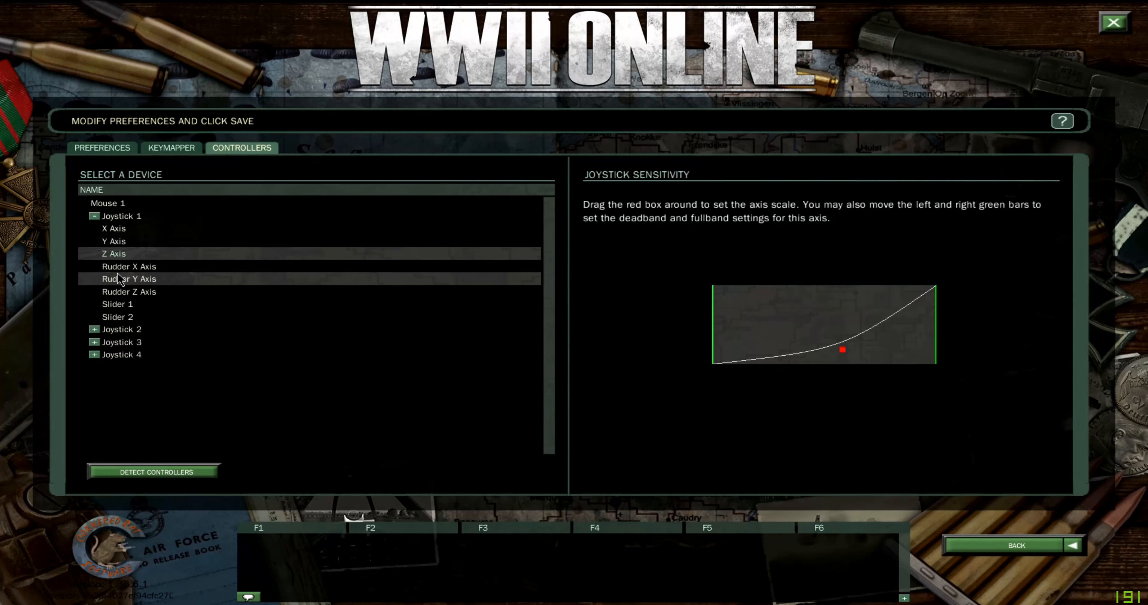
View Joystick 1's Rudder Z Axis curve, then expand Joystick 2's axis list
{"action": "left_click", "coordinate": [129, 291]}
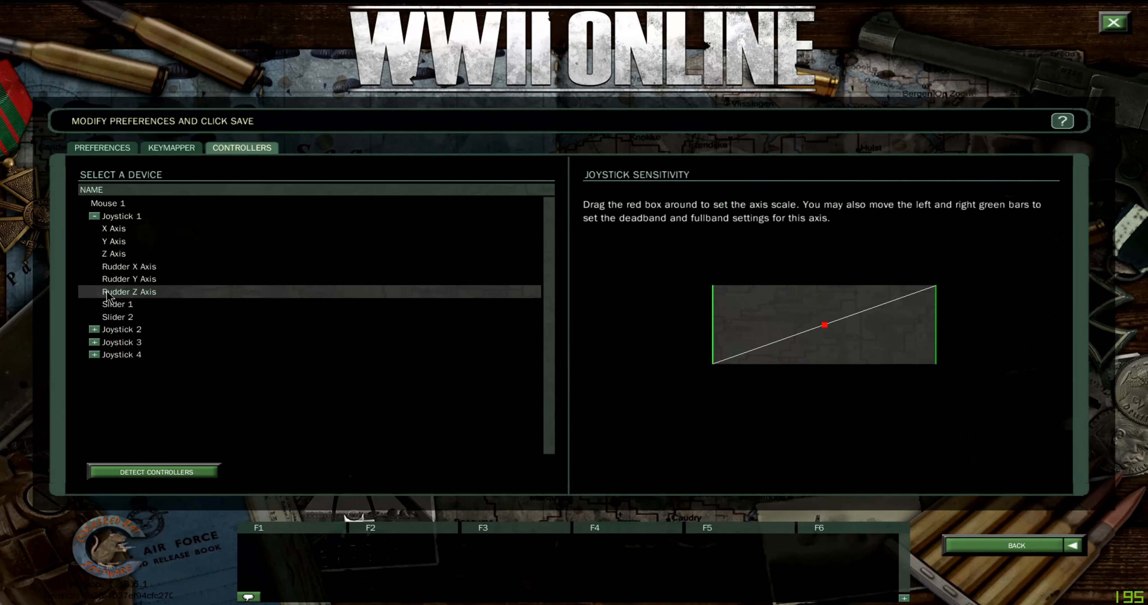
{"action": "mouse_move", "coordinate": [151, 294]}
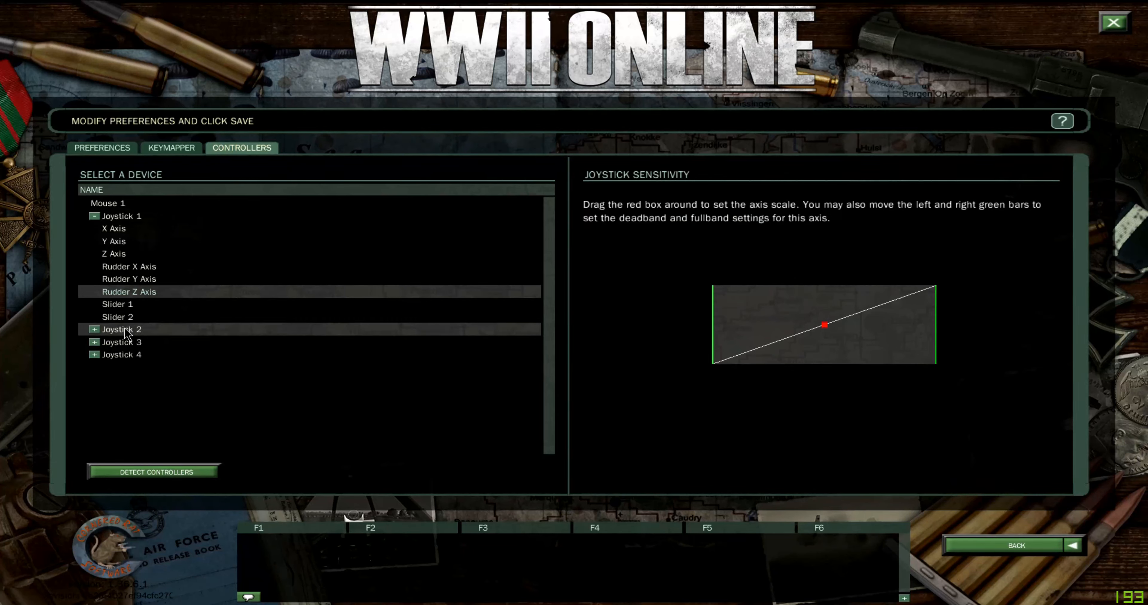
{"action": "mouse_move", "coordinate": [131, 339]}
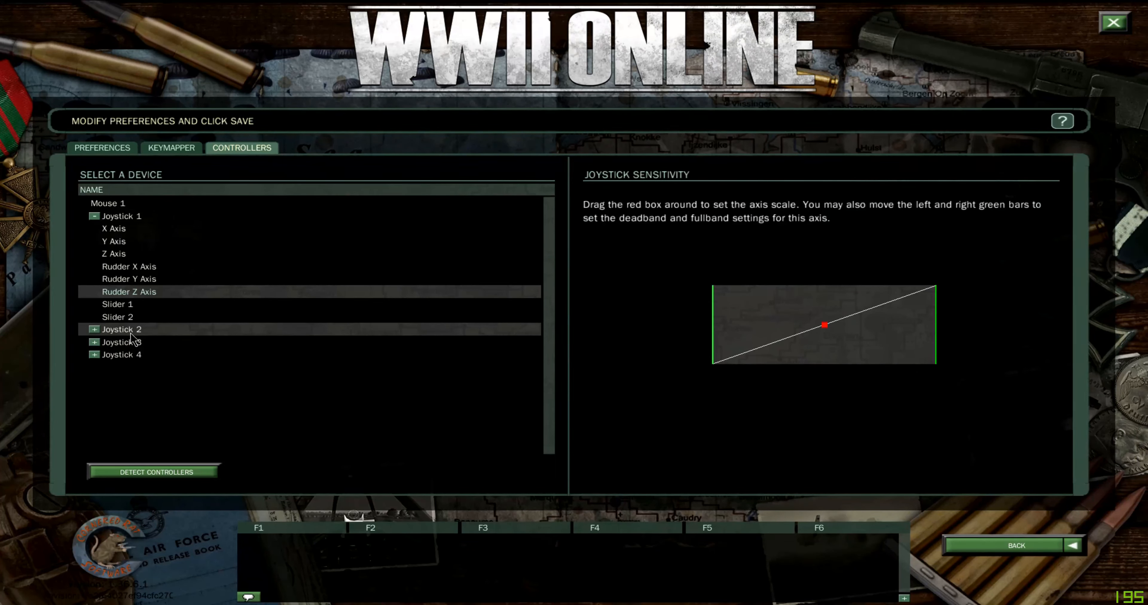
{"action": "left_click", "coordinate": [94, 329]}
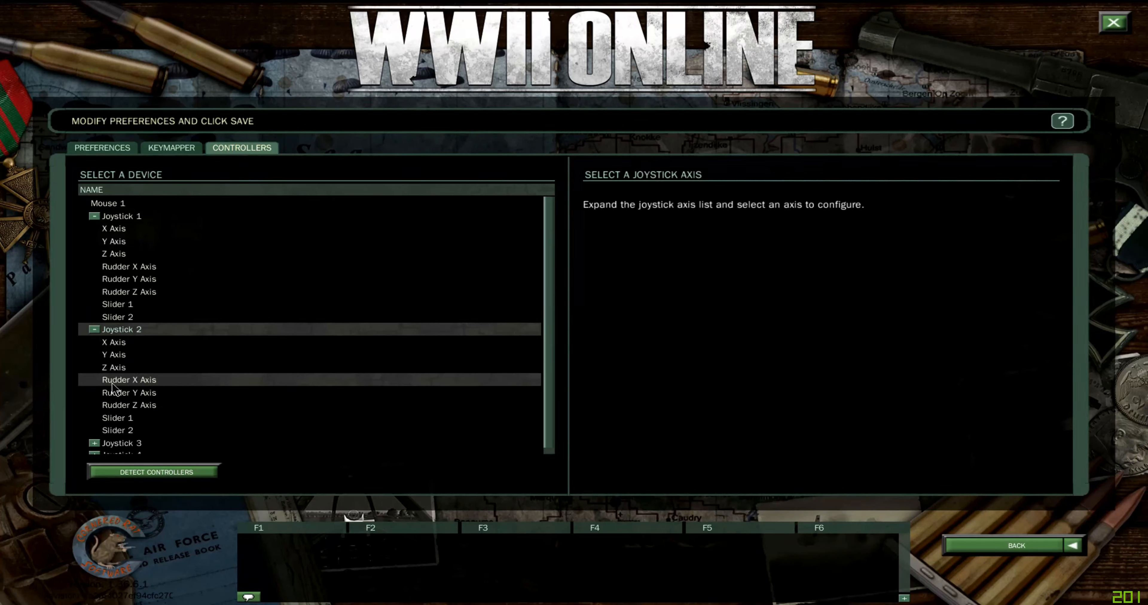
Select Joystick 2's Rudder Z Axis and begin softening its sensitivity curve
{"action": "left_click", "coordinate": [128, 405]}
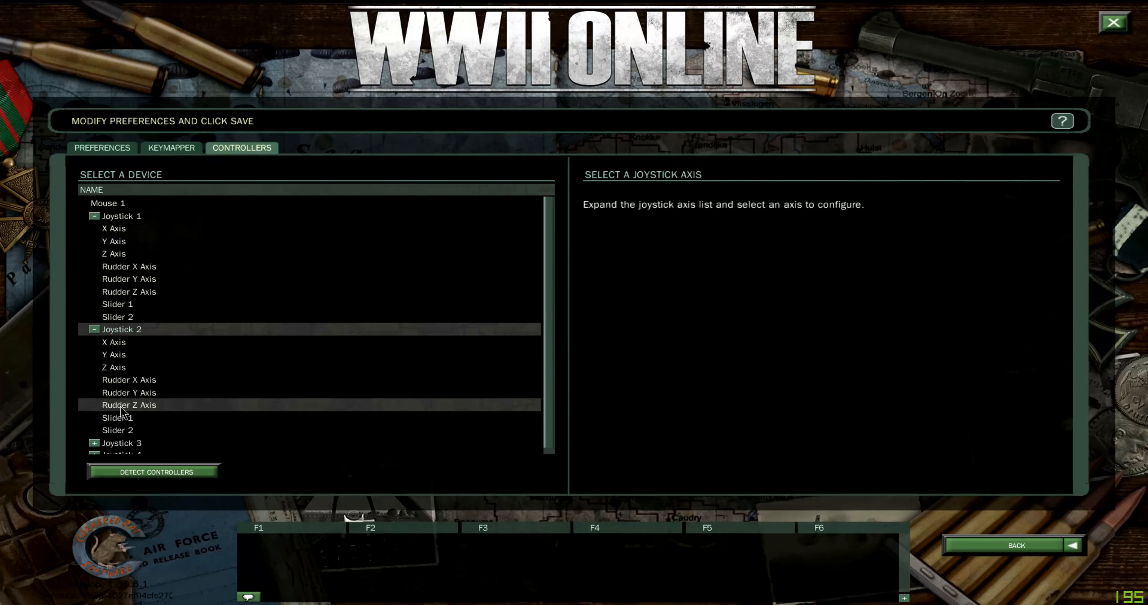
{"action": "left_click", "coordinate": [129, 405]}
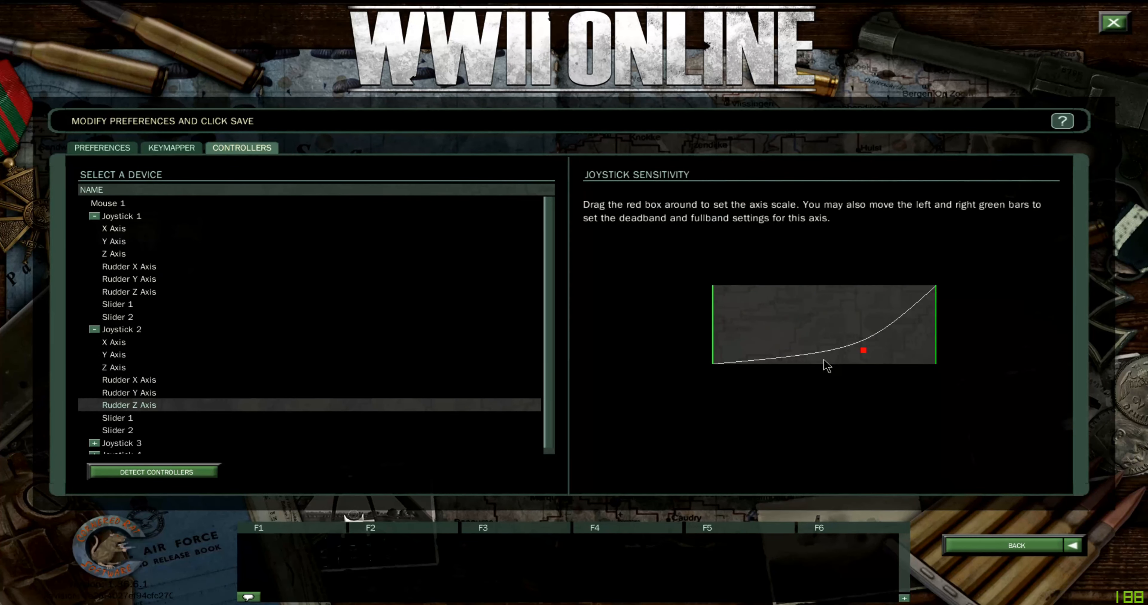
{"action": "mouse_move", "coordinate": [853, 352]}
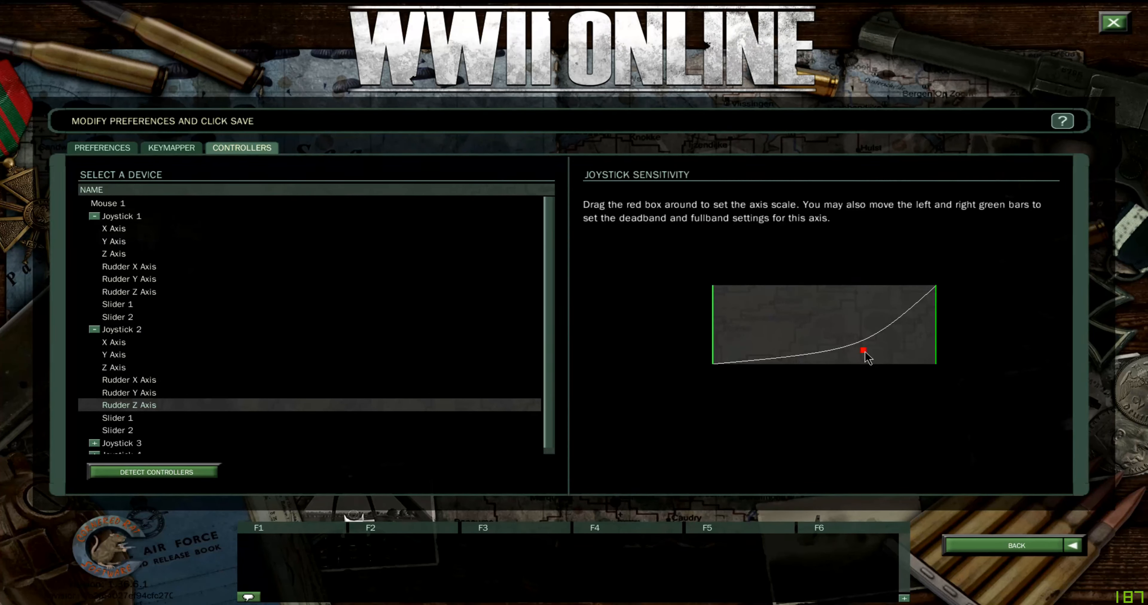
{"action": "left_click", "coordinate": [863, 352]}
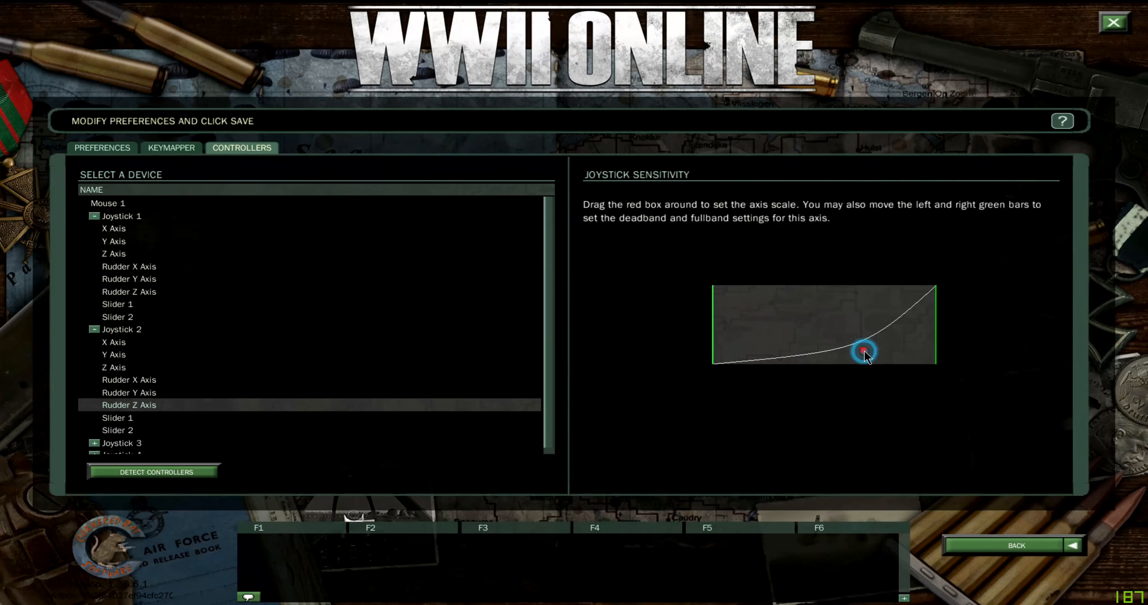
{"action": "left_click_drag", "start_coordinate": [865, 355], "coordinate": [853, 347]}
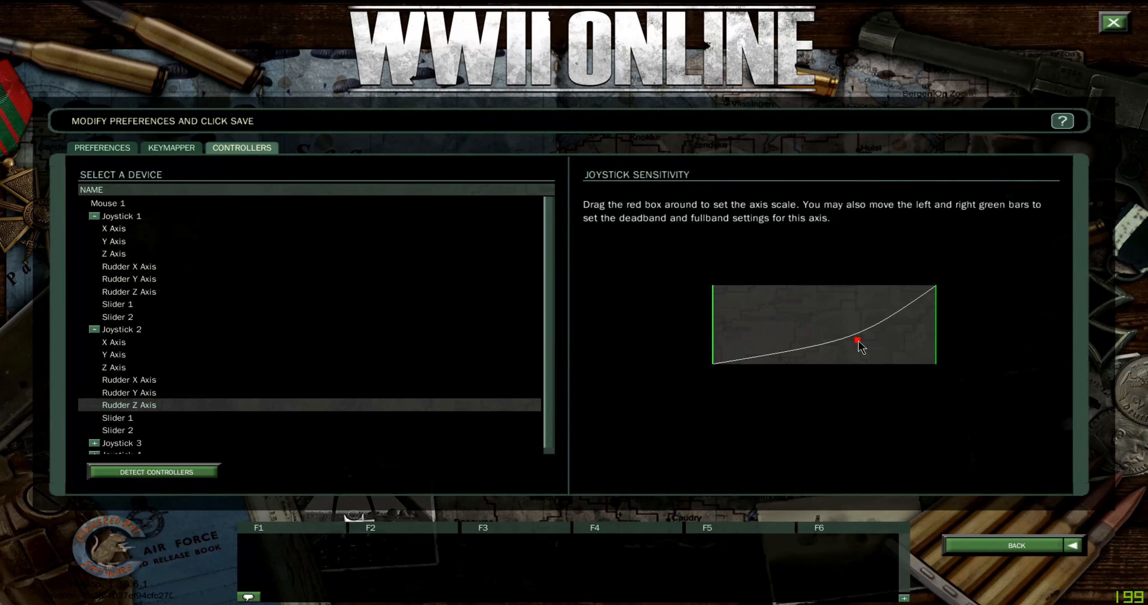
{"action": "left_click_drag", "start_coordinate": [856, 341], "coordinate": [847, 345]}
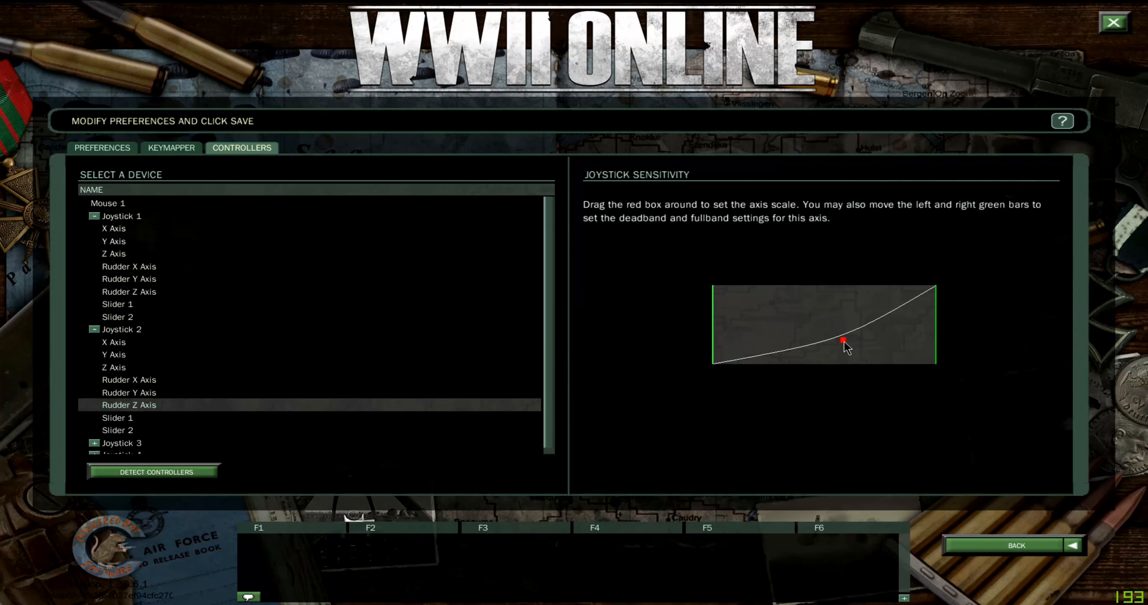
Shape the Rudder Z curve to stay gentle through most travel and steepen near the end
{"action": "left_click_drag", "start_coordinate": [841, 343], "coordinate": [844, 344]}
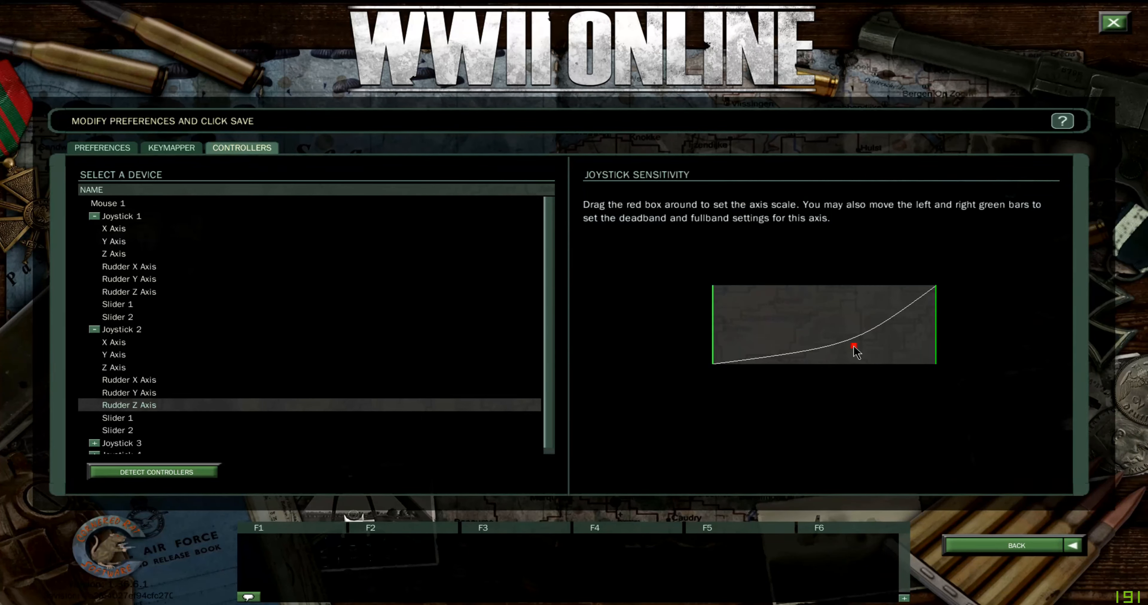
{"action": "left_click_drag", "start_coordinate": [854, 347], "coordinate": [818, 331]}
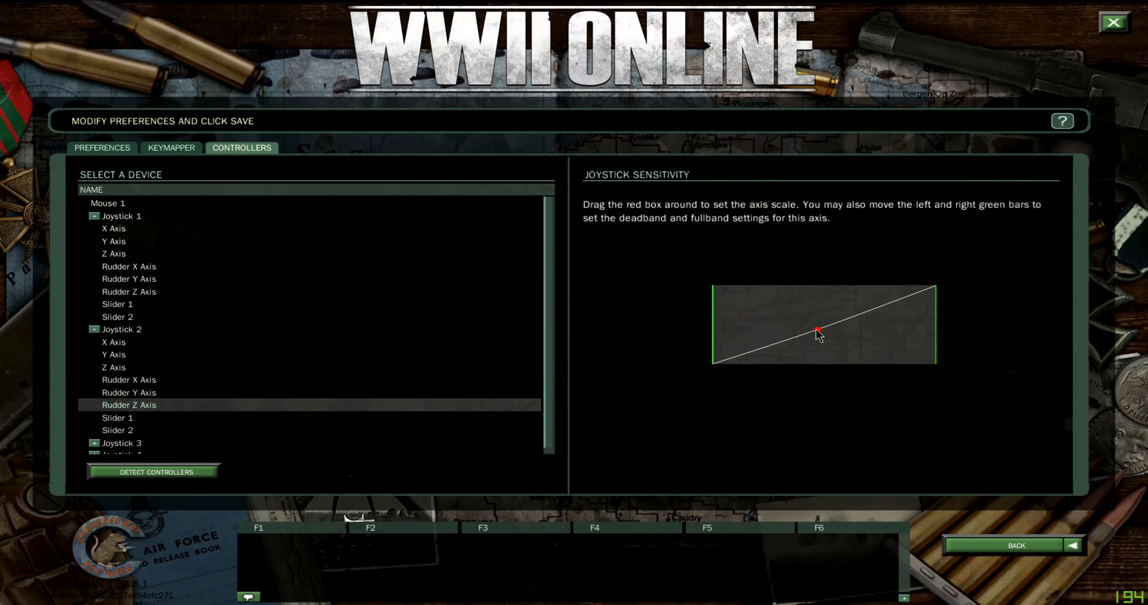
{"action": "left_click_drag", "start_coordinate": [818, 332], "coordinate": [862, 354]}
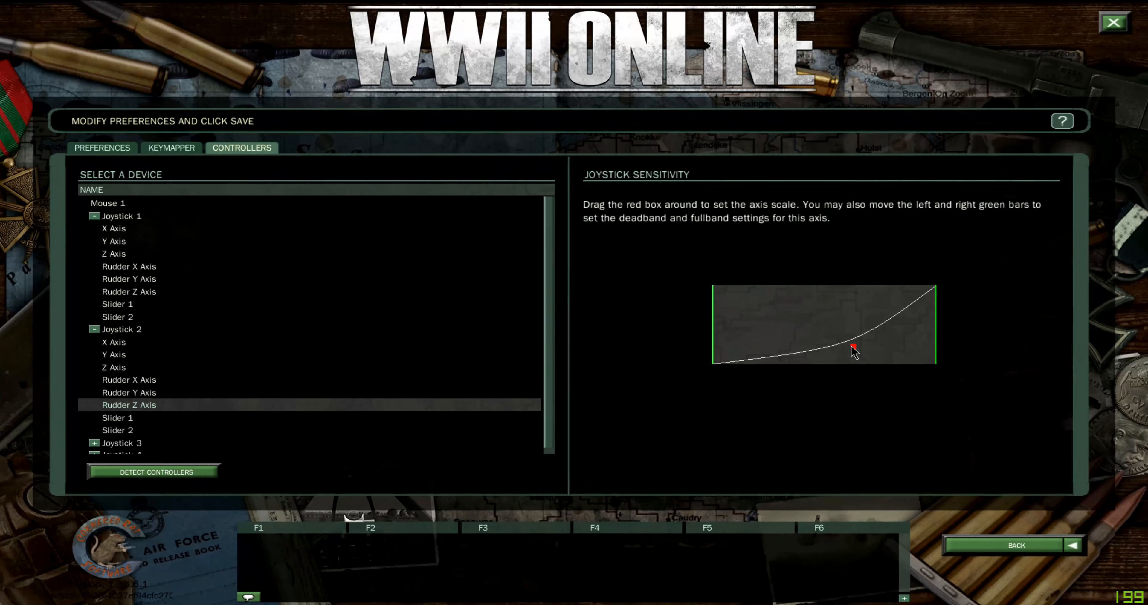
{"action": "left_click", "coordinate": [128, 380]}
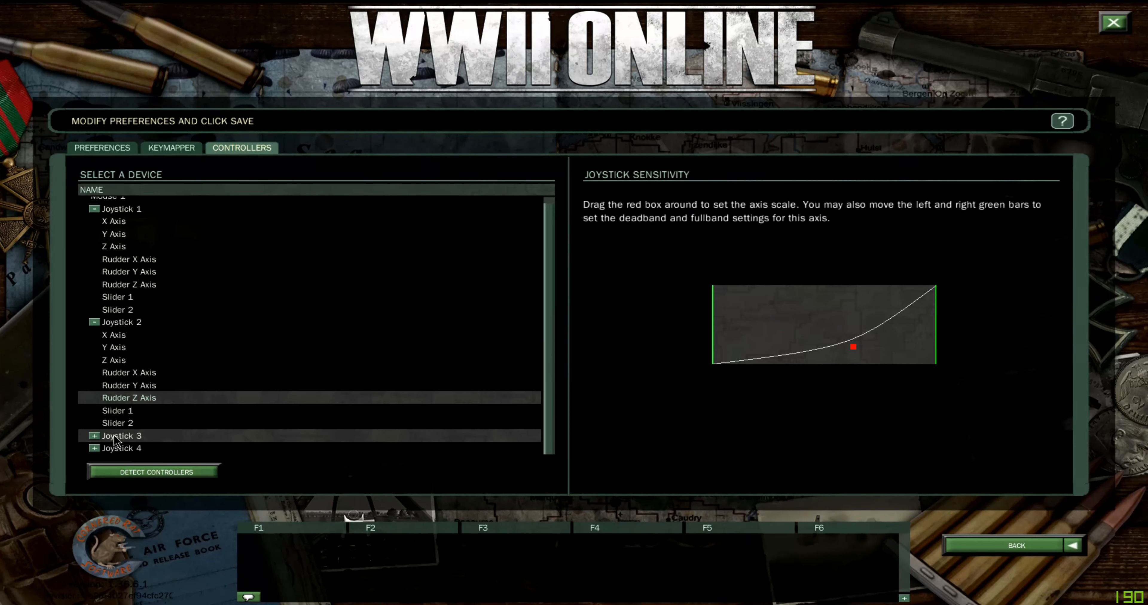
Expand Joystick 3's axes, then switch to the Keymapper's General bindings
{"action": "left_click", "coordinate": [121, 435]}
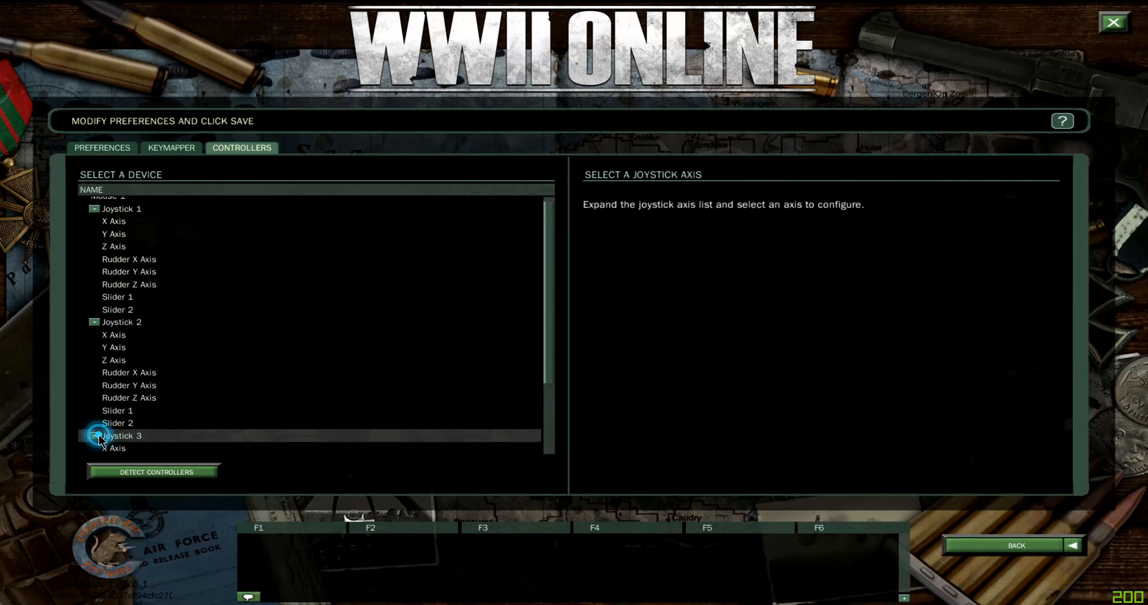
{"action": "left_click", "coordinate": [94, 436]}
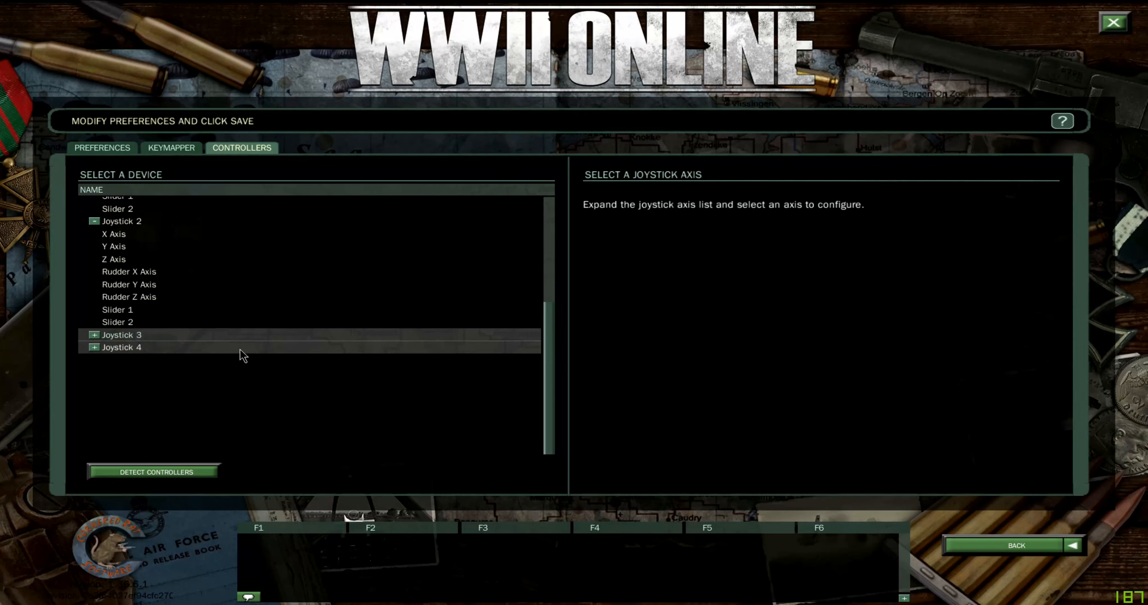
{"action": "left_click", "coordinate": [94, 335]}
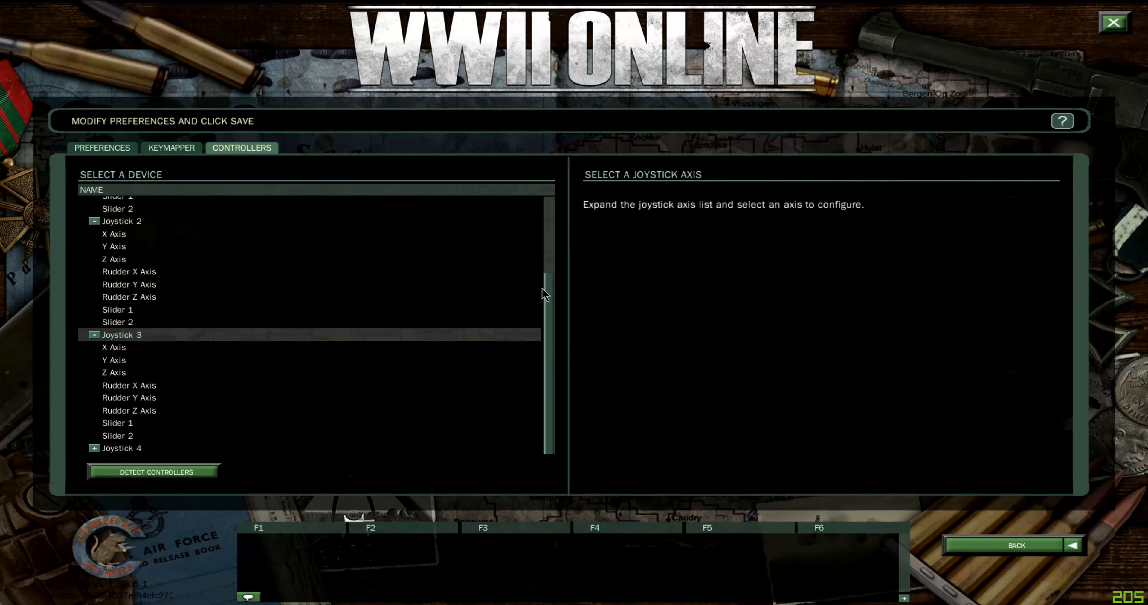
{"action": "left_click", "coordinate": [172, 147]}
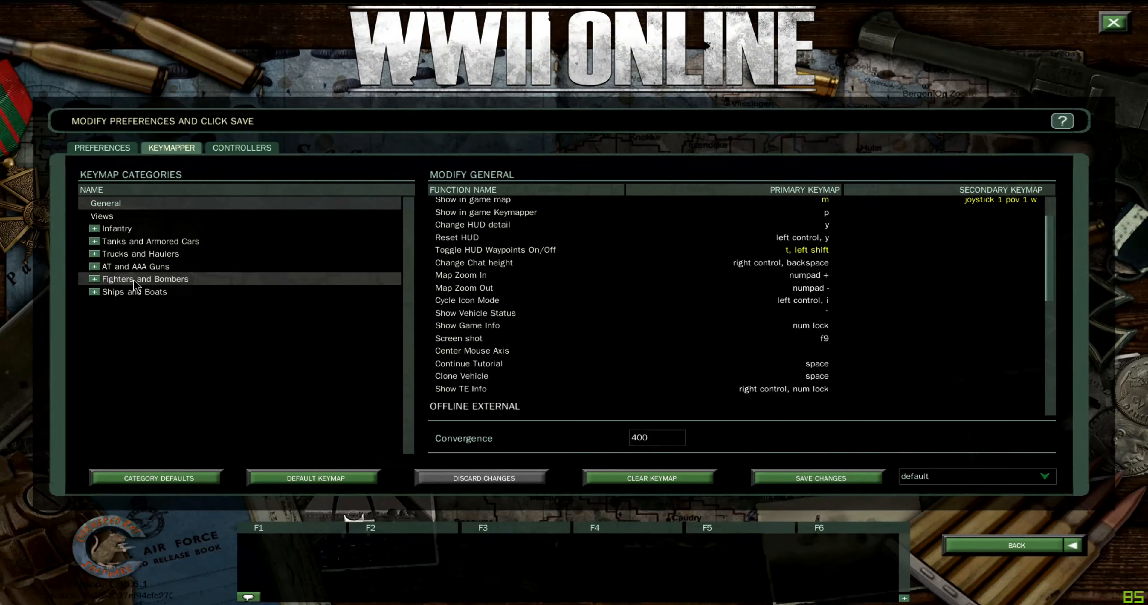
Check Throttle is bound to joystick 3 z axis under Fighters and Bombers, then return to Controllers
{"action": "left_click", "coordinate": [145, 279]}
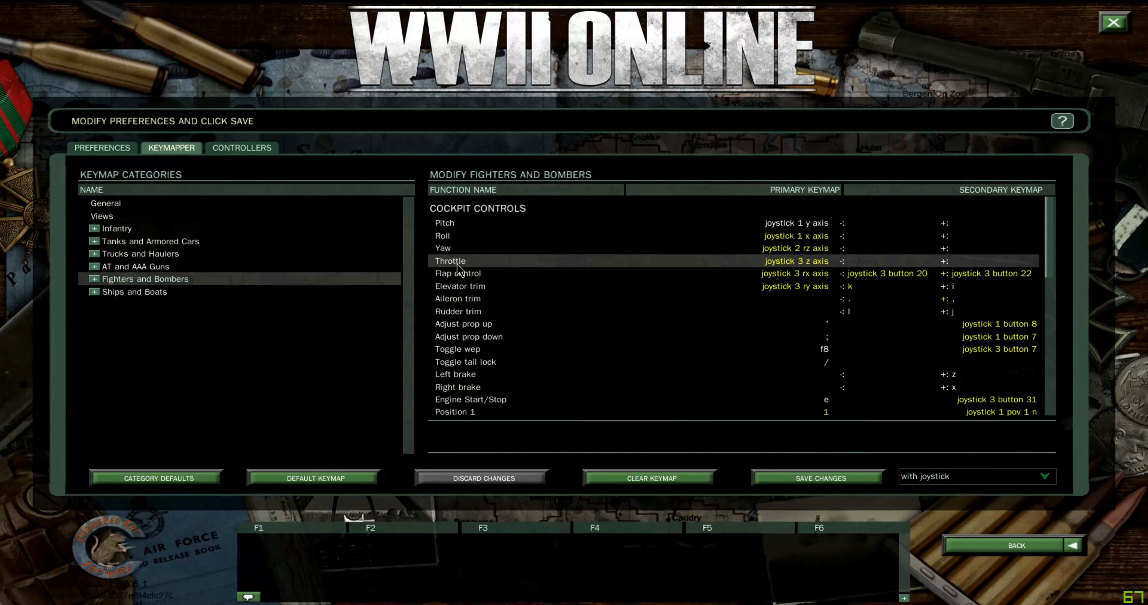
{"action": "mouse_move", "coordinate": [749, 286]}
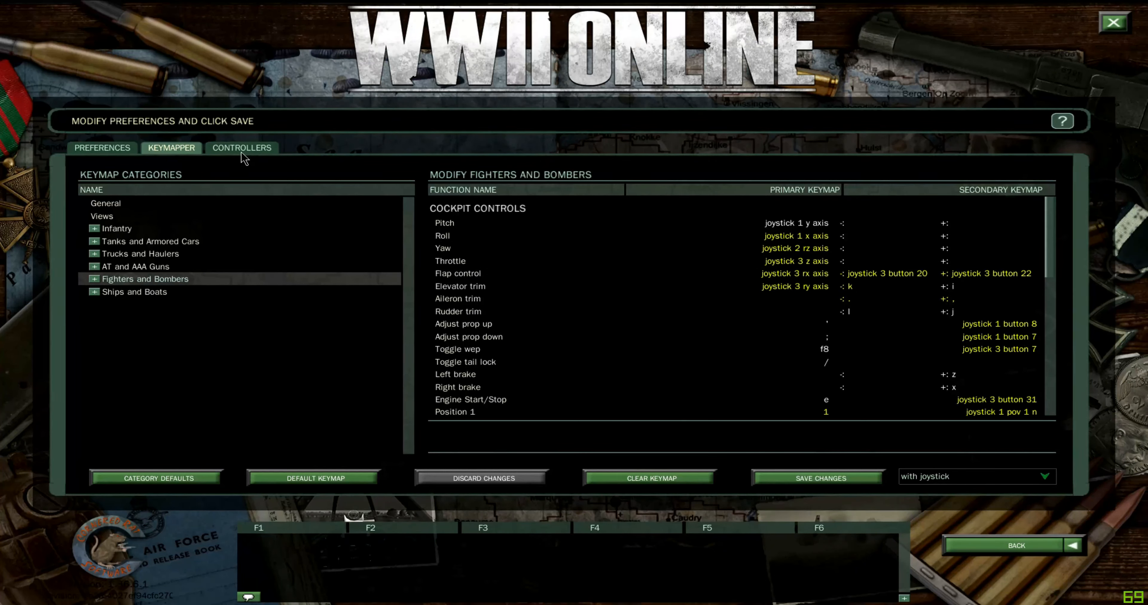
{"action": "left_click", "coordinate": [241, 147]}
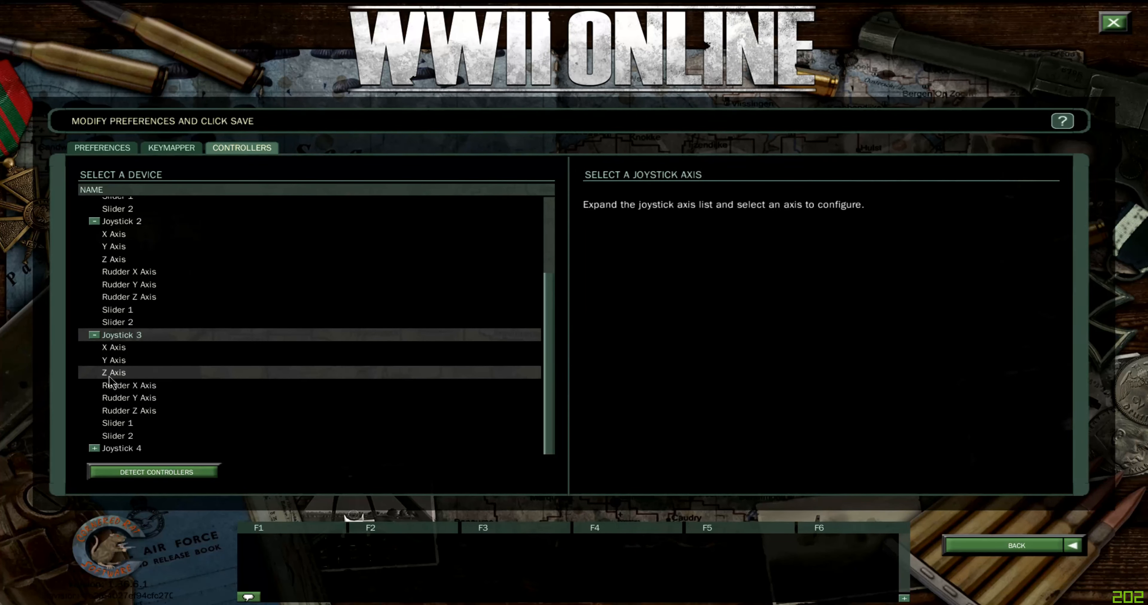
Test Joystick 3's Z Axis throttle curve as linear, then restore its steep early rise
{"action": "left_click", "coordinate": [114, 373]}
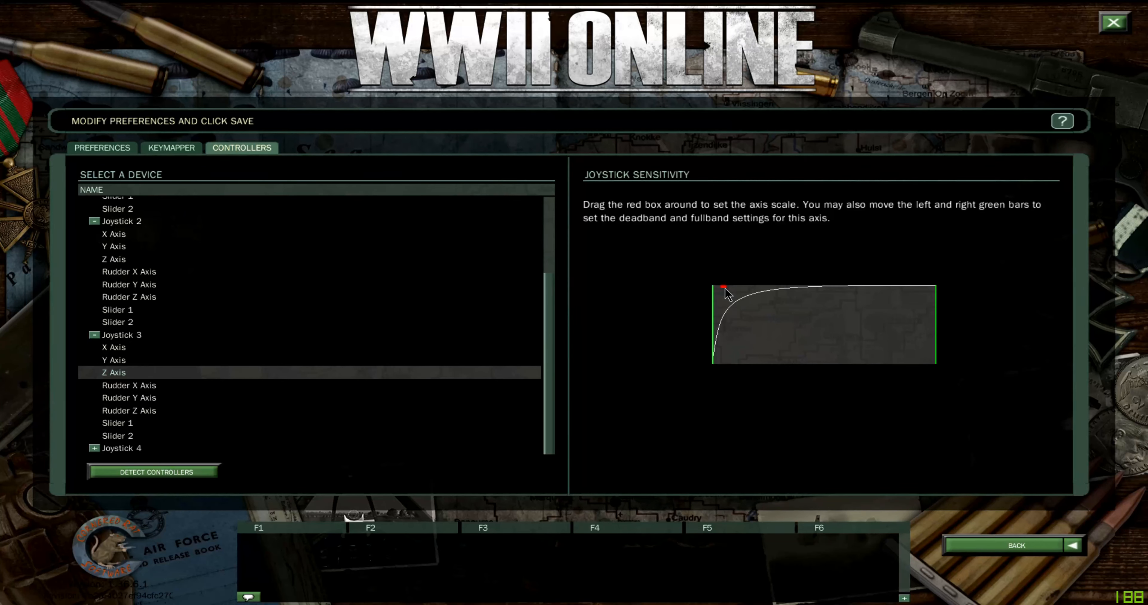
{"action": "left_click_drag", "start_coordinate": [725, 287], "coordinate": [815, 331]}
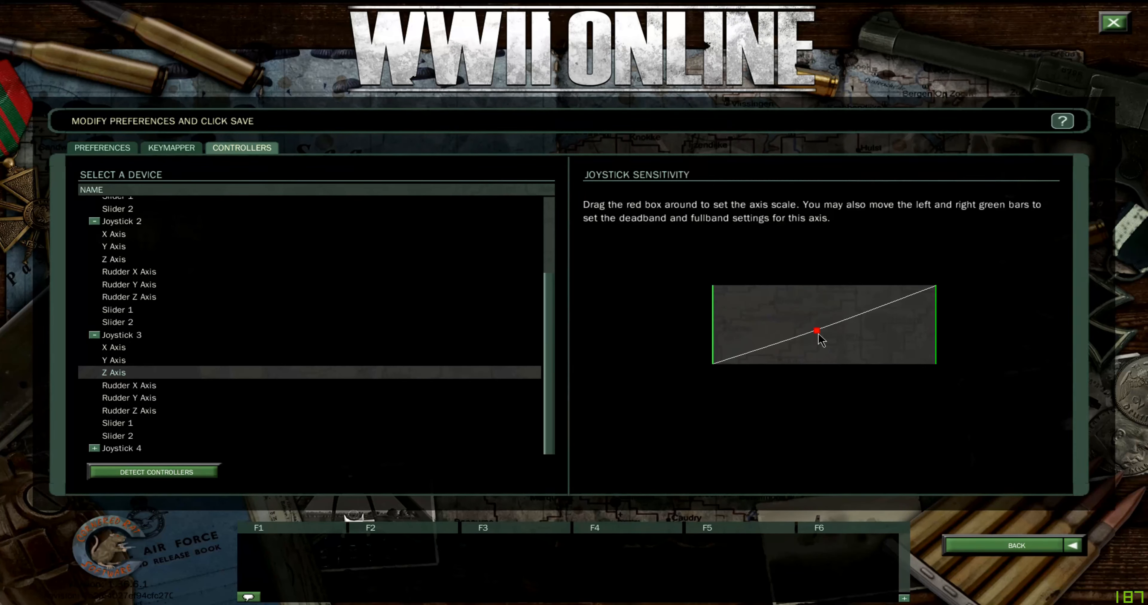
{"action": "left_click_drag", "start_coordinate": [815, 332], "coordinate": [723, 285]}
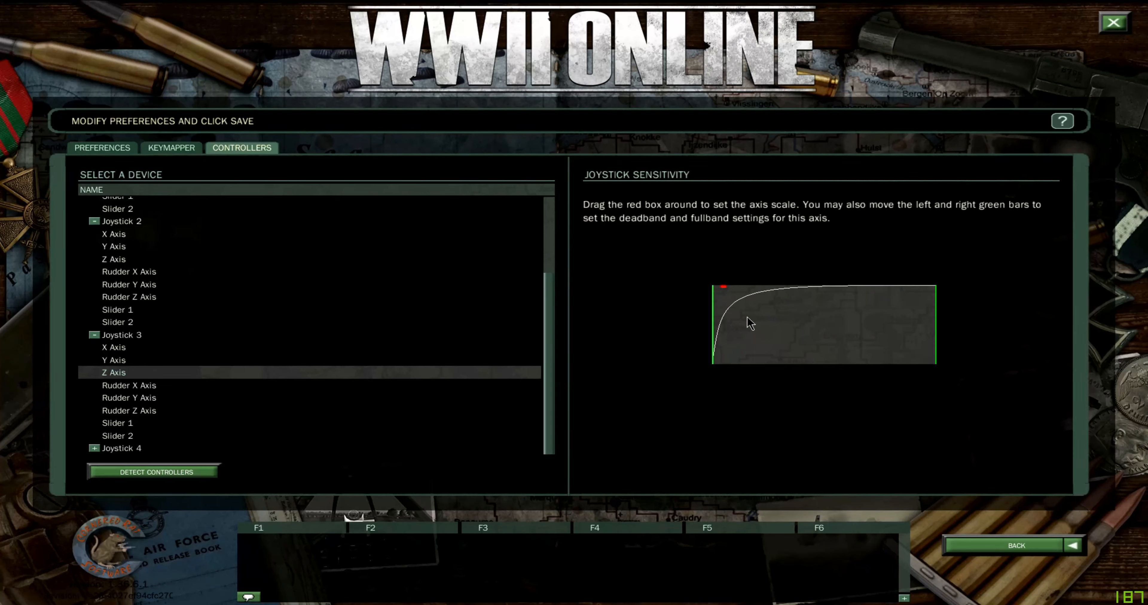
{"action": "left_click", "coordinate": [128, 385]}
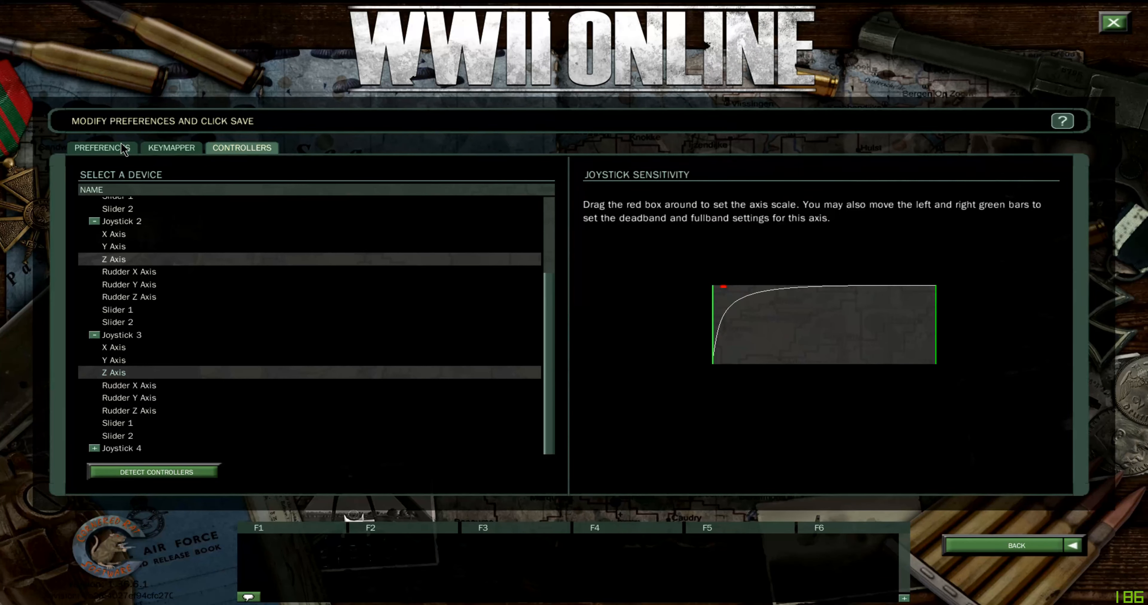
Confirm in the Keymapper that Flap control uses joystick 3 rx axis
{"action": "left_click", "coordinate": [172, 148]}
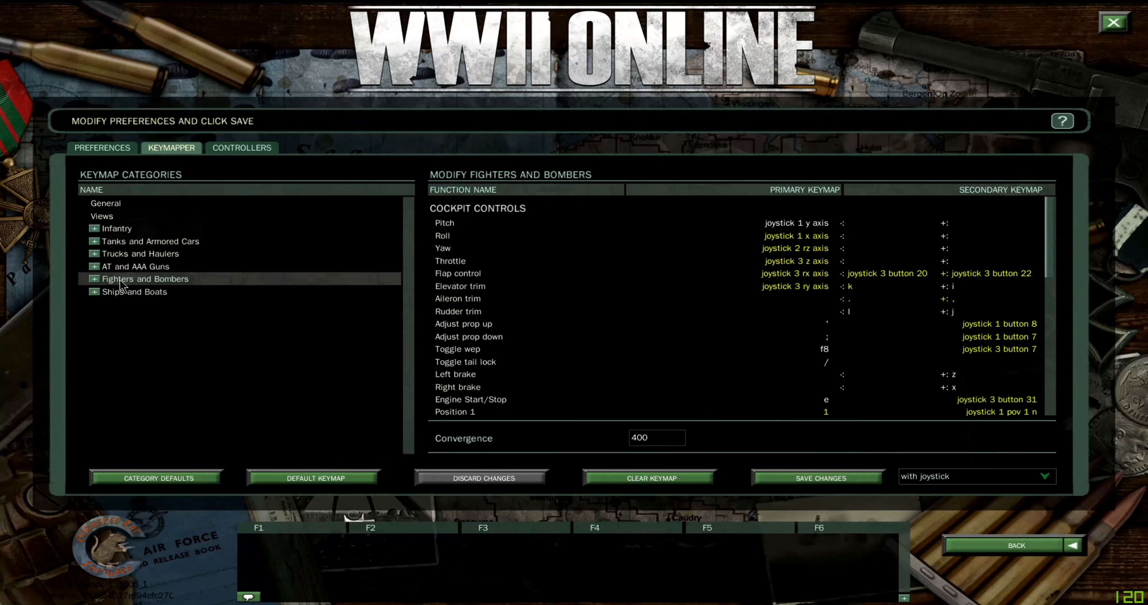
{"action": "left_click", "coordinate": [94, 279]}
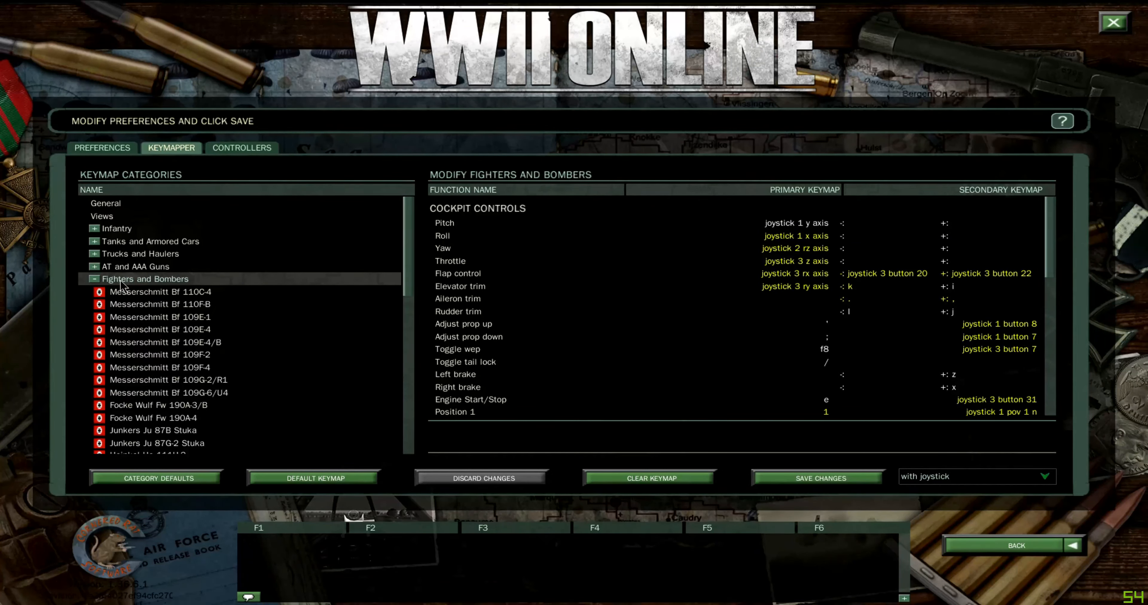
{"action": "mouse_move", "coordinate": [123, 286]}
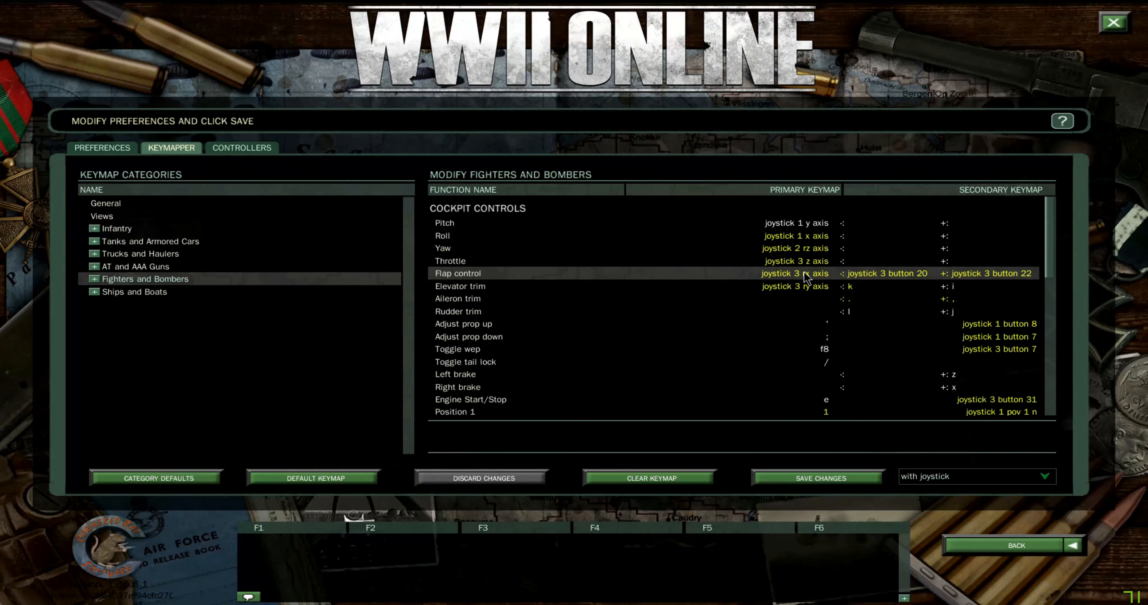
{"action": "left_click", "coordinate": [794, 273]}
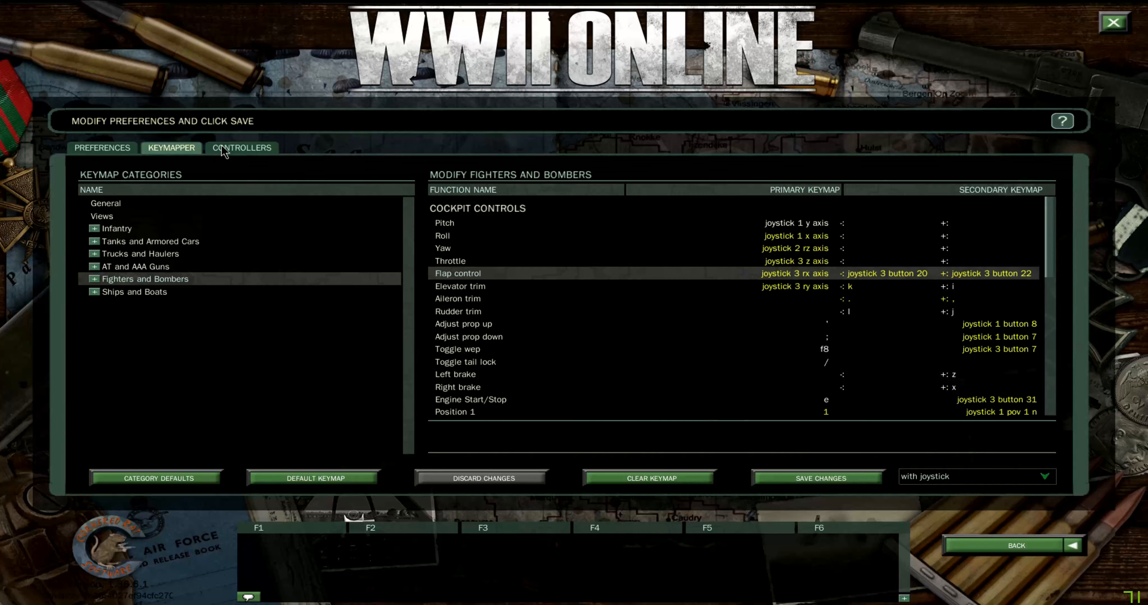
{"action": "left_click", "coordinate": [242, 148]}
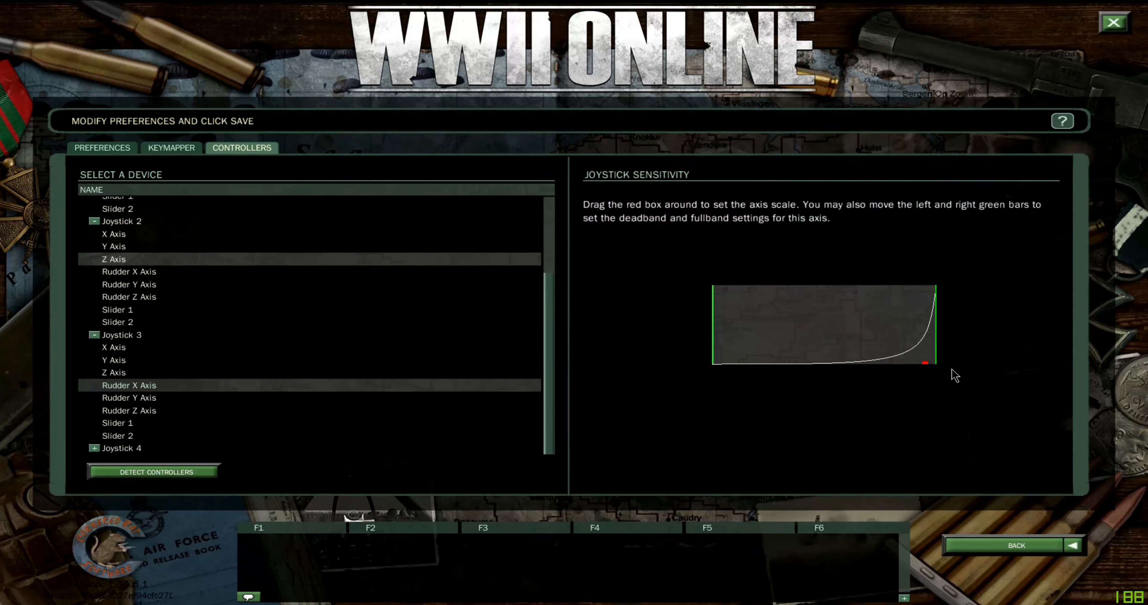
Recheck the binding and select Joystick 3's Rudder X Axis for a flat-then-steep curve
{"action": "left_click", "coordinate": [171, 148]}
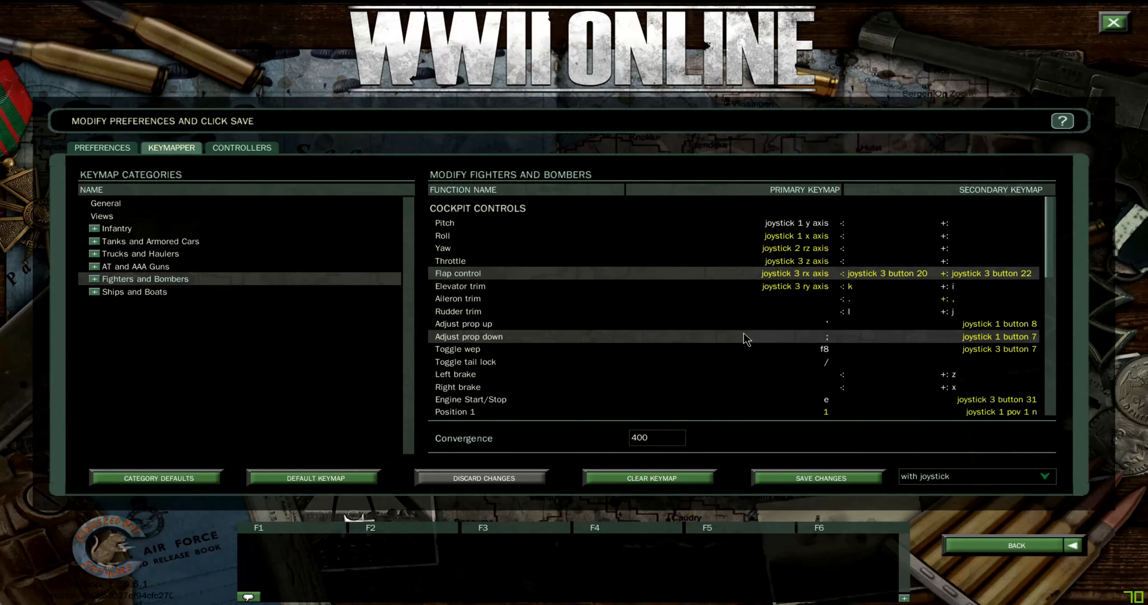
{"action": "mouse_move", "coordinate": [750, 324]}
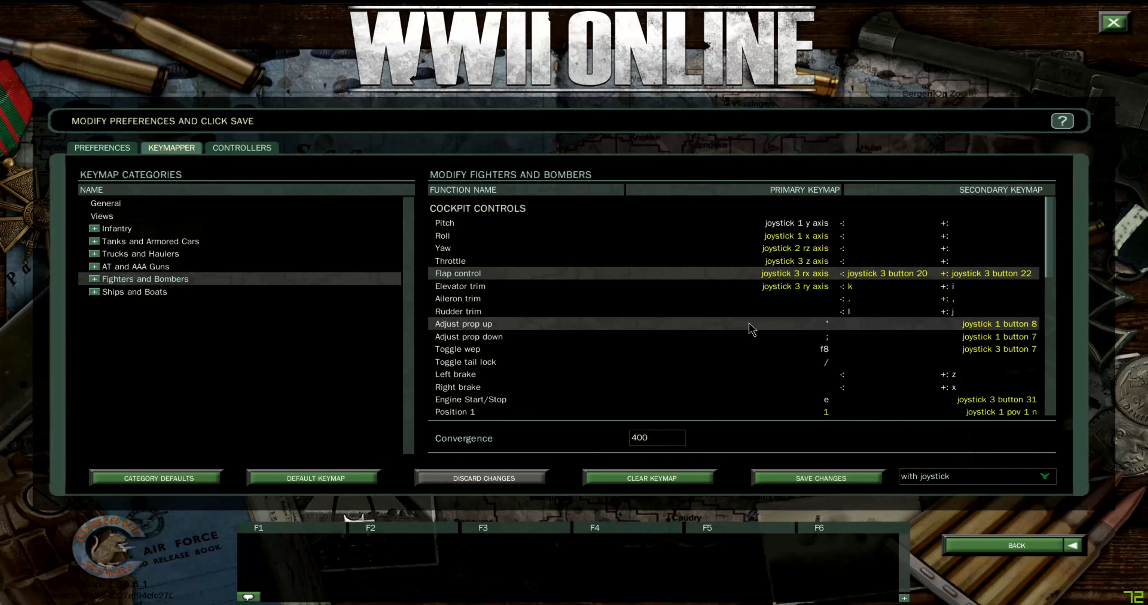
{"action": "left_click", "coordinate": [241, 147]}
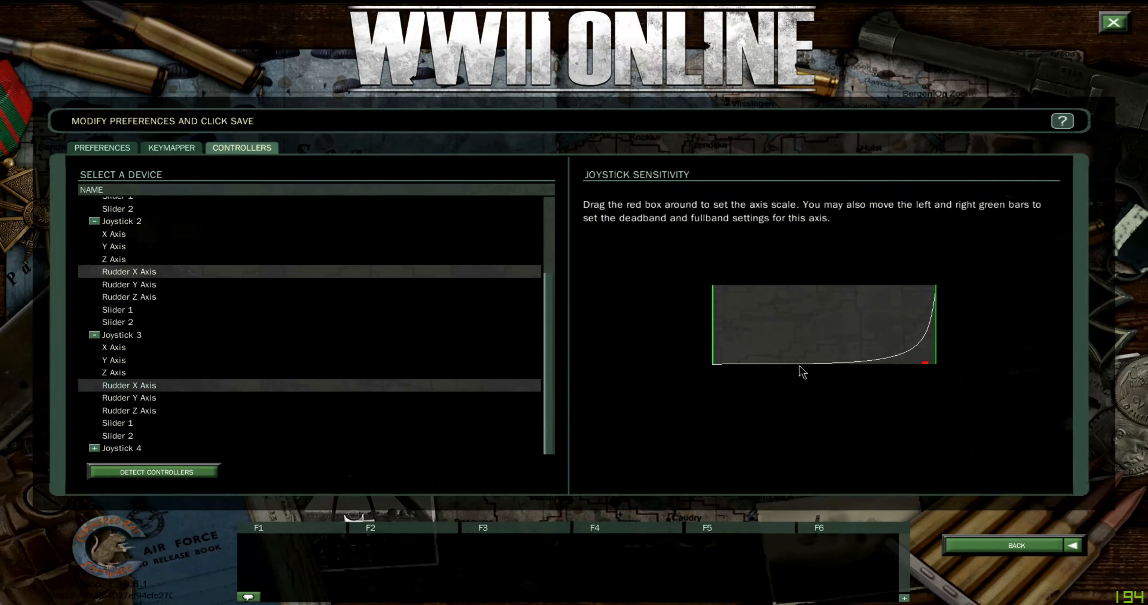
{"action": "mouse_move", "coordinate": [820, 374]}
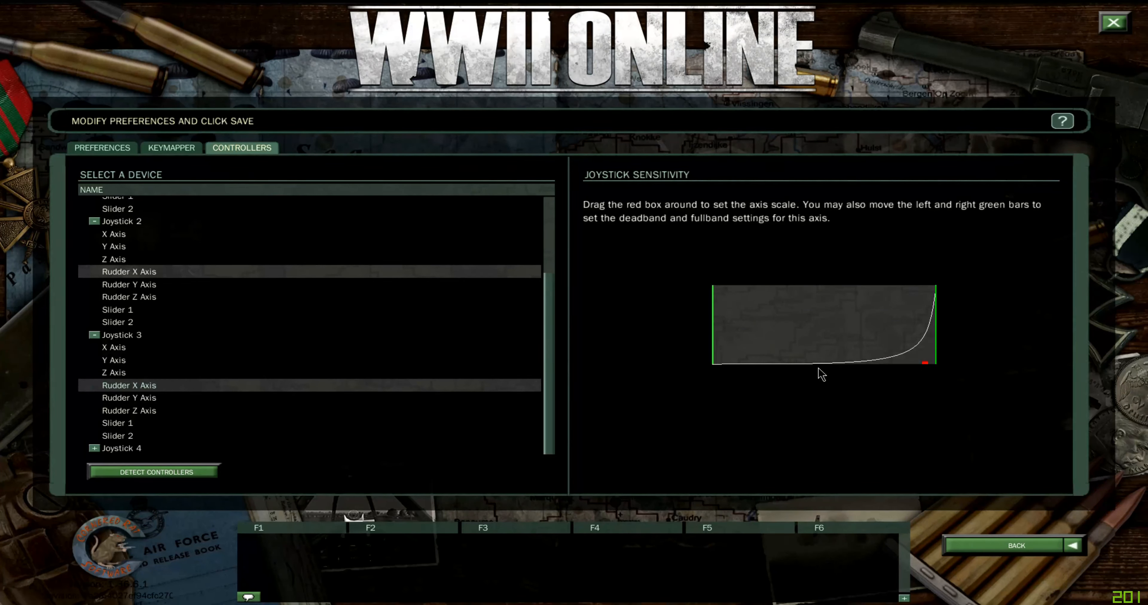
{"action": "mouse_move", "coordinate": [741, 368]}
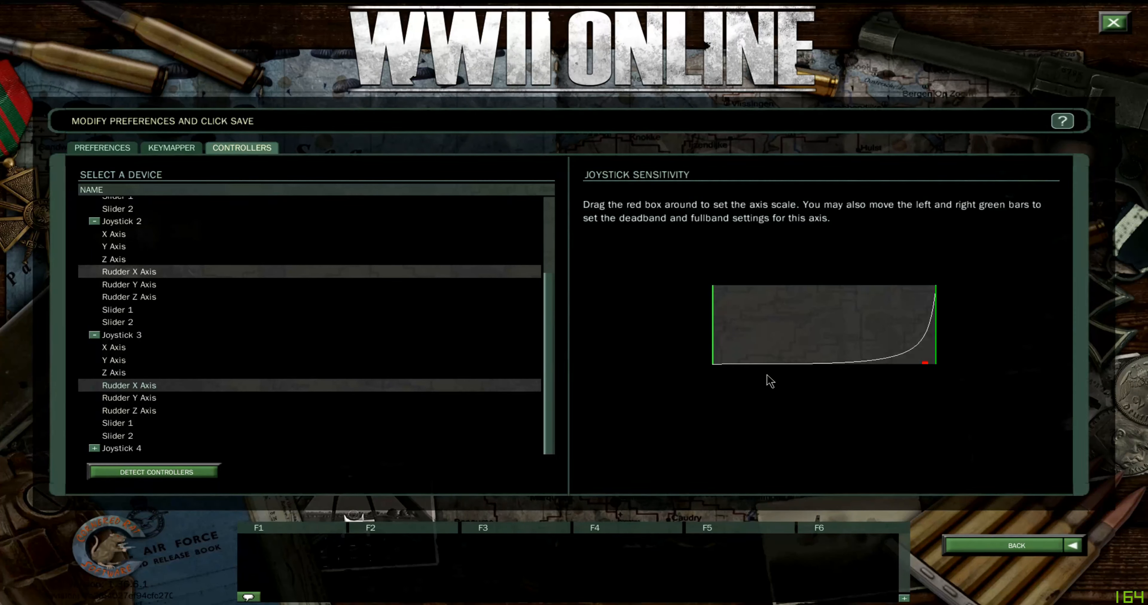
{"action": "left_click", "coordinate": [113, 233]}
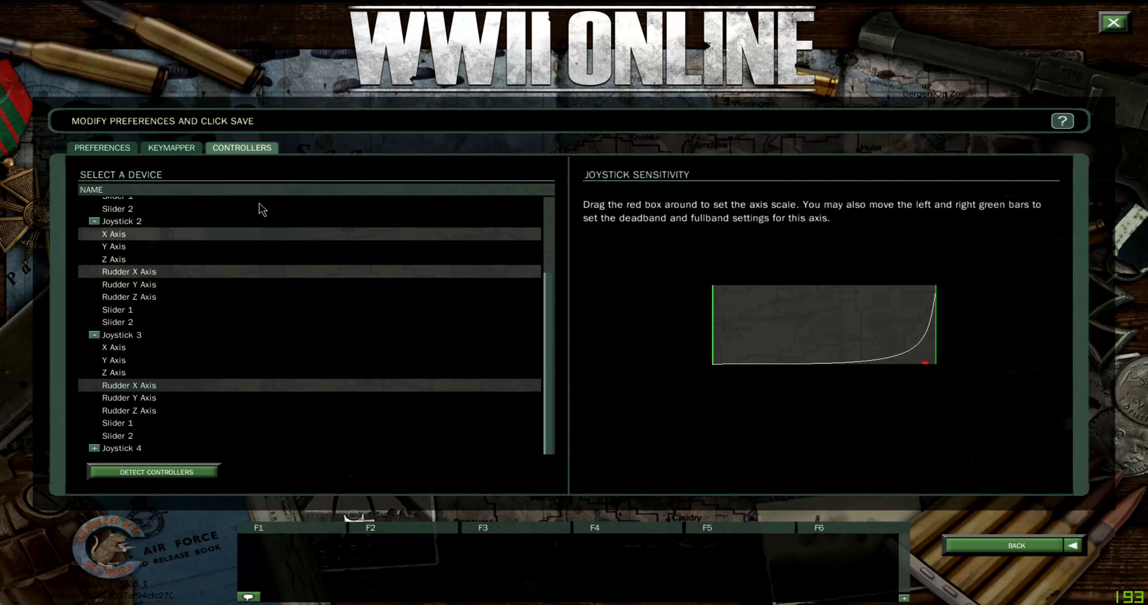
Confirm Elevator trim is bound to joystick 3 ry axis, then return to Controllers
{"action": "left_click", "coordinate": [172, 148]}
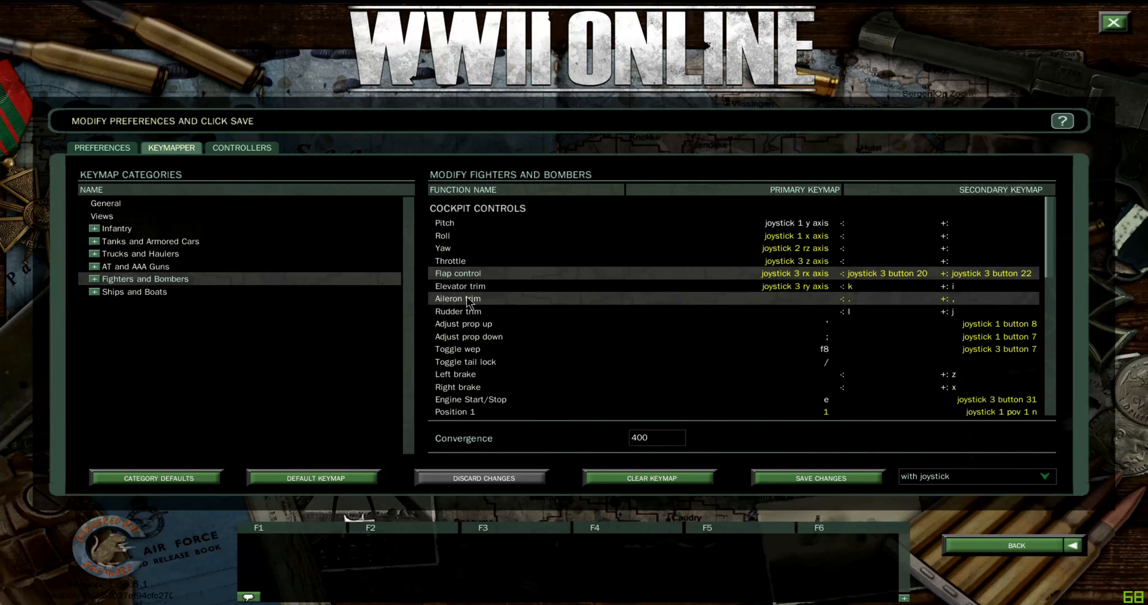
{"action": "mouse_move", "coordinate": [817, 287]}
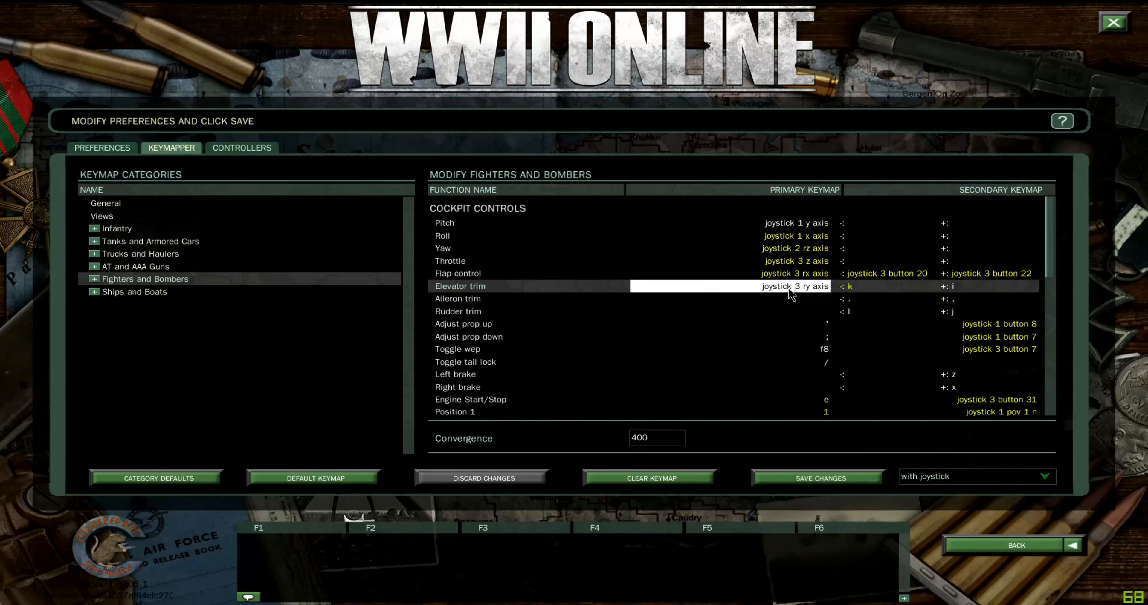
{"action": "mouse_move", "coordinate": [805, 293]}
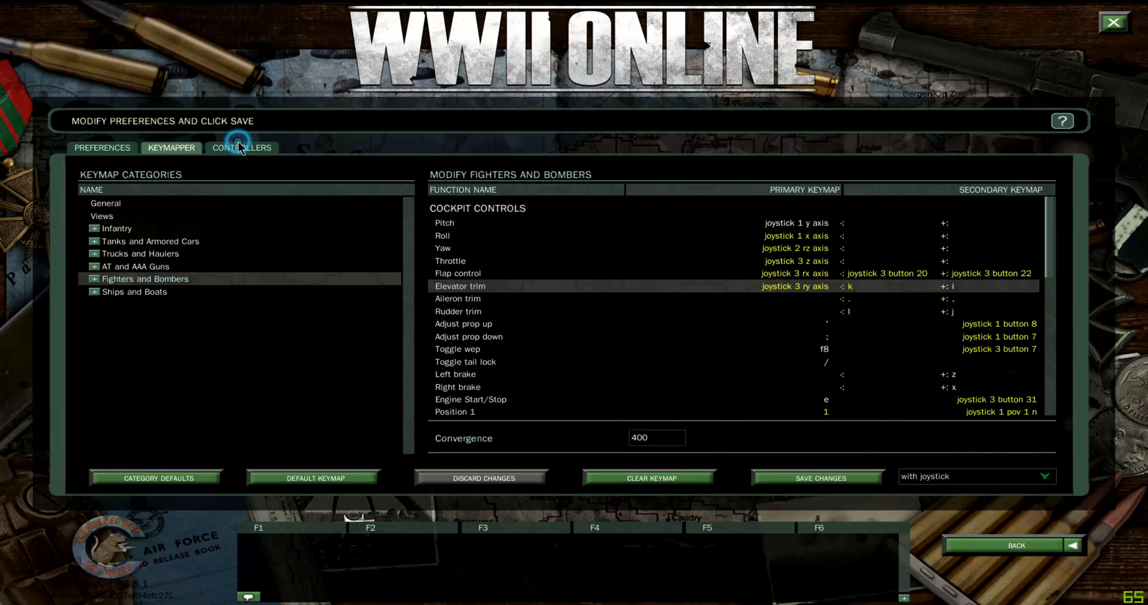
{"action": "left_click", "coordinate": [242, 147]}
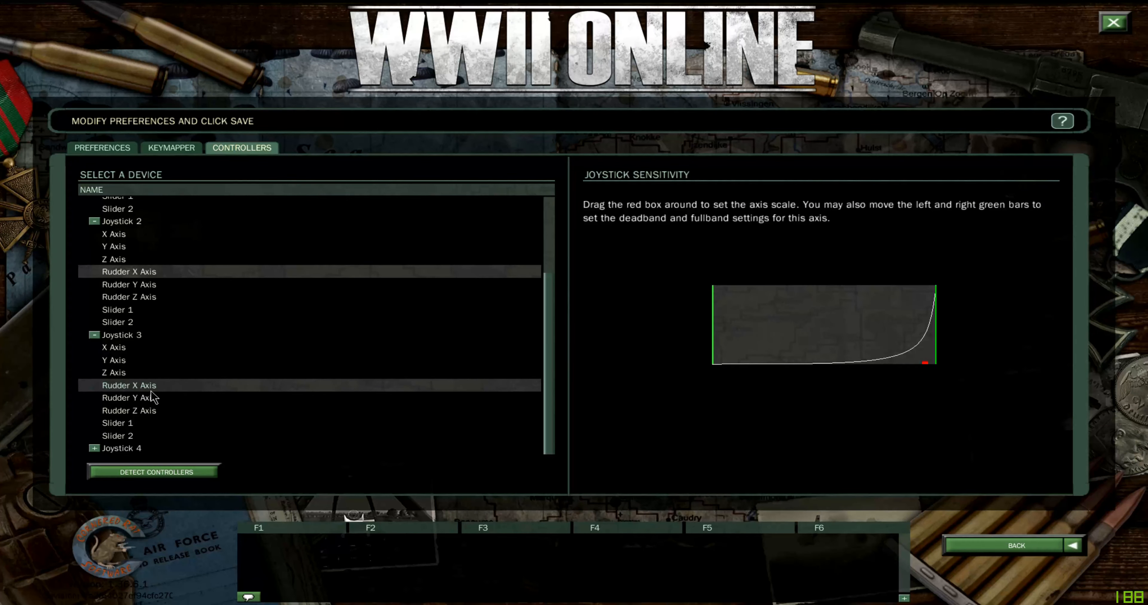
Select Joystick 3's Rudder Y Axis and flatten the trim curve until near full travel
{"action": "left_click", "coordinate": [130, 397]}
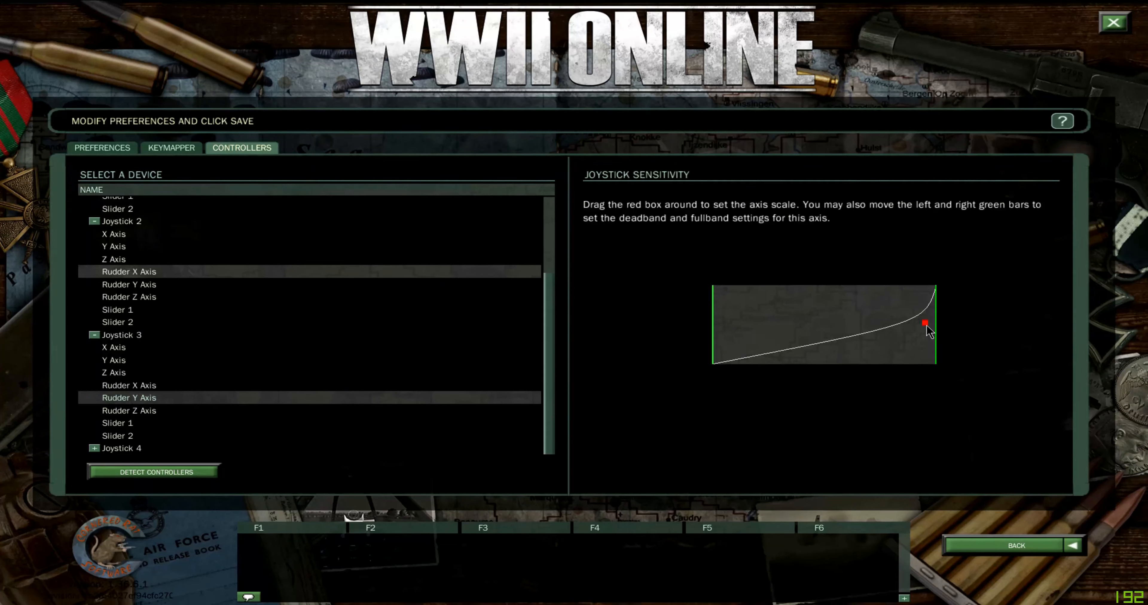
{"action": "left_click_drag", "start_coordinate": [923, 325], "coordinate": [923, 332]}
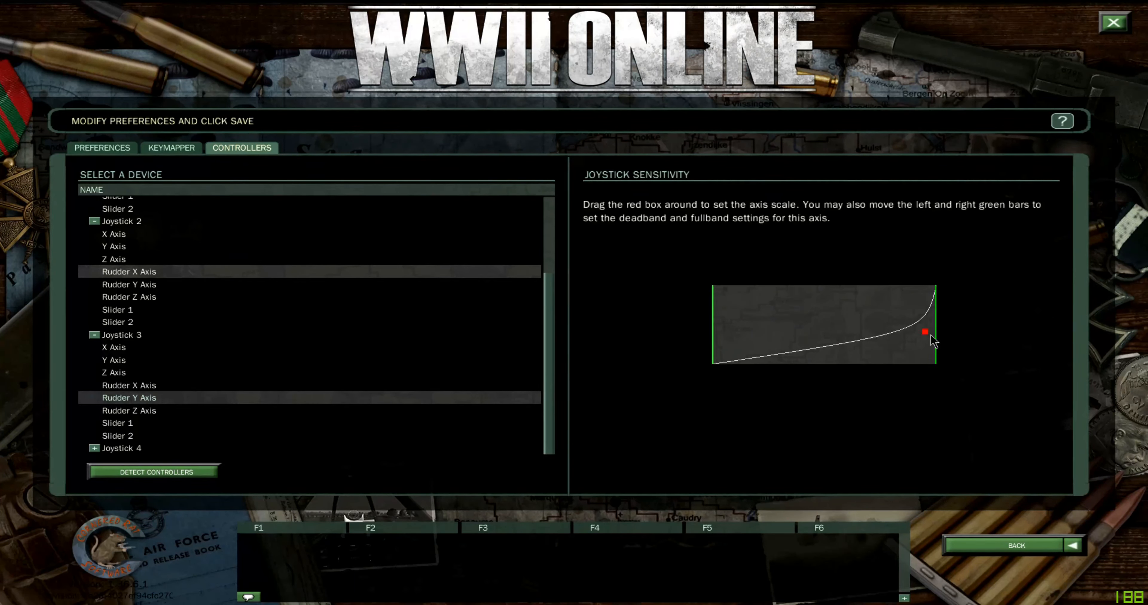
{"action": "left_click_drag", "start_coordinate": [924, 333], "coordinate": [923, 346]}
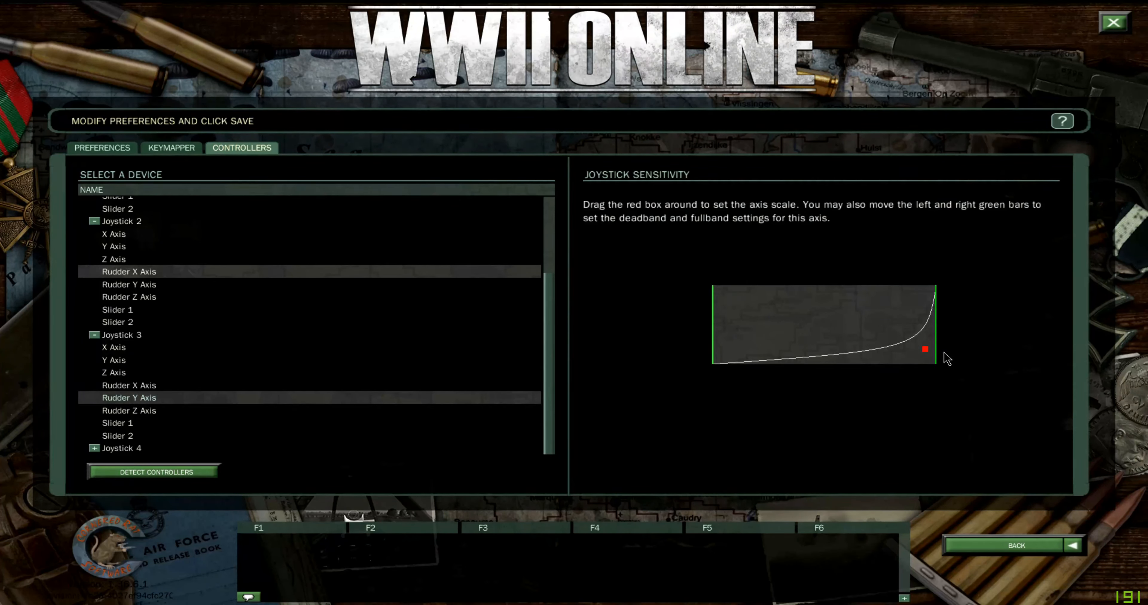
{"action": "mouse_move", "coordinate": [785, 370]}
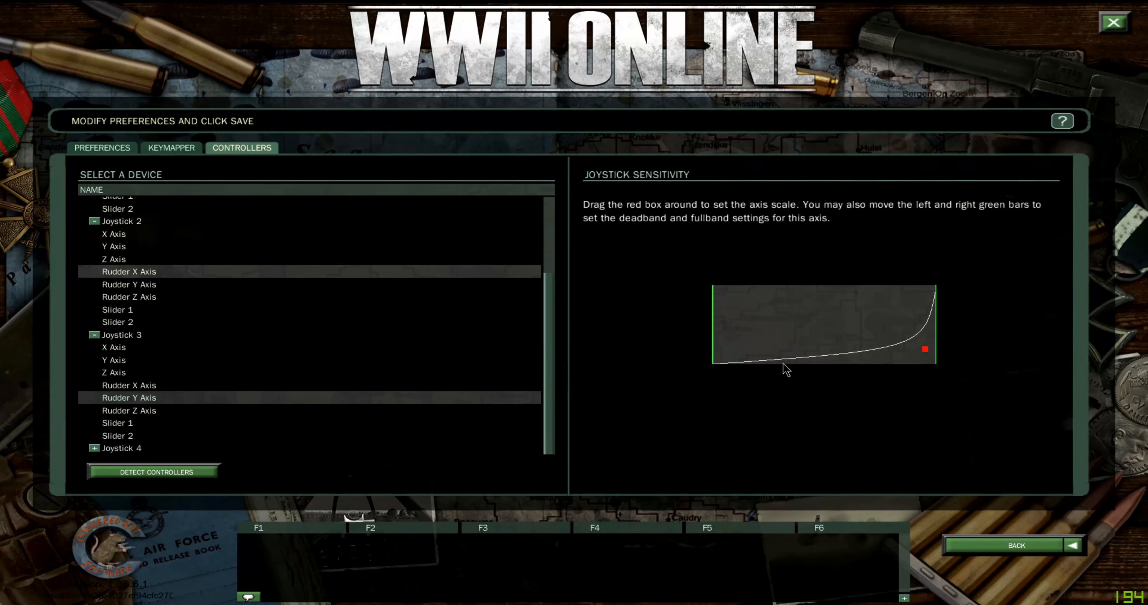
{"action": "mouse_move", "coordinate": [954, 347]}
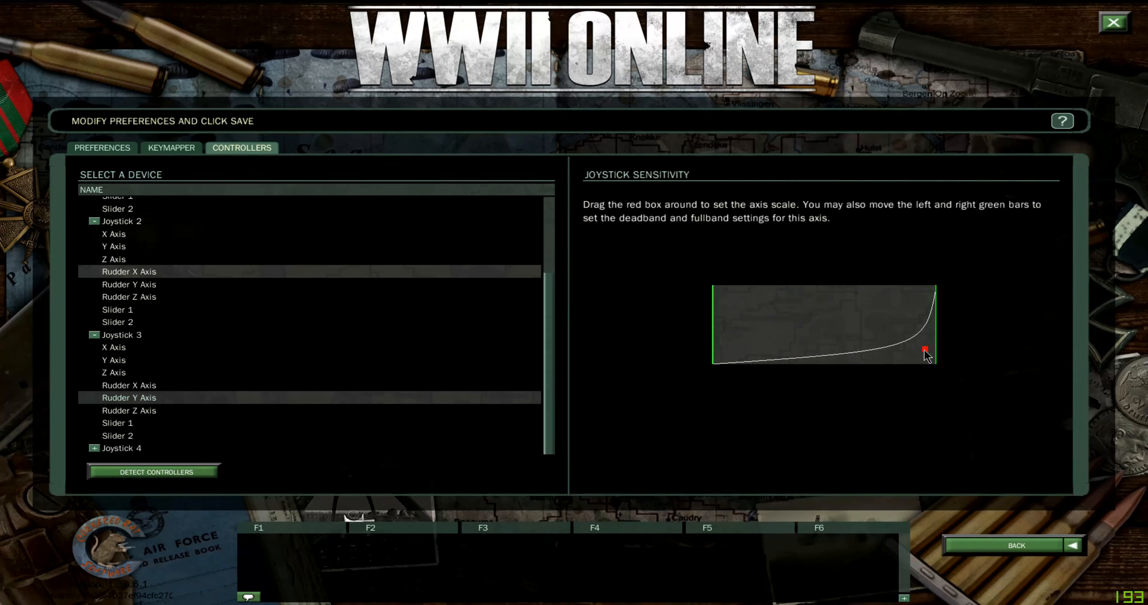
{"action": "left_click_drag", "start_coordinate": [923, 351], "coordinate": [923, 360]}
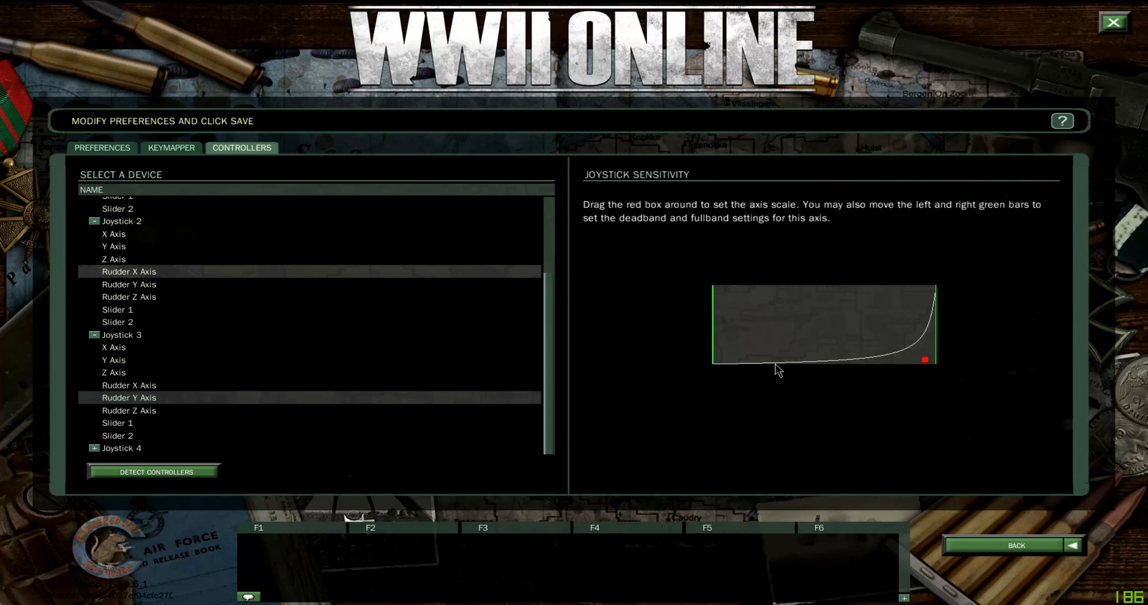
{"action": "mouse_move", "coordinate": [803, 371]}
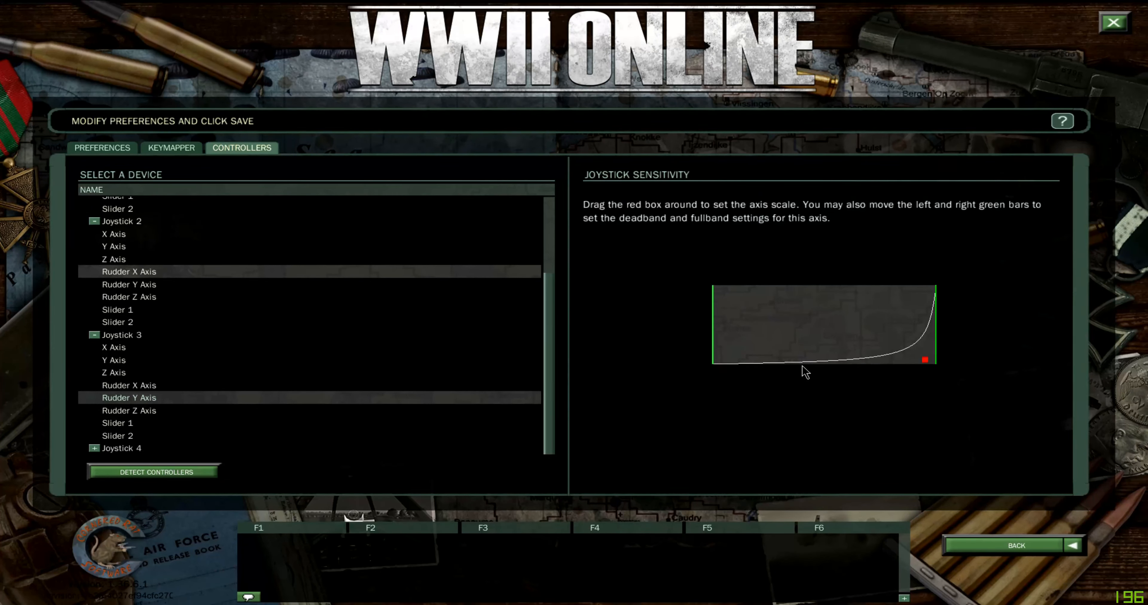
{"action": "mouse_move", "coordinate": [864, 367]}
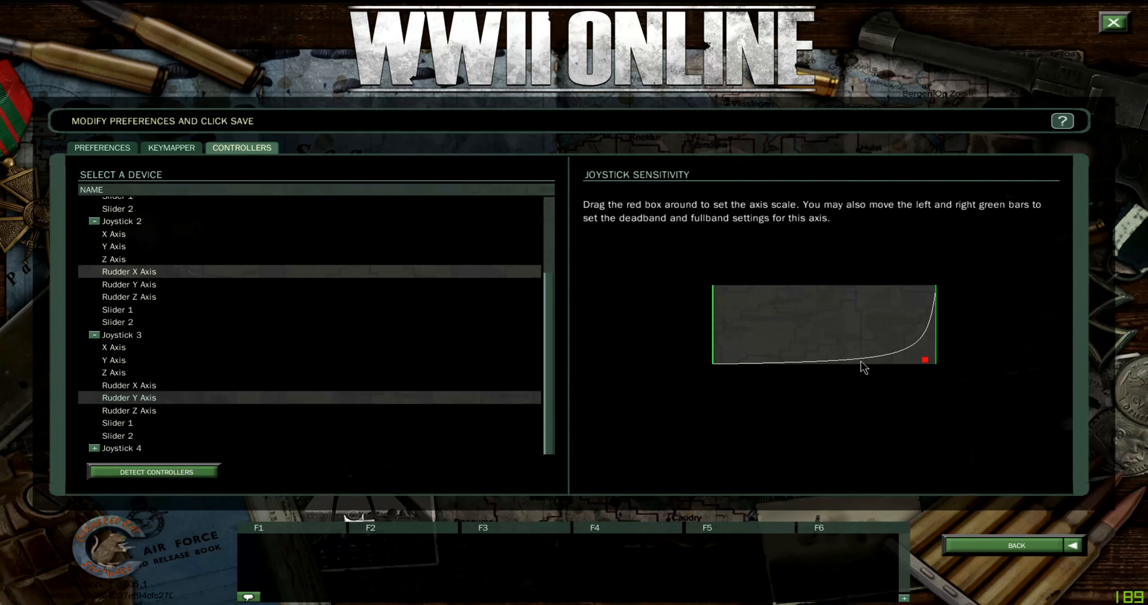
{"action": "mouse_move", "coordinate": [881, 365]}
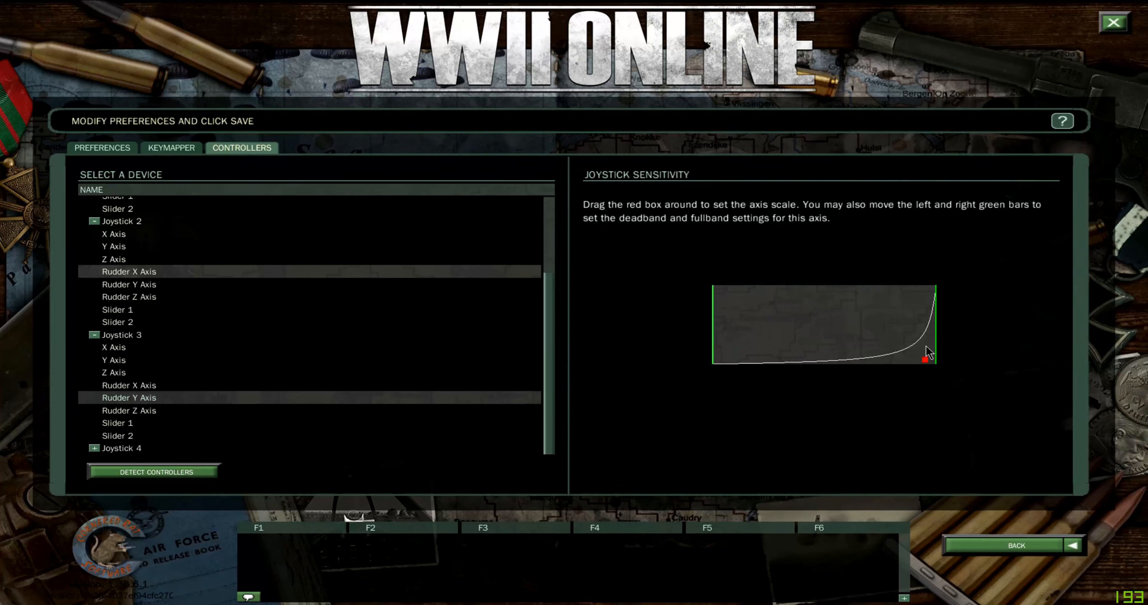
Raise the Rudder Y bend point so the curve rises gradually, steepening near the end
{"action": "left_click_drag", "start_coordinate": [923, 358], "coordinate": [924, 298]}
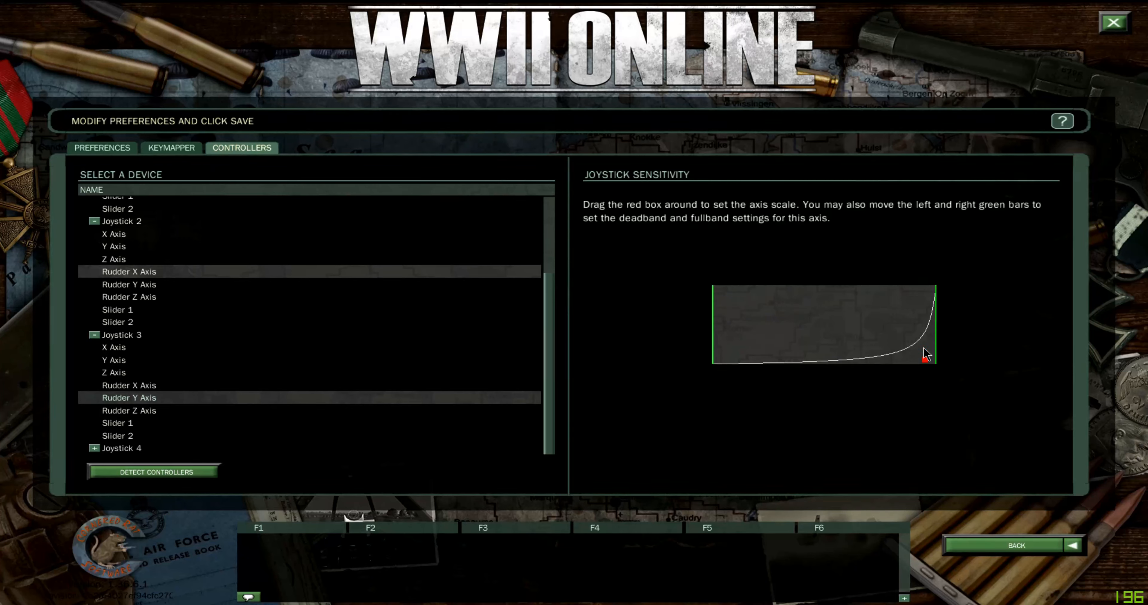
{"action": "left_click_drag", "start_coordinate": [925, 356], "coordinate": [925, 347]}
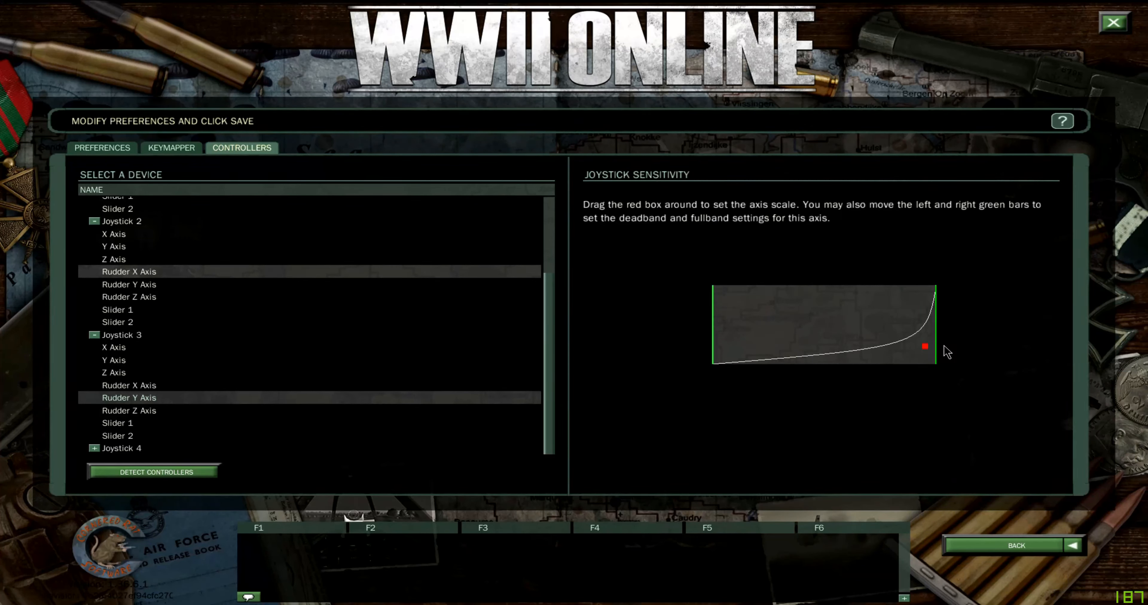
{"action": "left_click_drag", "start_coordinate": [925, 348], "coordinate": [923, 332]}
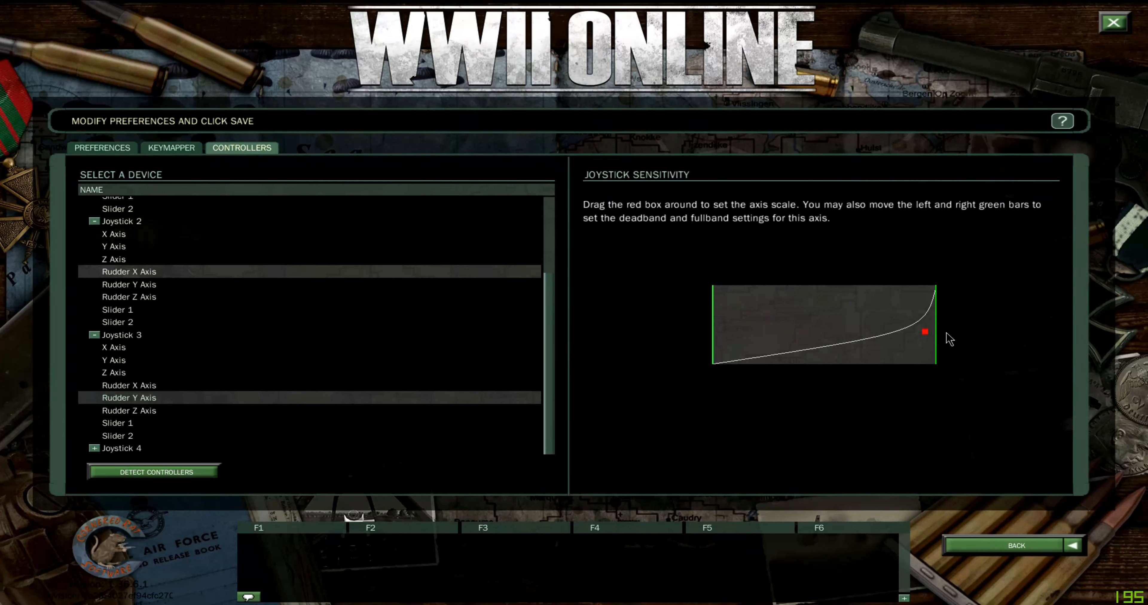
{"action": "left_click_drag", "start_coordinate": [923, 332], "coordinate": [923, 338]}
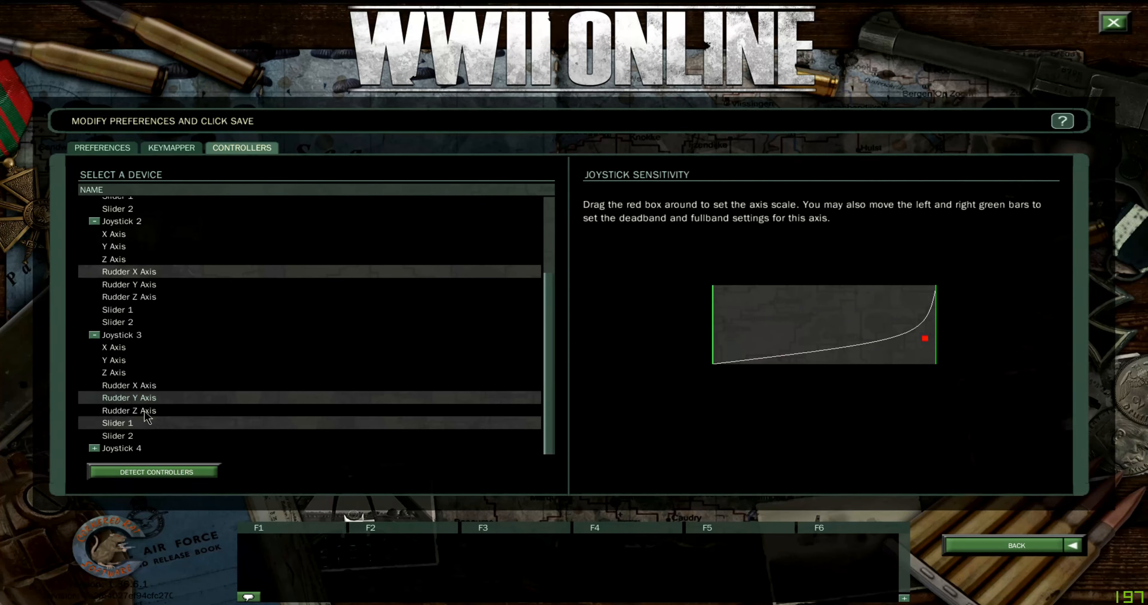
{"action": "left_click", "coordinate": [172, 148]}
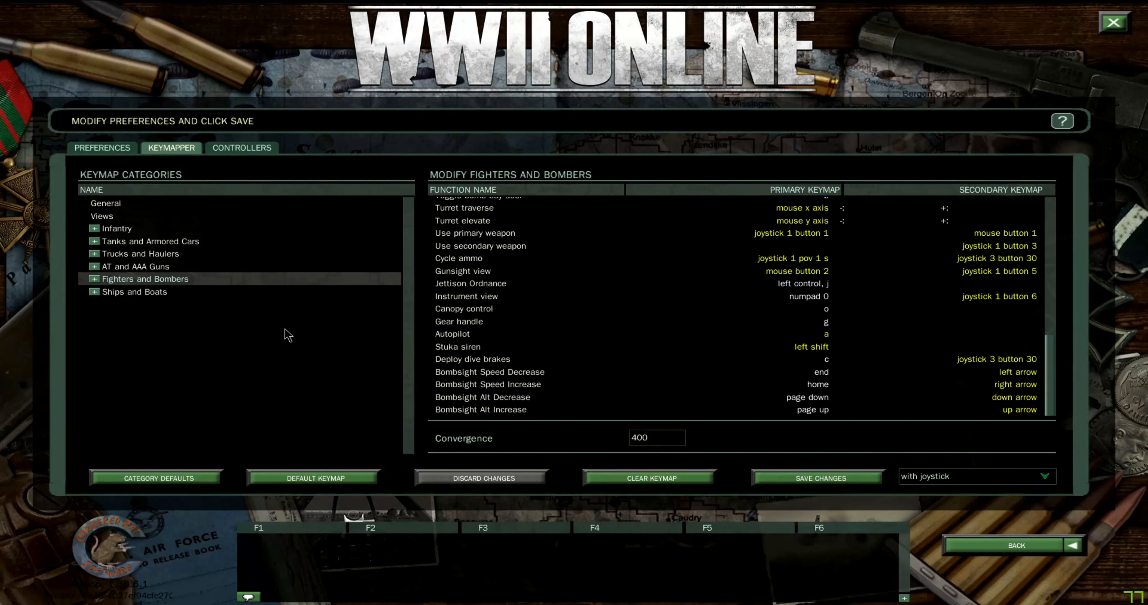
Re-detect the attached game controllers and dismiss the re-read confirmation, with Joystick 2's Rudder Y Axis selected
{"action": "left_click", "coordinate": [241, 148]}
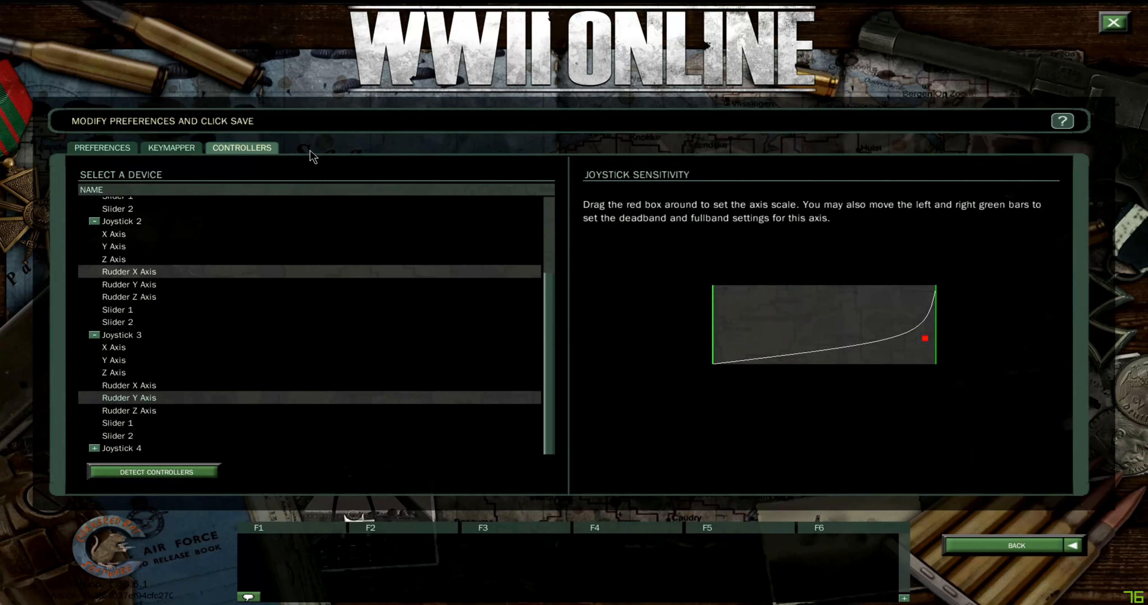
{"action": "left_click", "coordinate": [130, 285]}
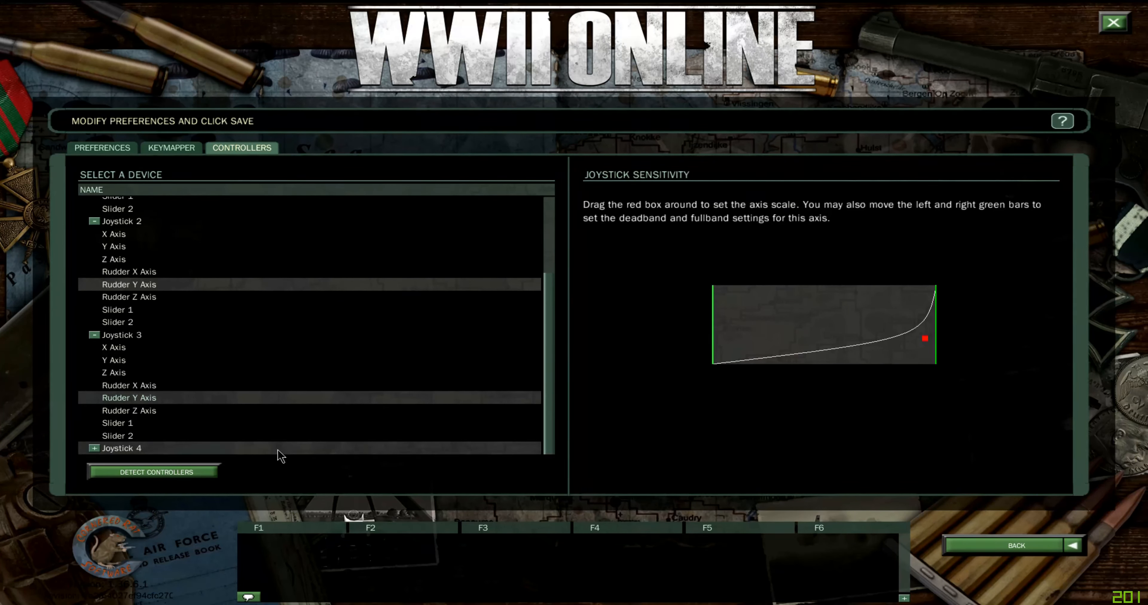
{"action": "left_click", "coordinate": [154, 472]}
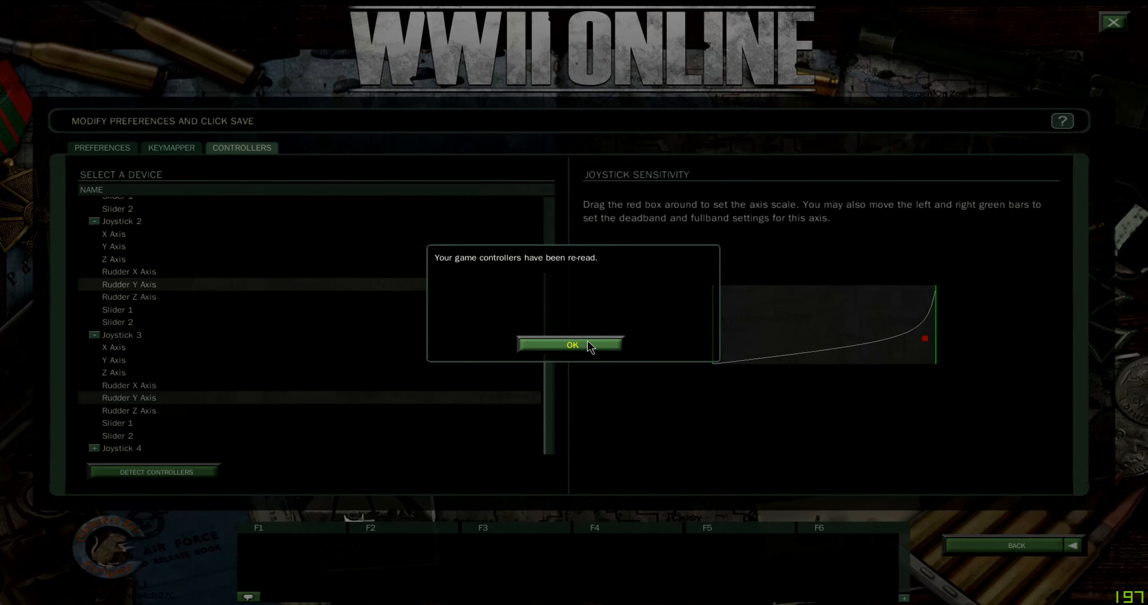
{"action": "left_click", "coordinate": [571, 345]}
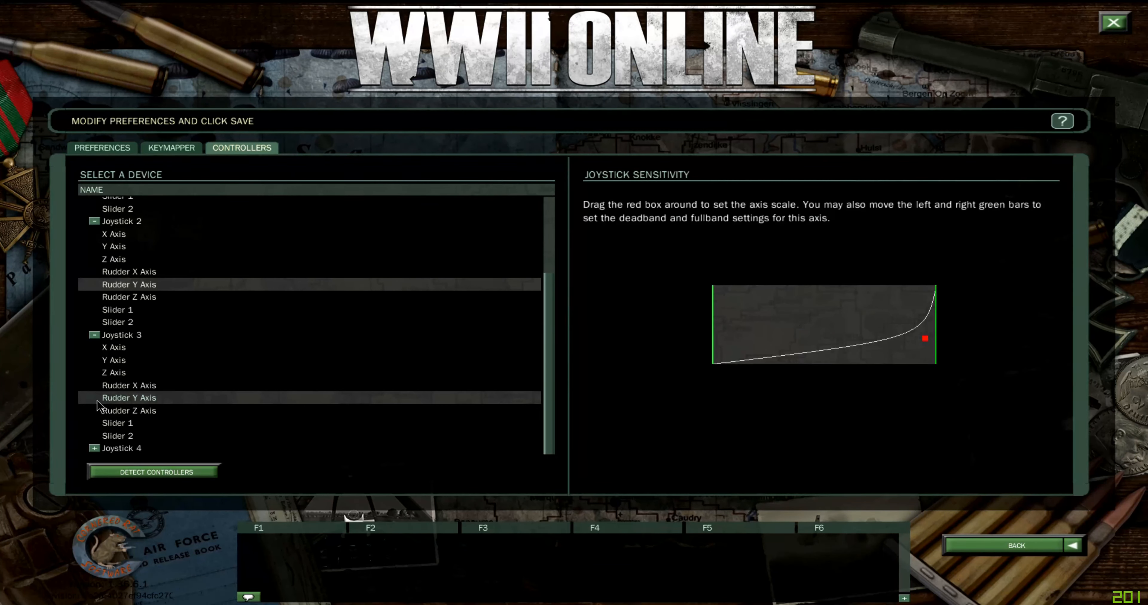
{"action": "mouse_move", "coordinate": [105, 462]}
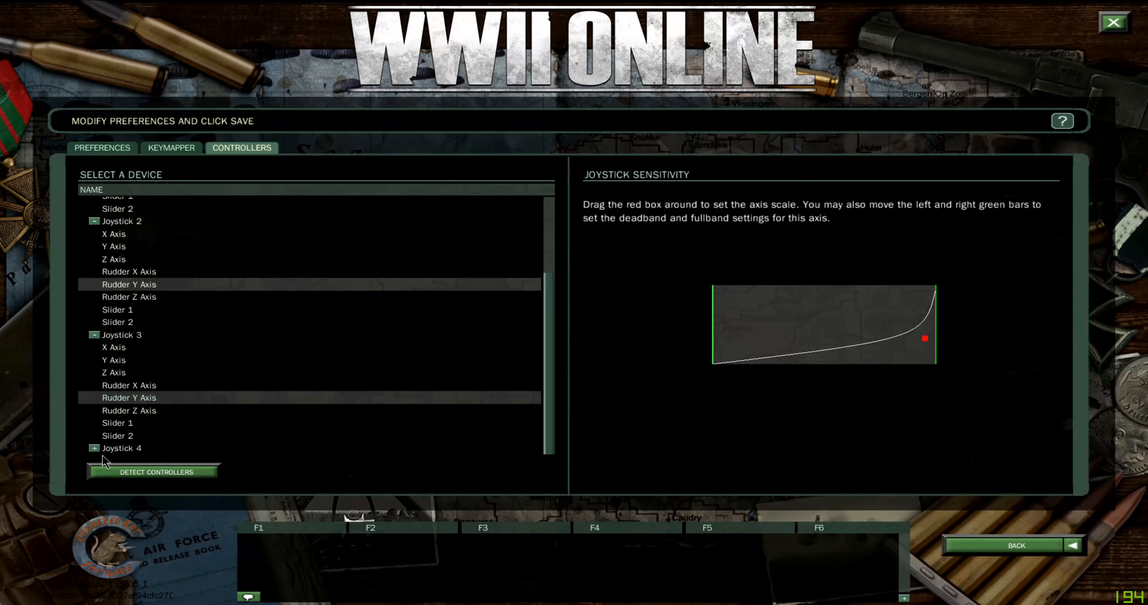
Collapse the axis lists of Joysticks 3, 2 and 1 and select Mouse 1's sensitivity settings
{"action": "left_click", "coordinate": [94, 336]}
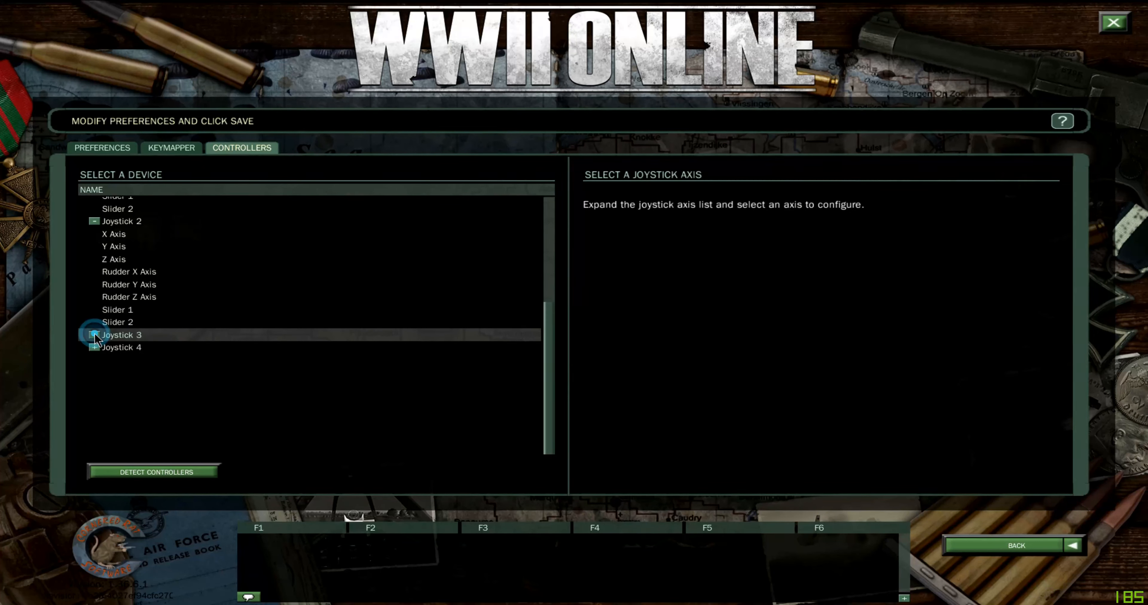
{"action": "left_click", "coordinate": [94, 335]}
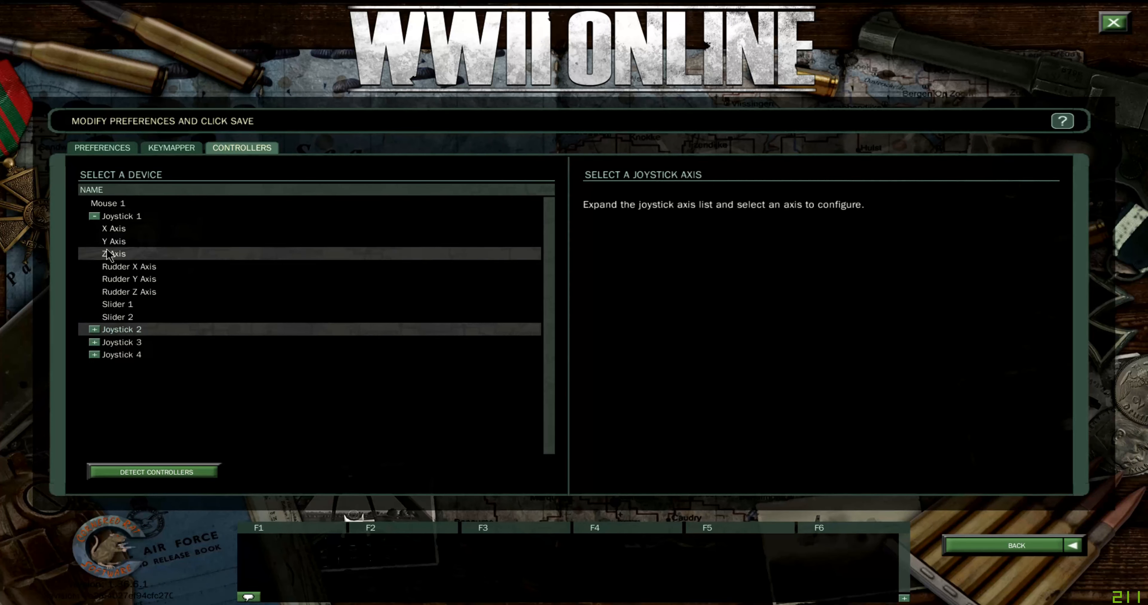
{"action": "left_click", "coordinate": [93, 216]}
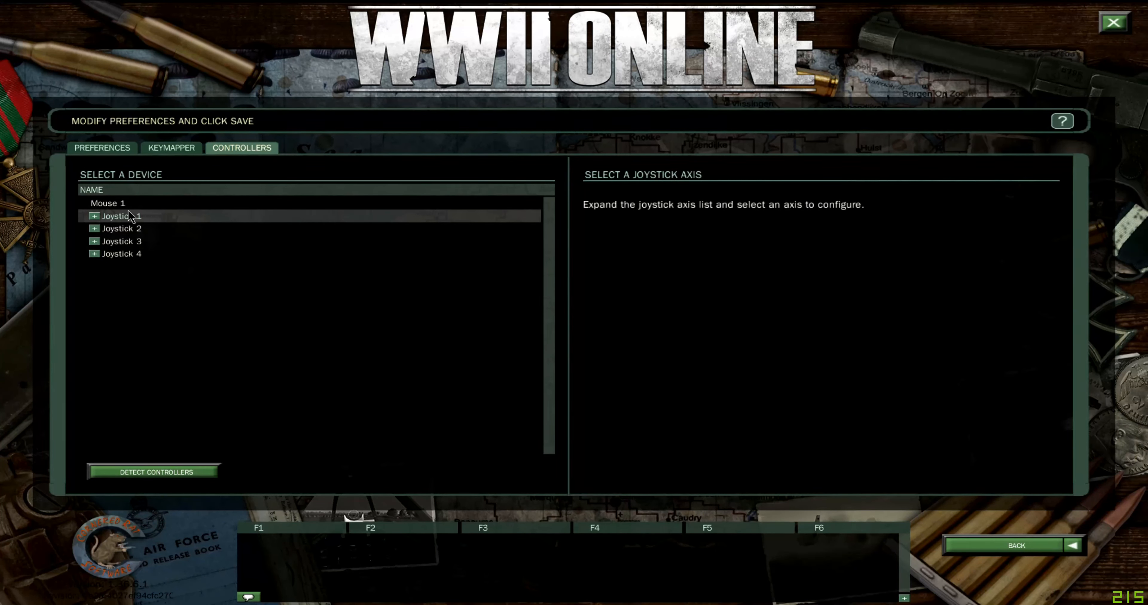
{"action": "left_click", "coordinate": [108, 203]}
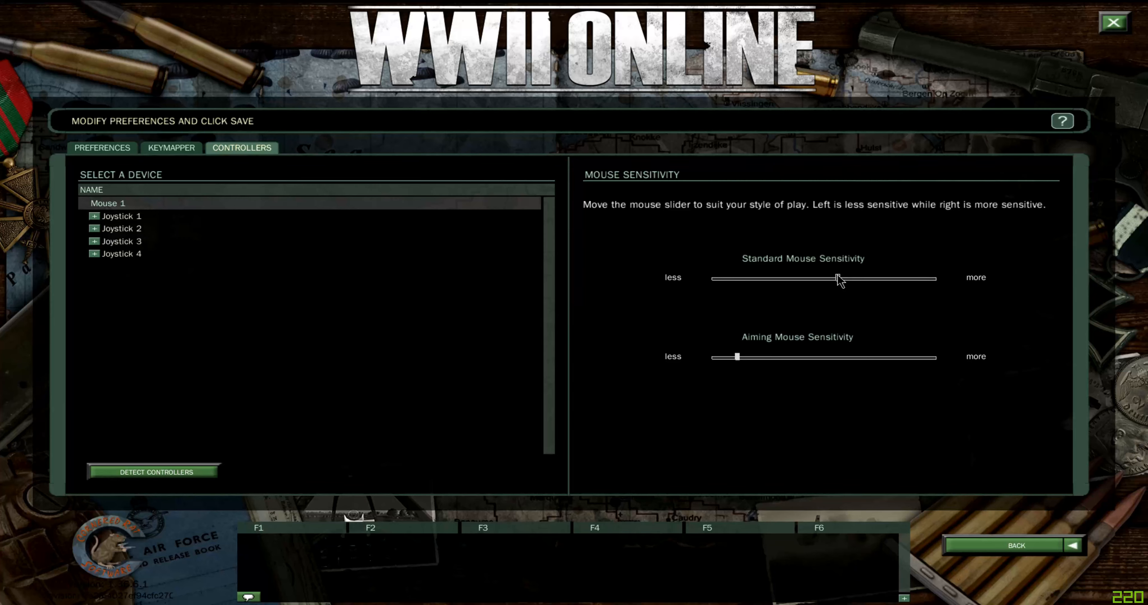
Settle the Aiming Mouse Sensitivity slider just right of the 'less' end
{"action": "left_click", "coordinate": [735, 357]}
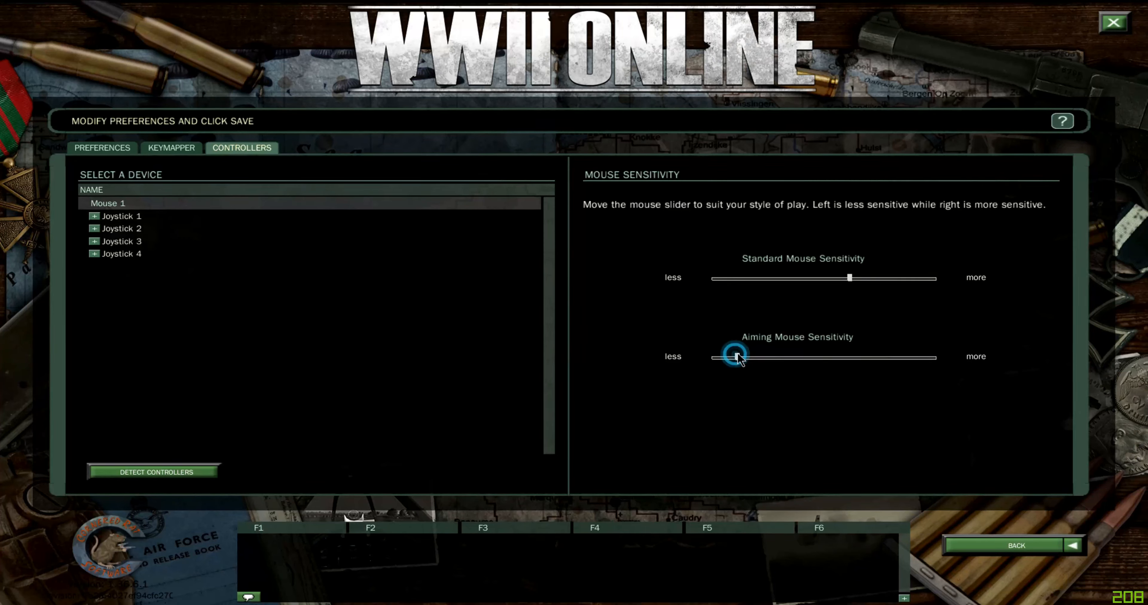
{"action": "left_click_drag", "start_coordinate": [734, 358], "coordinate": [769, 358]}
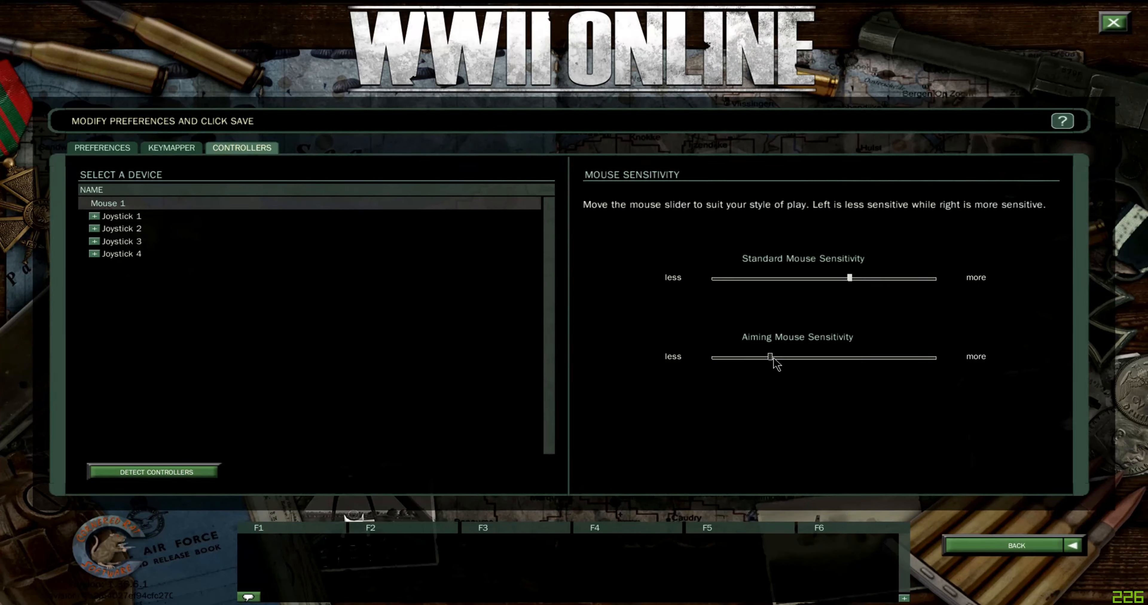
{"action": "left_click_drag", "start_coordinate": [769, 358], "coordinate": [754, 357]}
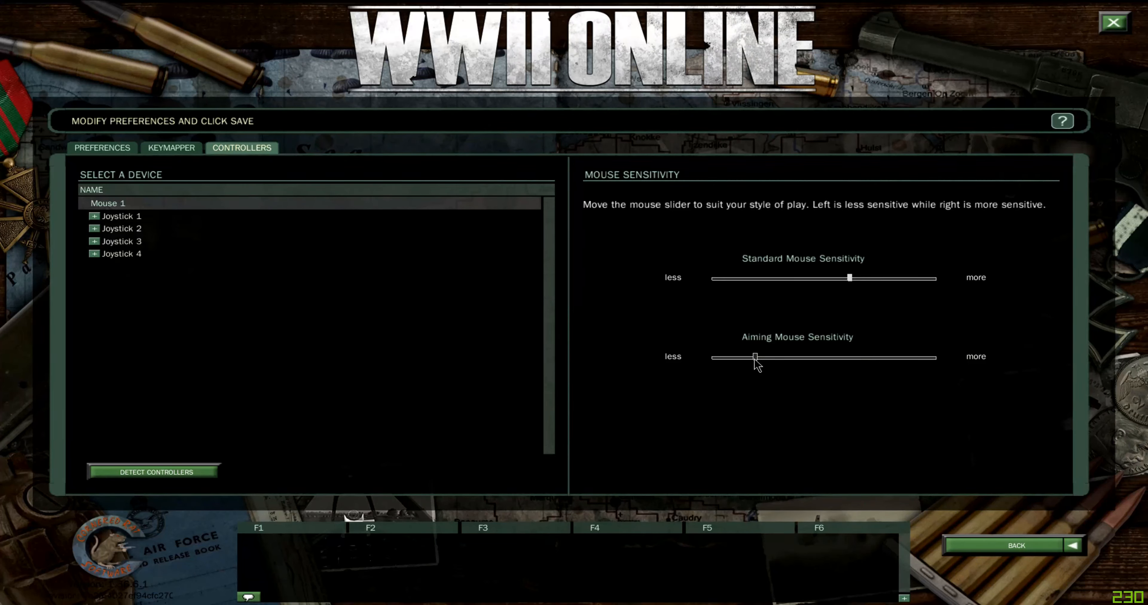
{"action": "left_click_drag", "start_coordinate": [754, 357], "coordinate": [743, 357]}
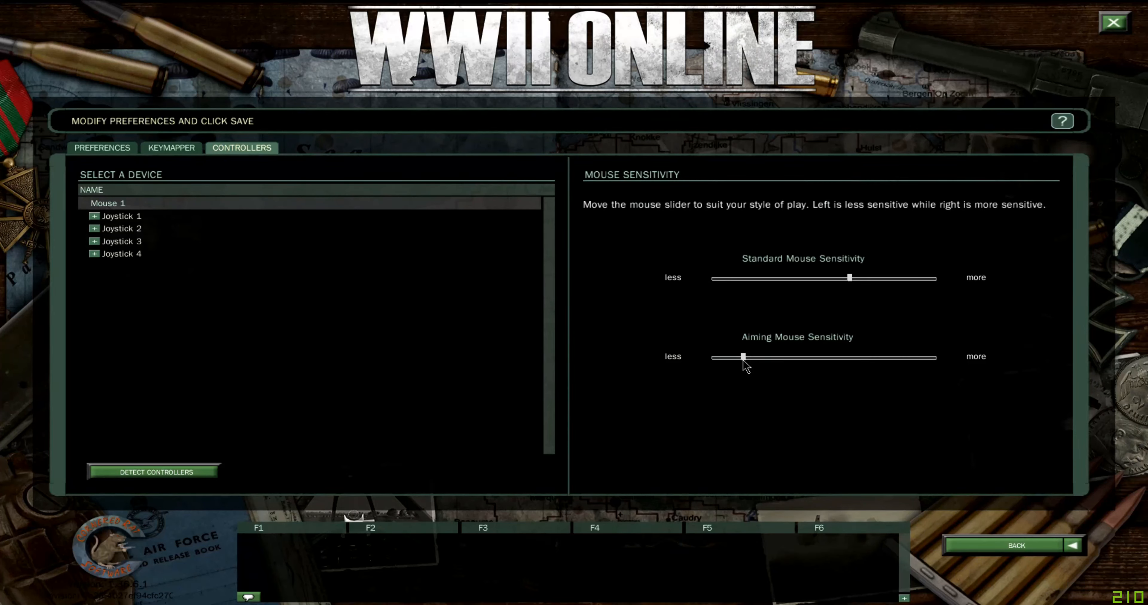
{"action": "mouse_move", "coordinate": [482, 328]}
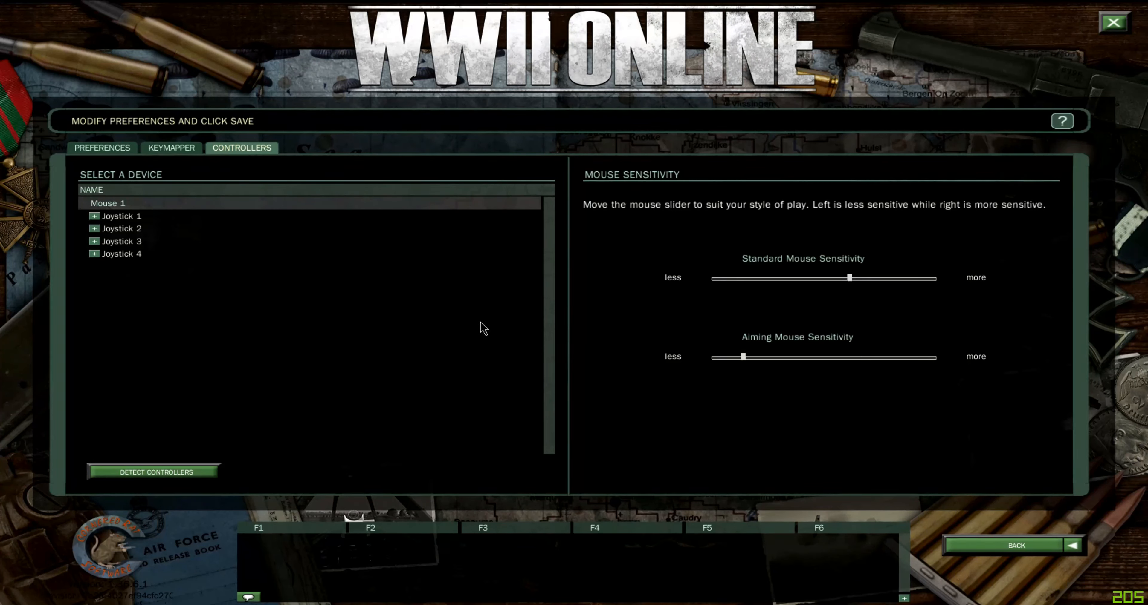
{"action": "mouse_move", "coordinate": [182, 163]}
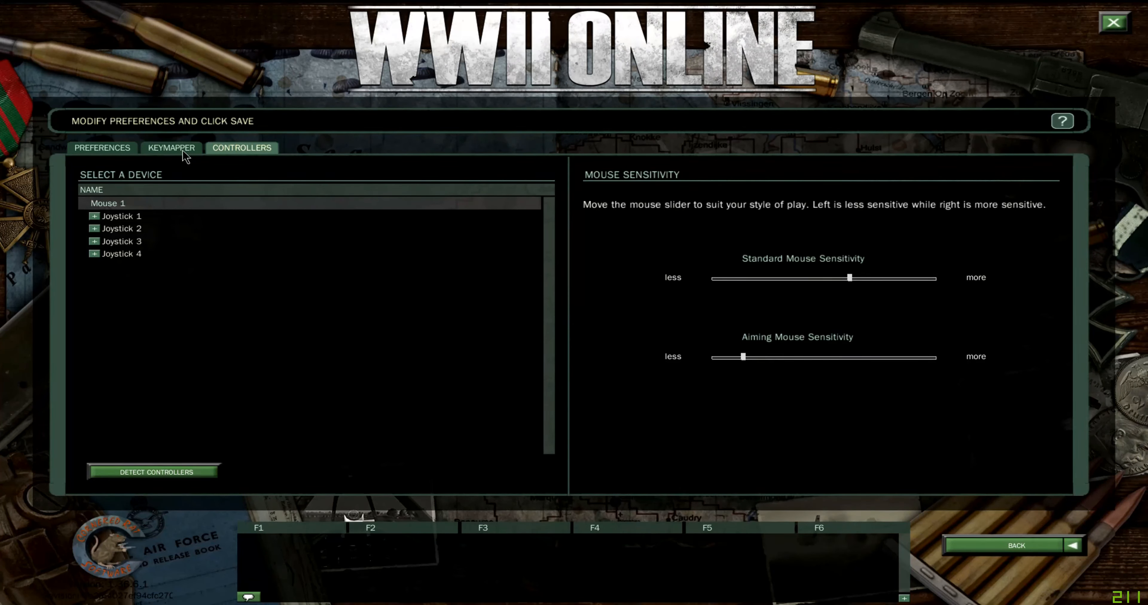
{"action": "left_click", "coordinate": [171, 148]}
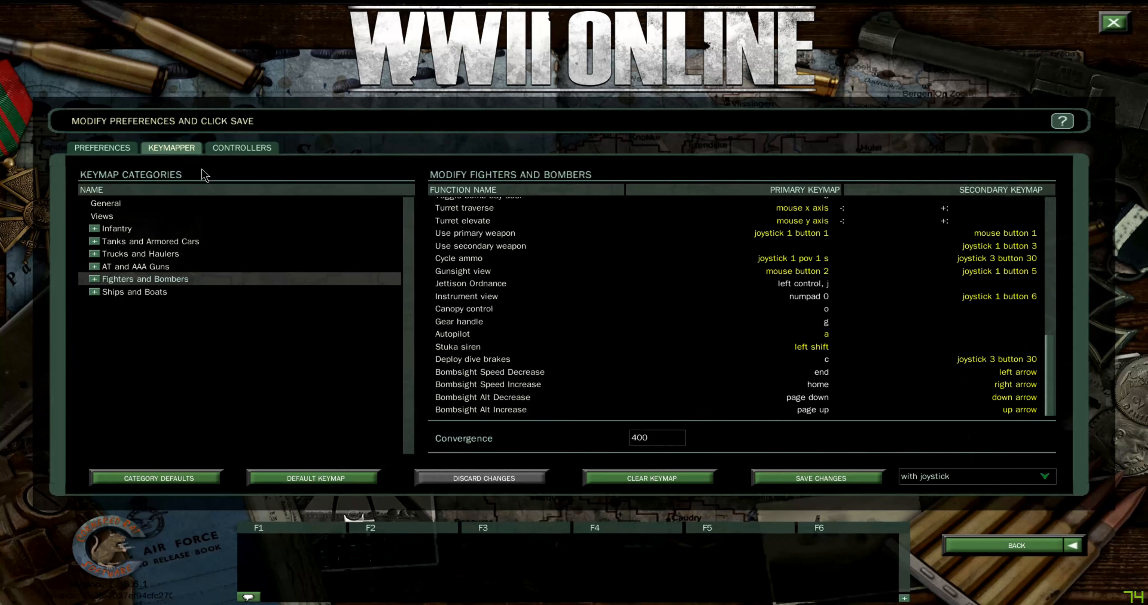
Select the Turret elevate row in the Fighters and Bombers key mappings
{"action": "left_click", "coordinate": [462, 220]}
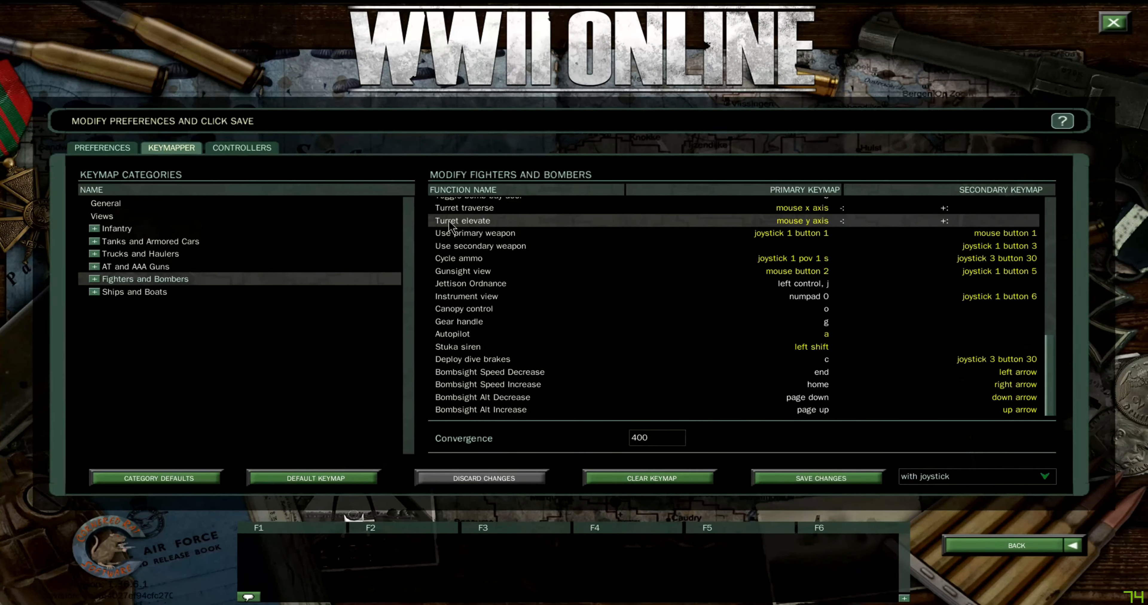